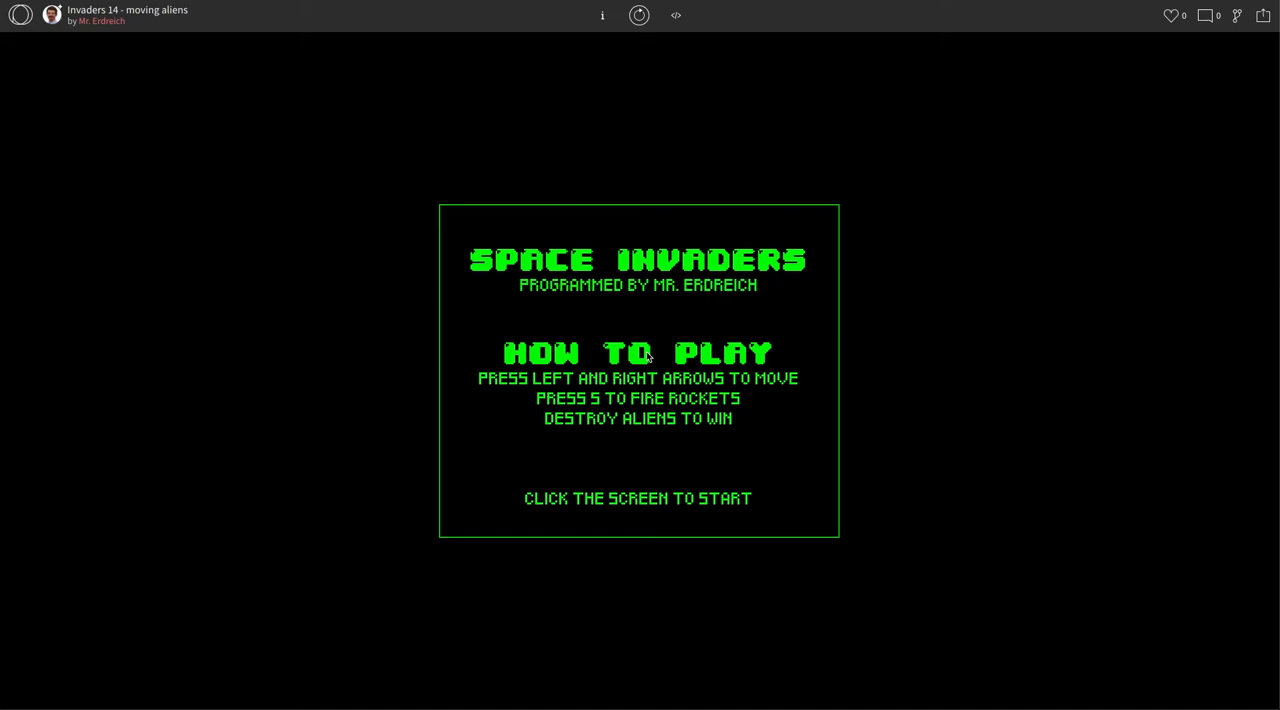
mouse_move(660, 364)
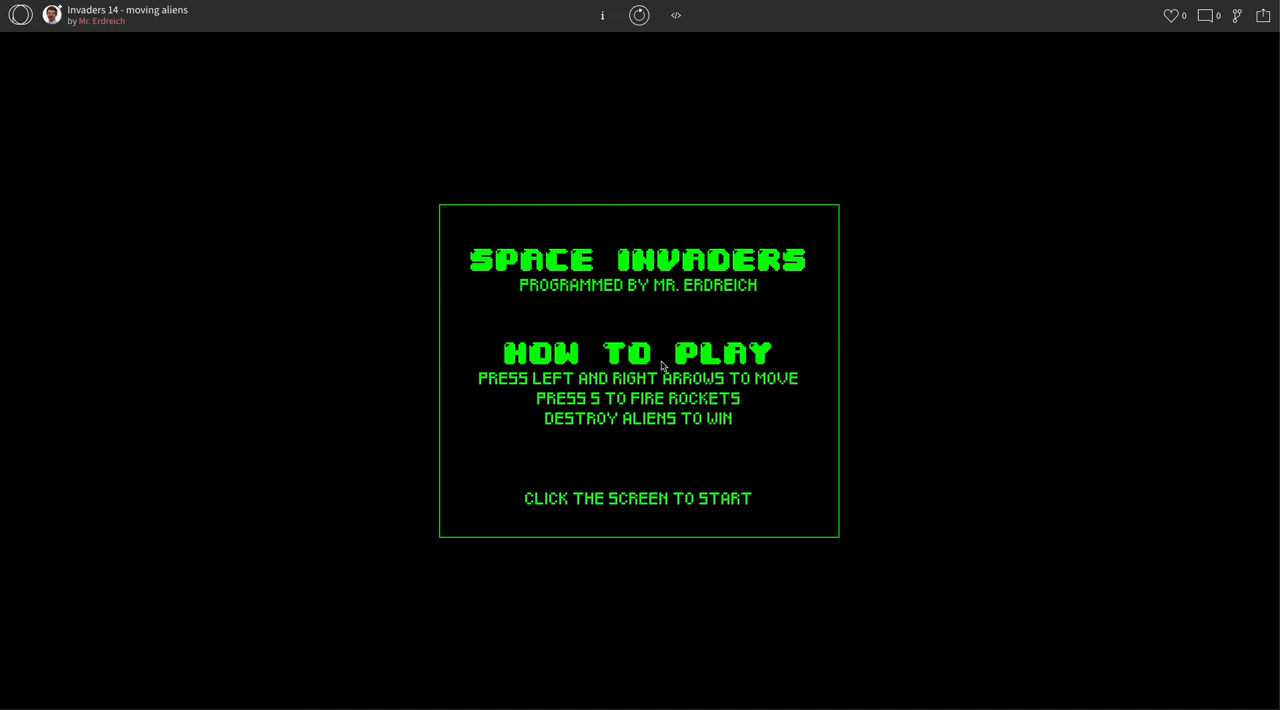
mouse_move(628, 348)
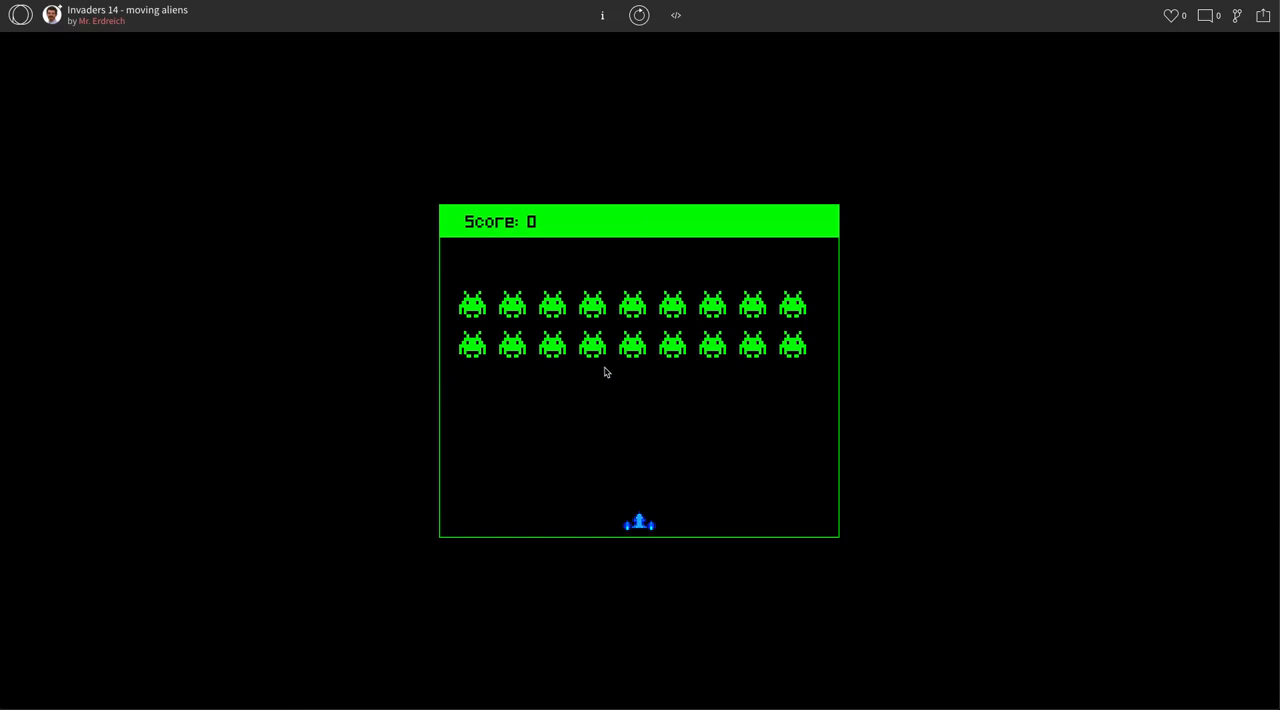
mouse_move(534, 318)
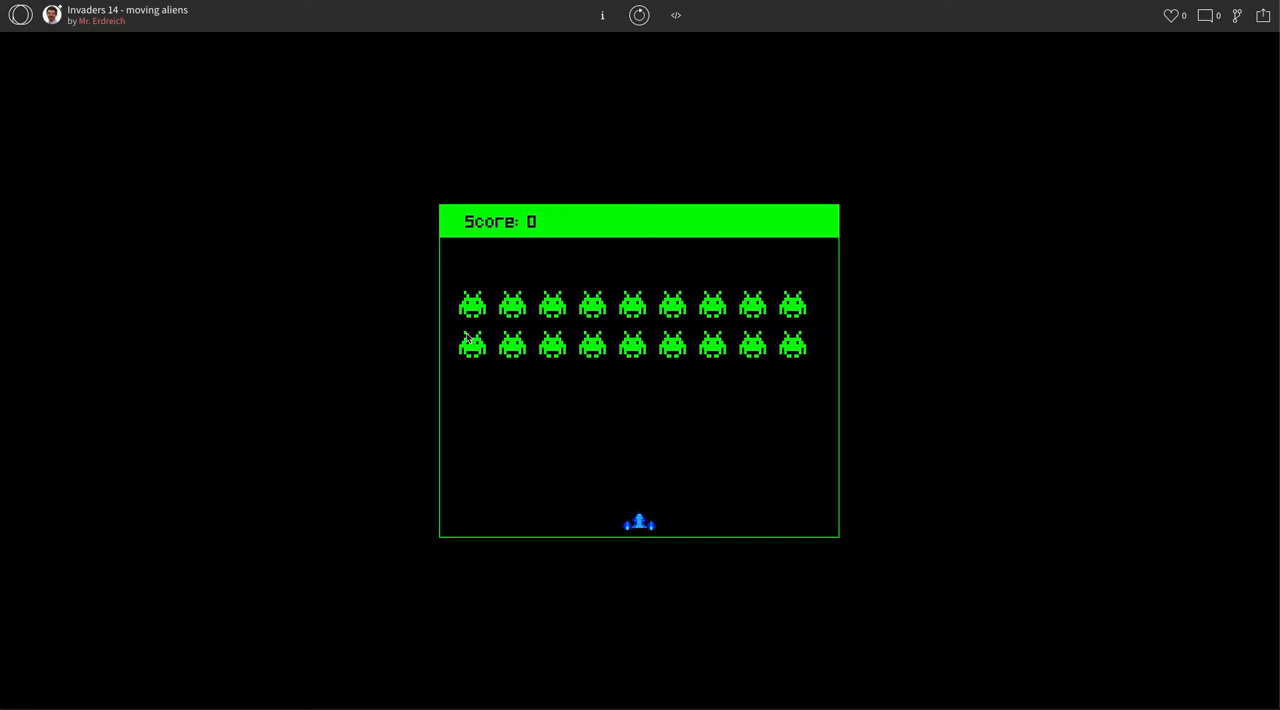
mouse_move(656, 428)
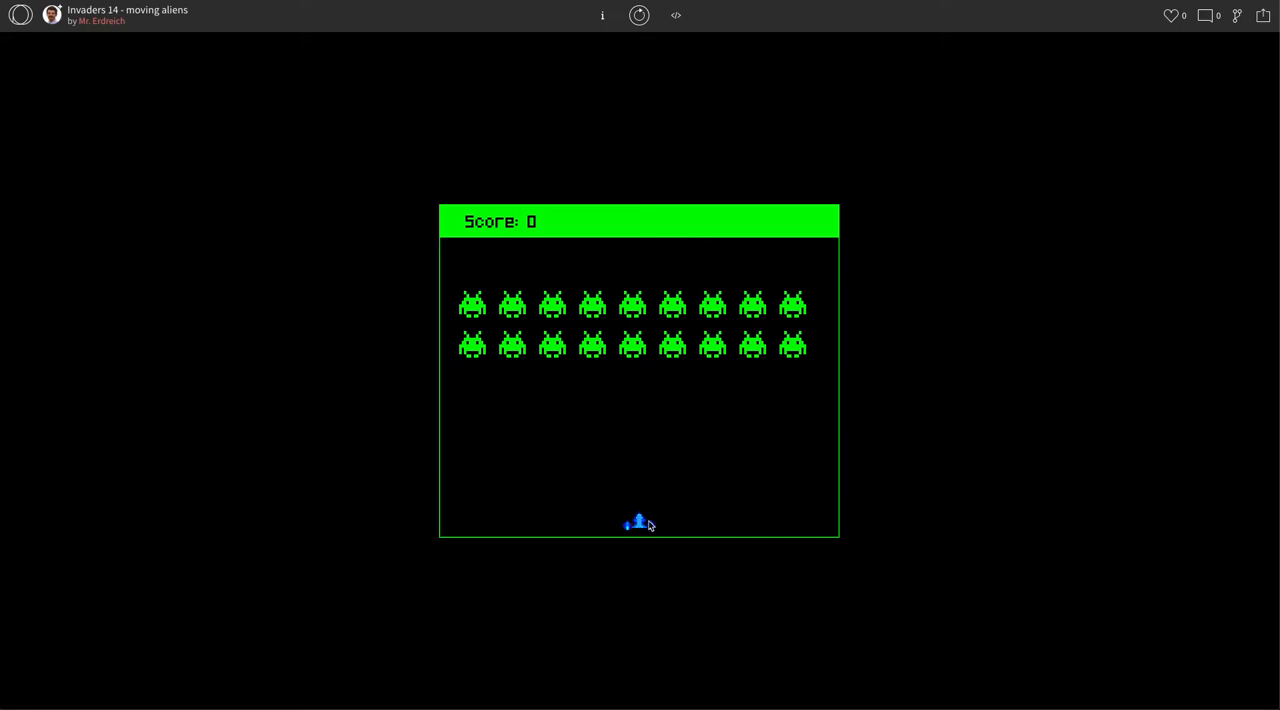
mouse_move(568, 340)
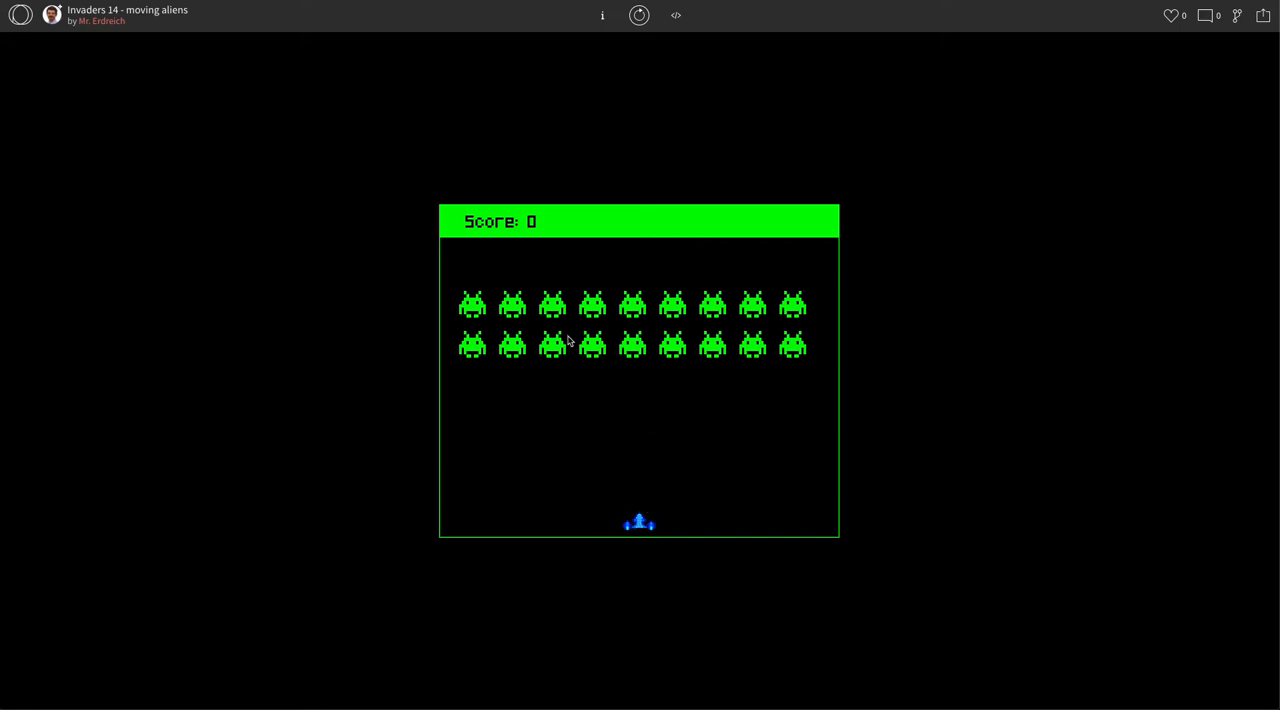
mouse_move(668, 134)
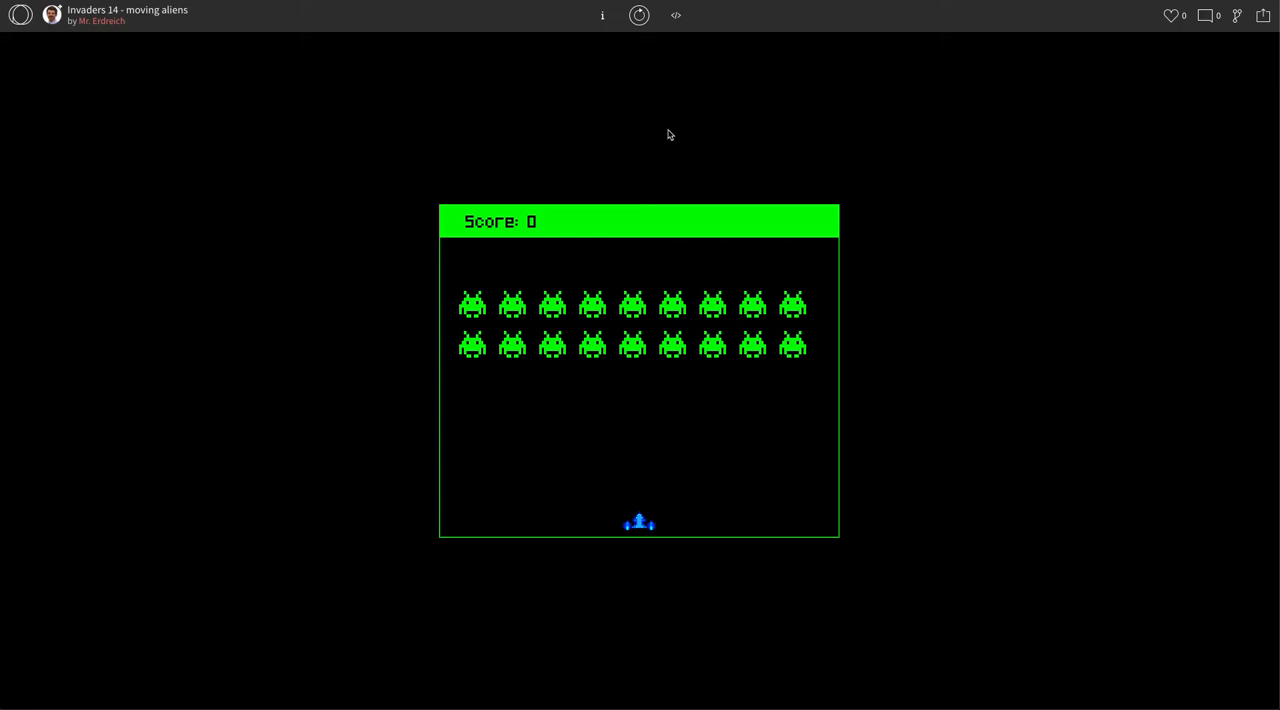
Return to the code and declare var row = 1; under the aliens comment.
click(676, 16)
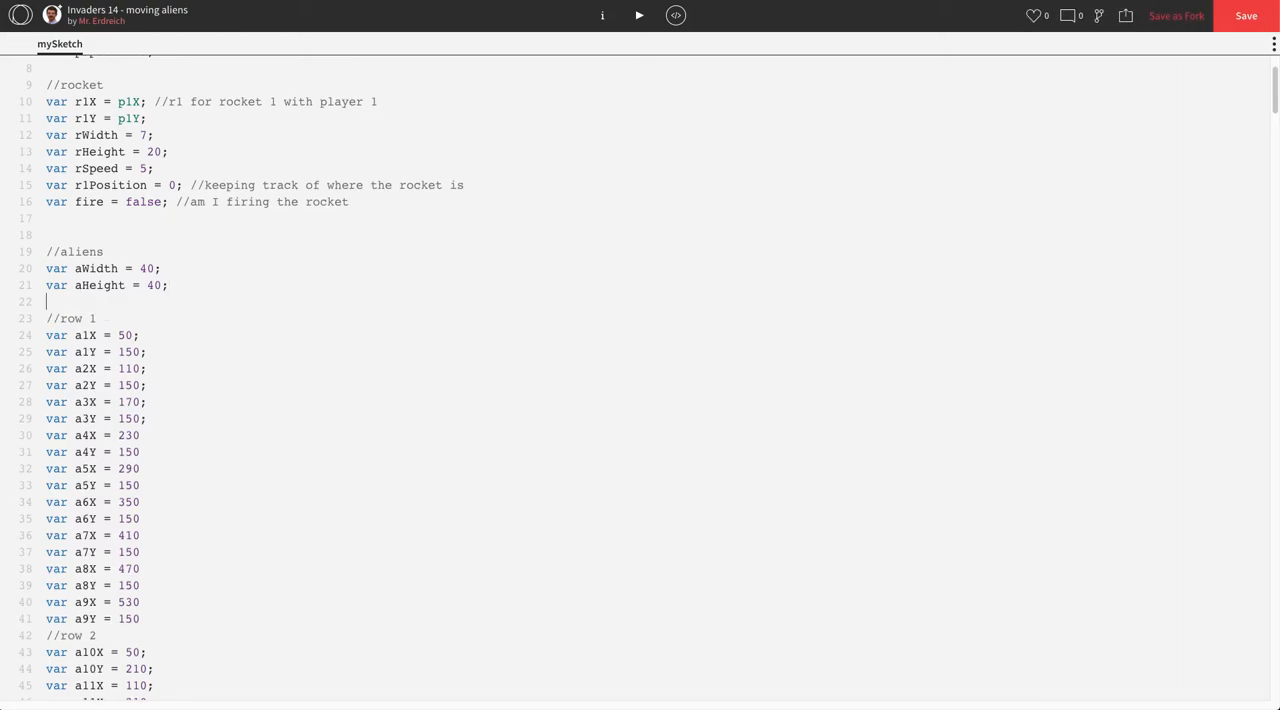
text(var)
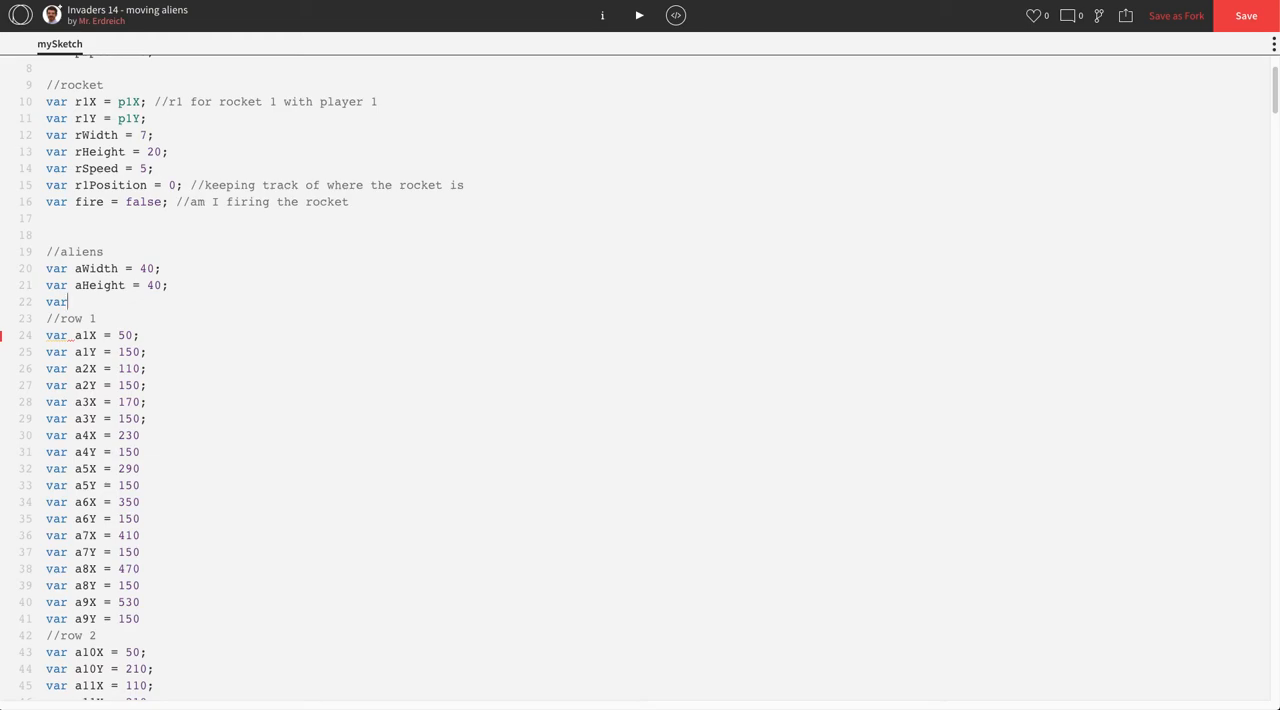
text(row)
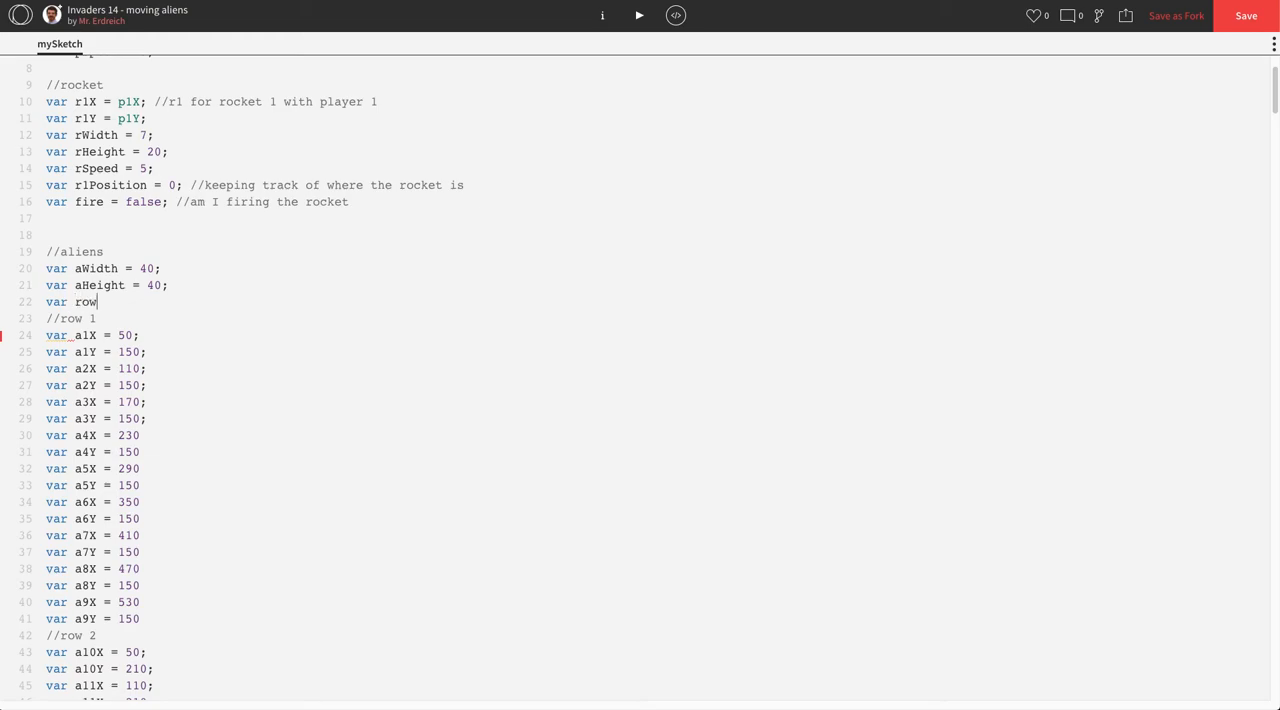
text(= 1;)
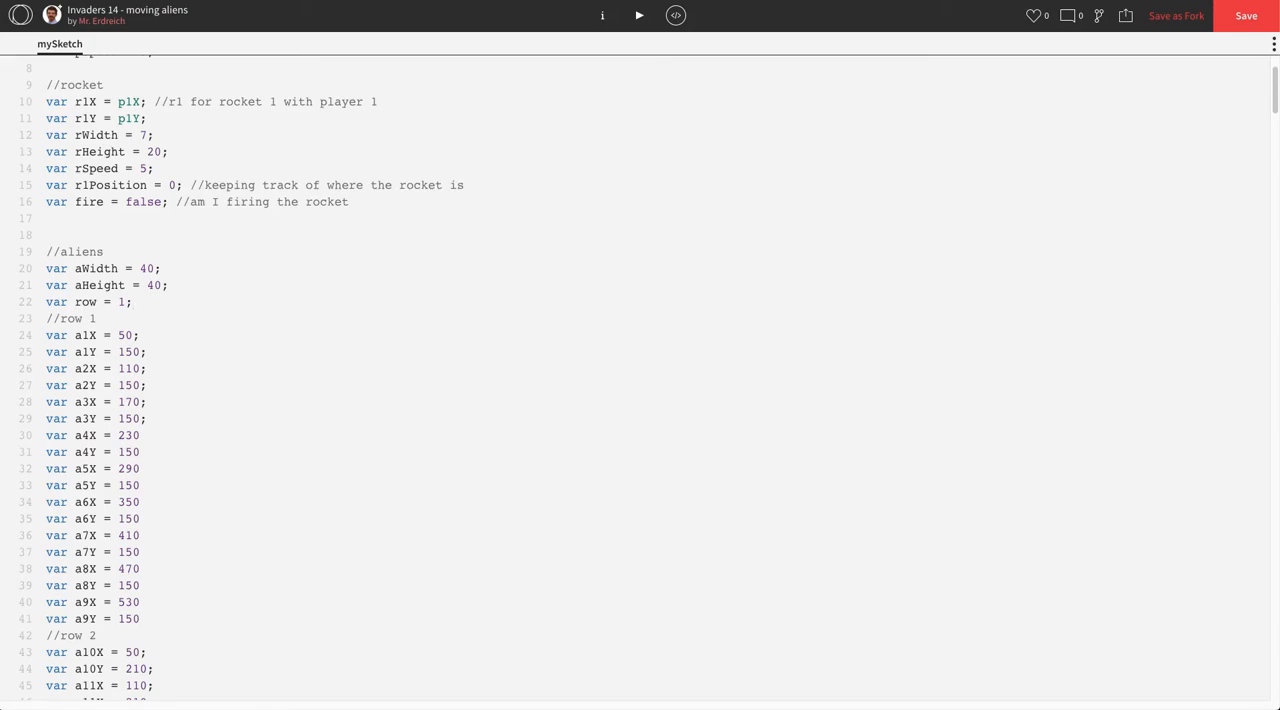
key(Enter)
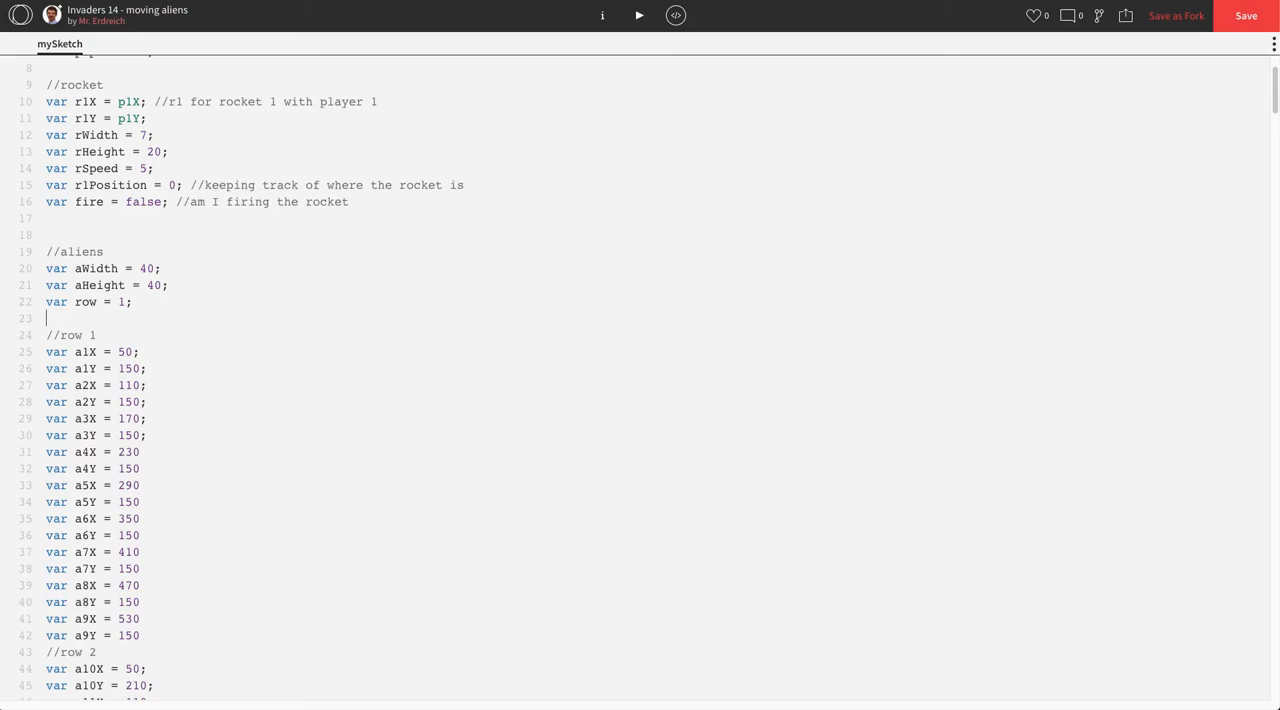
Declare var currentRow = row; on the next line.
text(var currentRpw)
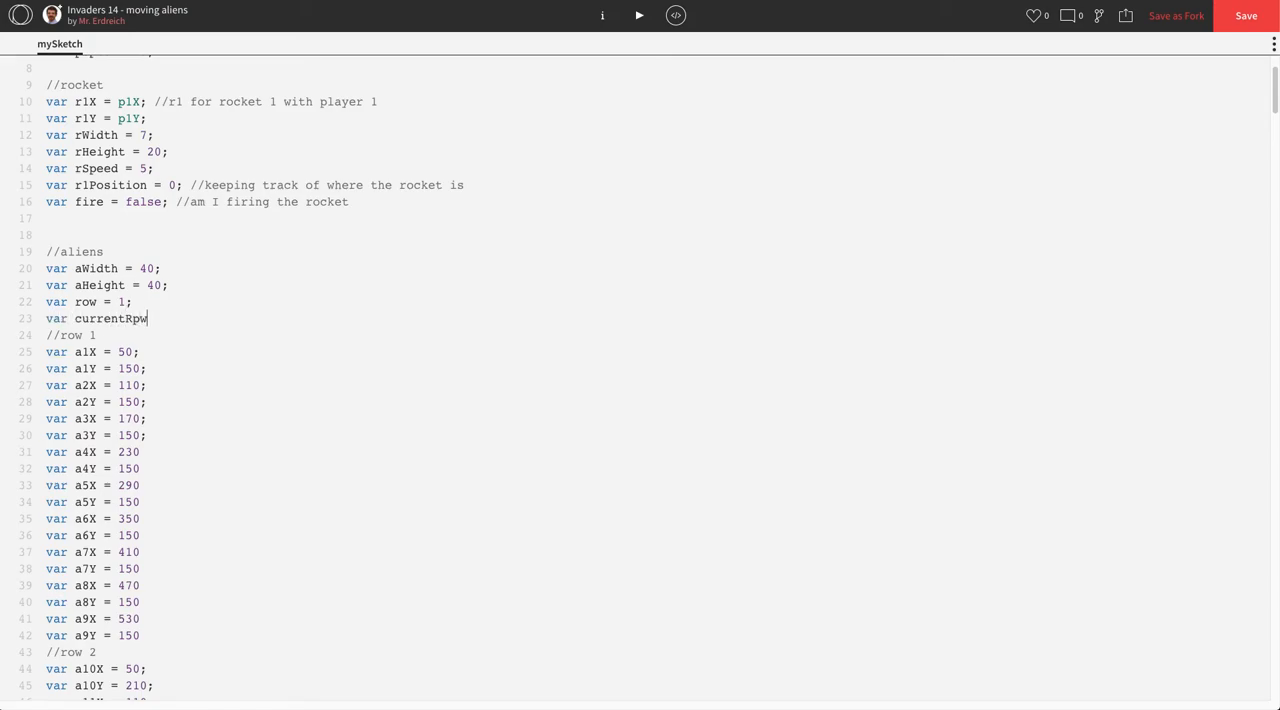
text(ow)
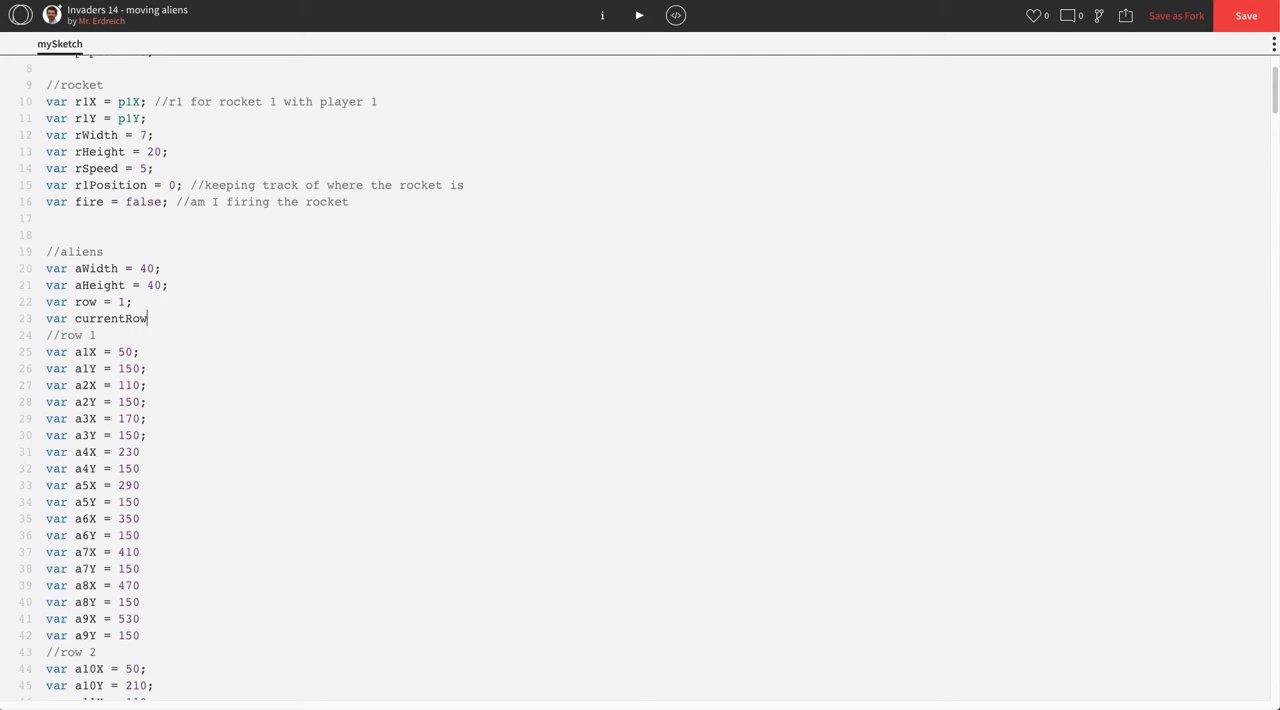
text(= rpw;)
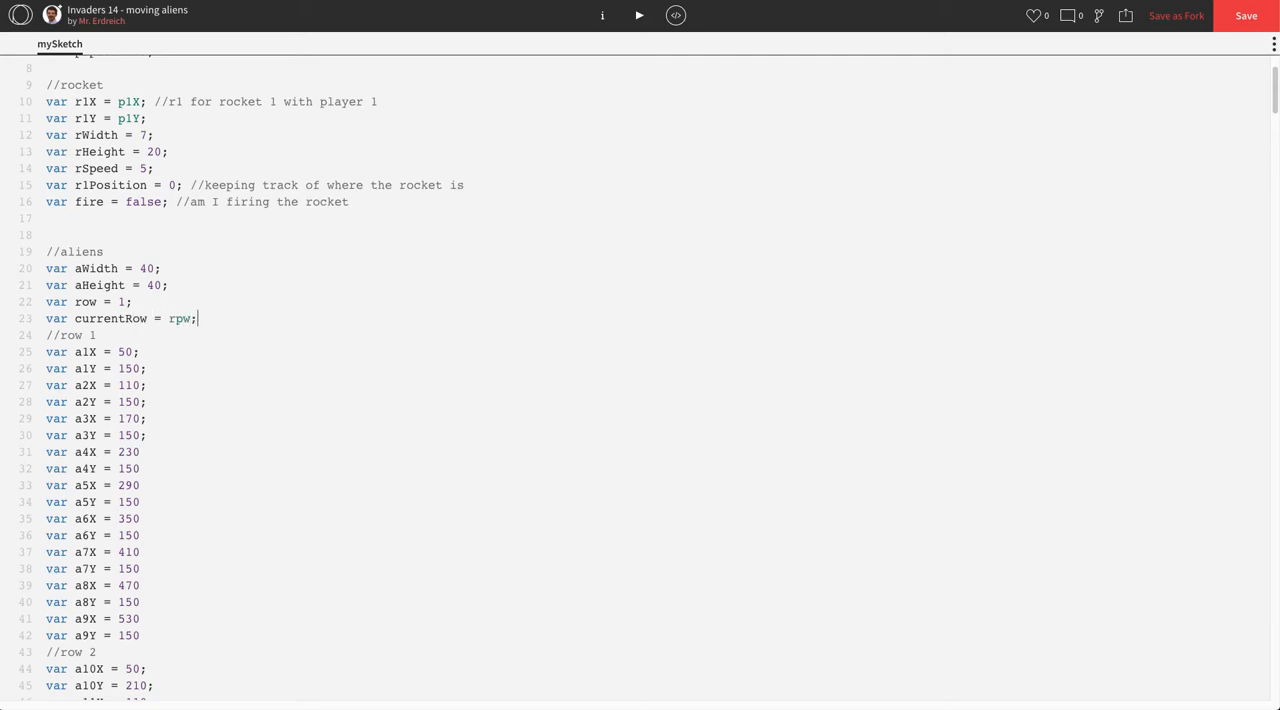
text(row)
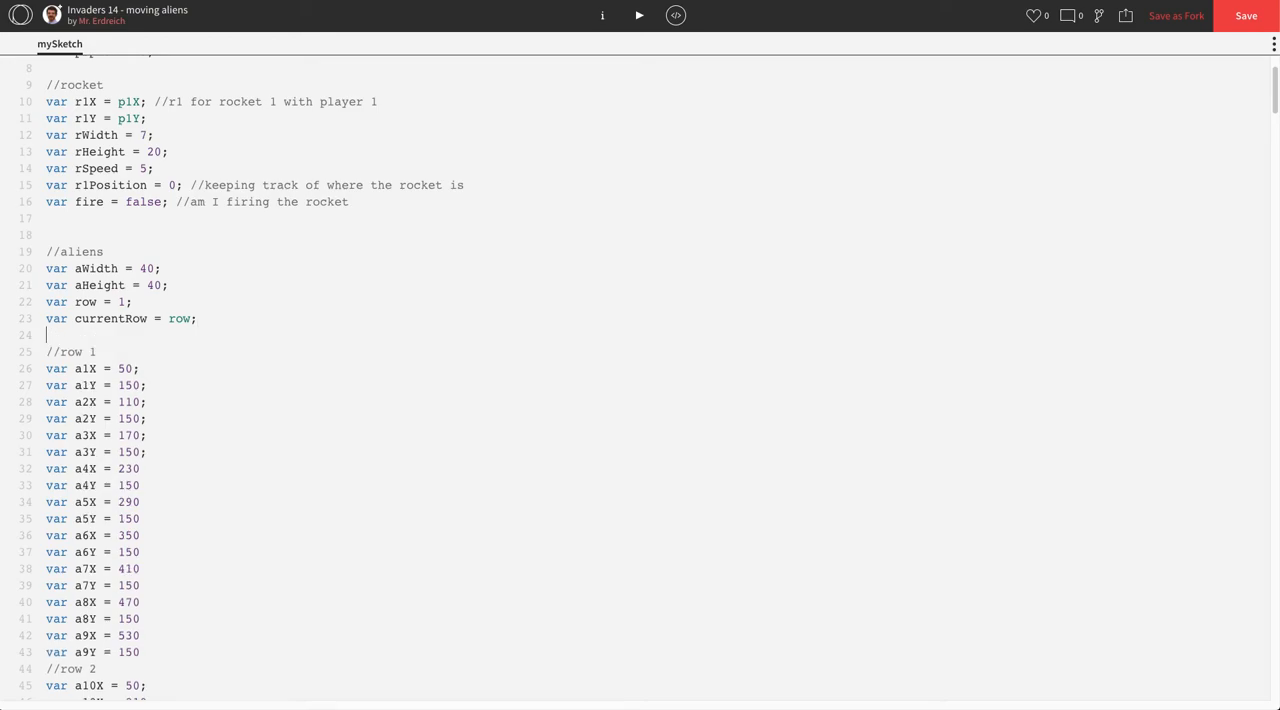
Declare var rowDistance = 10 and var aDistance = 0 among the alien variables.
text(var)
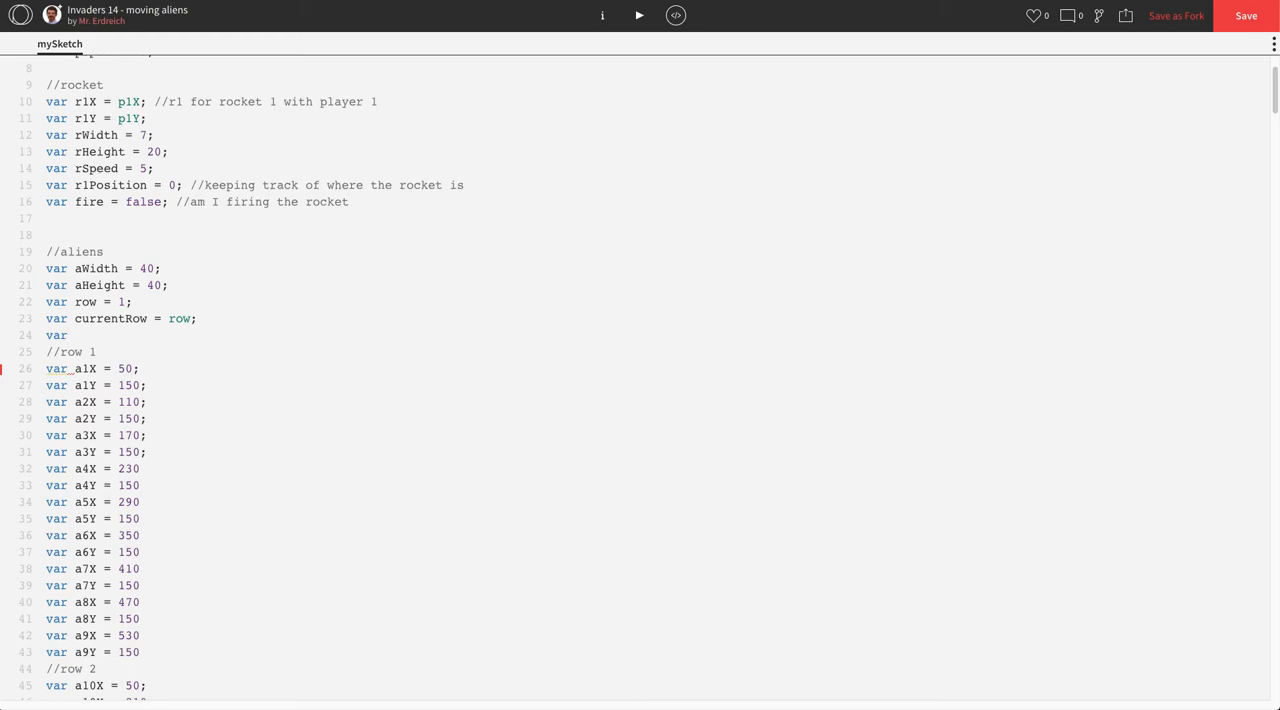
text(row)
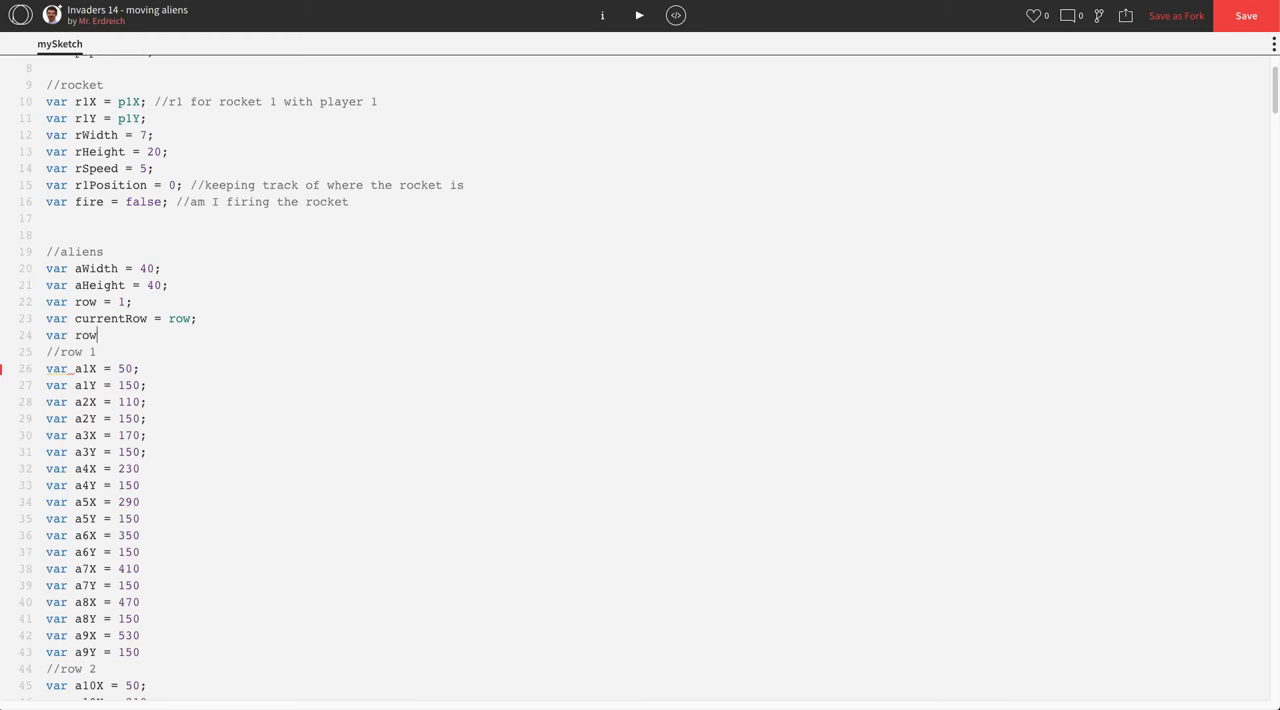
text(Distance =)
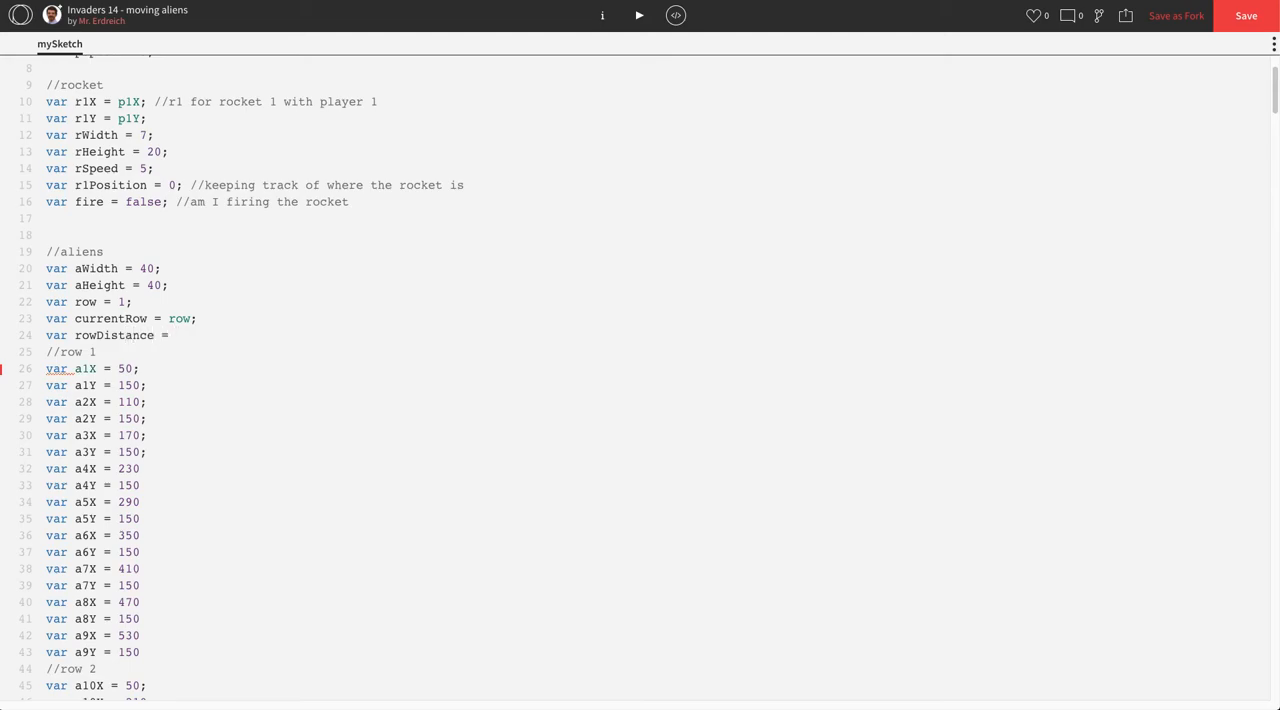
text(10;)
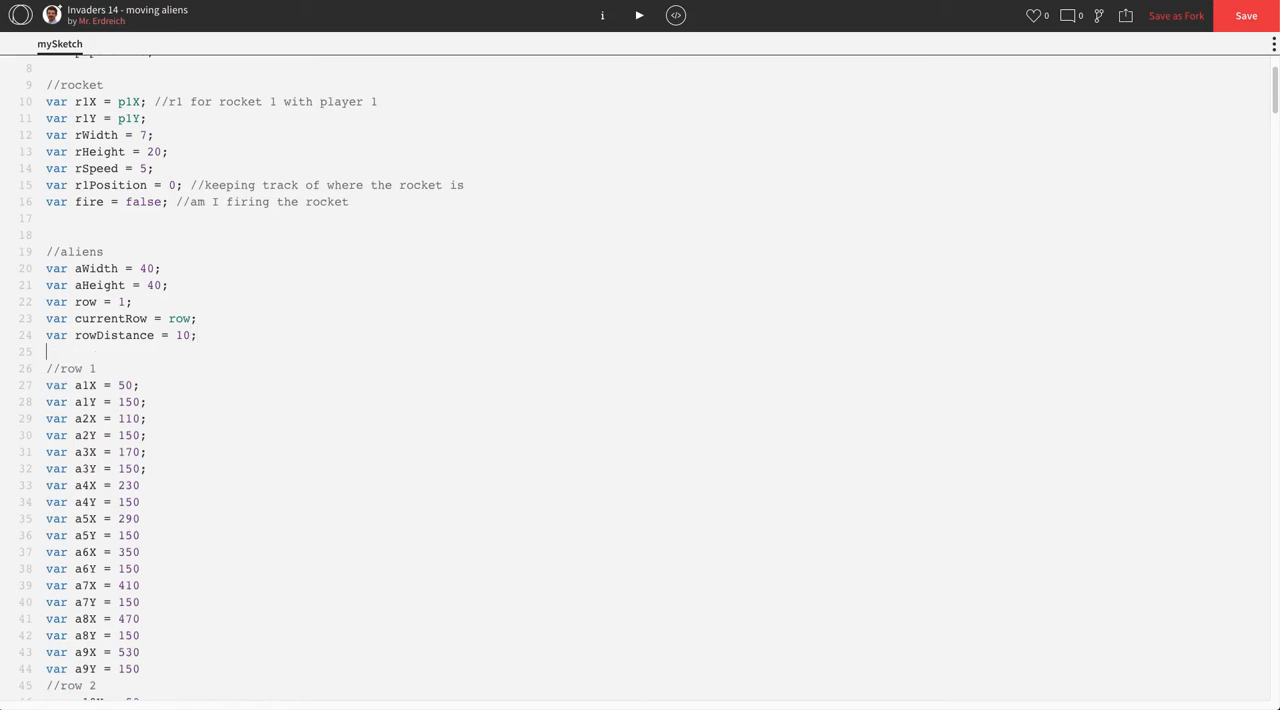
text(var)
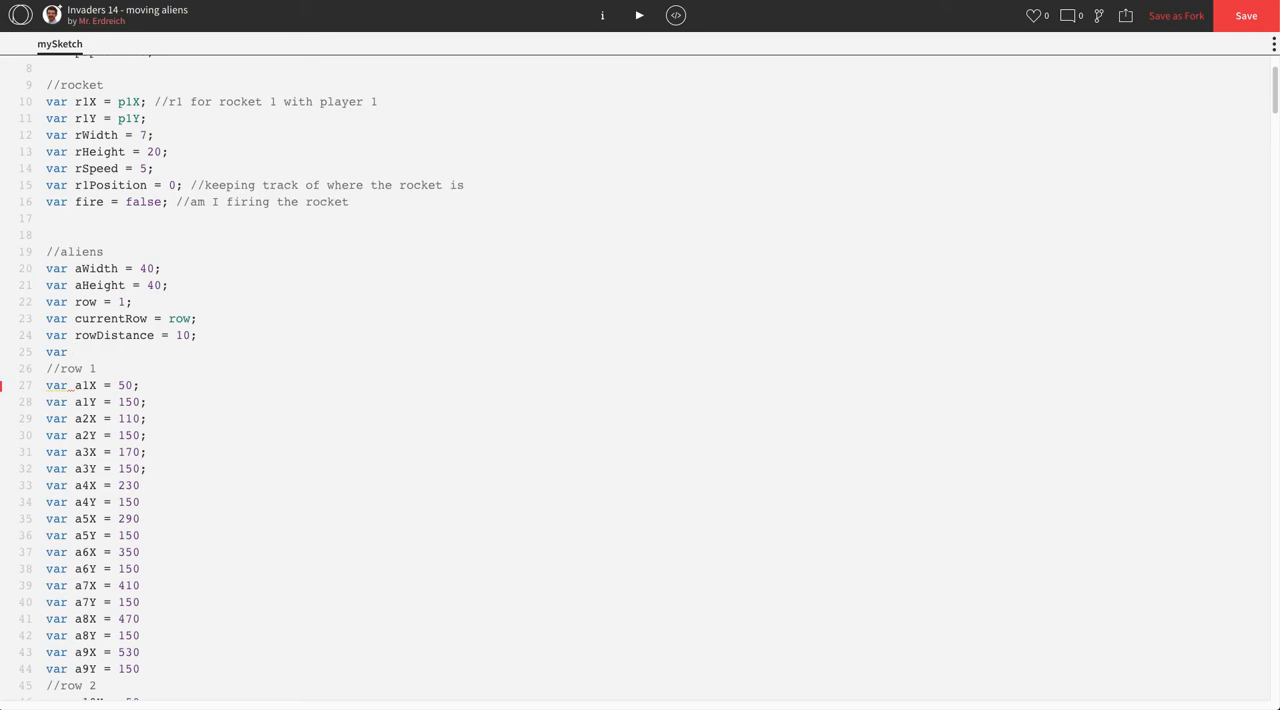
text(a)
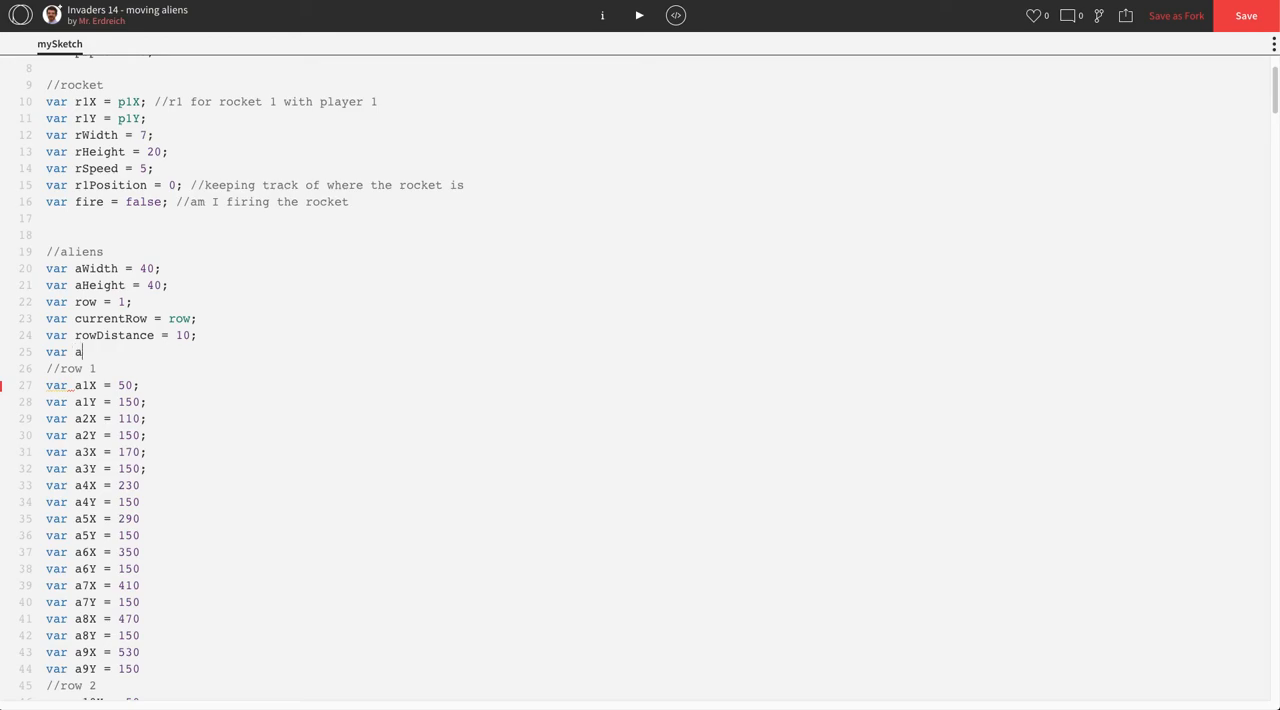
text(Distance =)
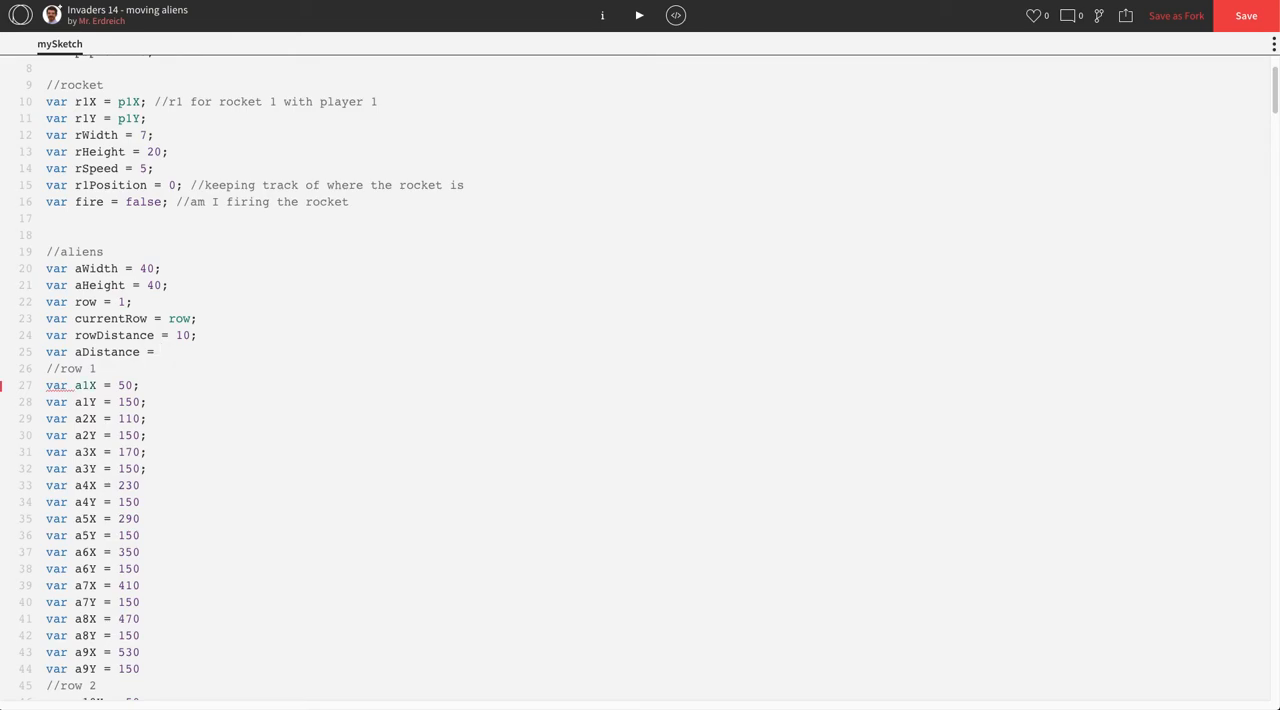
text(0;)
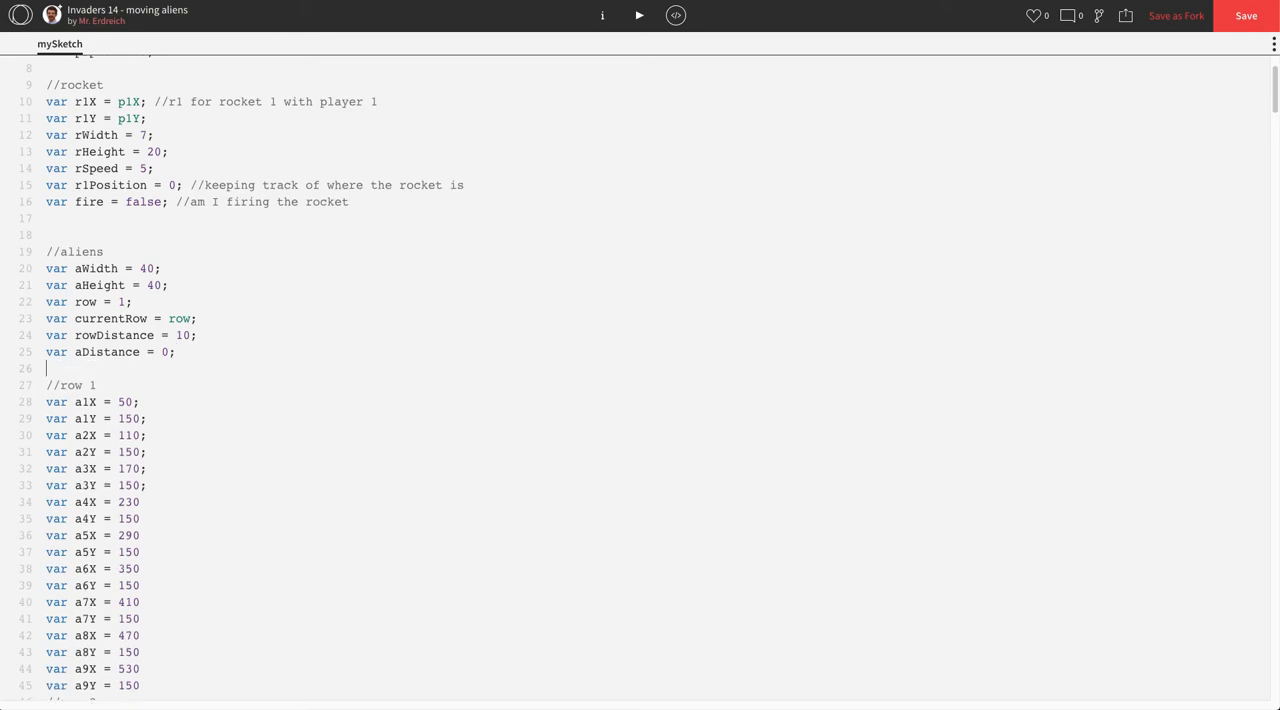
Declare var aSpeed = 1; and var aDirection = 1;.
text(var)
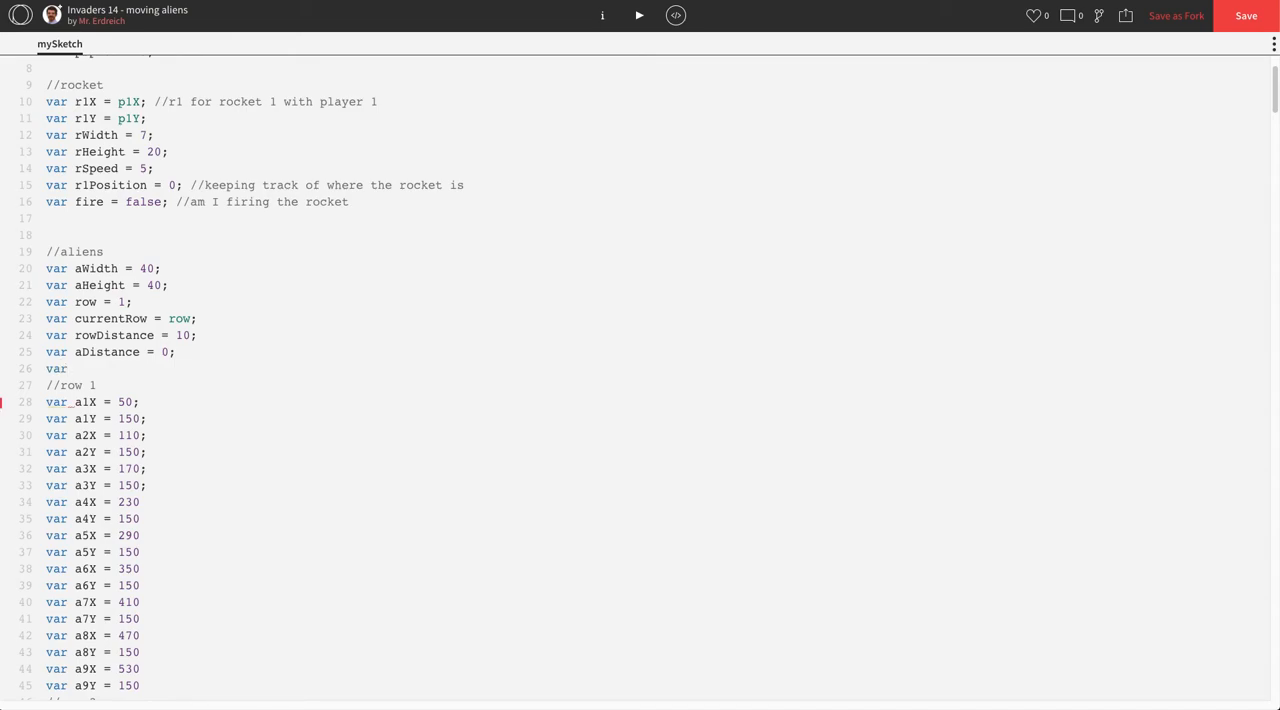
text(aS)
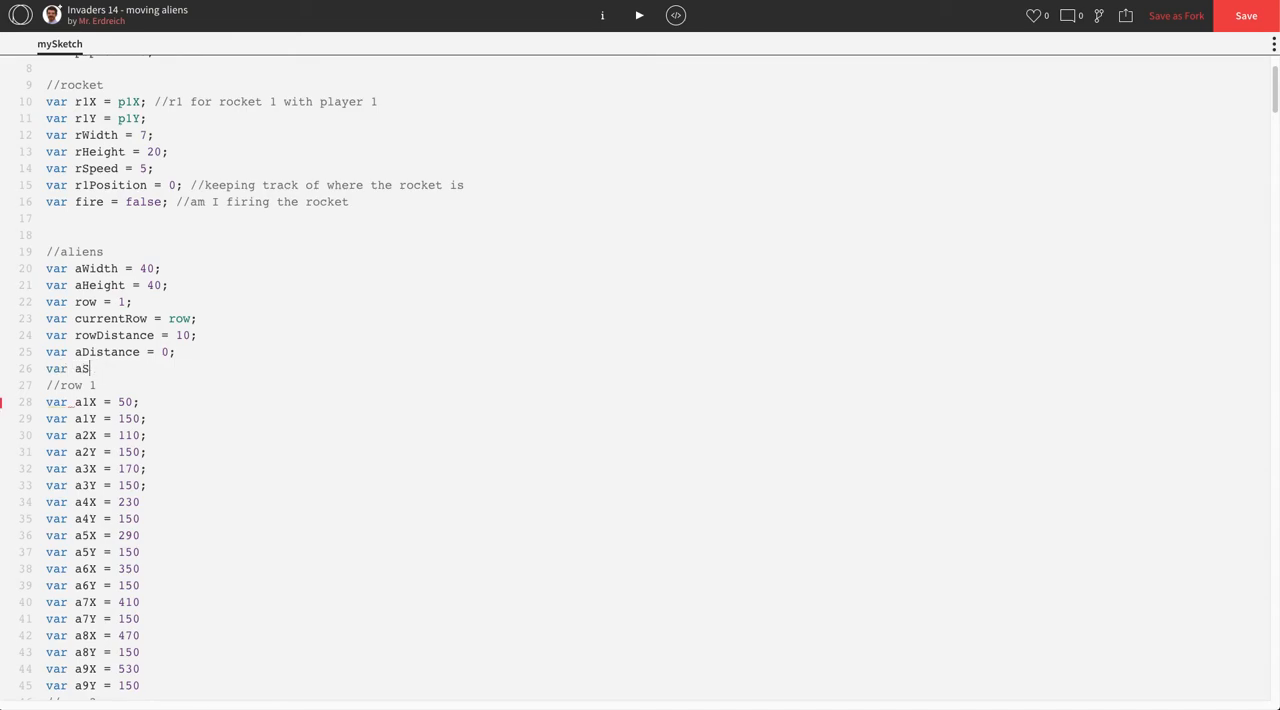
text(peed =)
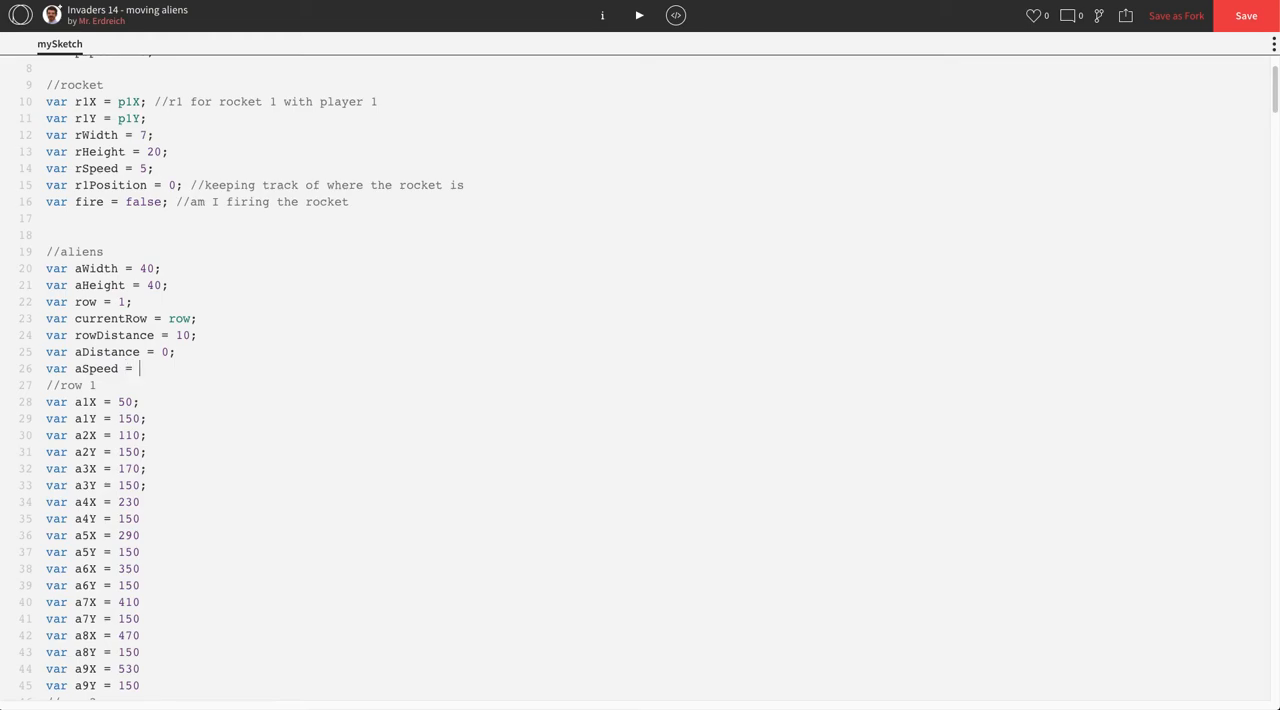
text(1;)
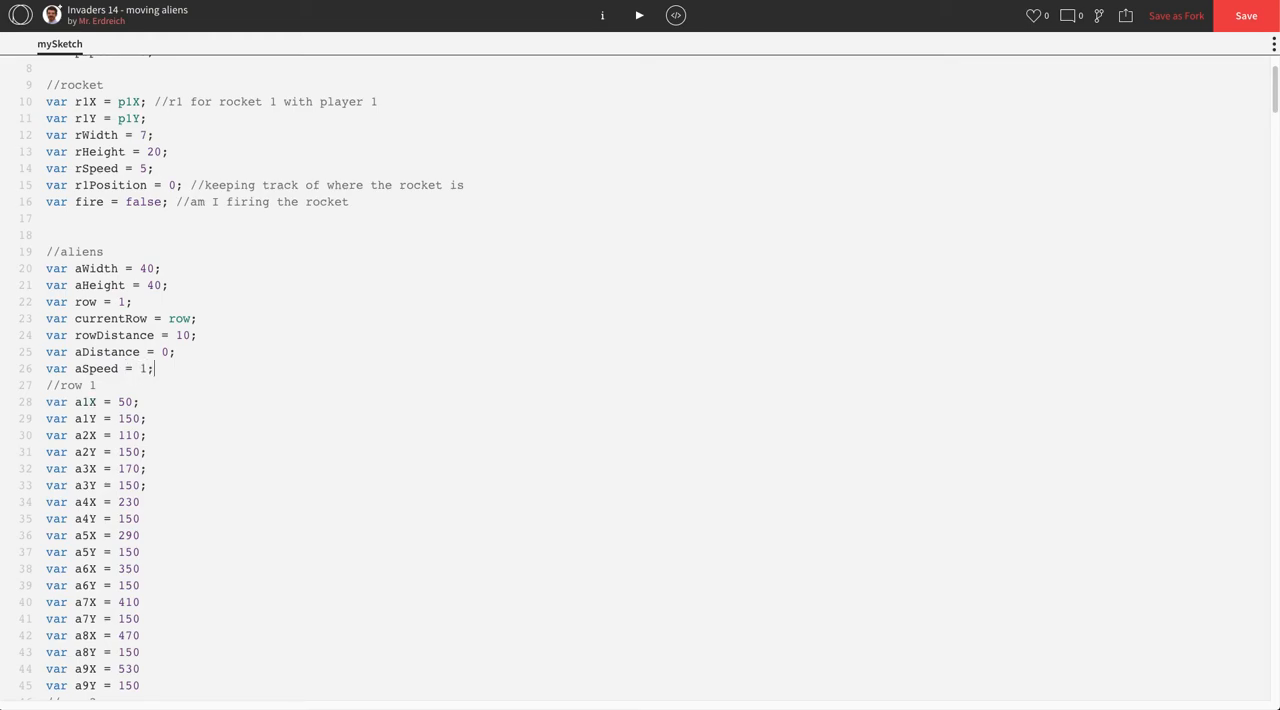
text(var a)
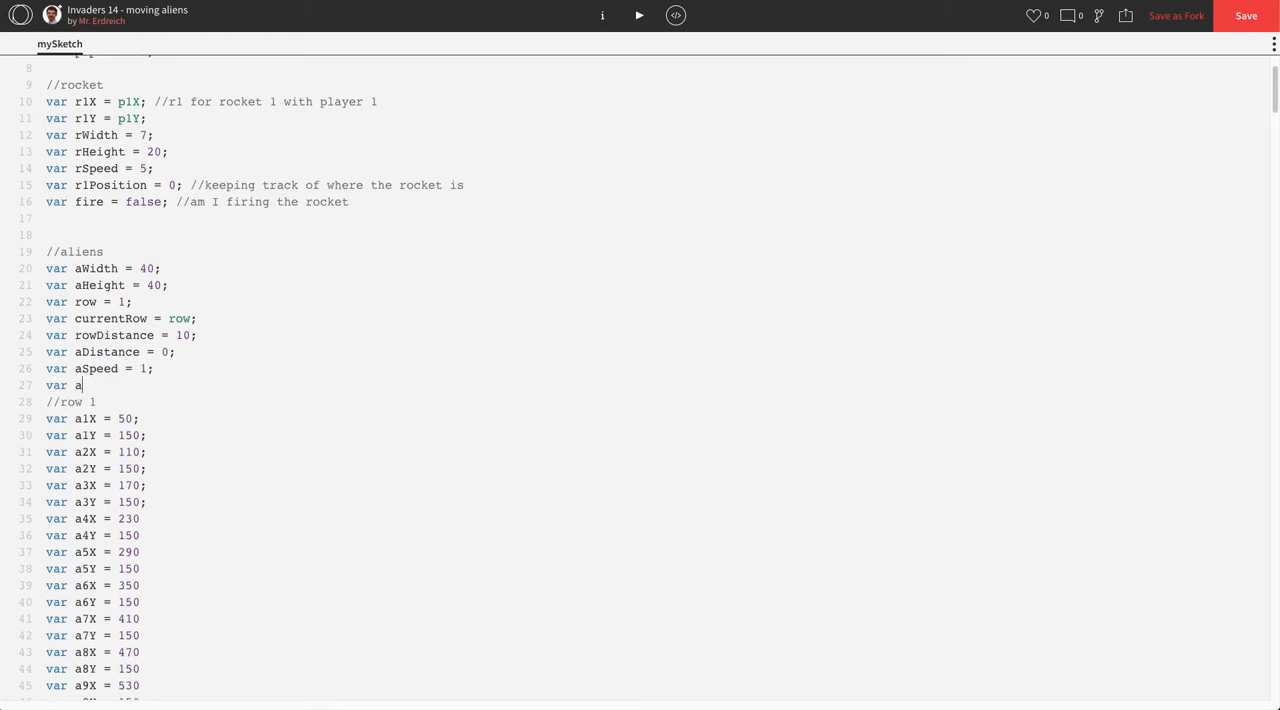
text(Direction =)
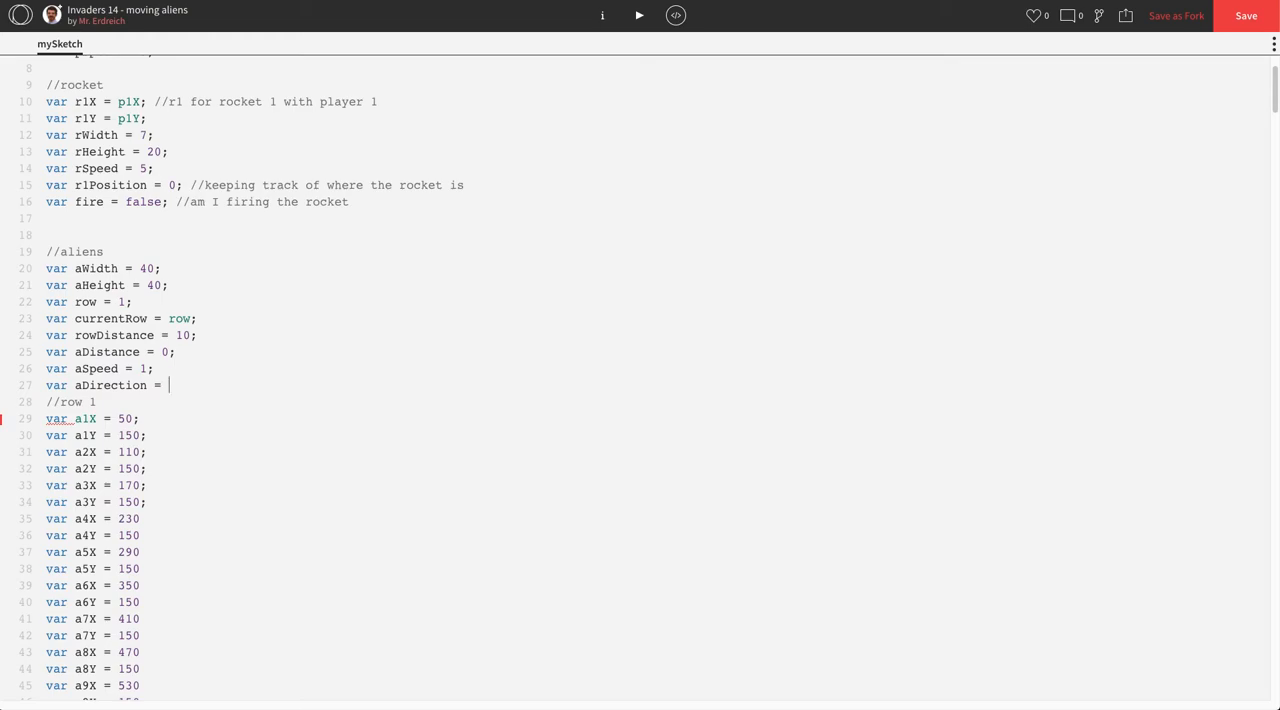
text(1;)
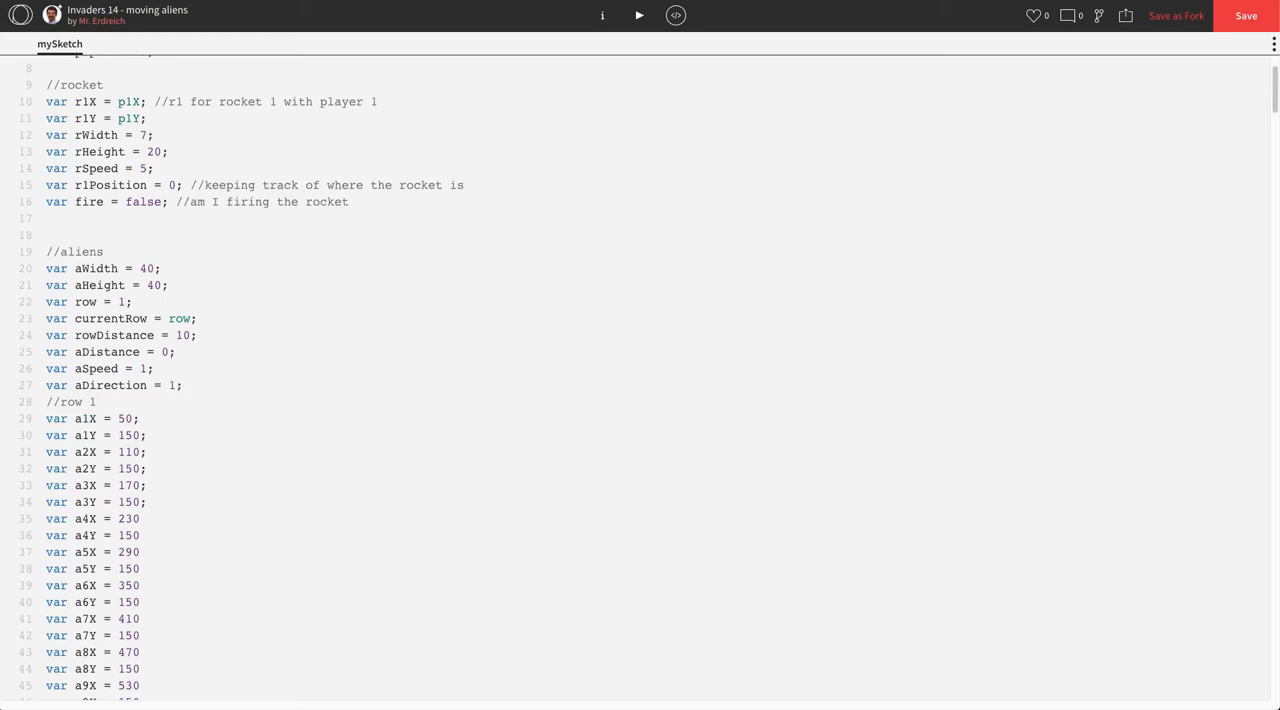
mouse_move(32, 284)
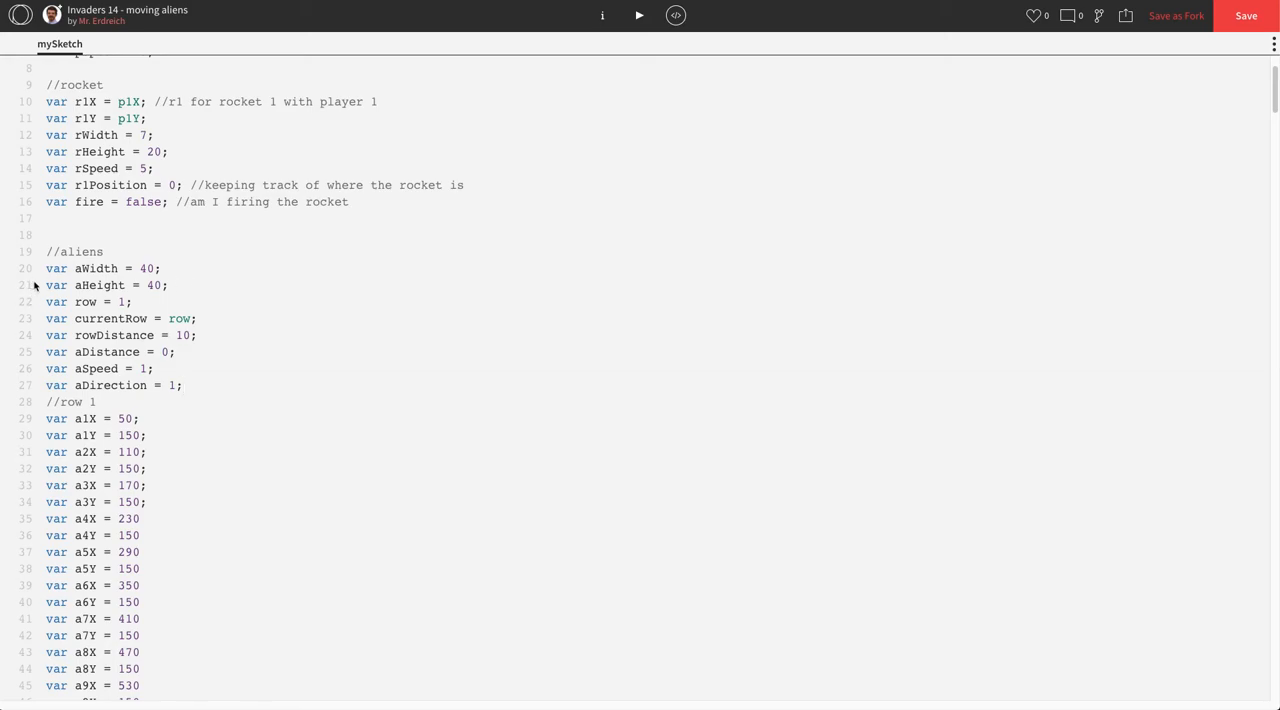
Cut the eighteen alien image() lines out of game()'s draw-aliens block.
scroll(down, 3)
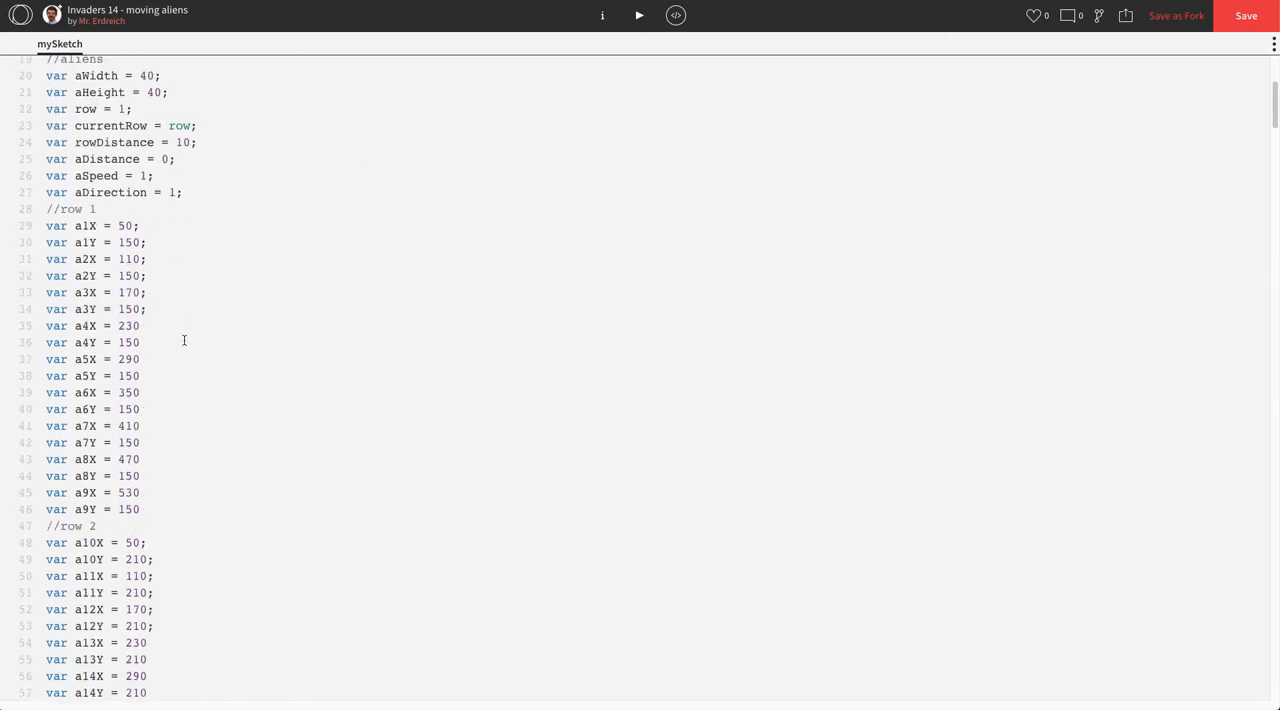
scroll(down, 3)
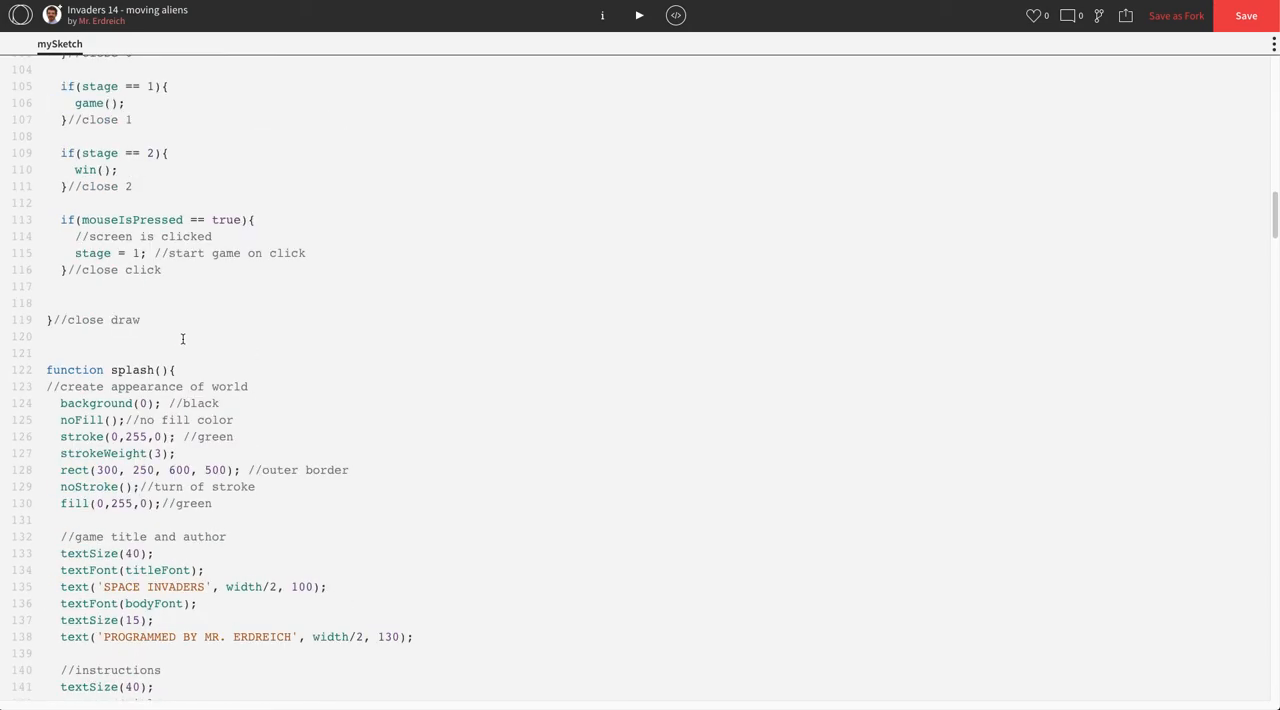
scroll(down, 3)
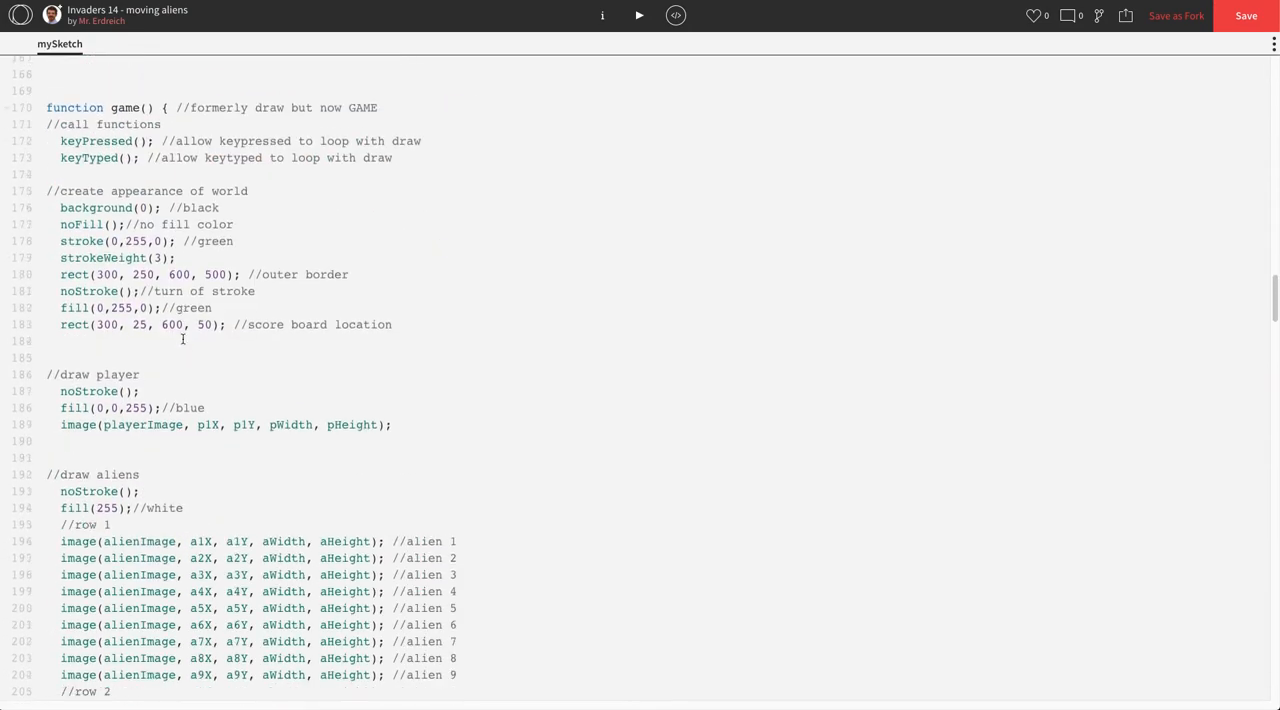
scroll(down, 3)
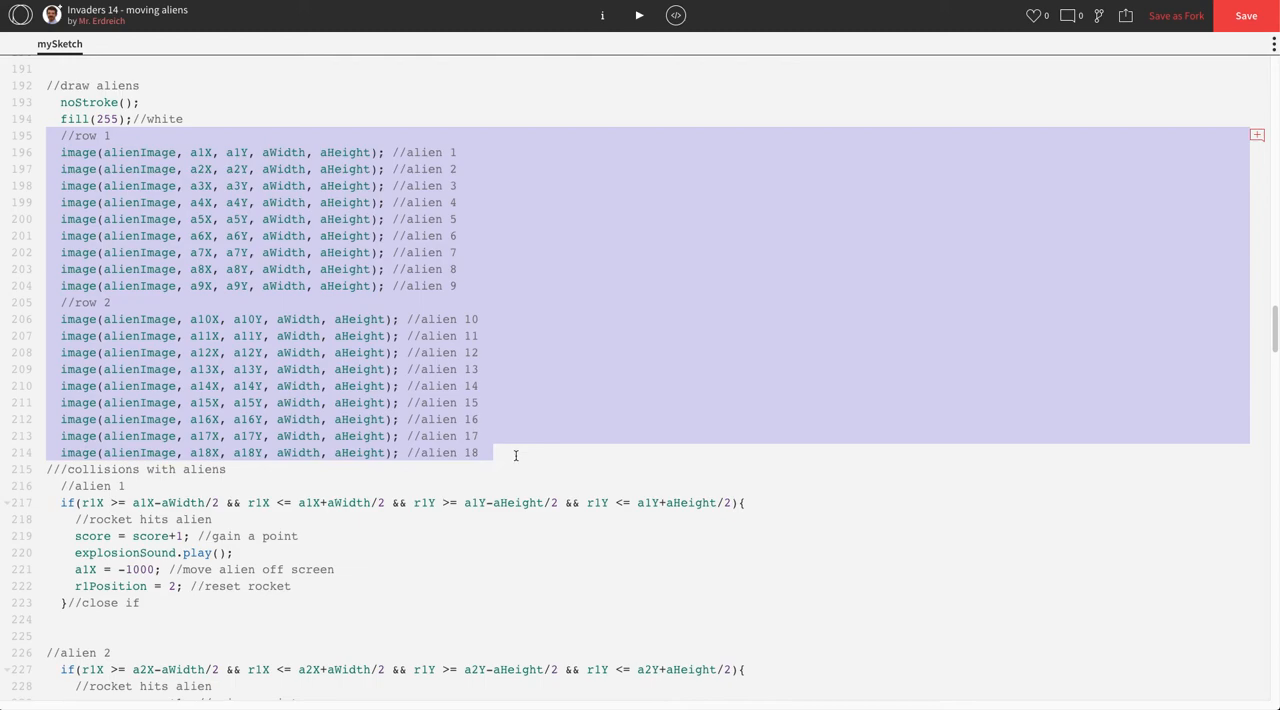
mouse_move(428, 390)
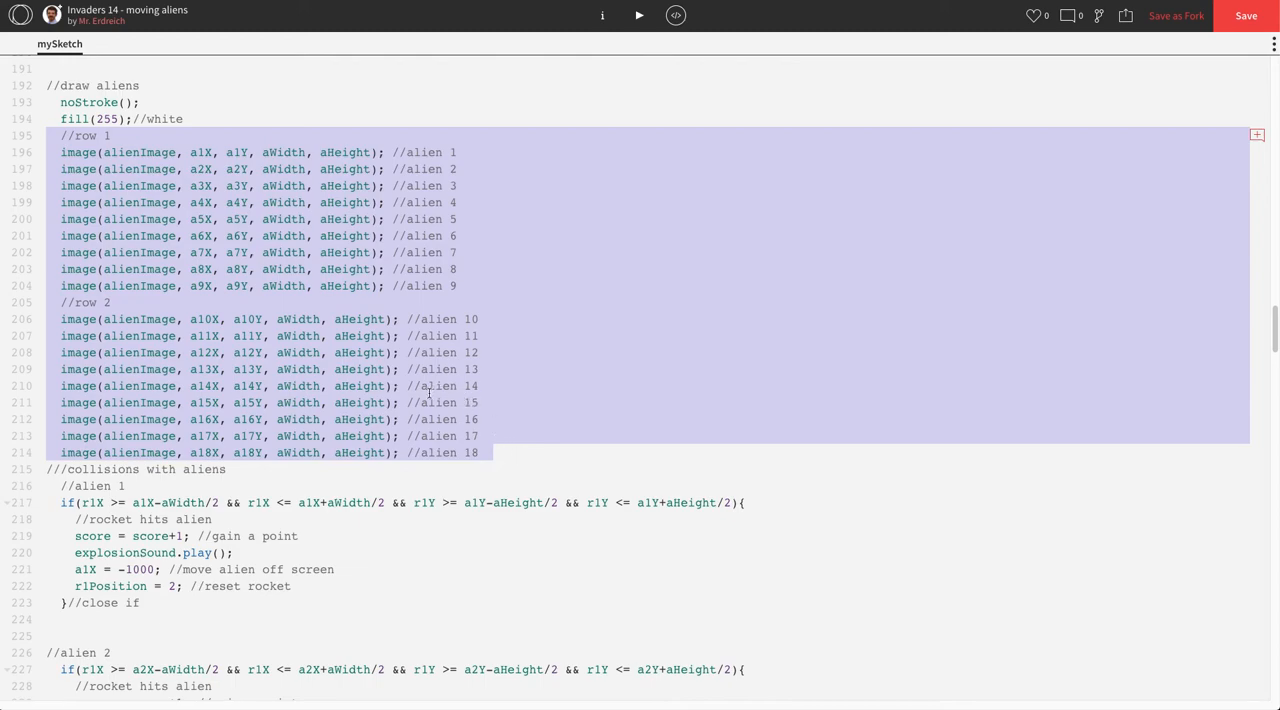
key(Delete)
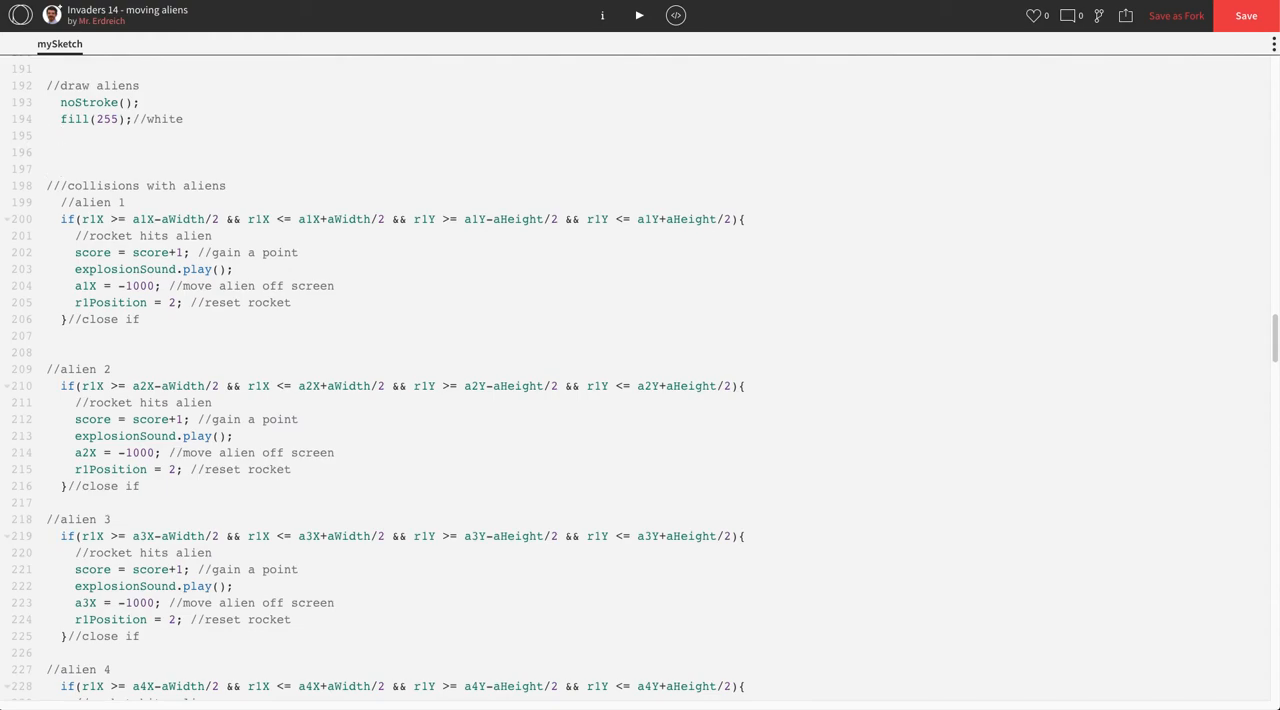
Place the cursor on a blank line below the end of the game function.
scroll(down, 3)
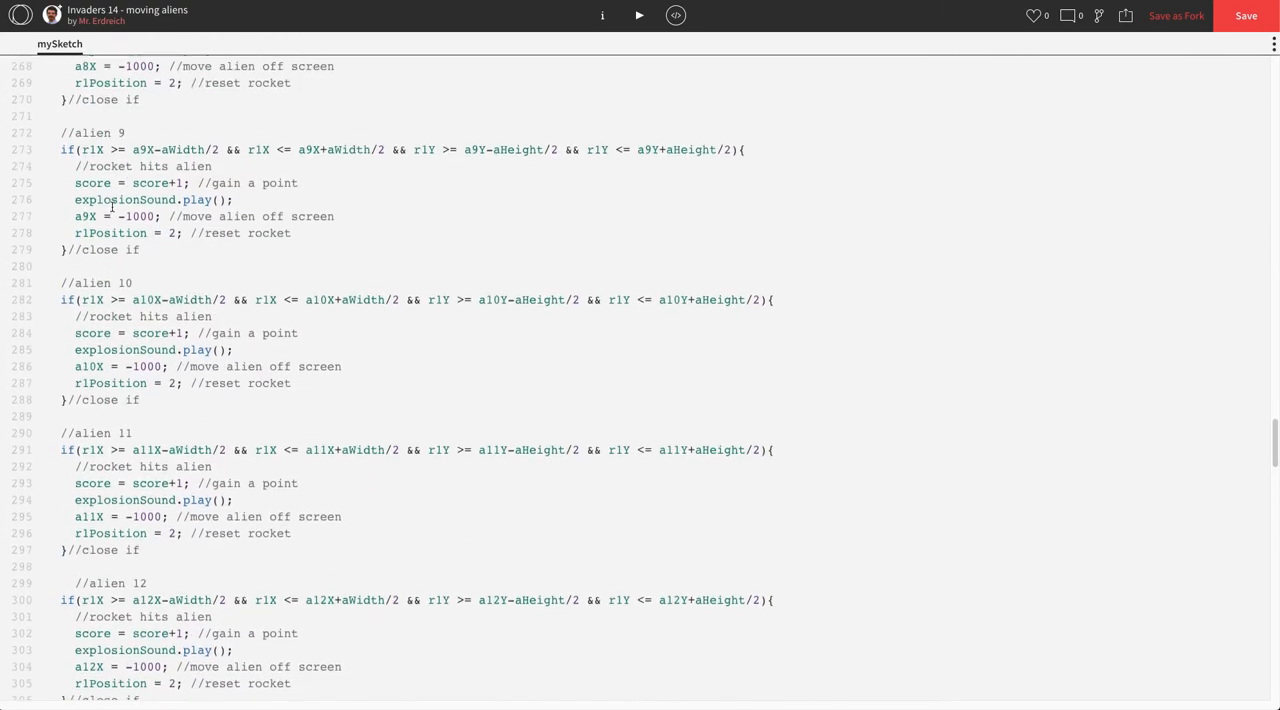
scroll(down, 3)
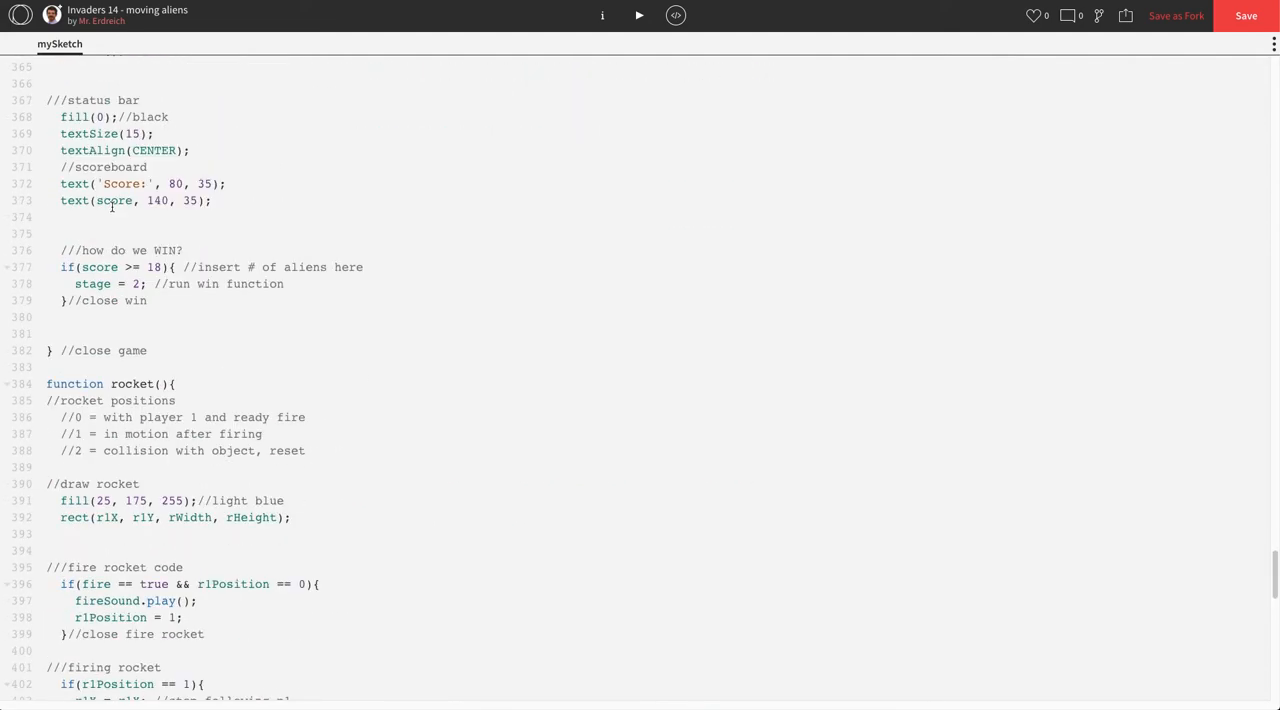
click(148, 350)
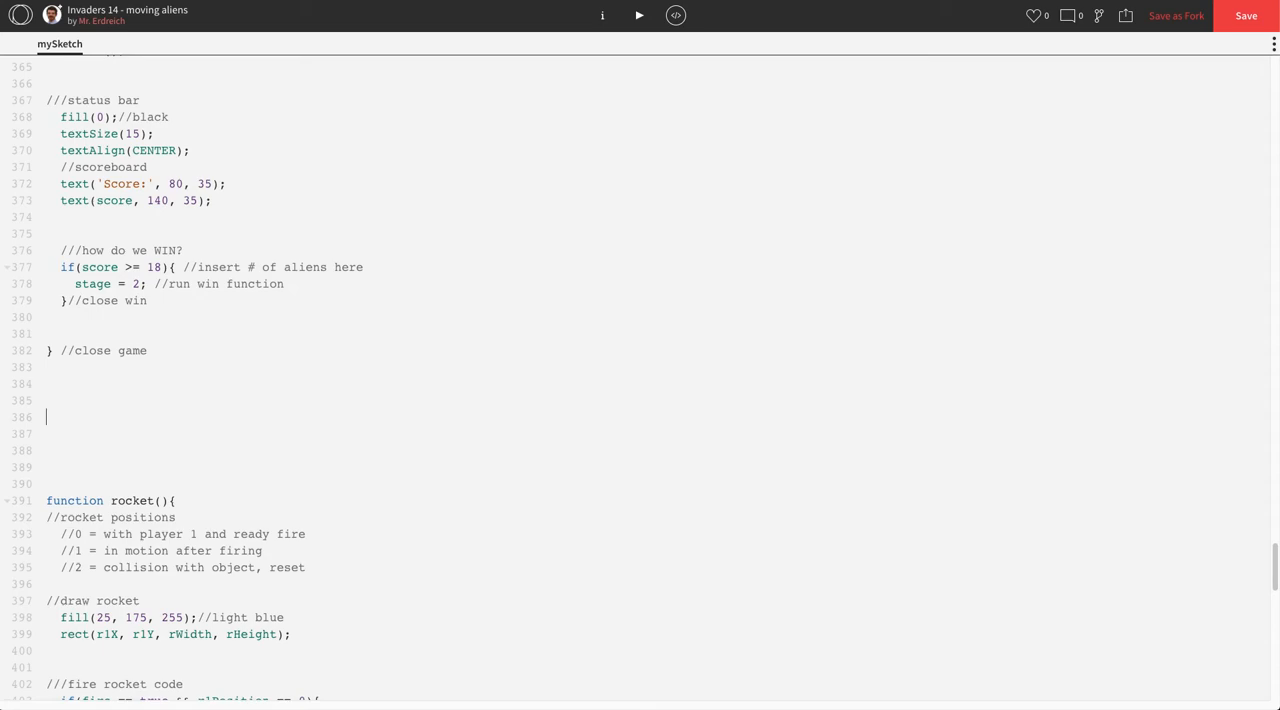
Write function aliens(){ ... }//close aliens with a //draw aliens comment inside.
text(dun)
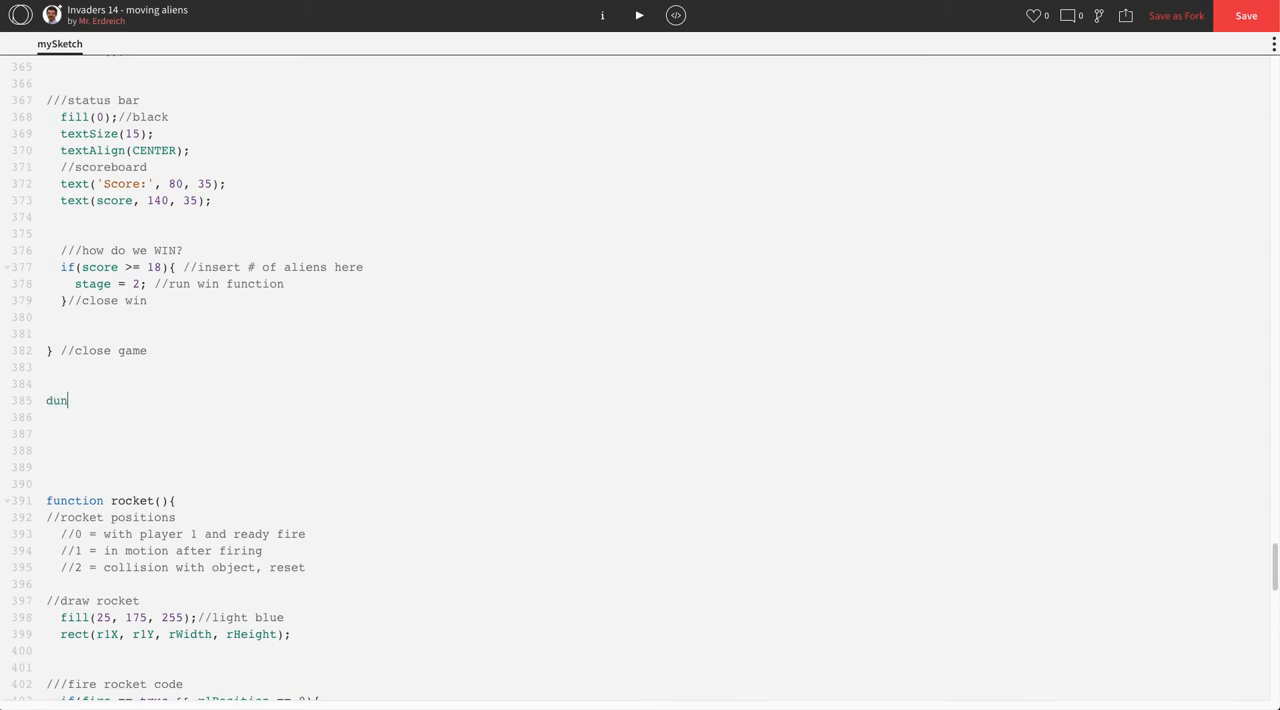
text(fucn)
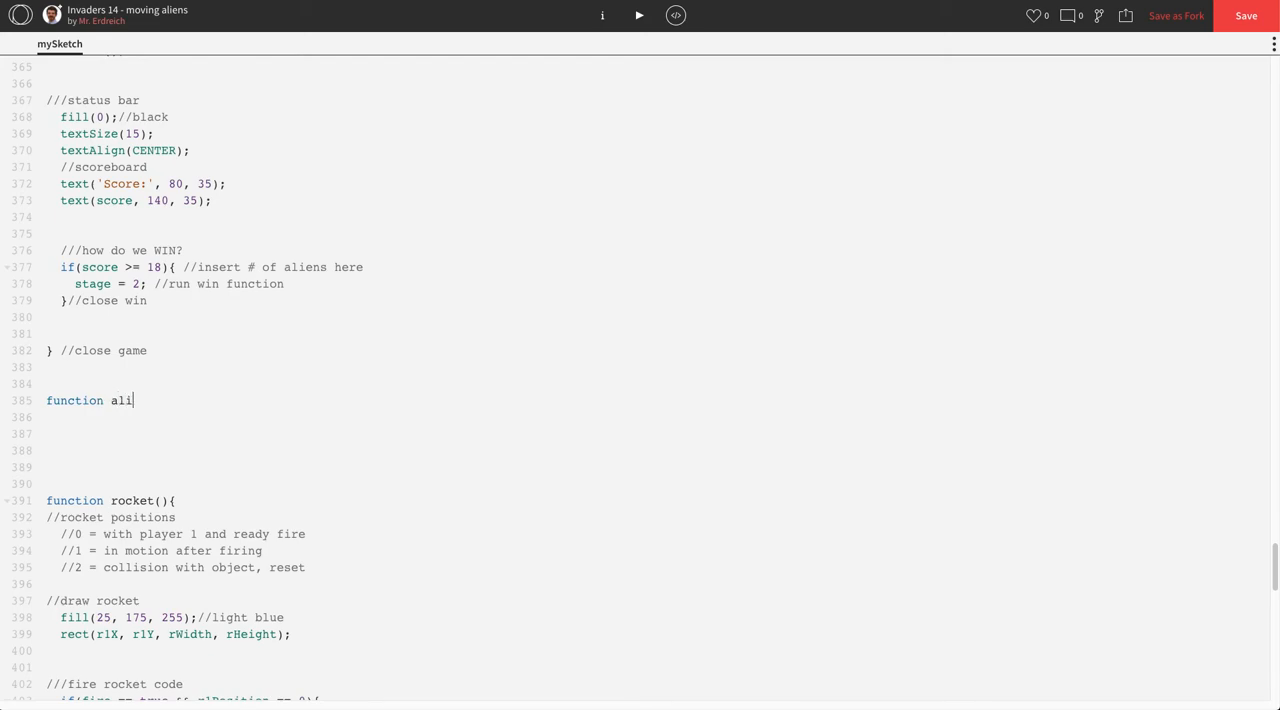
text(ens (){)
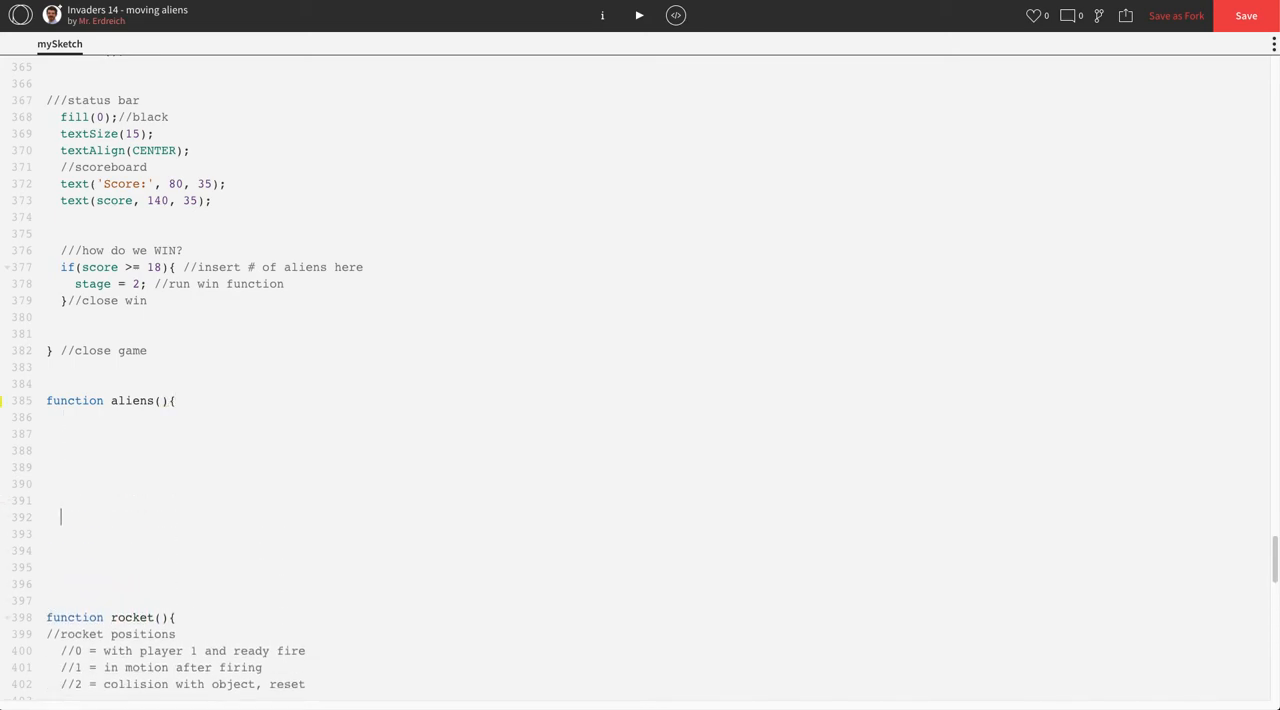
text(}//close al)
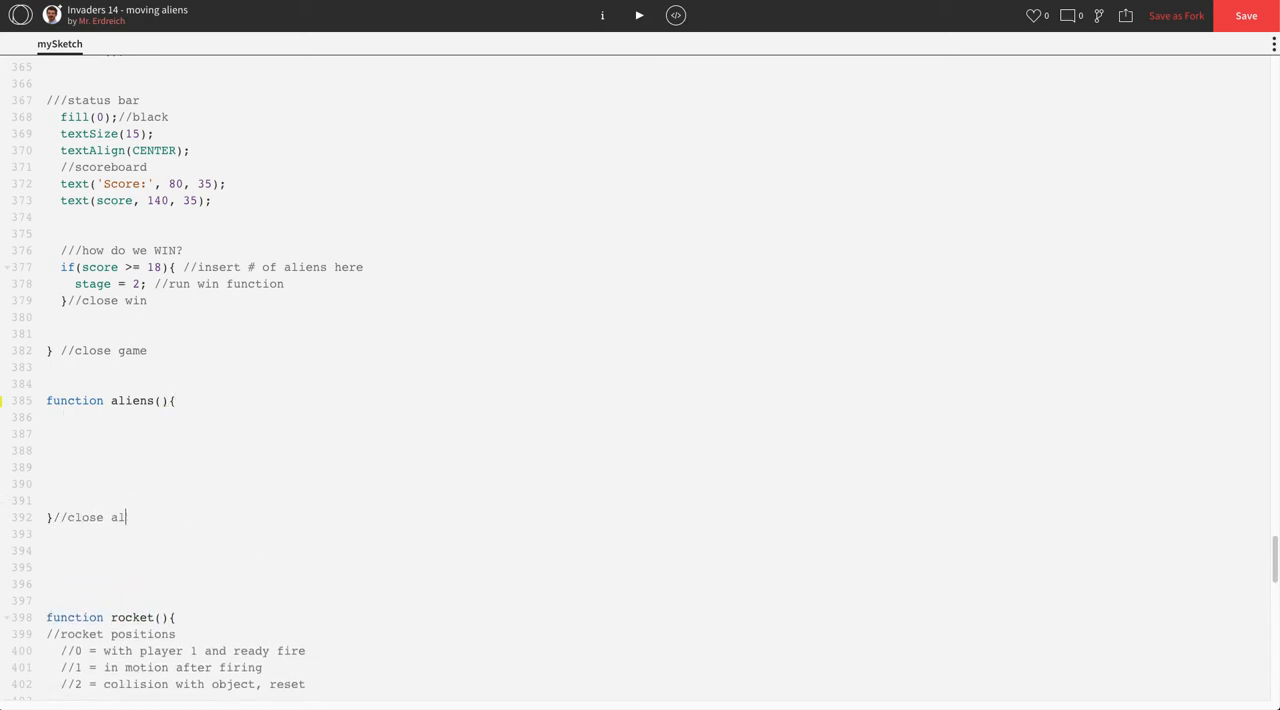
text(iens)
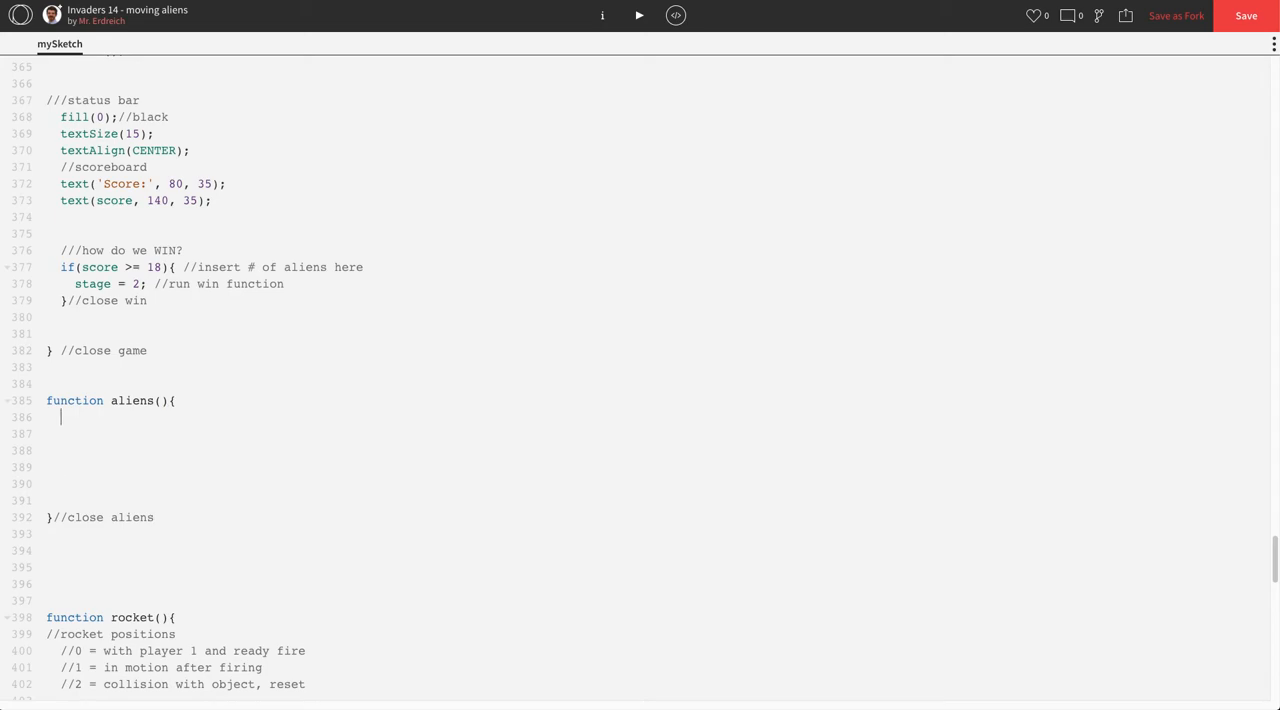
text(//draw aliens)
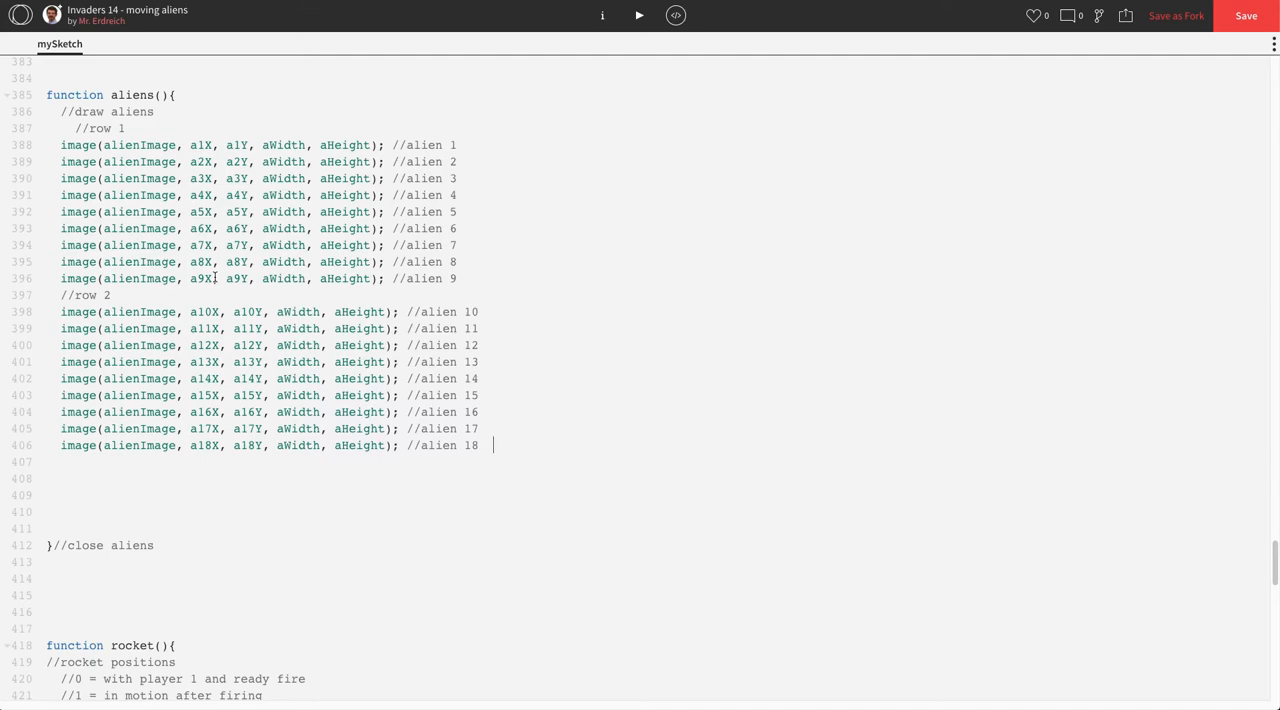
mouse_move(336, 296)
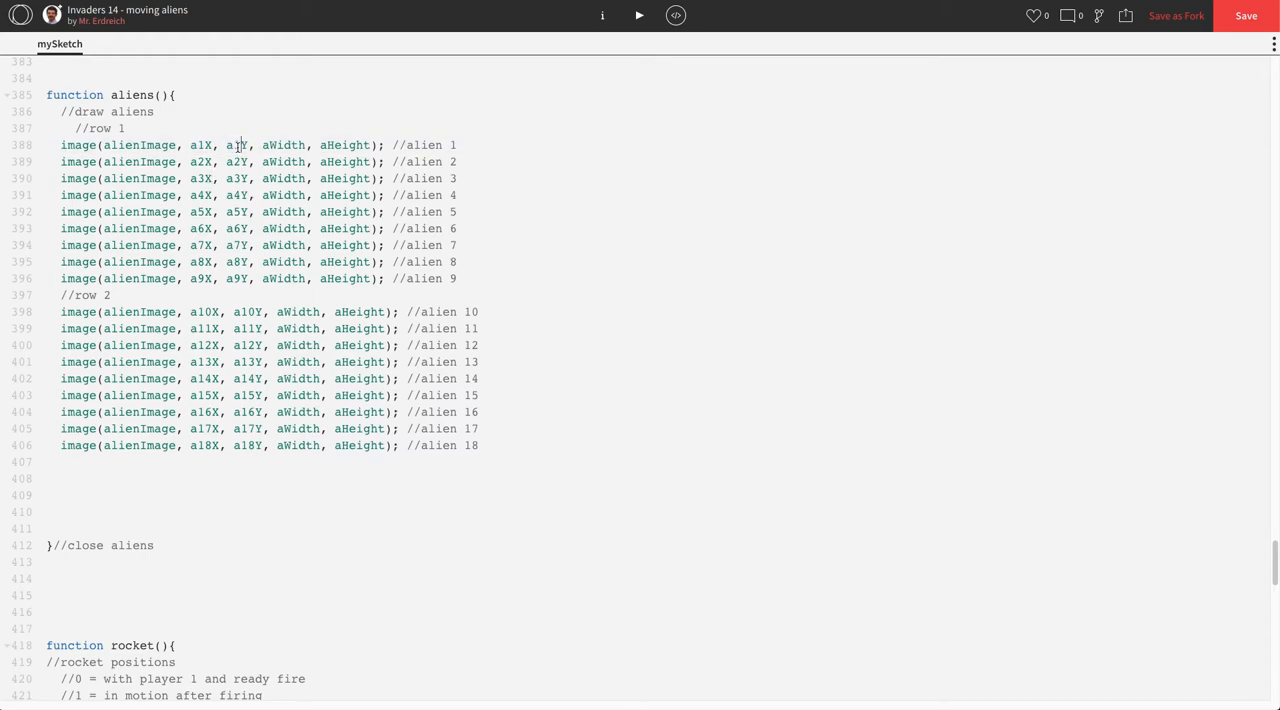
mouse_move(196, 212)
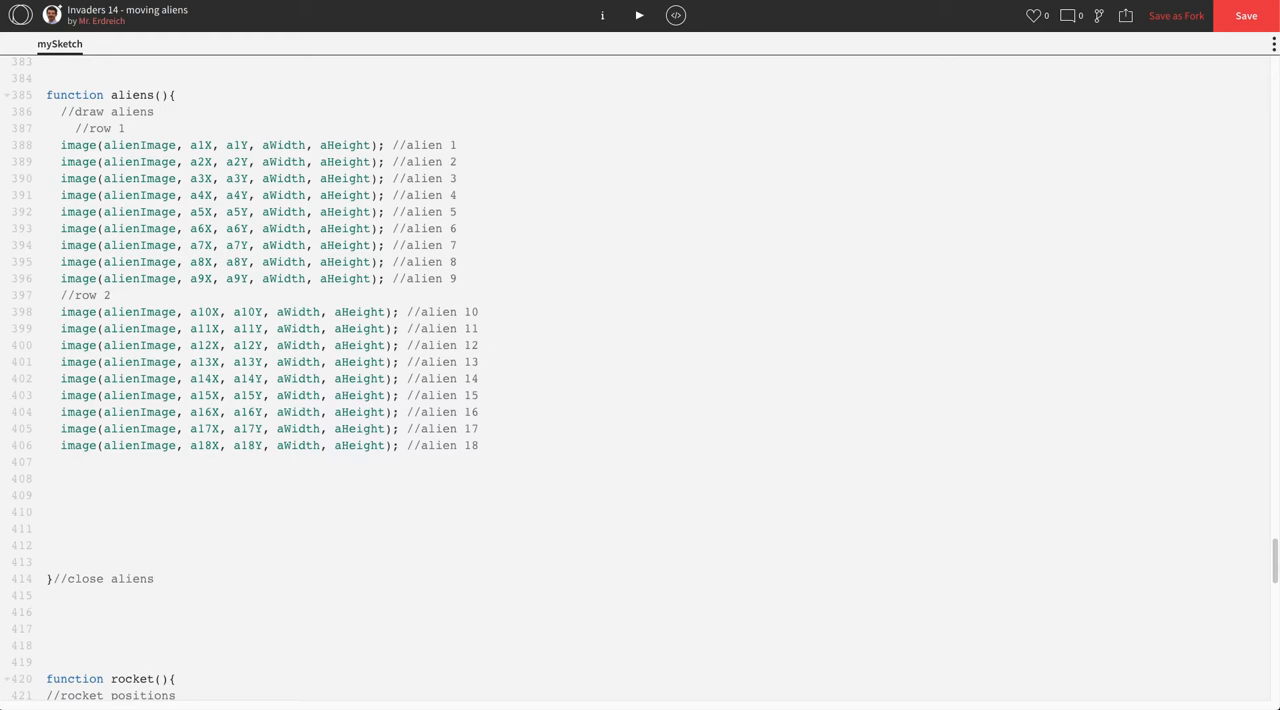
Add an allow-motion block with a1X = a1X + (aSpeed*aDirection);.
text(///allow m)
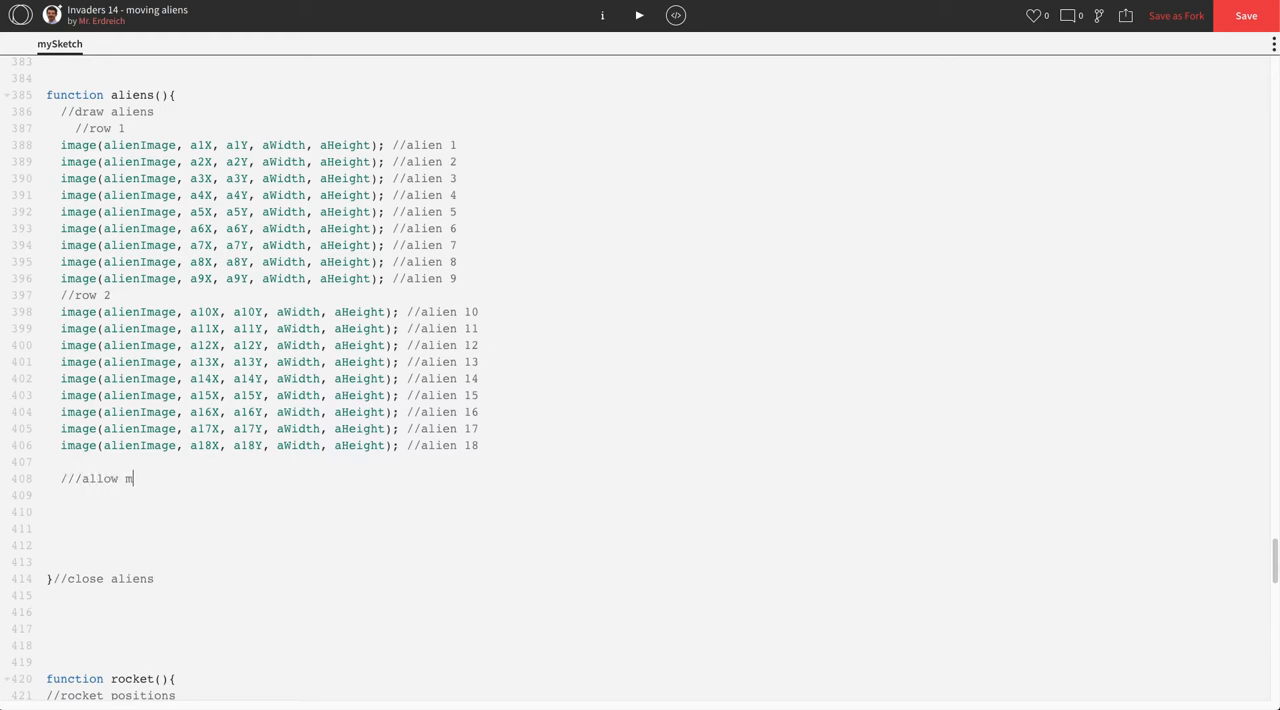
text(otion)
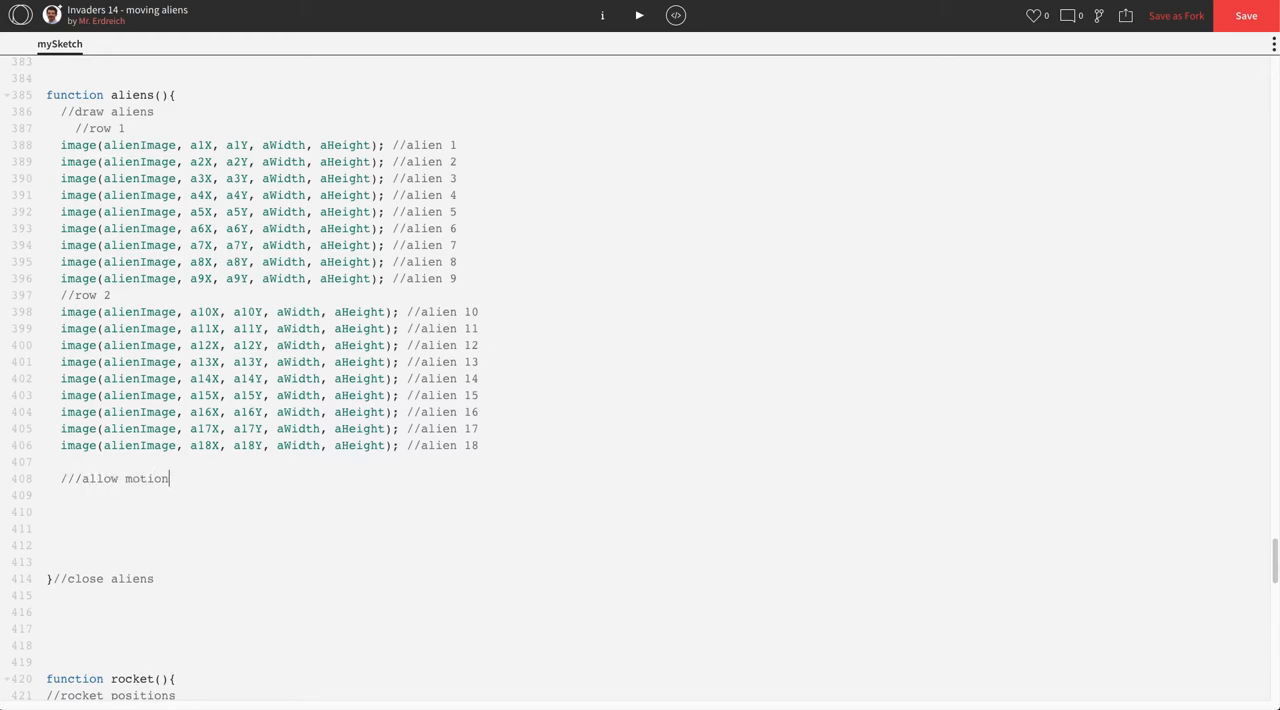
text(a1)
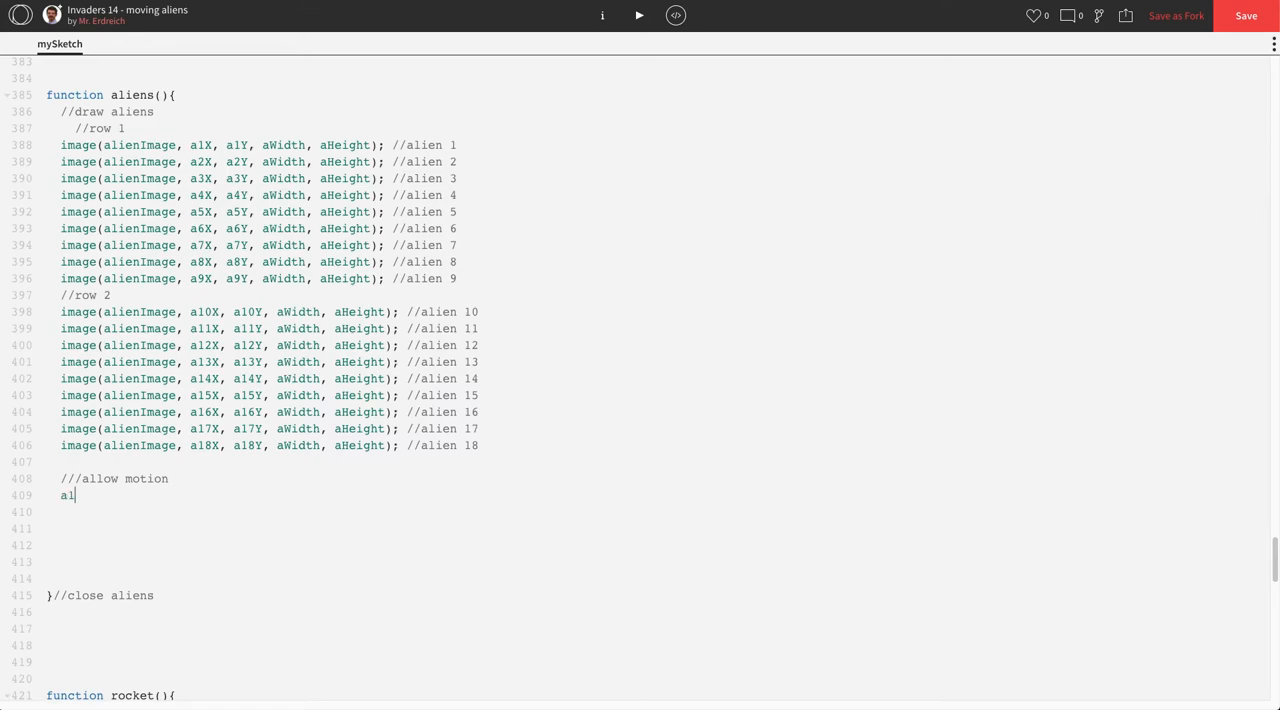
text(X)
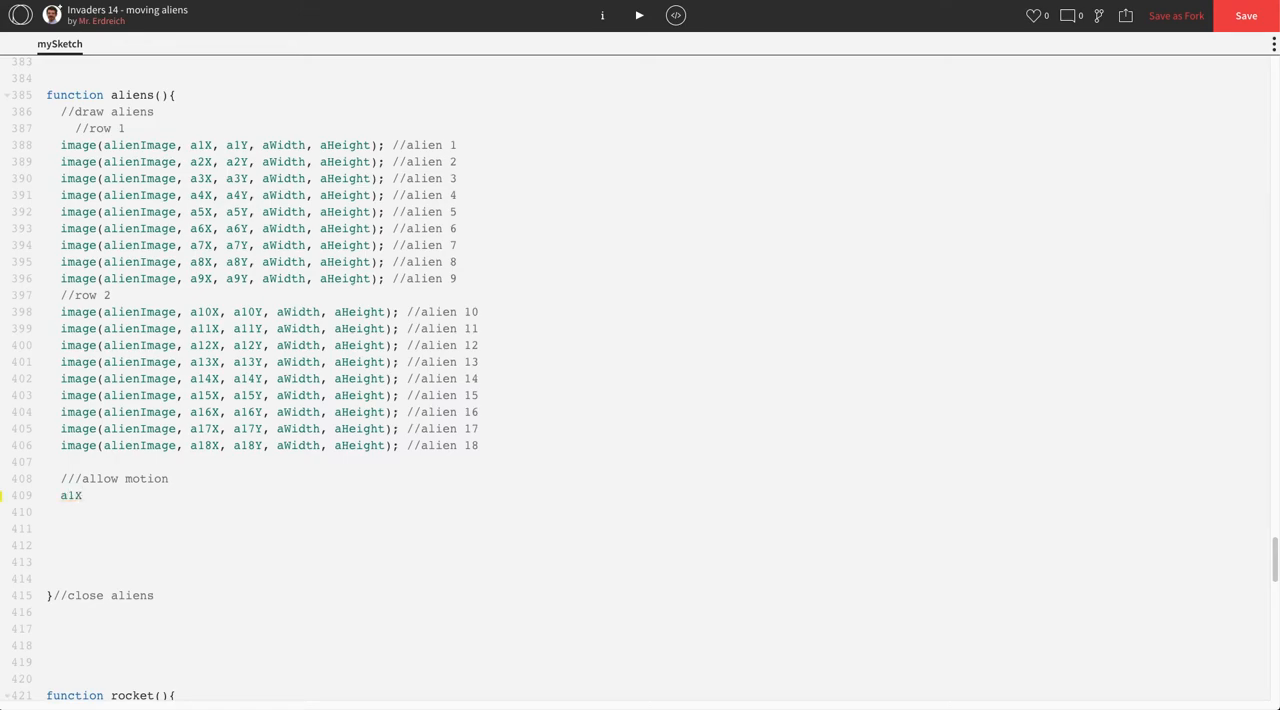
text(=)
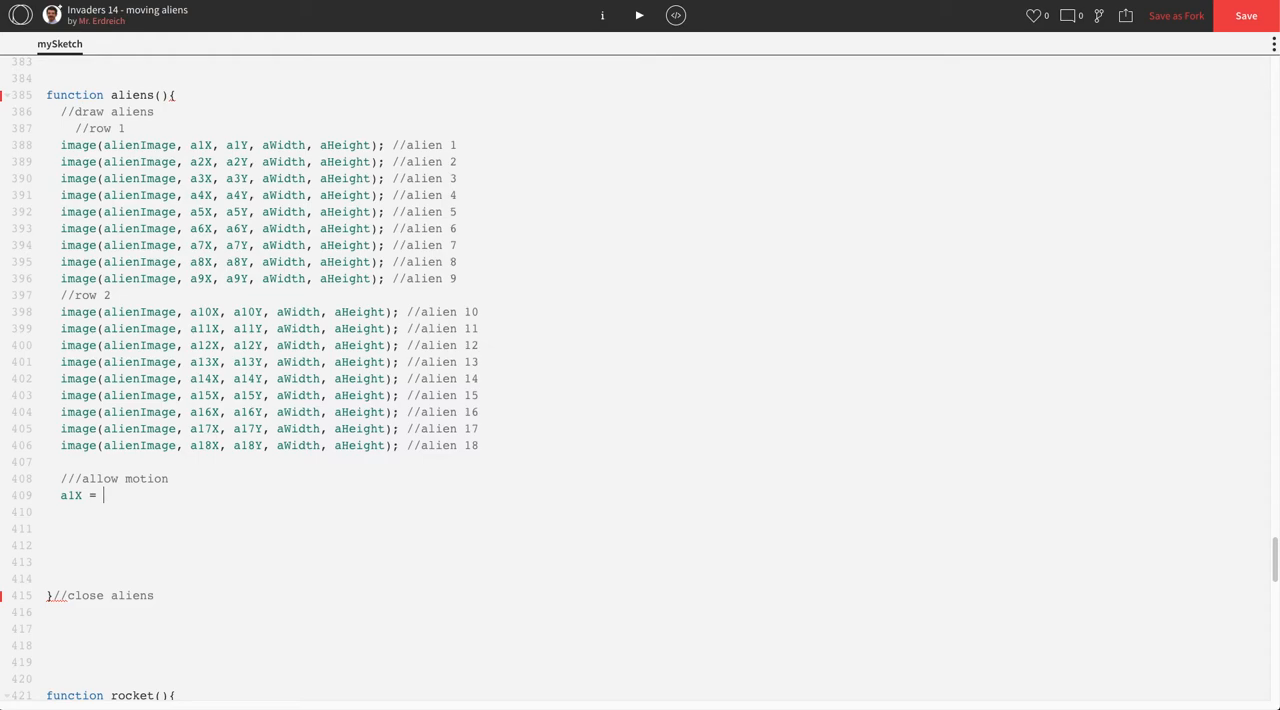
text(a1X)
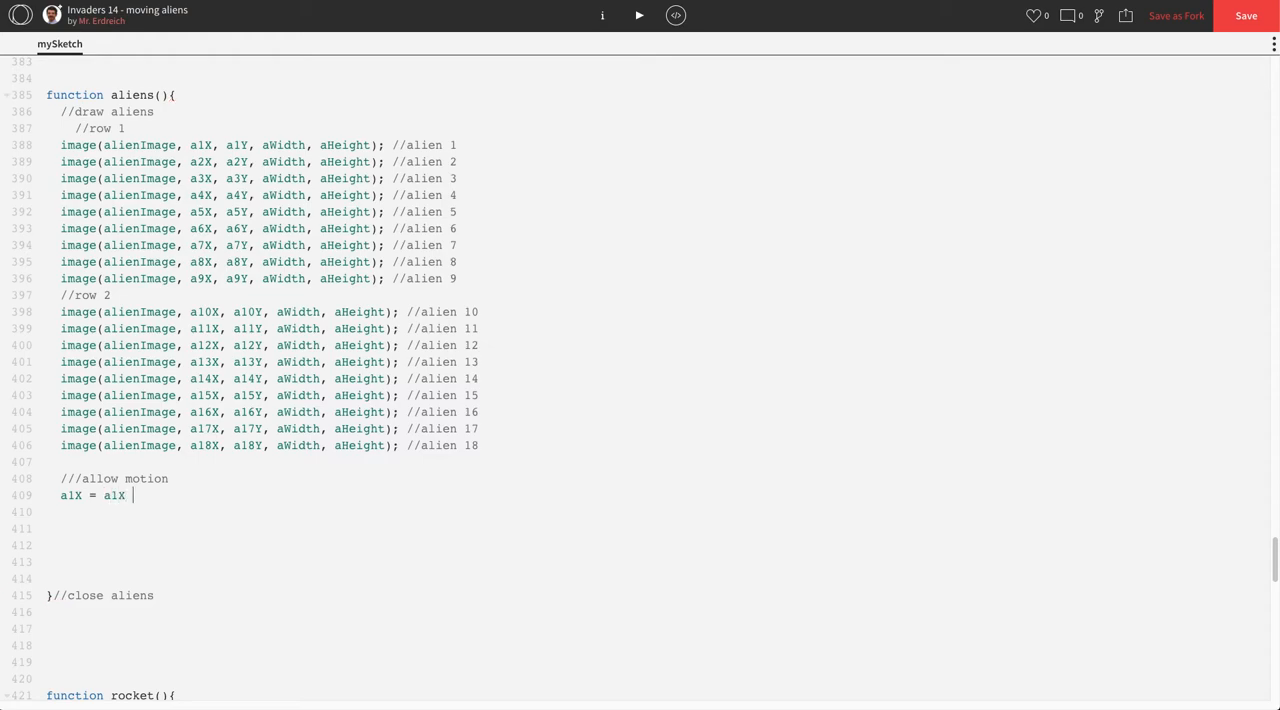
text(+ a)
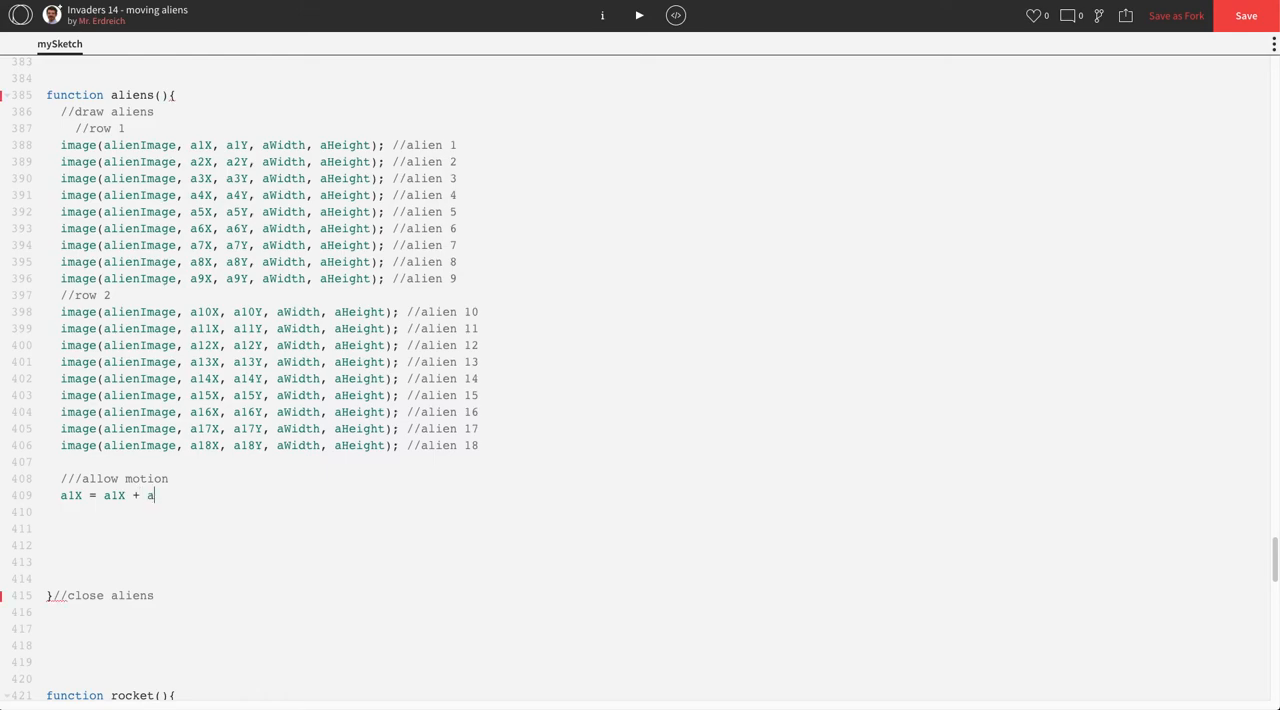
text(Speed)
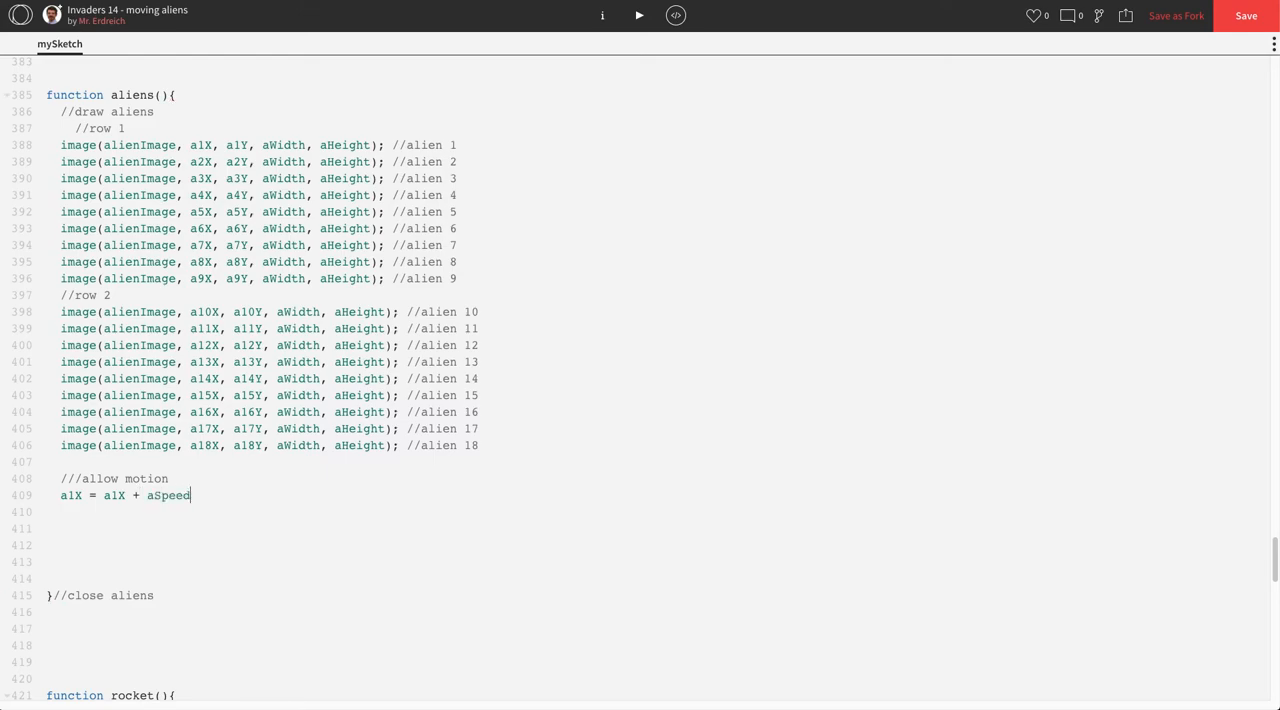
text(*aDir)
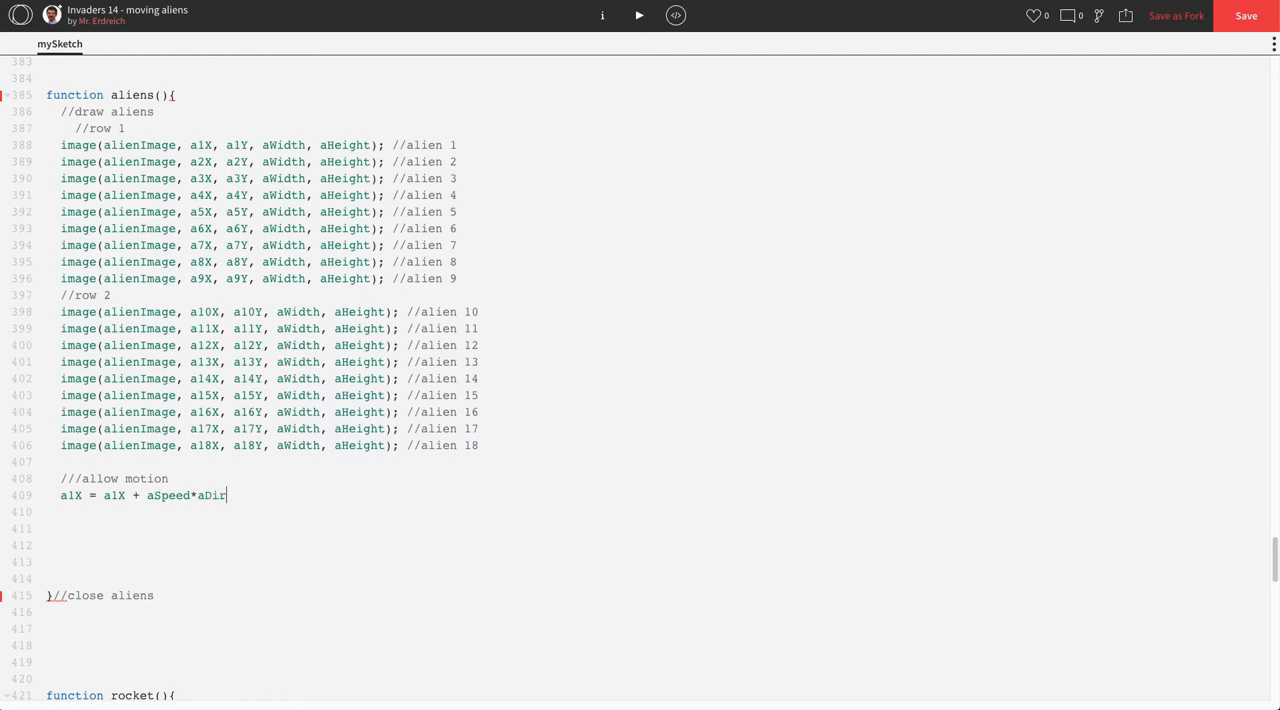
text(ection);)
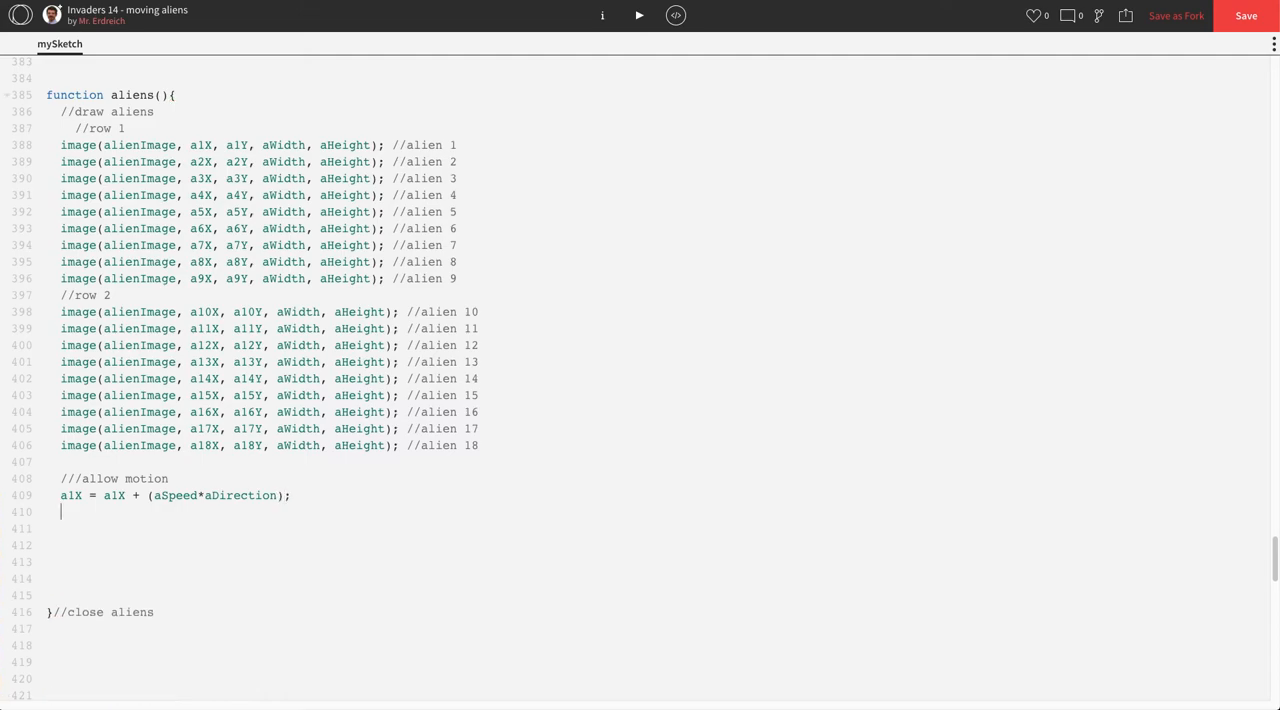
Add a1Y = a1Y + aDistance; below the sideways motion line.
text(a1Y =)
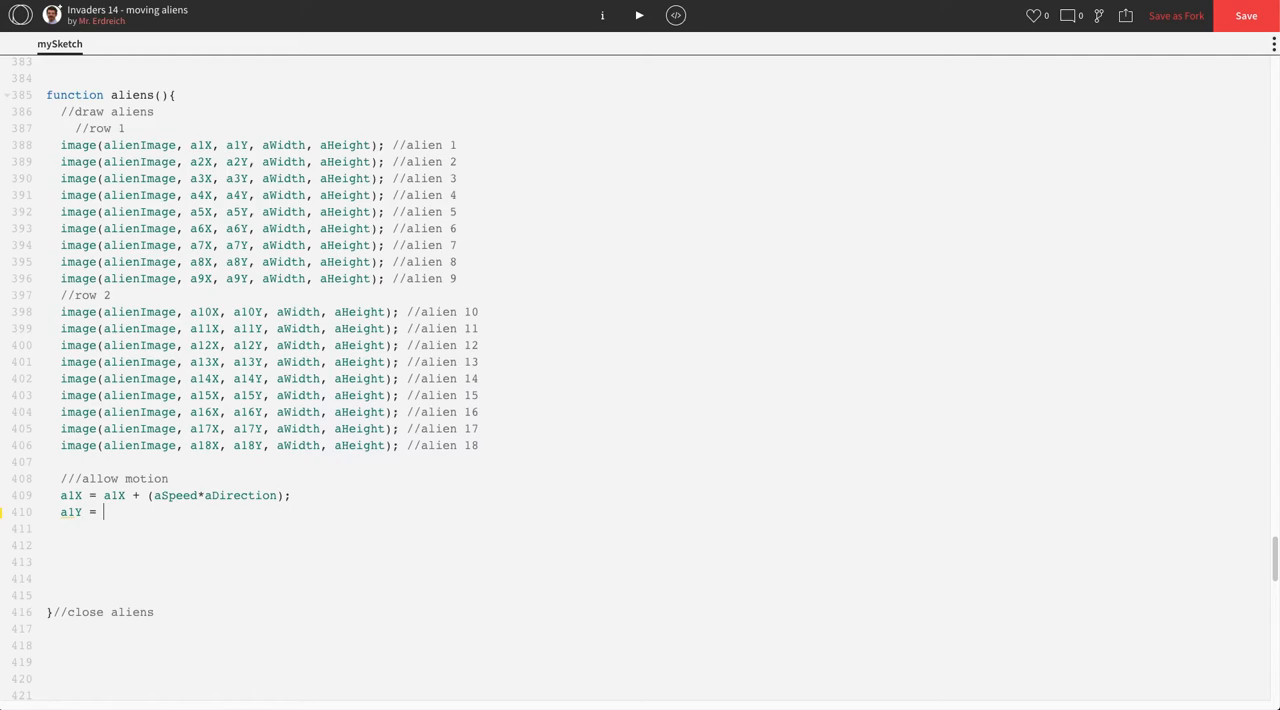
text(a1Y)
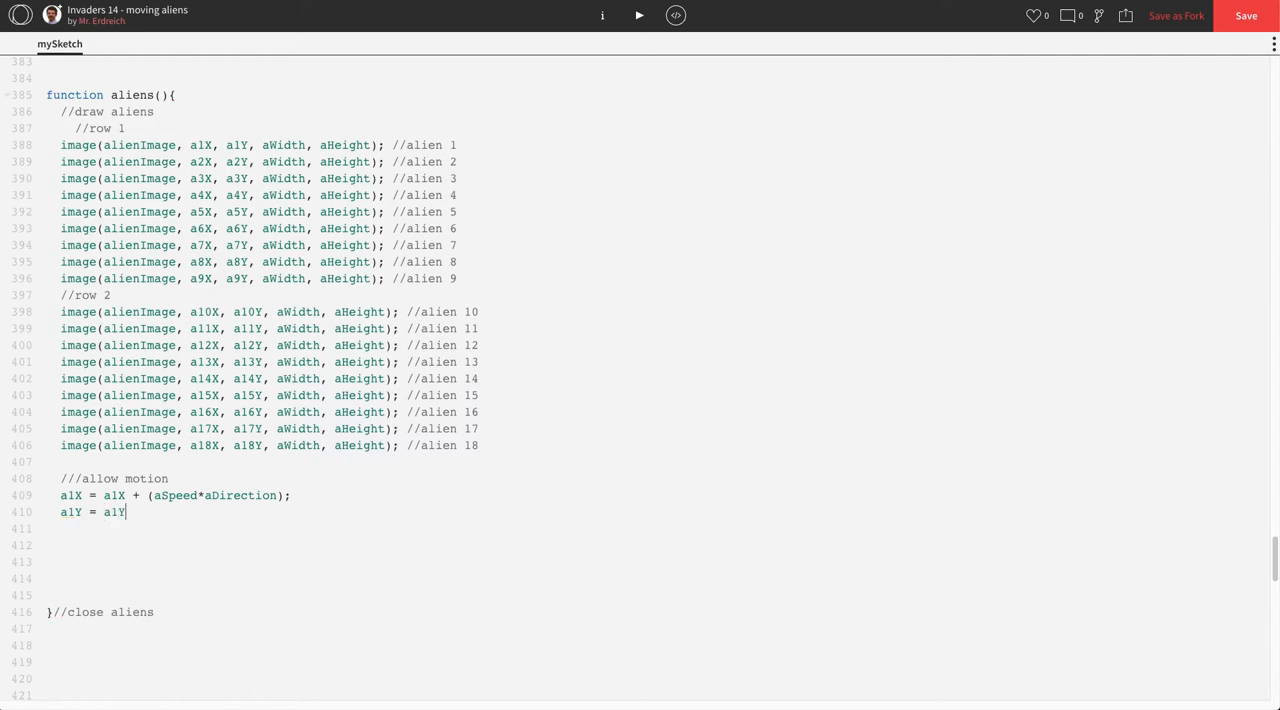
text(+aDi)
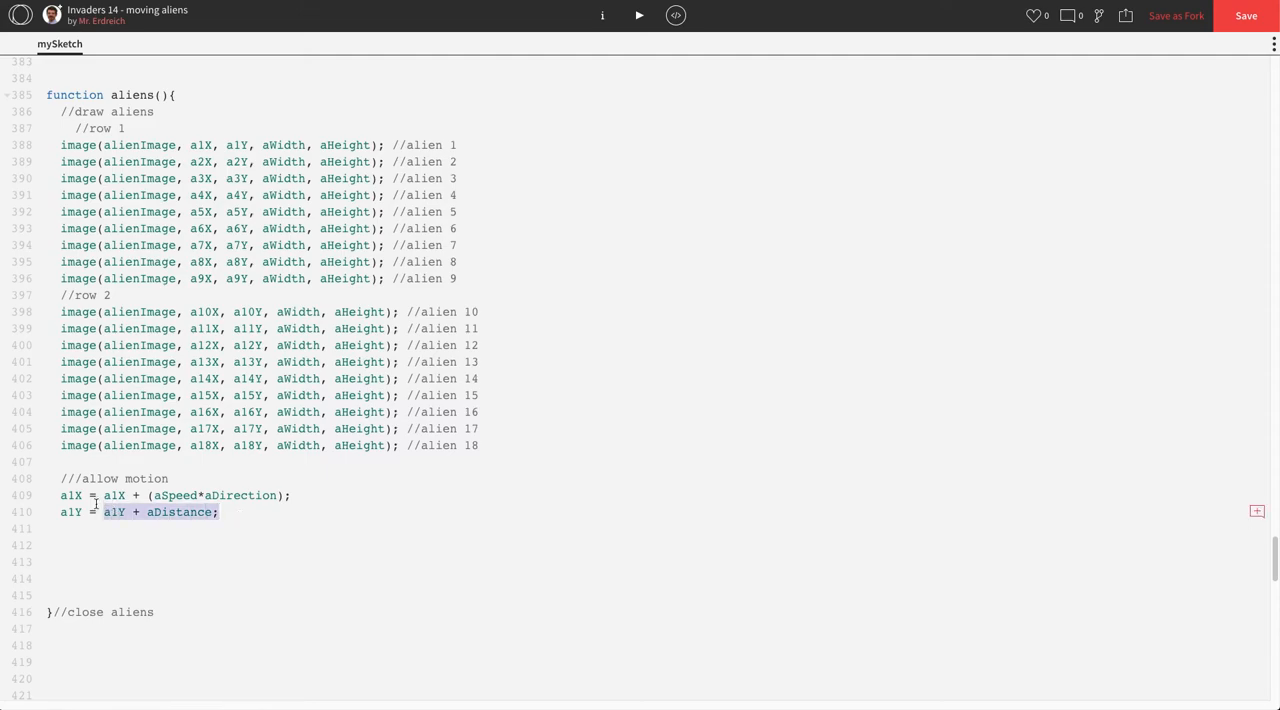
Duplicate the a1 motion pair and renumber copies for aliens a2 through a18.
click(222, 512)
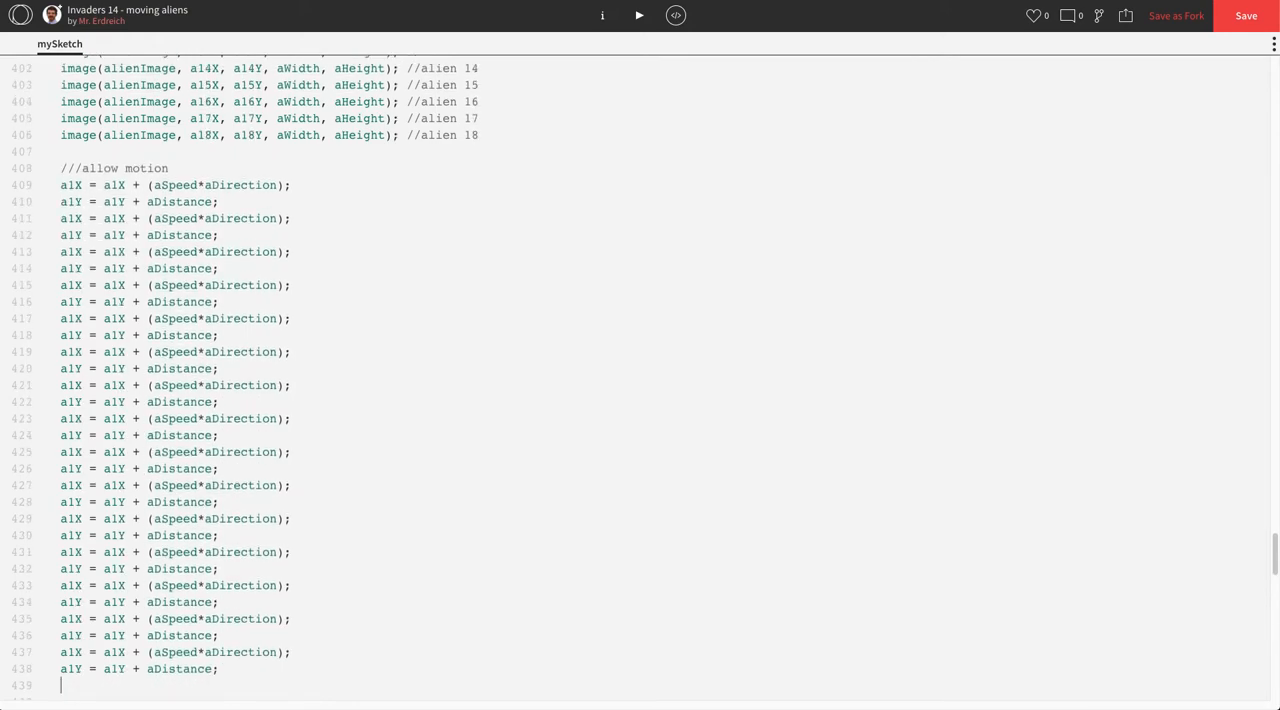
scroll(down, 3)
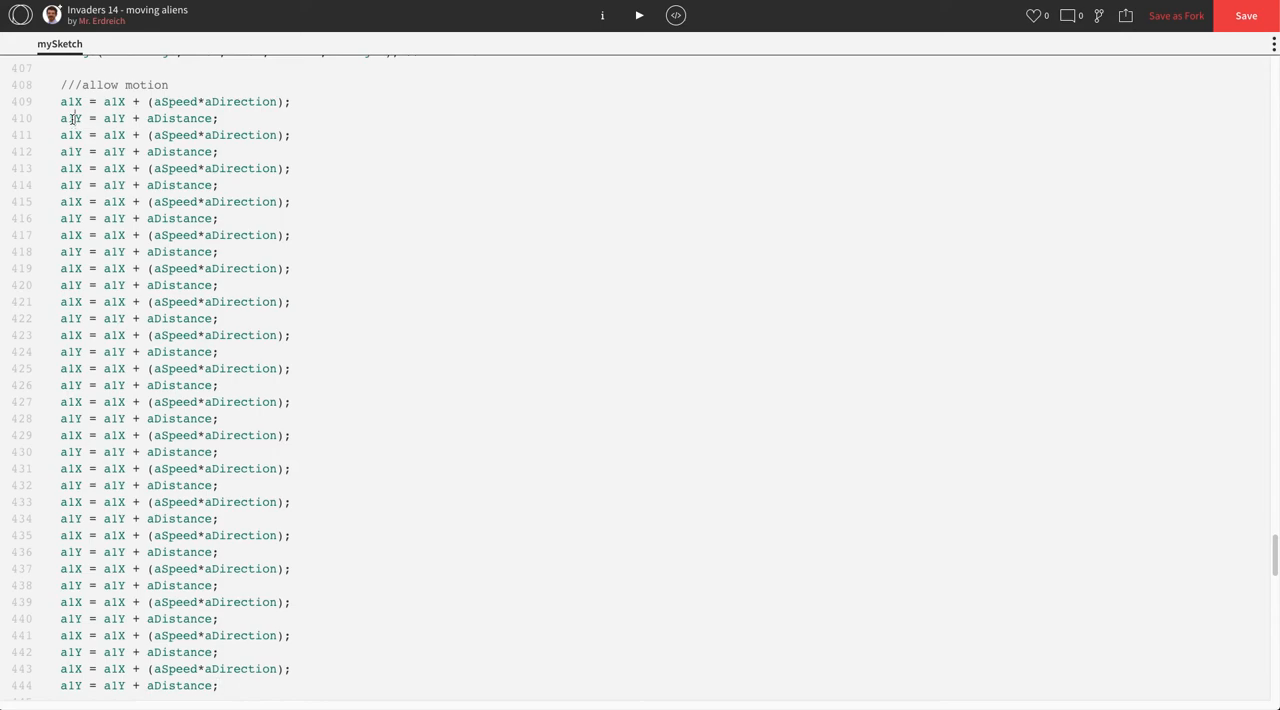
text(2)
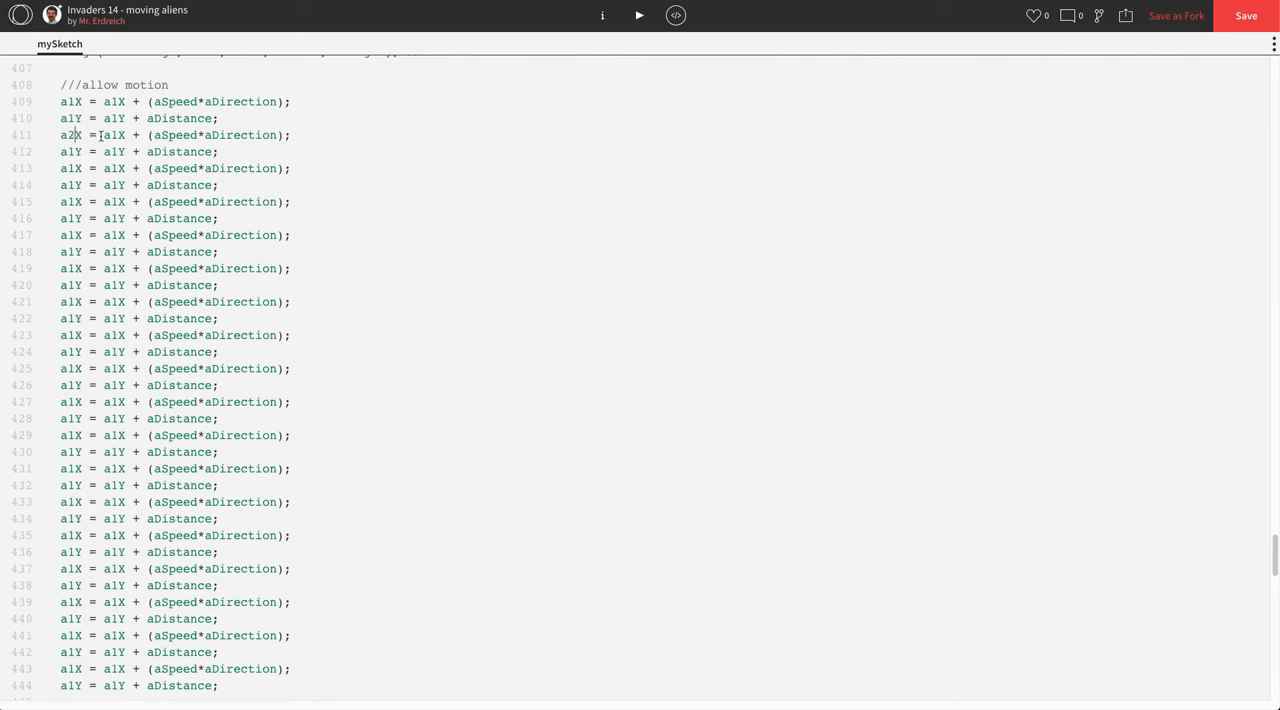
text(2)
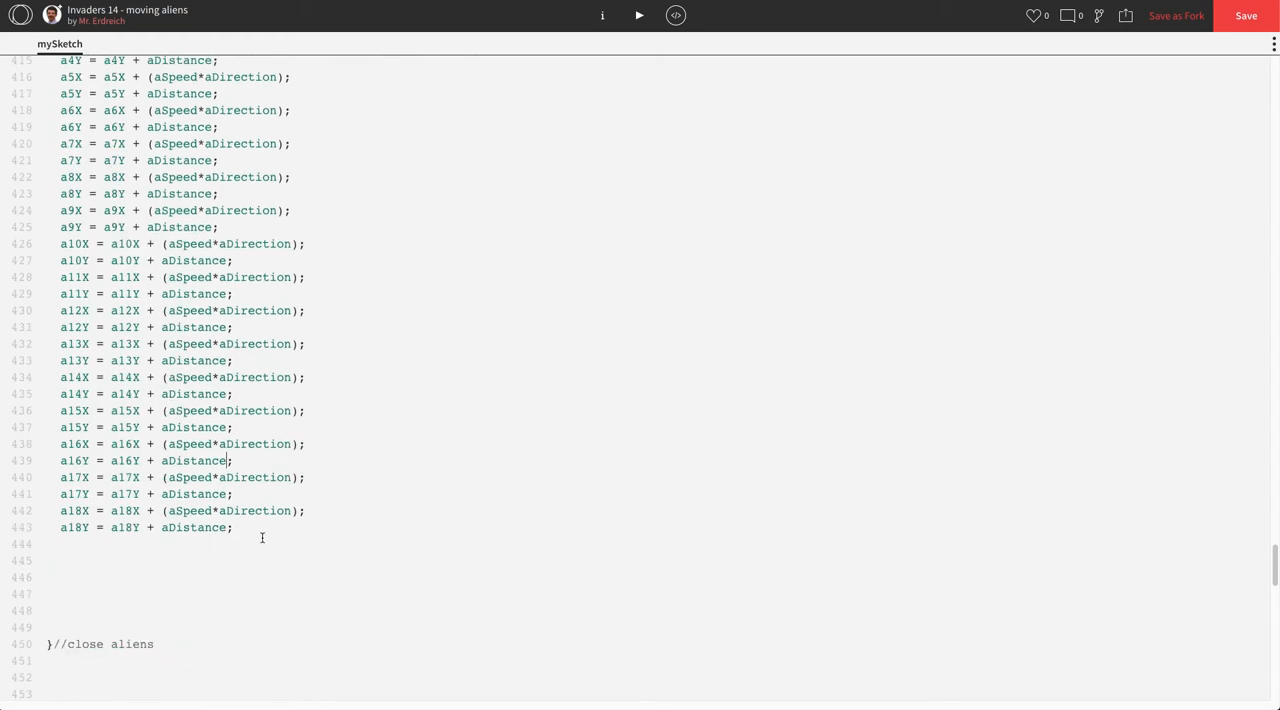
scroll(up, 3)
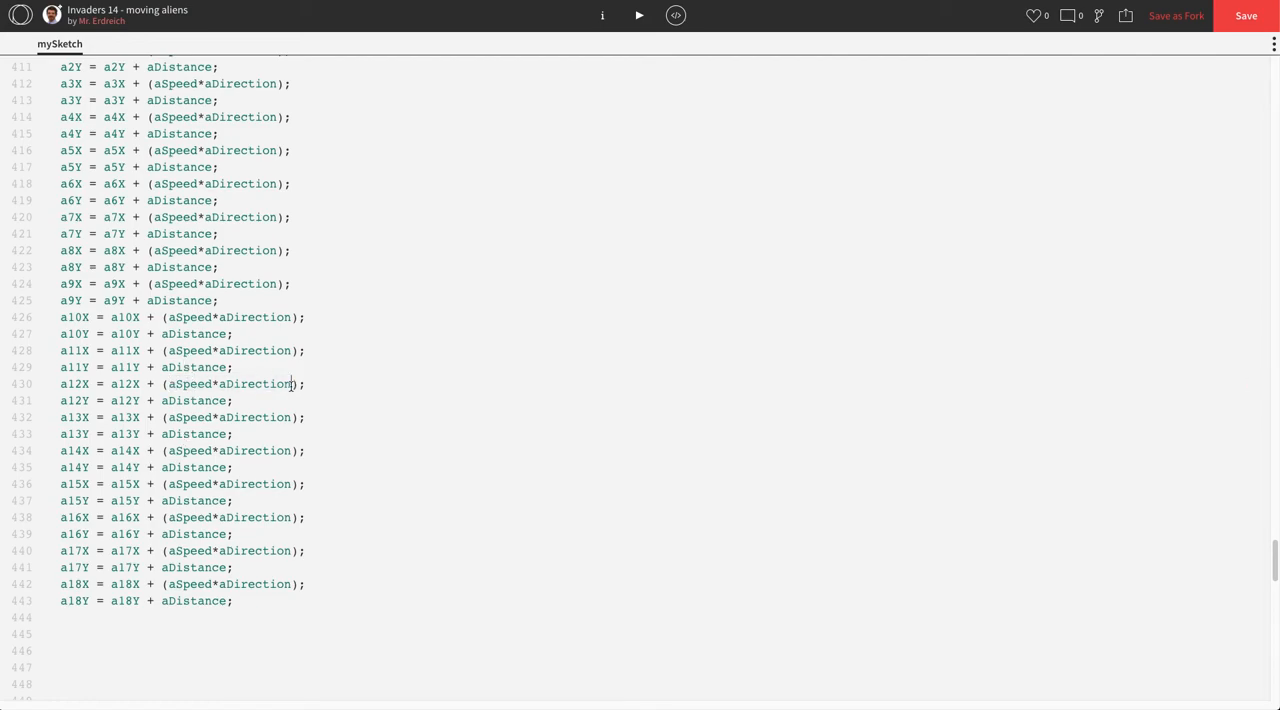
Add aliens(); after fill(255) in the draw-aliens block and run the sketch.
scroll(up, 3)
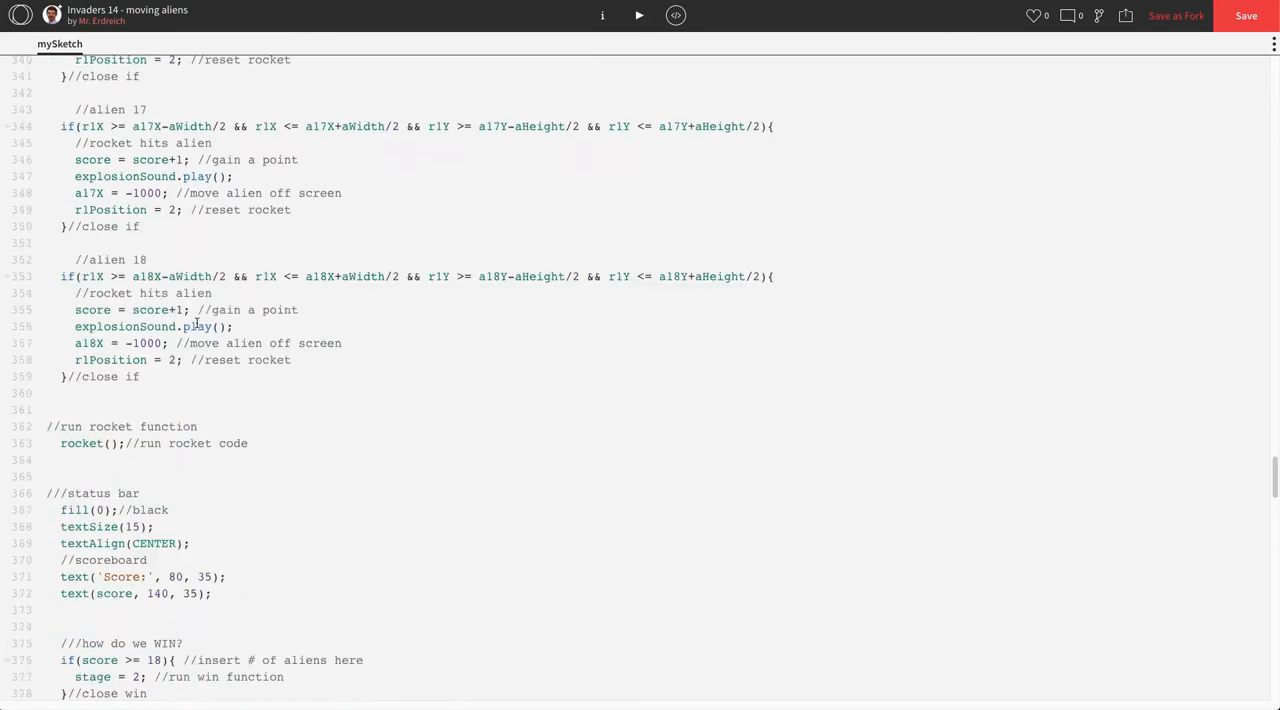
scroll(up, 3)
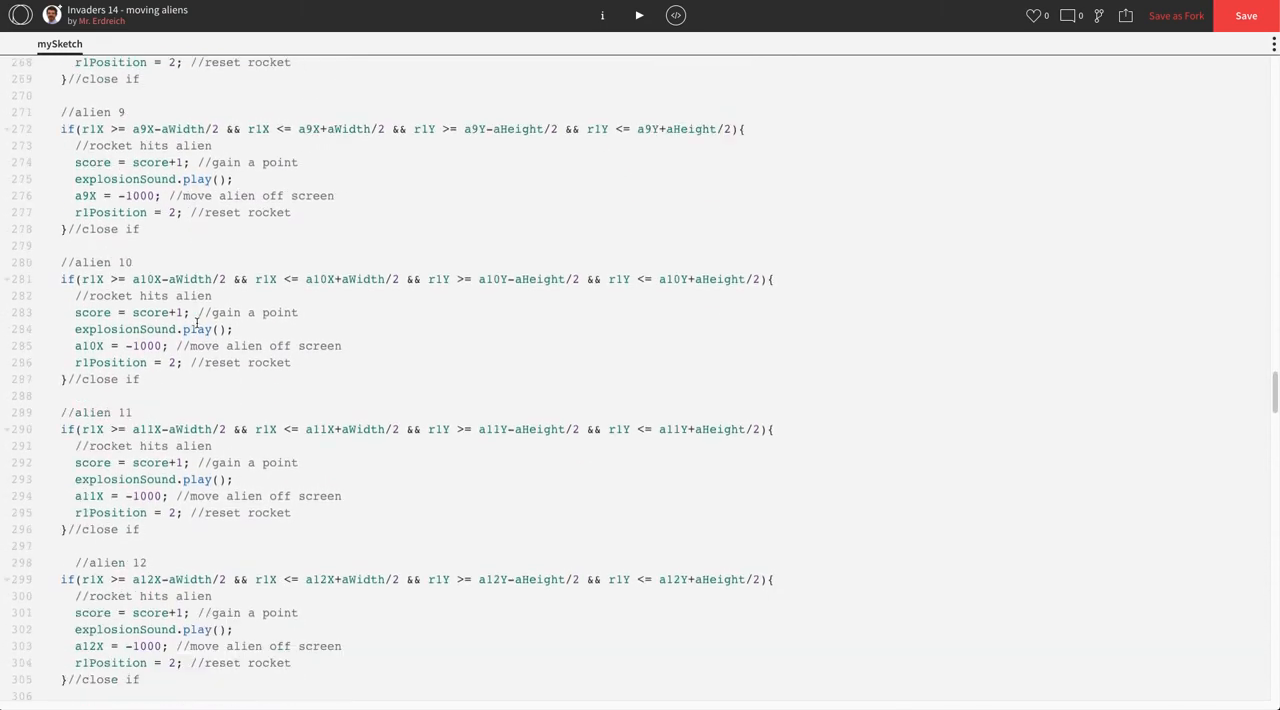
scroll(up, 3)
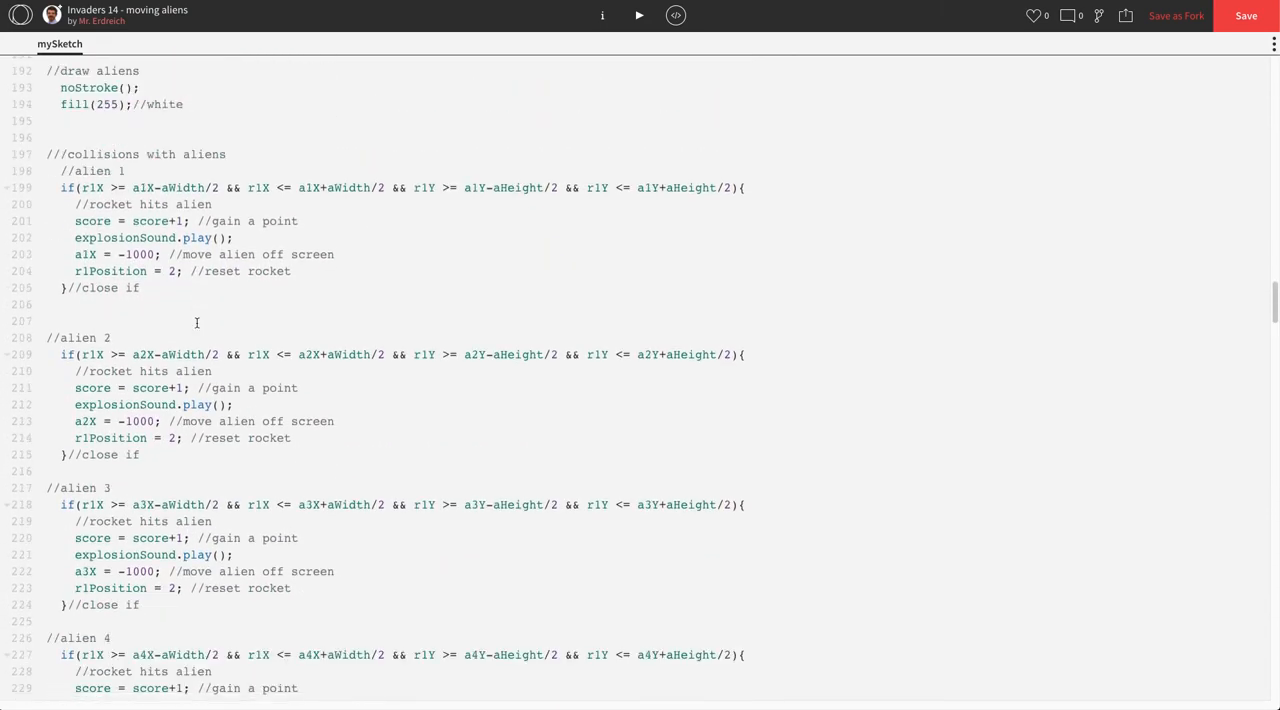
scroll(up, 3)
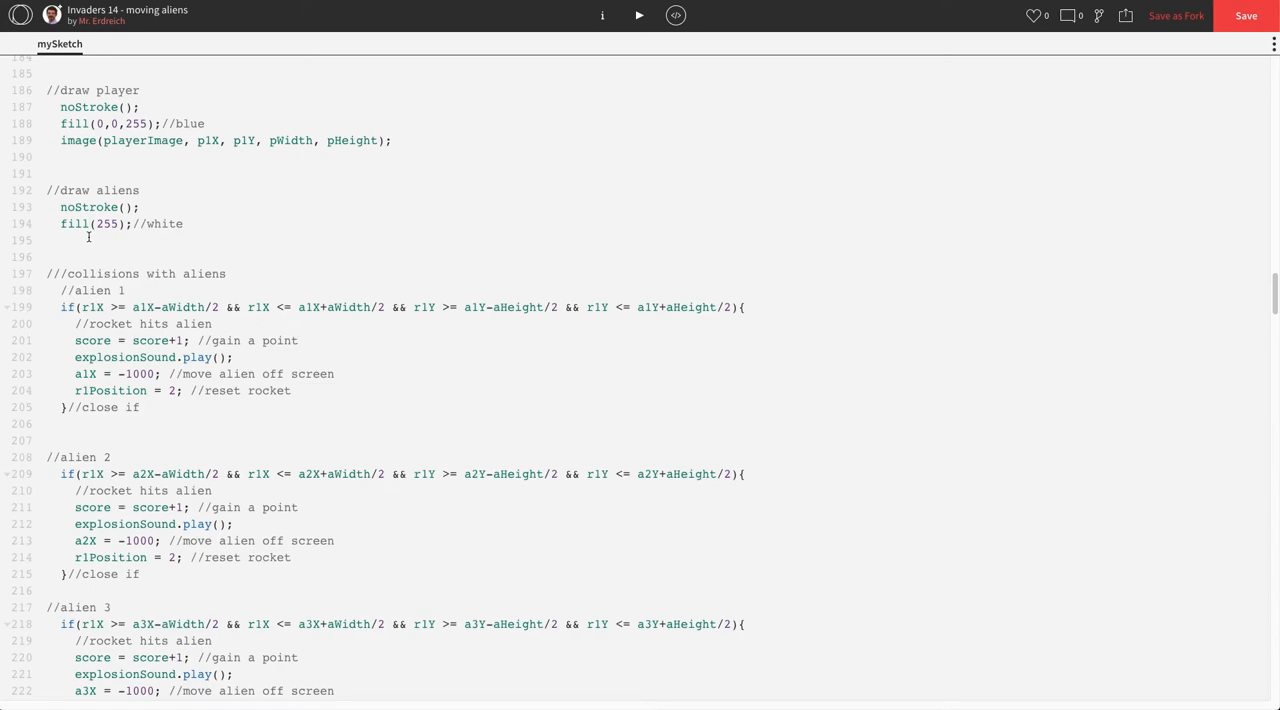
text(aliens)
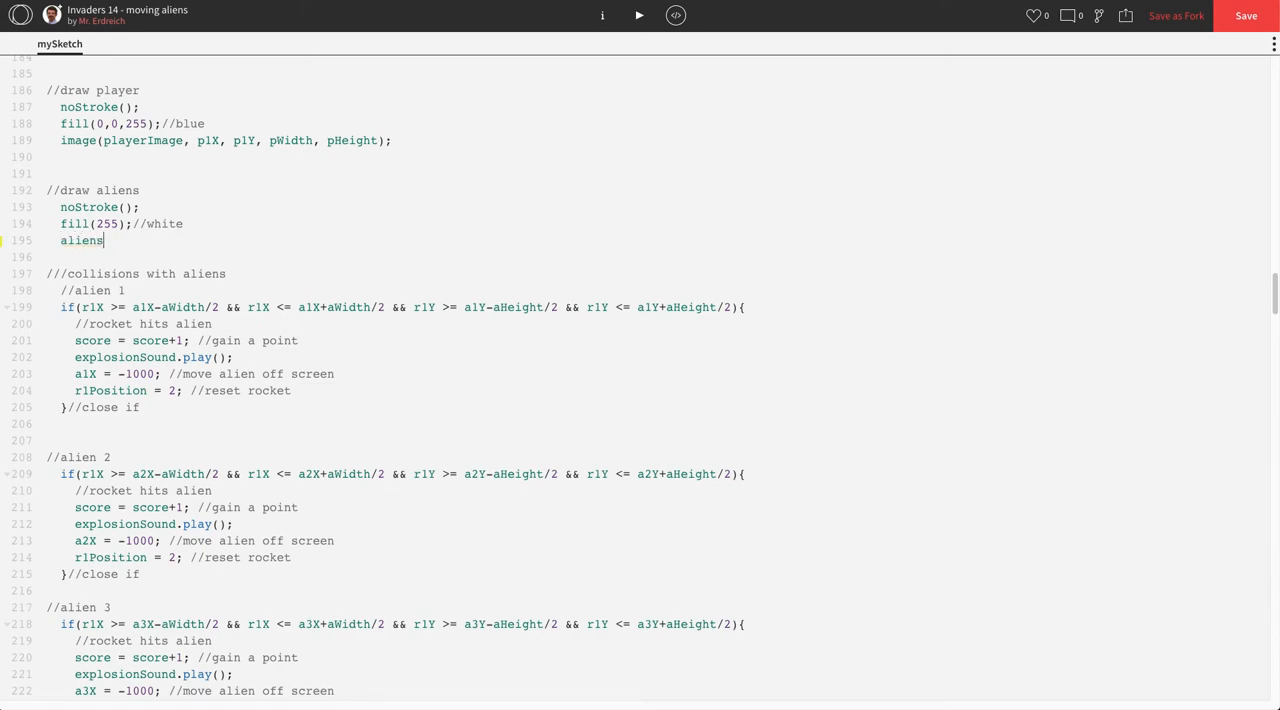
text(();)
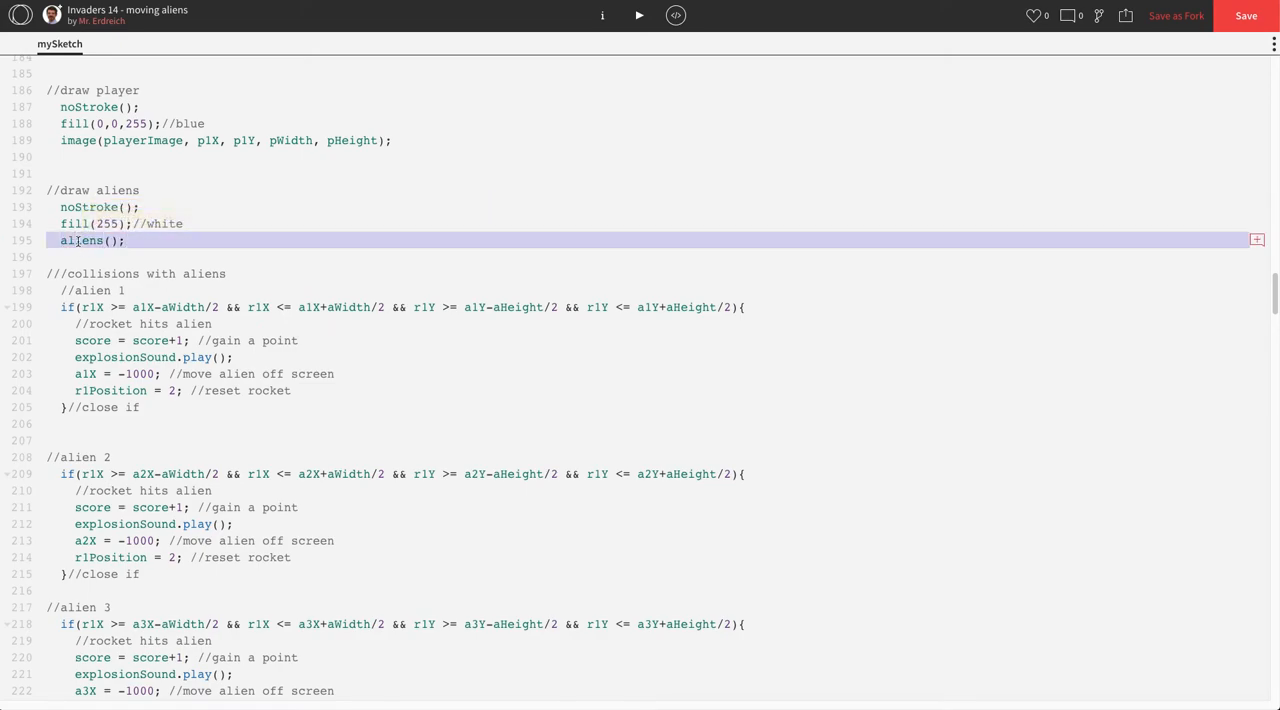
click(640, 16)
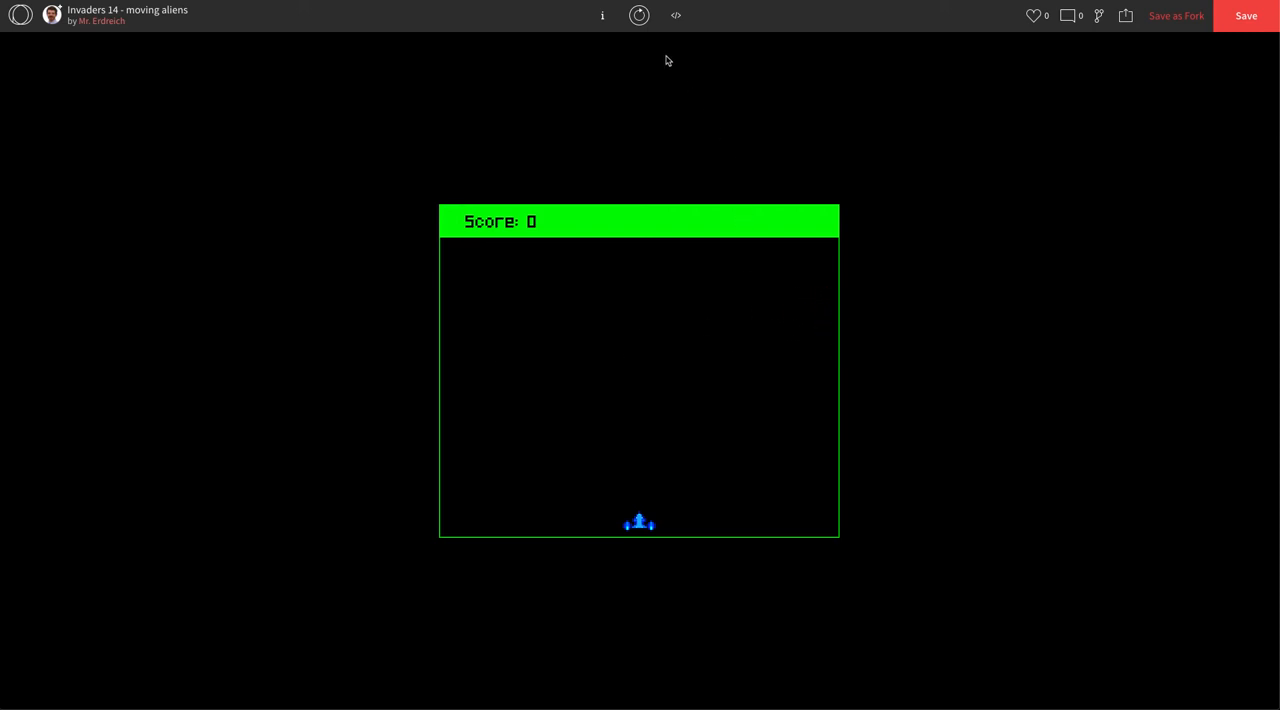
click(676, 16)
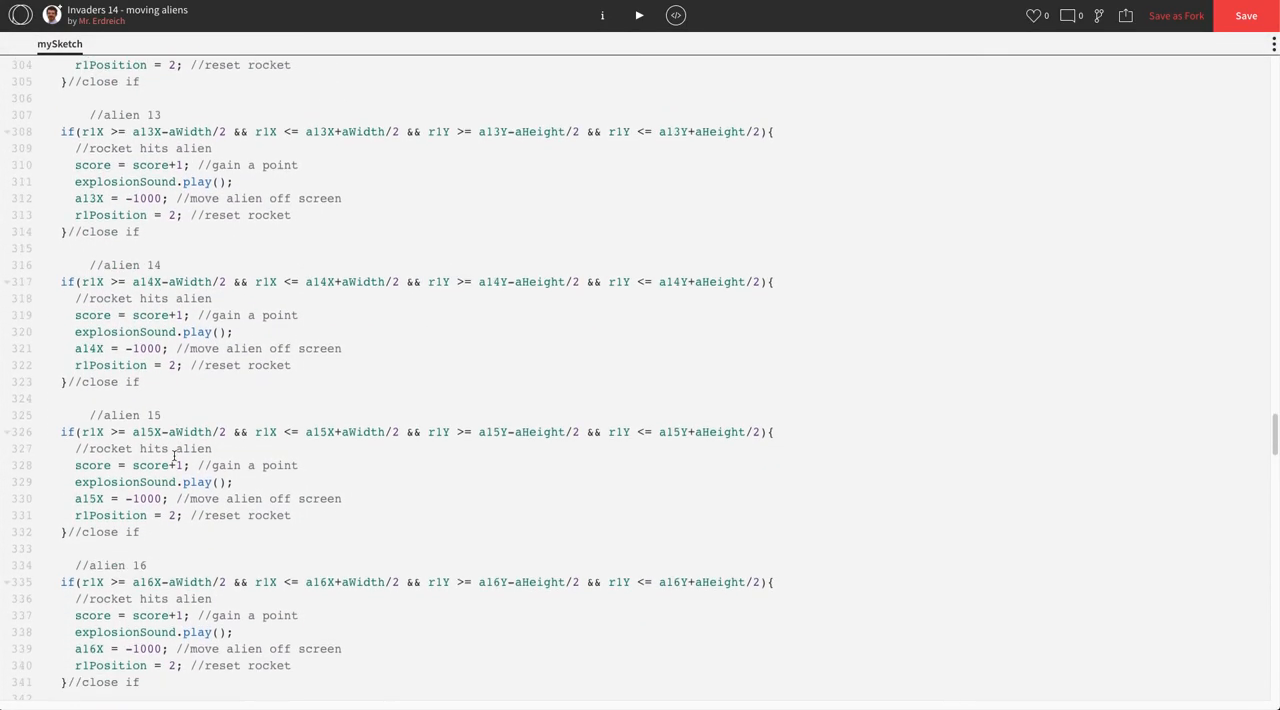
scroll(down, 3)
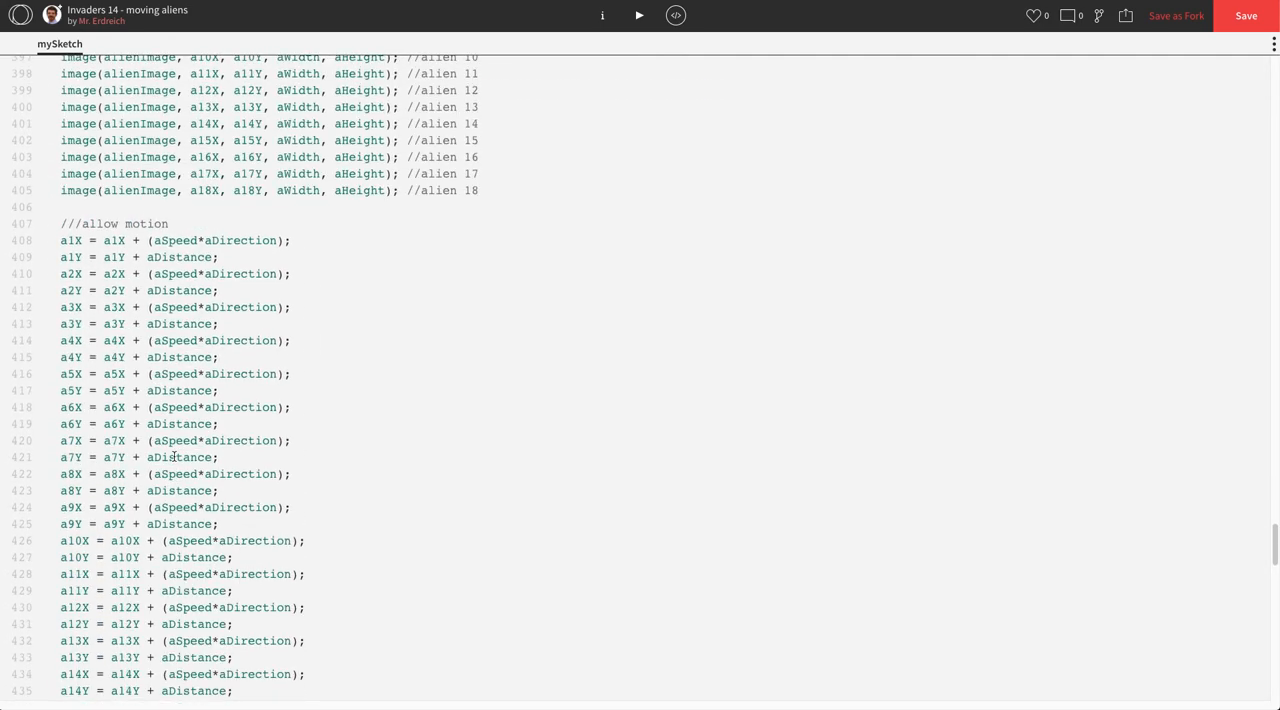
scroll(up, 3)
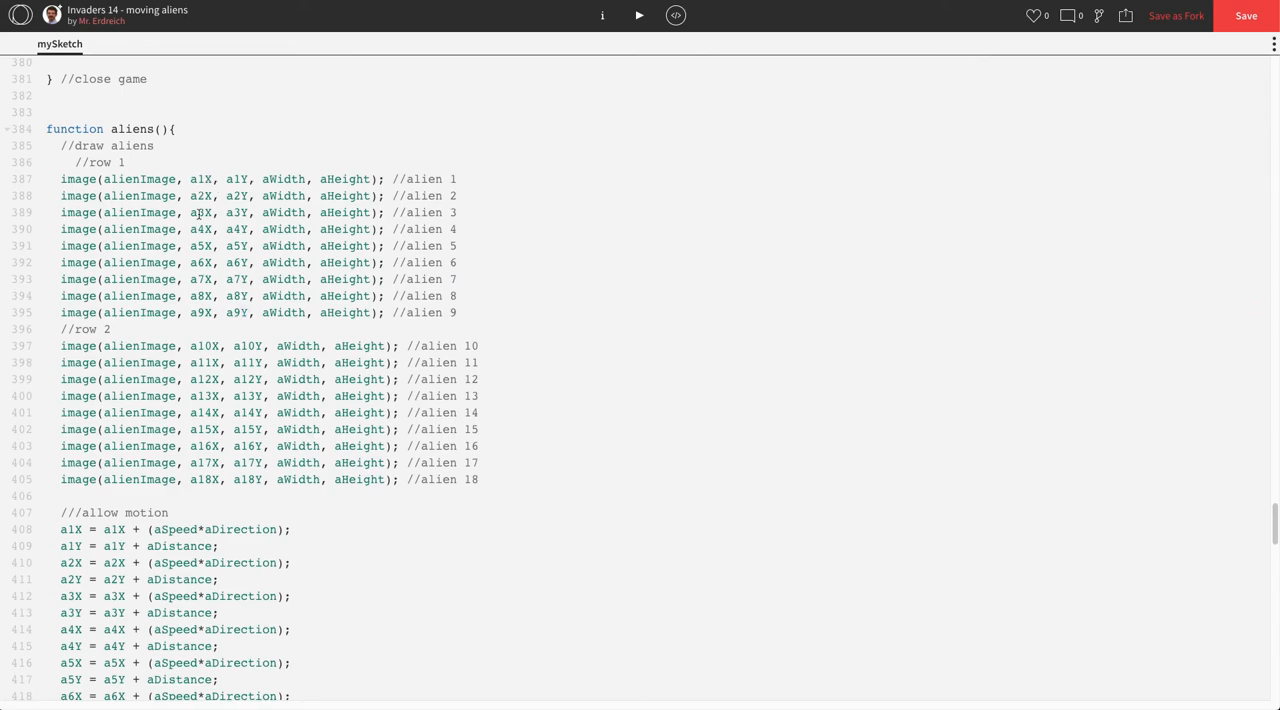
scroll(down, 3)
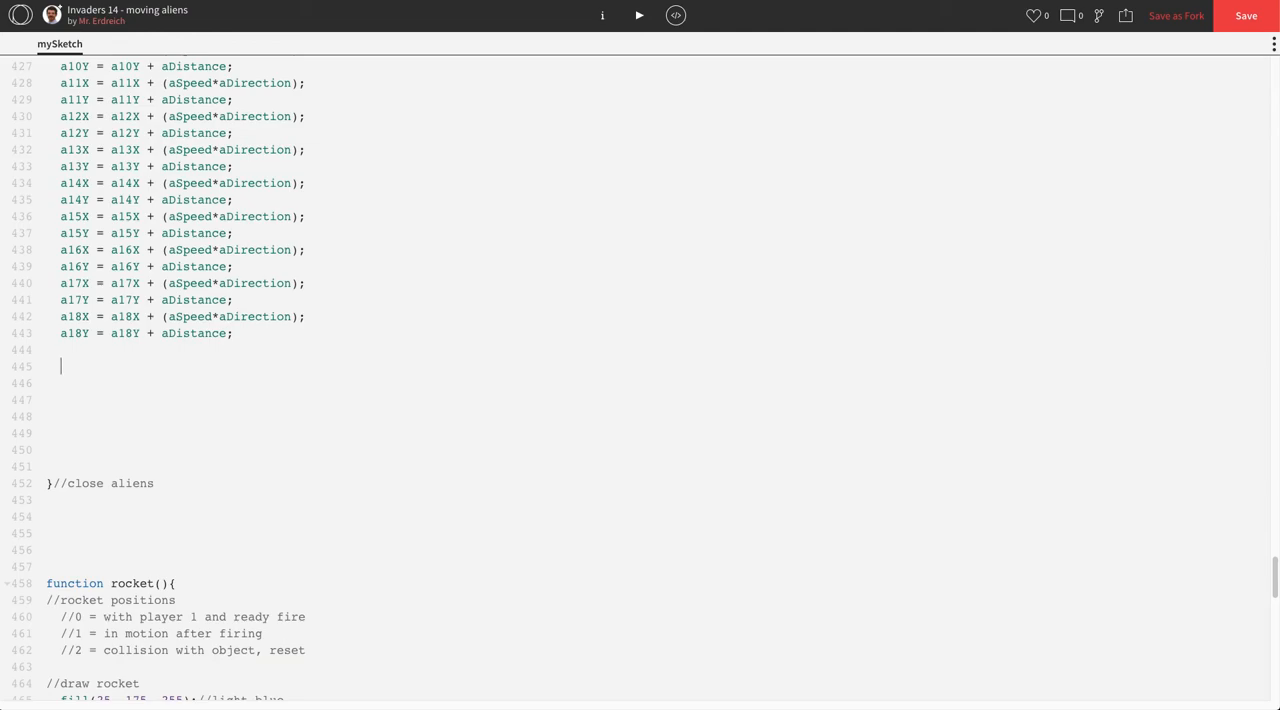
Start the right-edge check if(a9X >= width-40){ in the aliens function.
text(if)
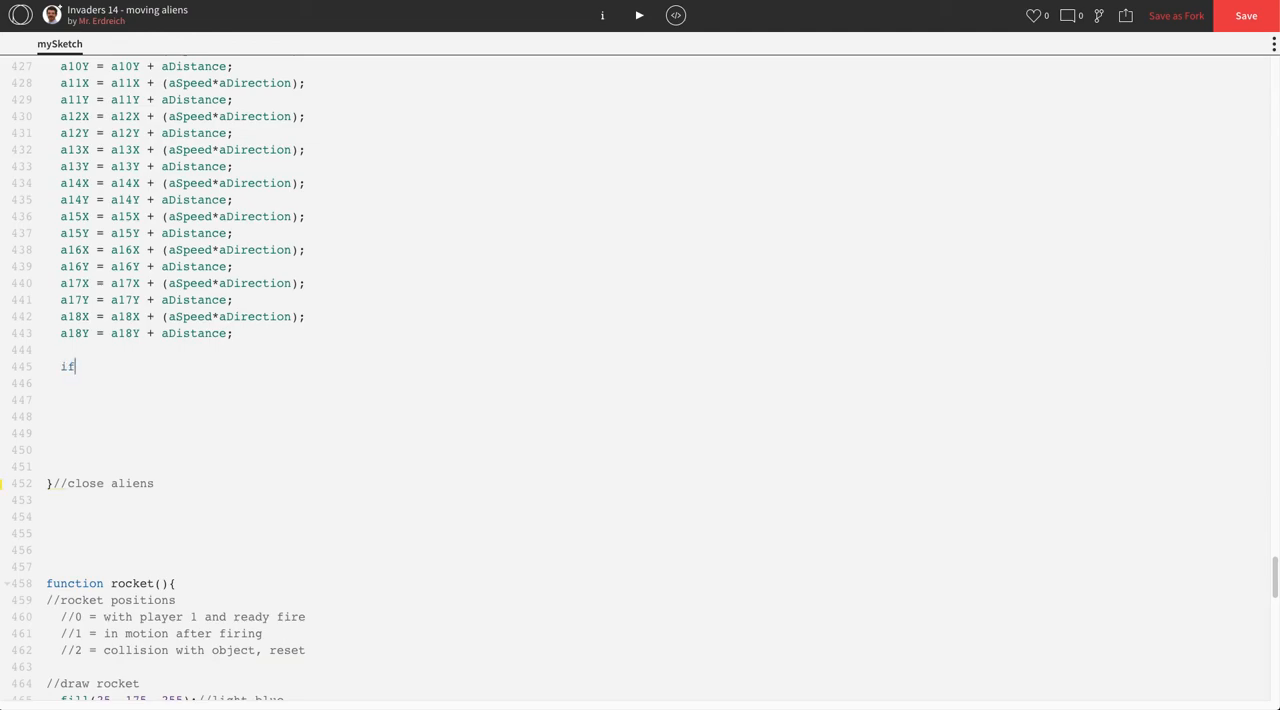
text((a9)
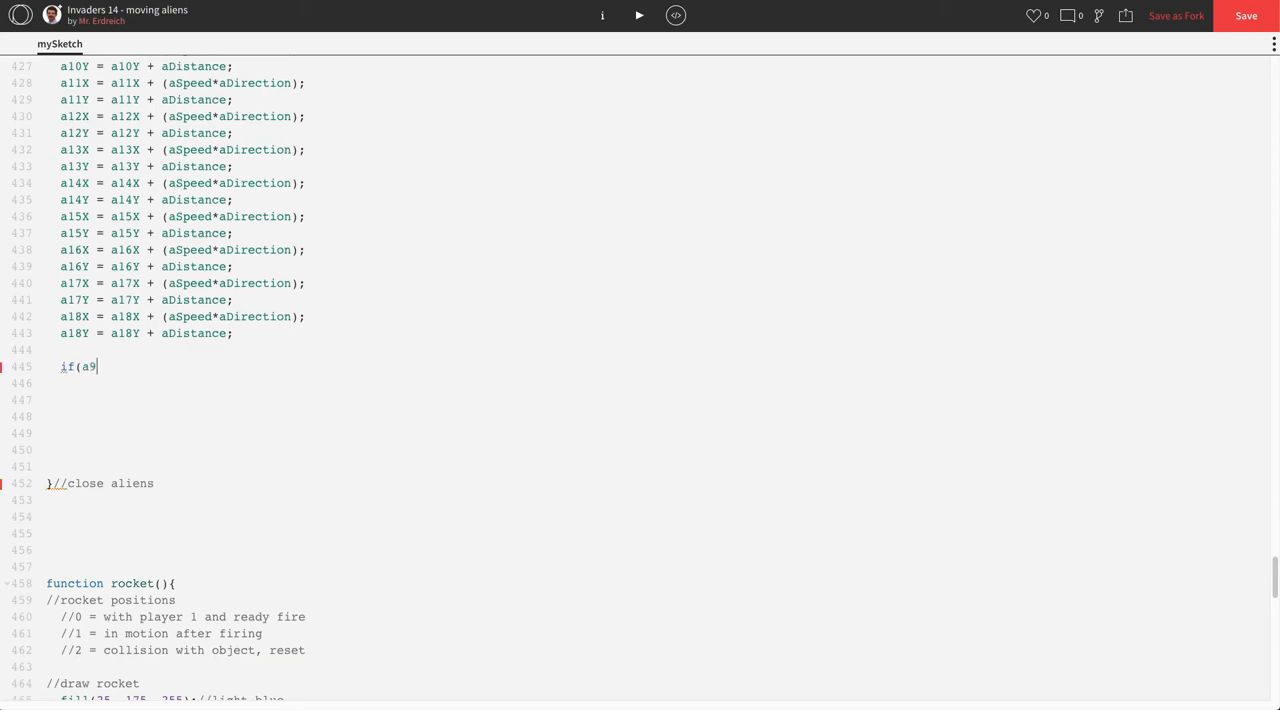
text(X >=)
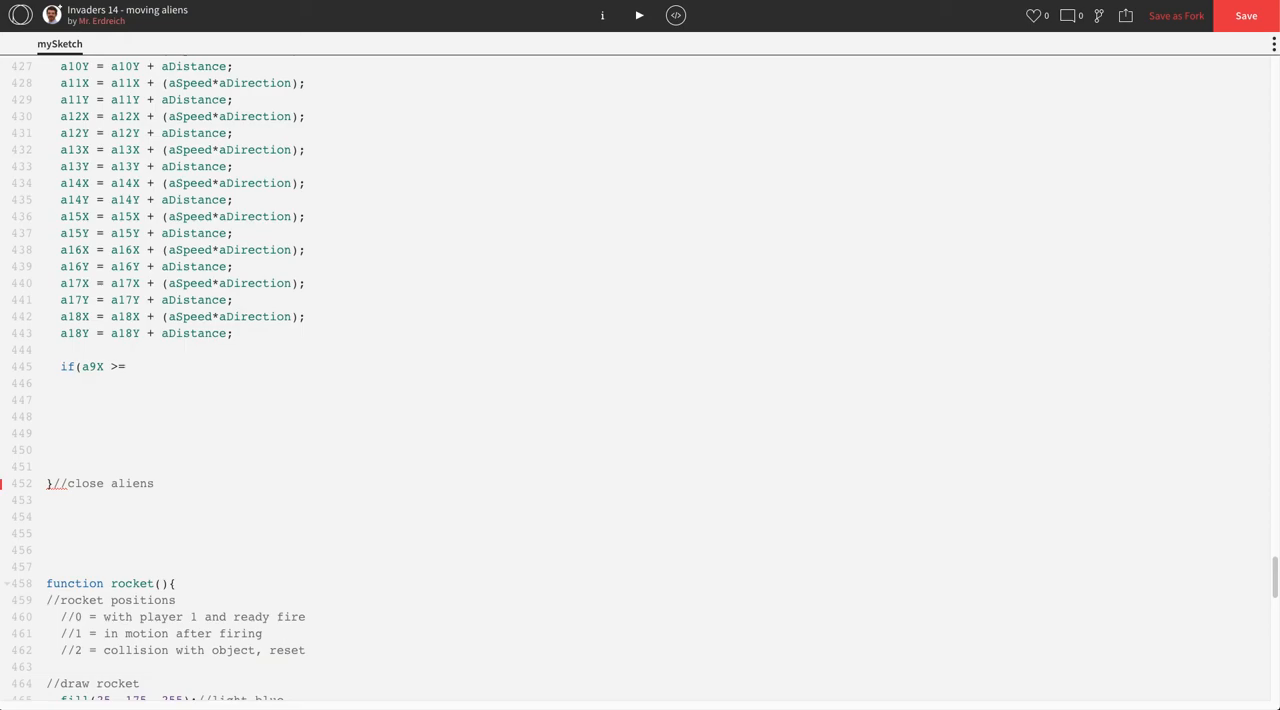
click(130, 366)
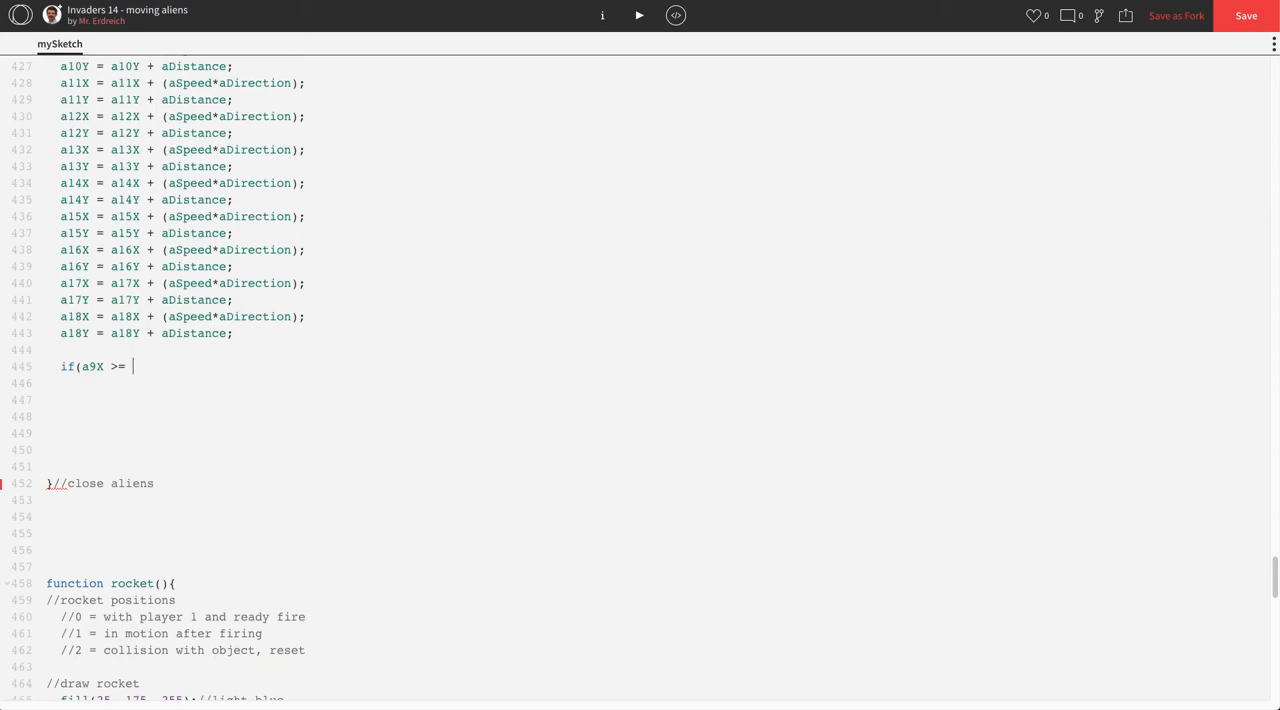
text(wid)
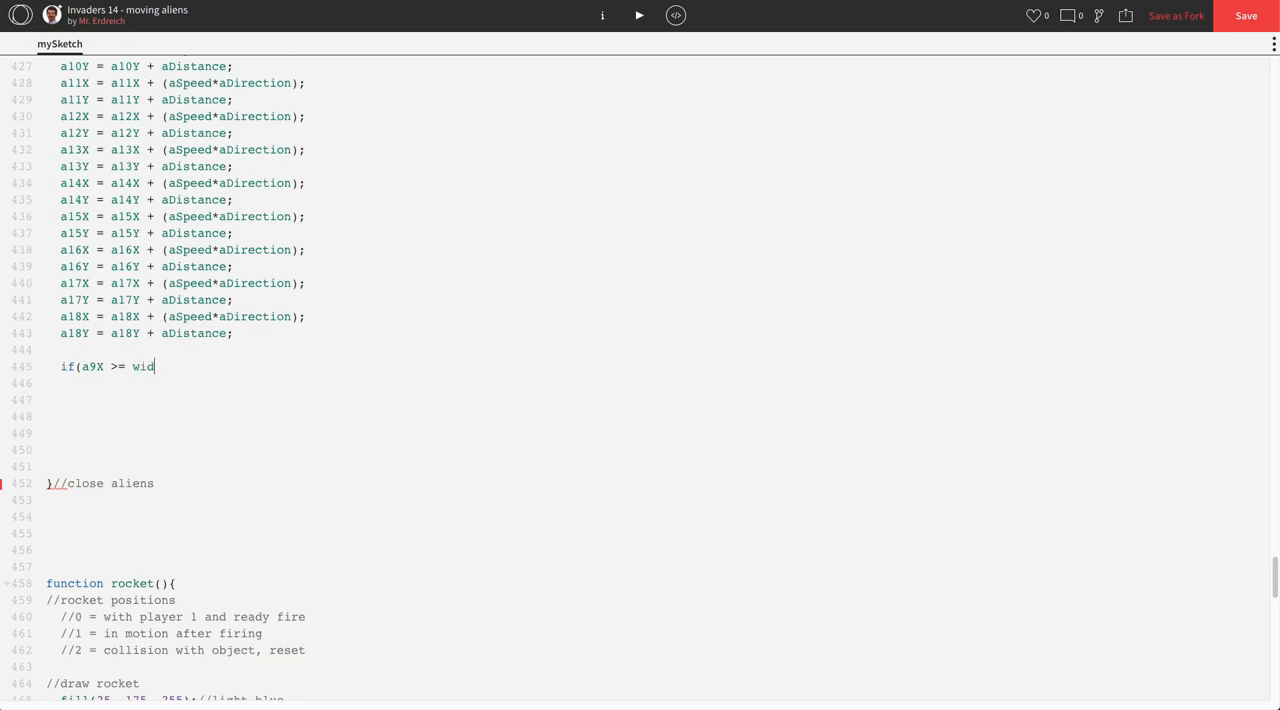
text(th-40)
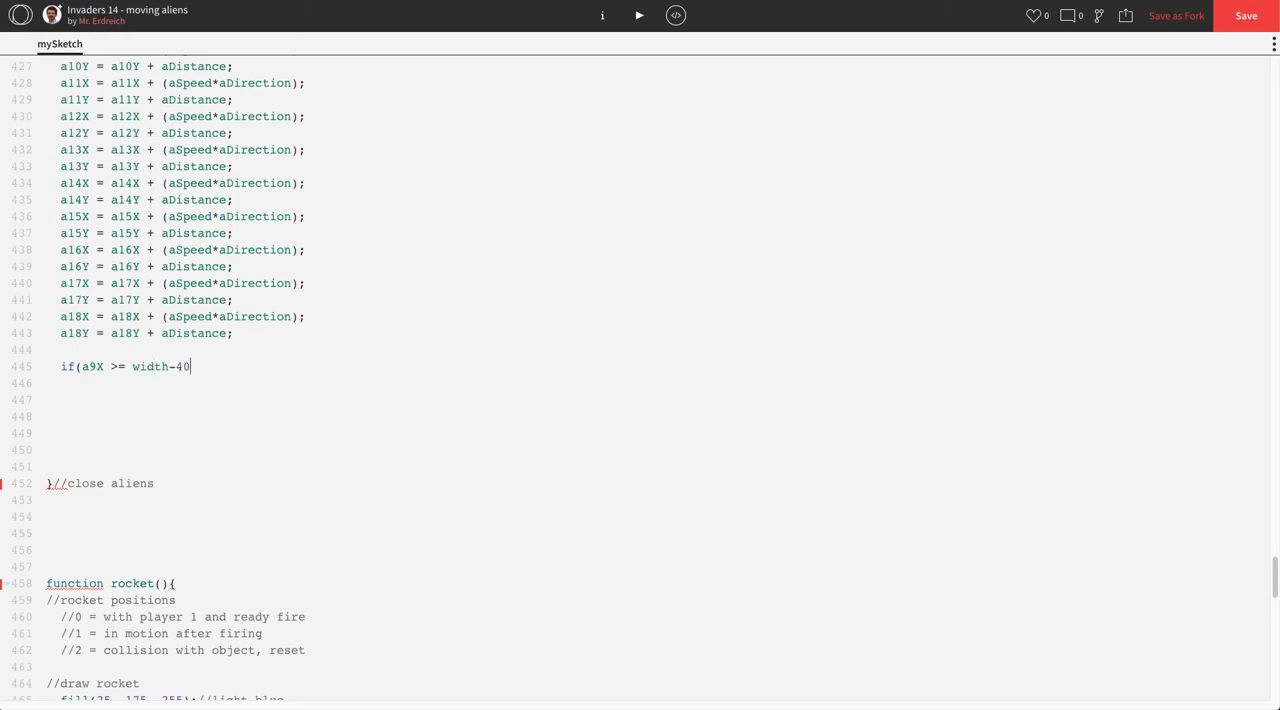
text(){)
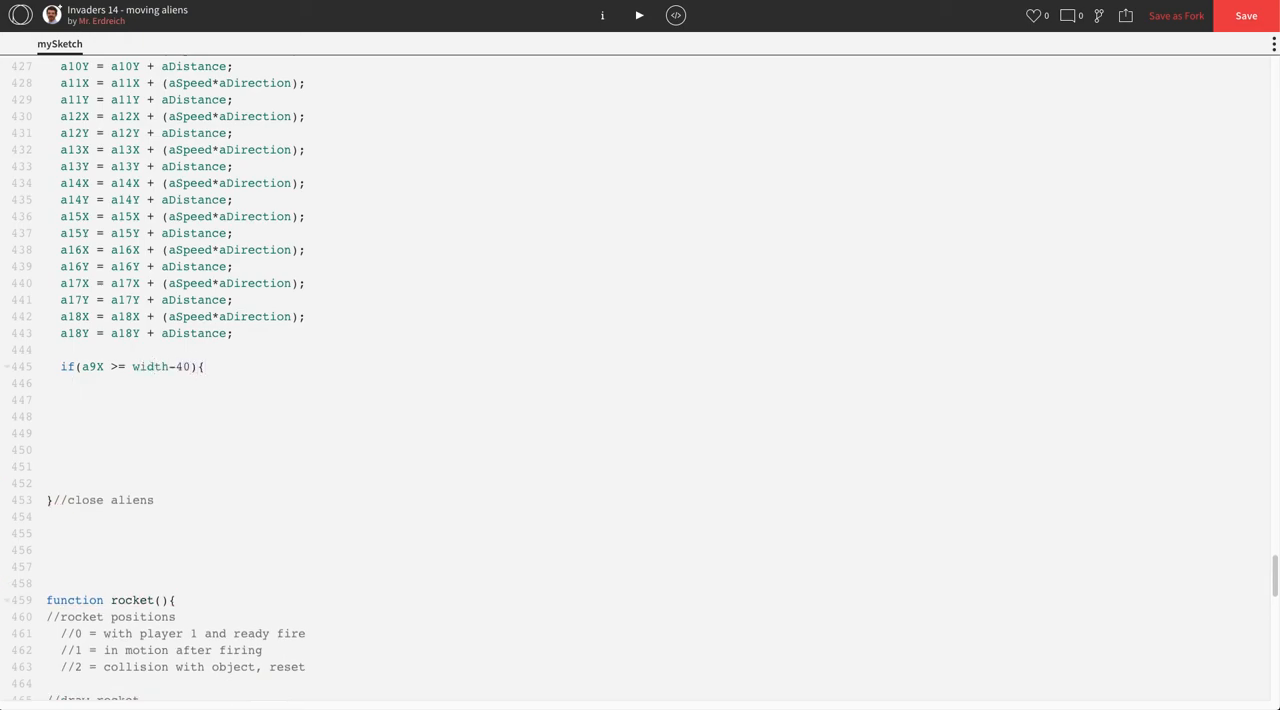
Inside it set aDirection = aDirection*-1; with change-direction and close-right-edge comments.
text(a)
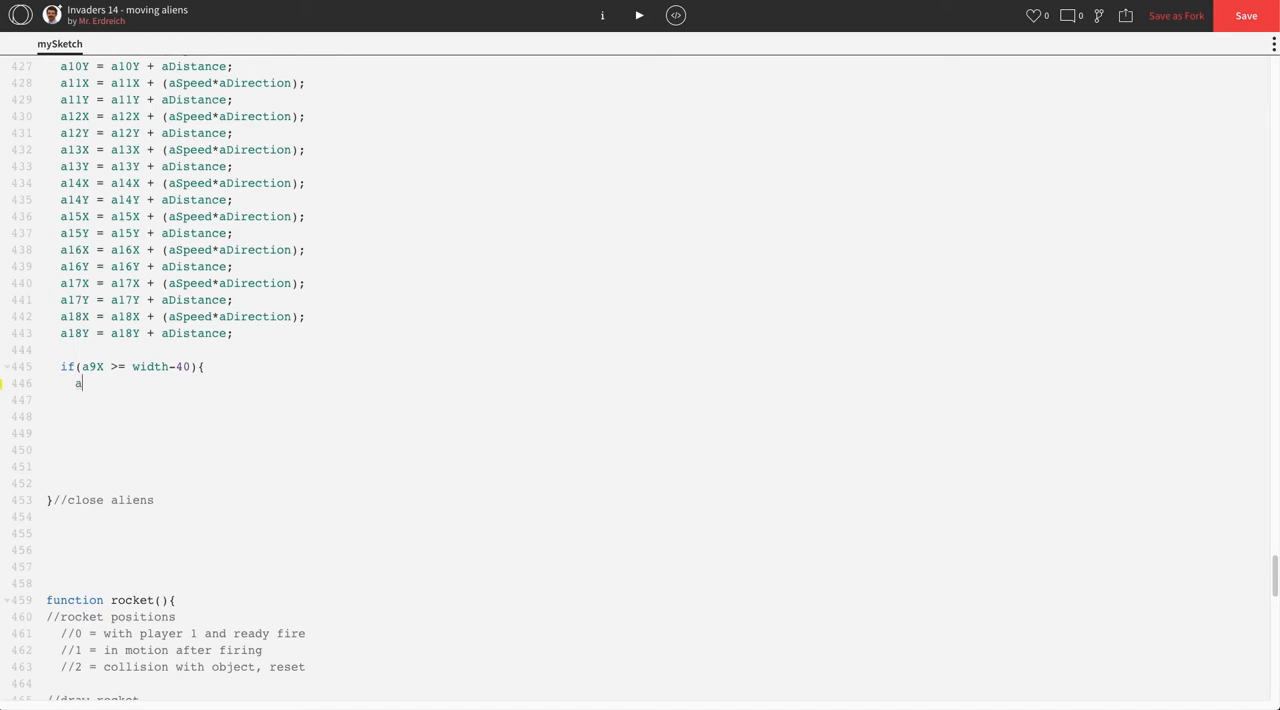
text(Direction =)
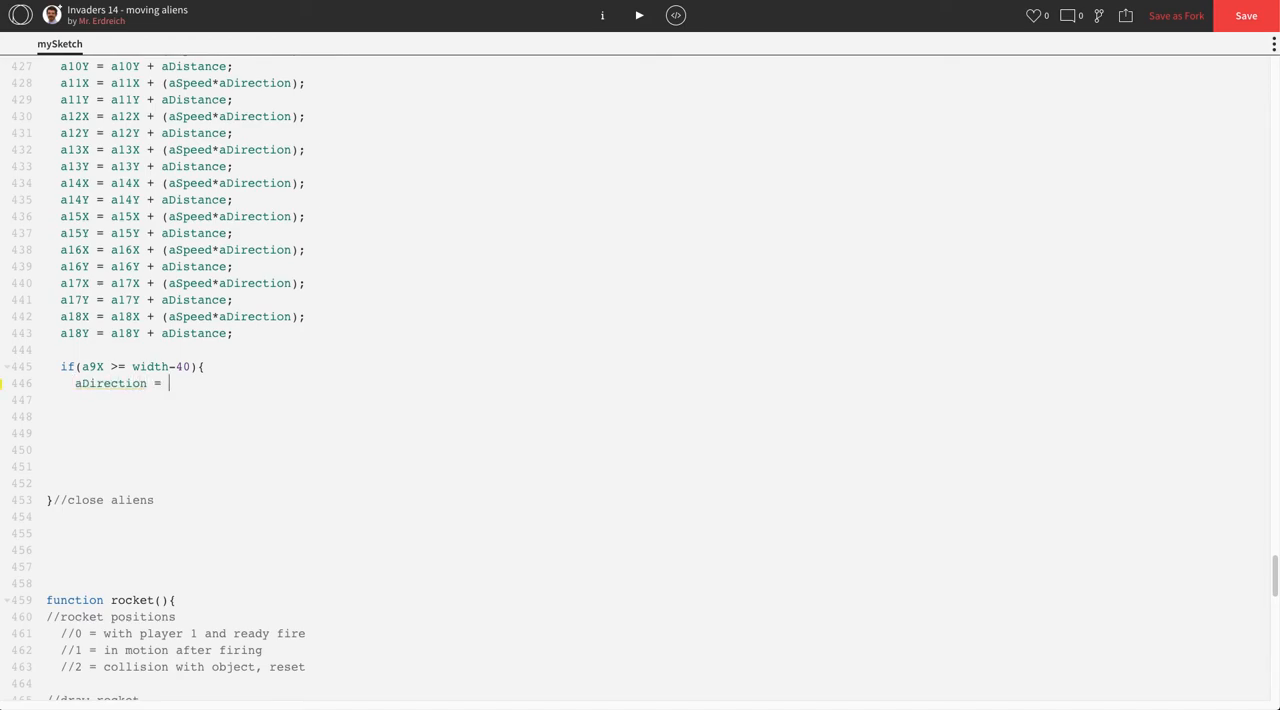
text(aDirection)
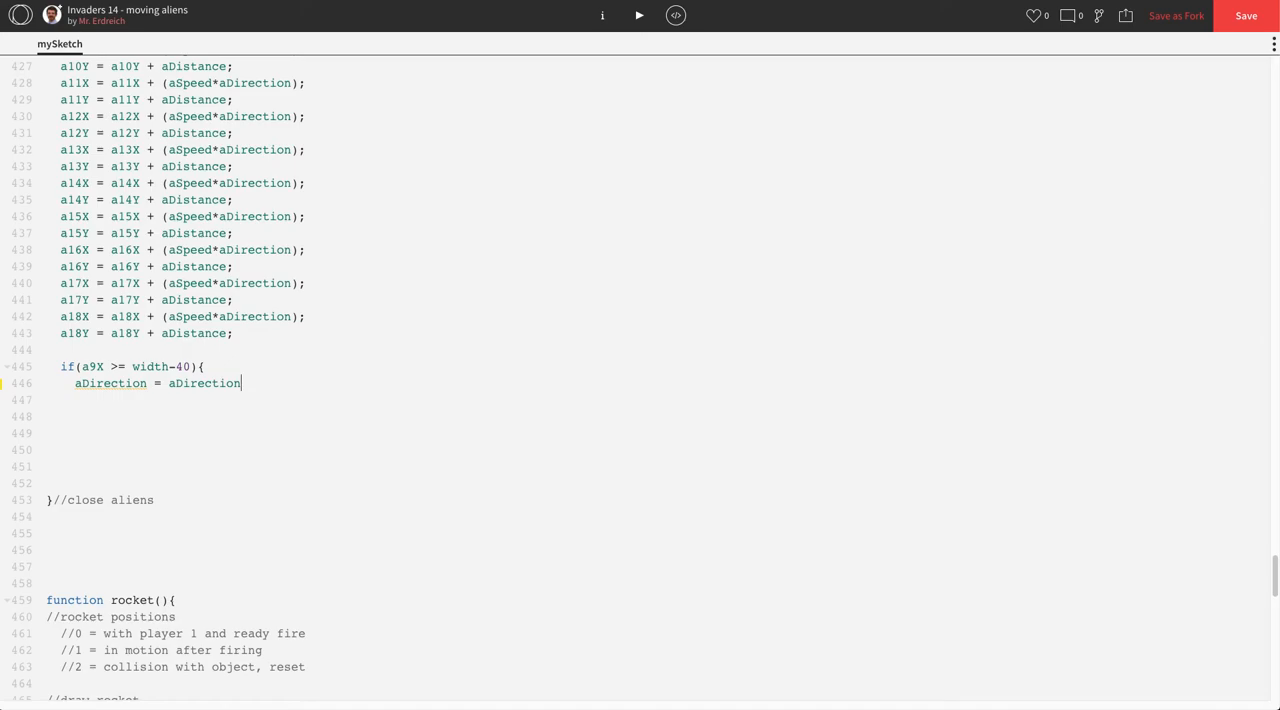
text(*-1;)
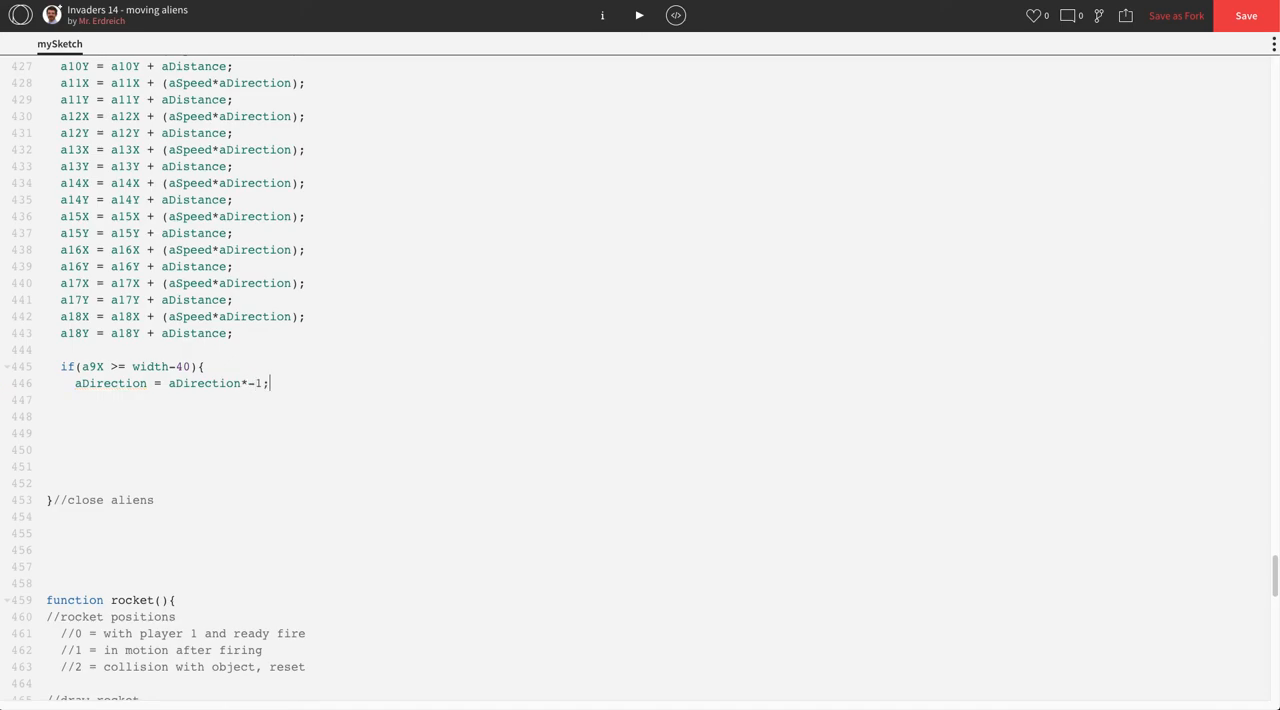
text(//change direction)
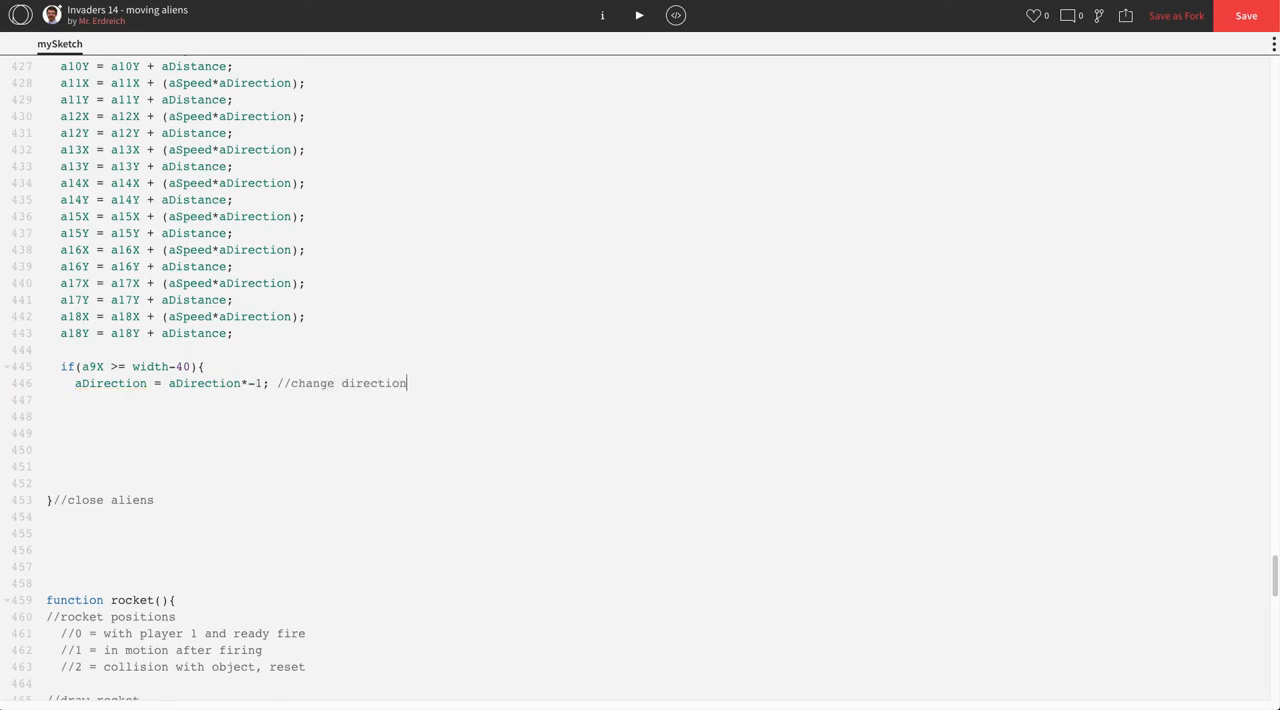
text(}//close rig)
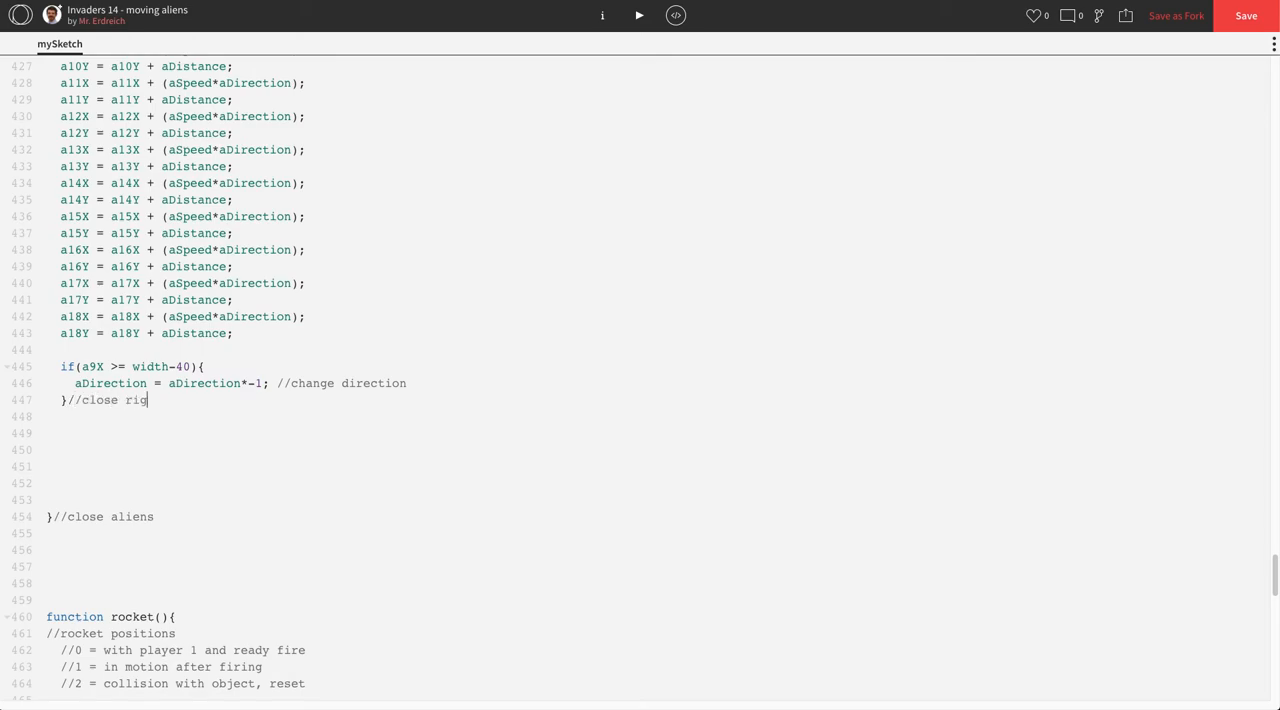
text(ht edge)
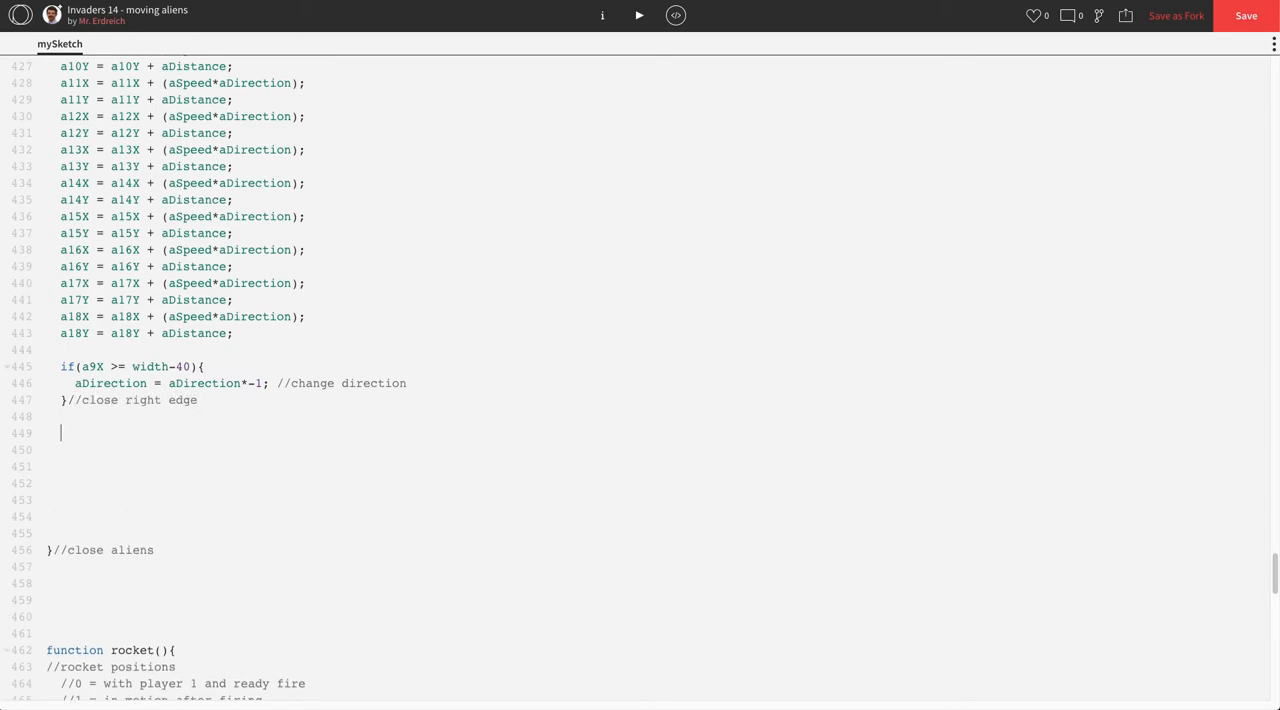
Add the left-edge check if(a1X <= 40){ aDirection = aDirection*-1;.
text(if(a)
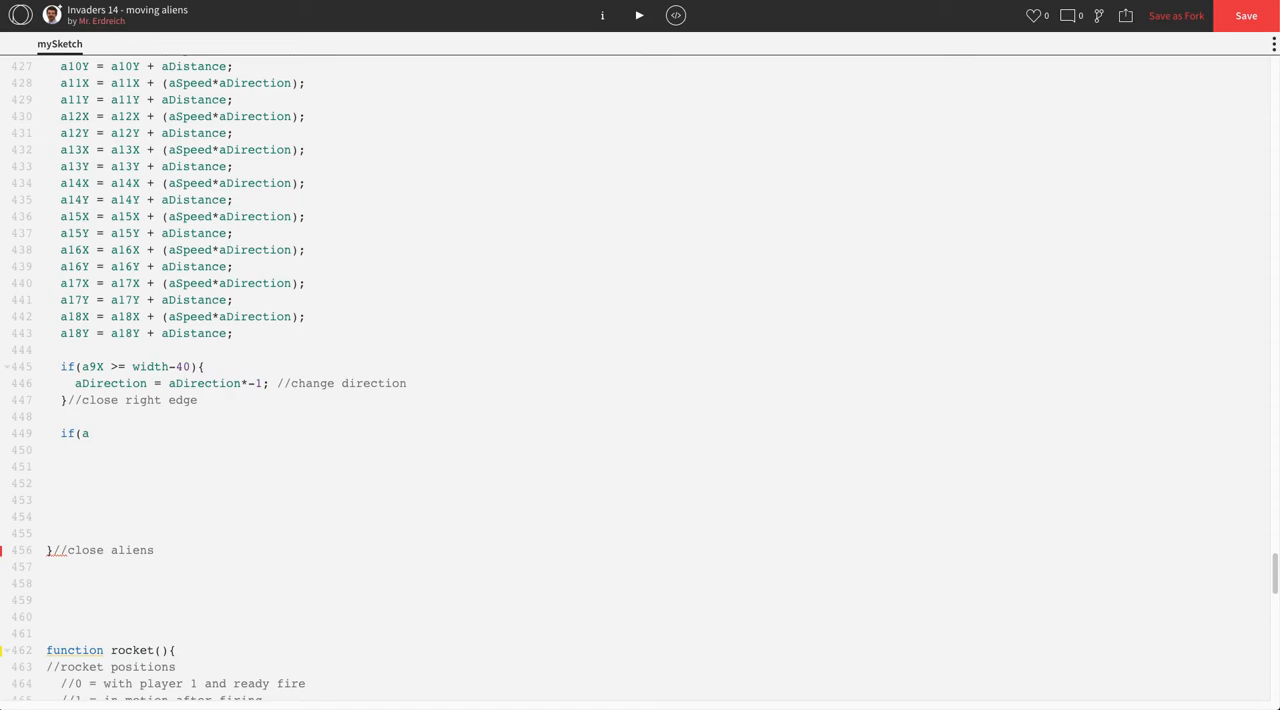
text(1X <)
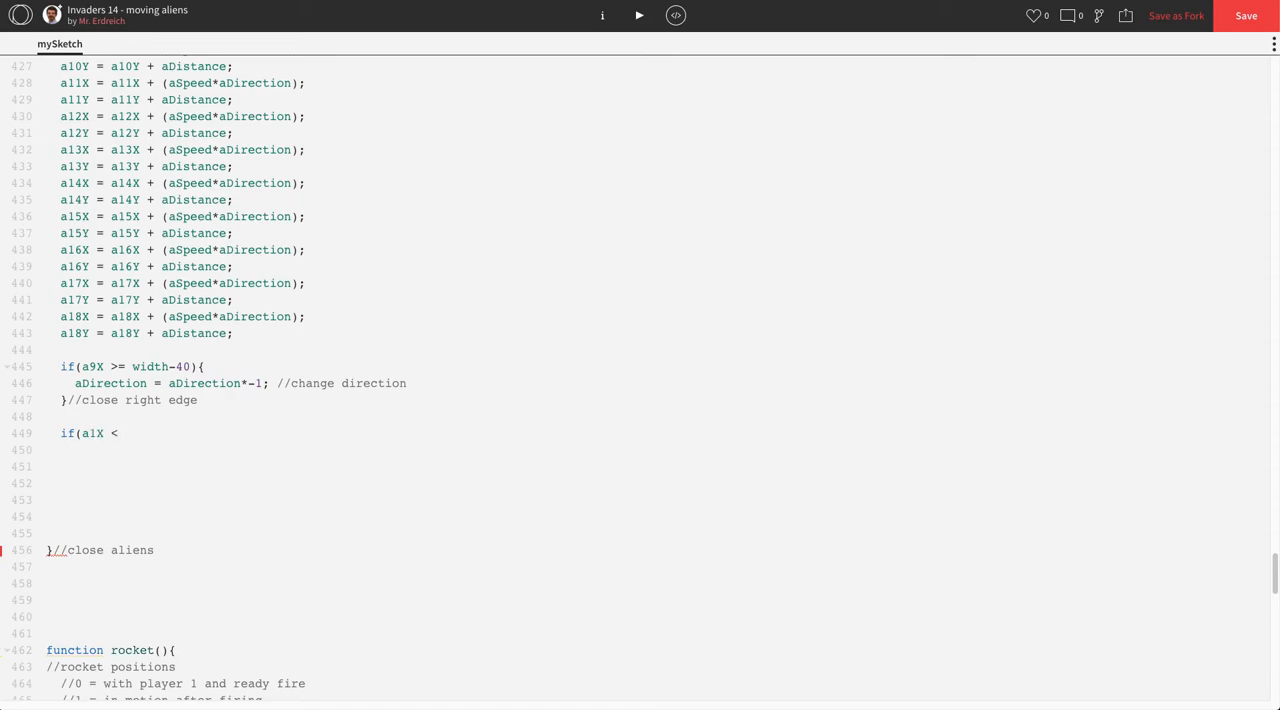
text(= 40)
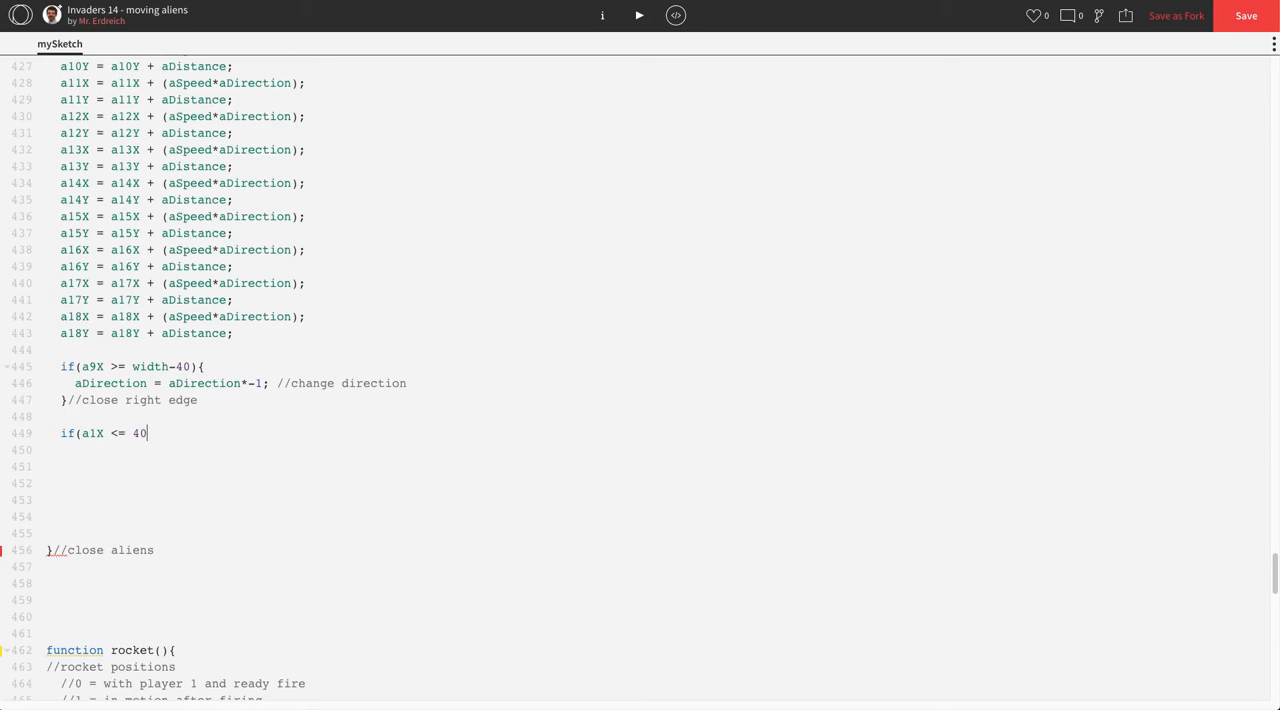
text(){)
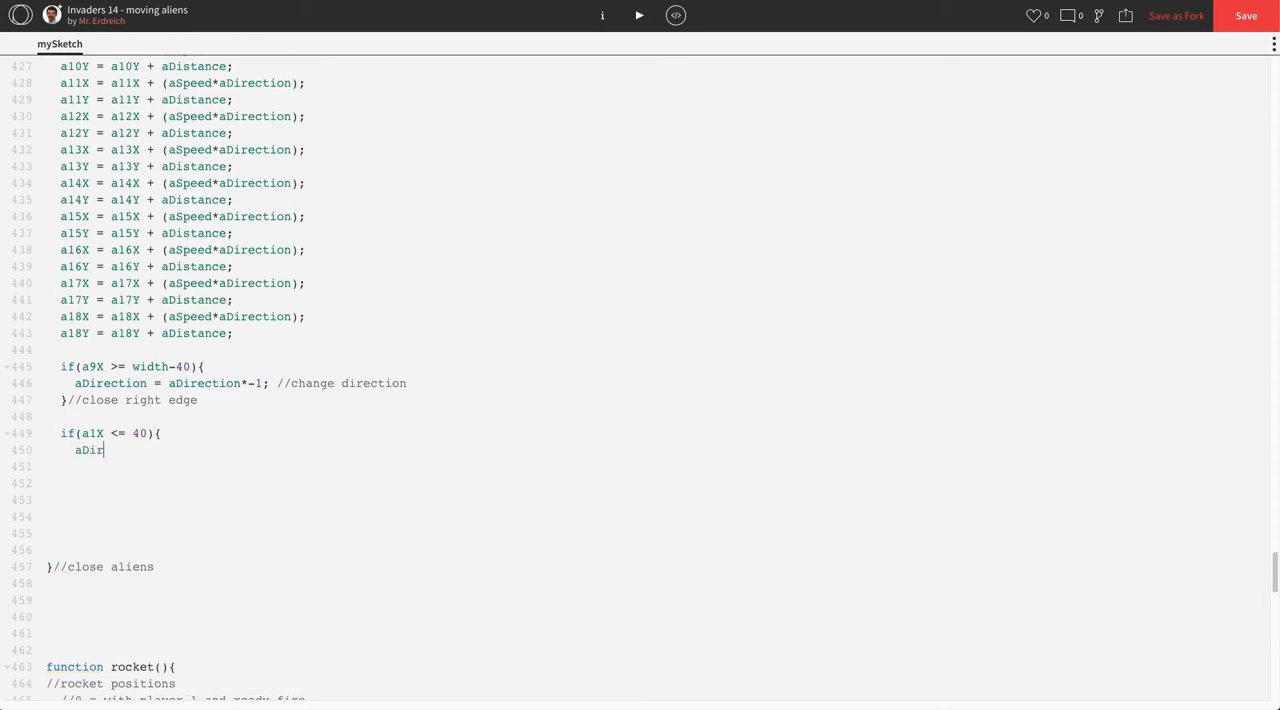
text(ection =)
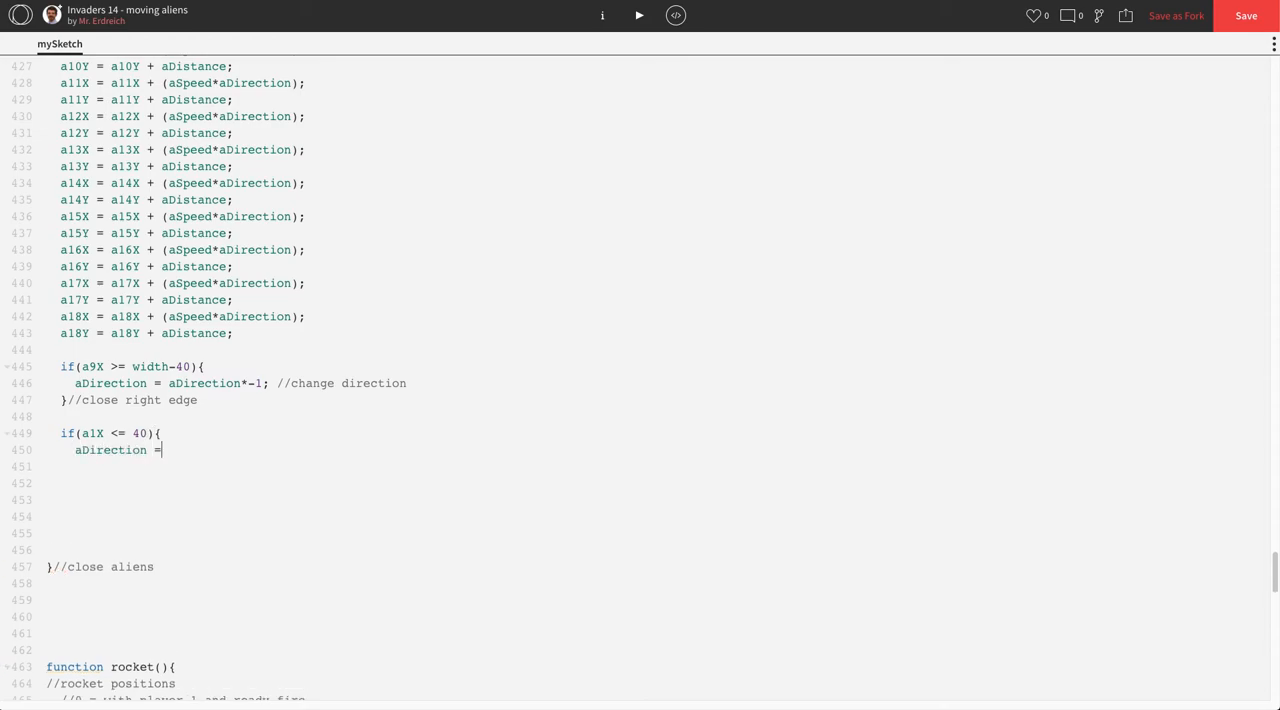
text(aDirection)
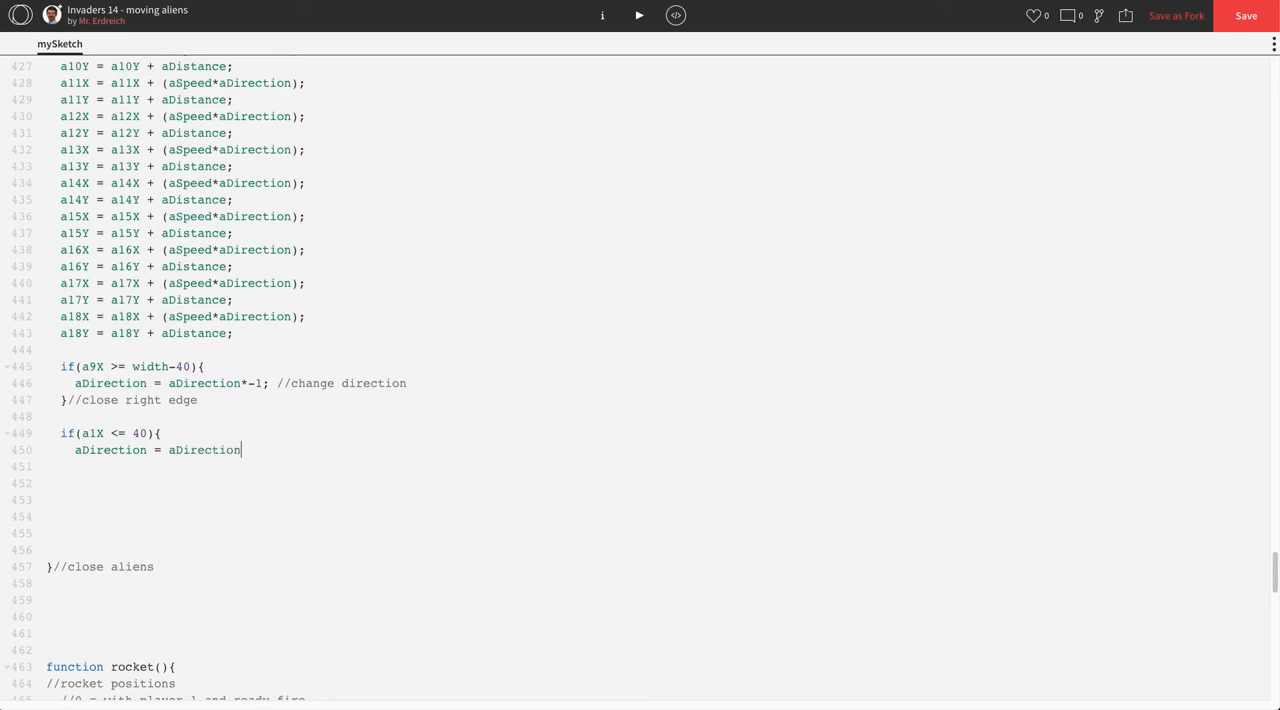
text(*-1;)
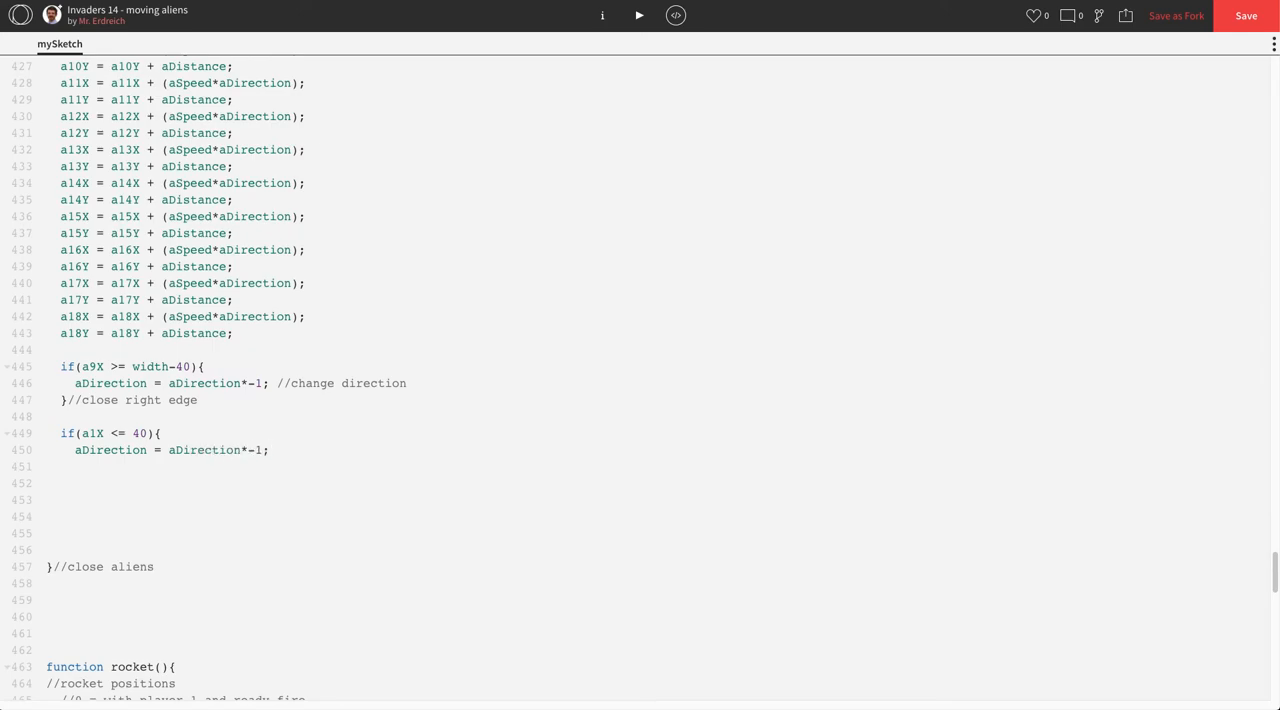
Close it with change-direction and close-left-edge comments, then run the sketch.
text(//change direction)
text(})
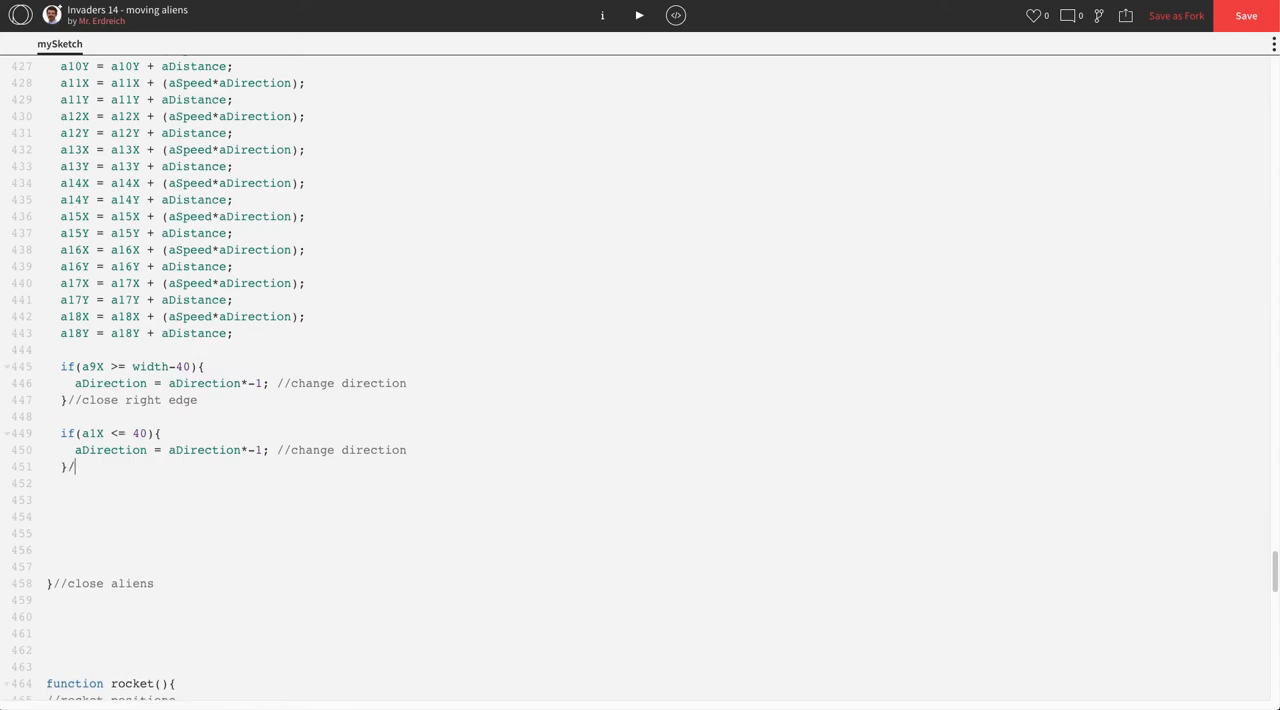
text(/close)
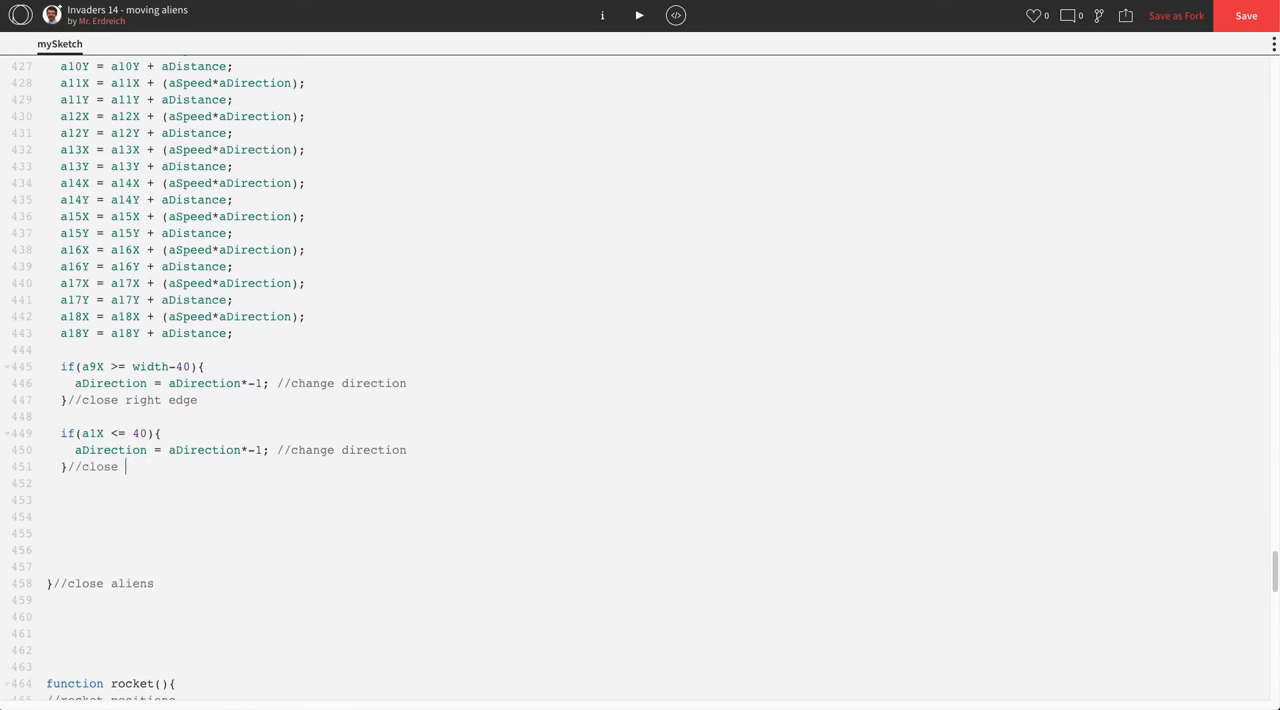
text(left edge)
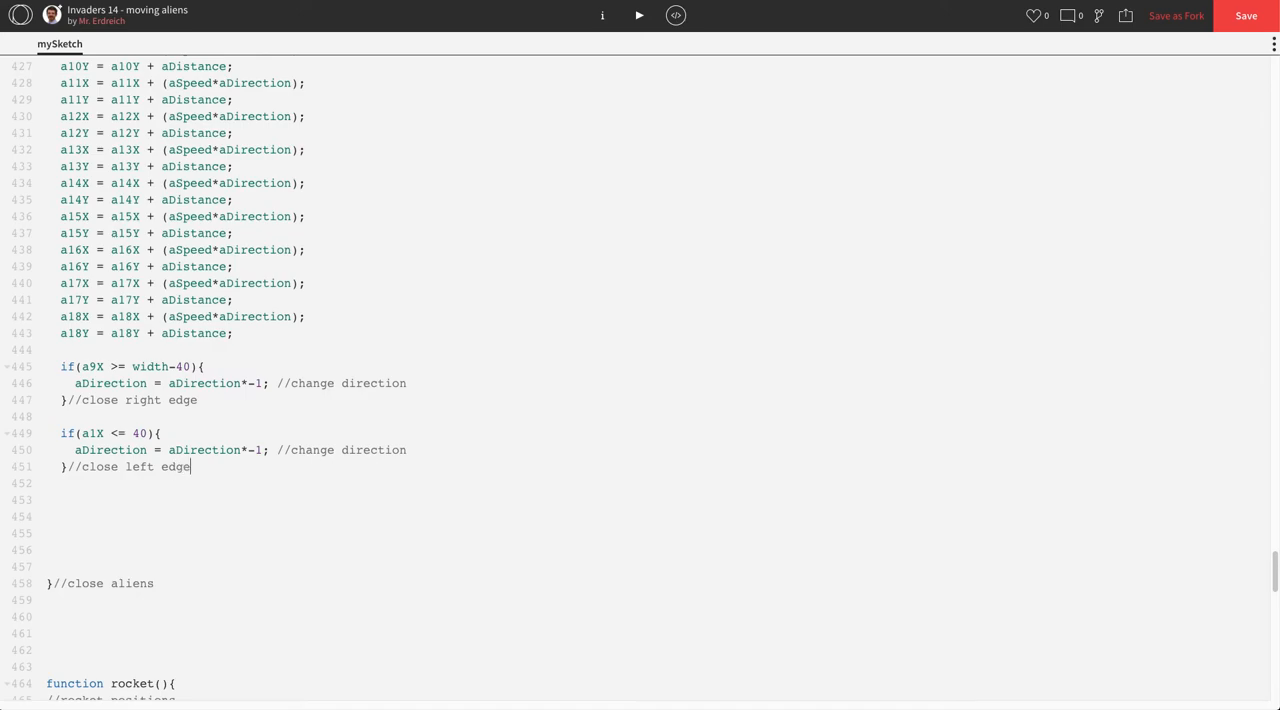
click(640, 16)
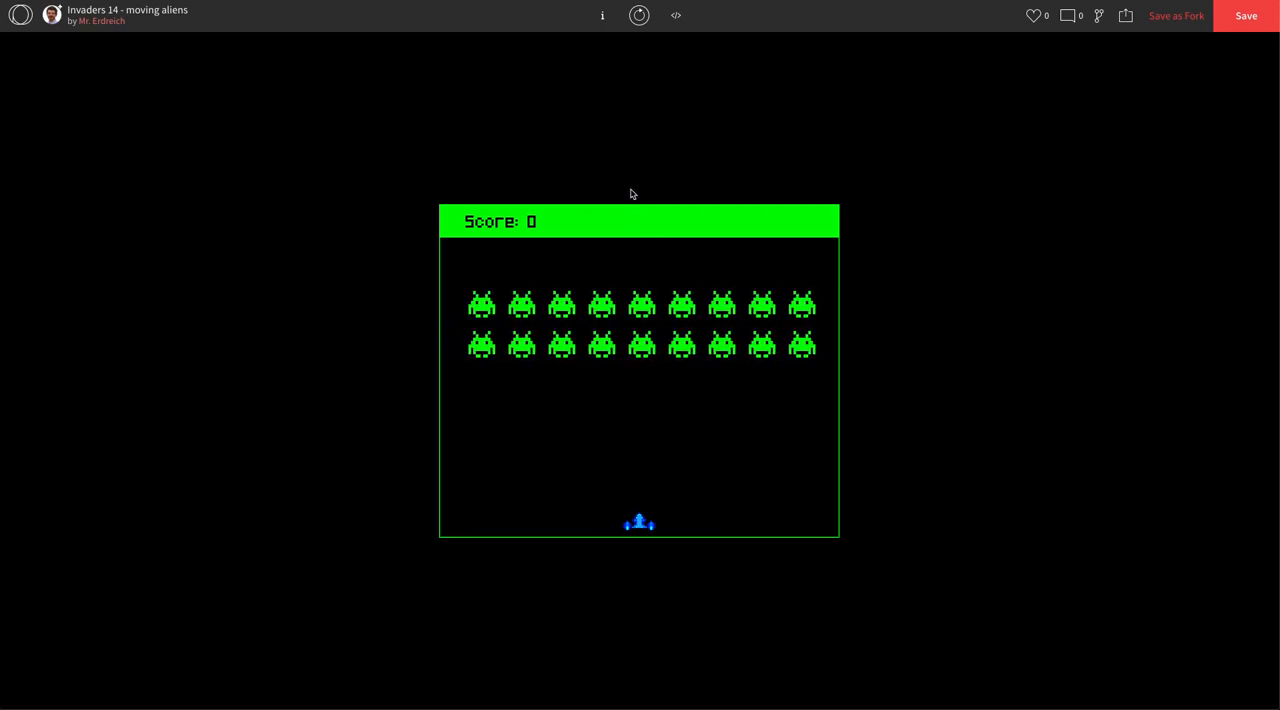
Change both edge-bounce limits from 40 to 30 pixels and retest the sketch.
click(676, 16)
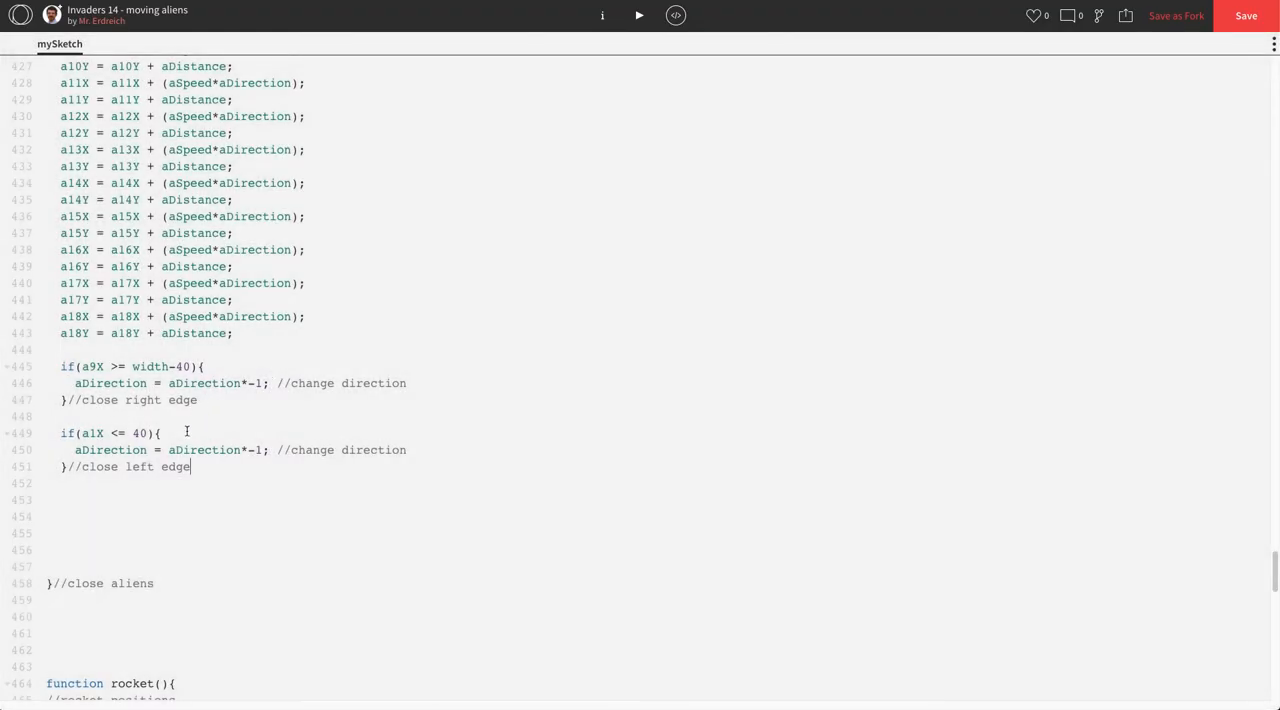
double_click(138, 432)
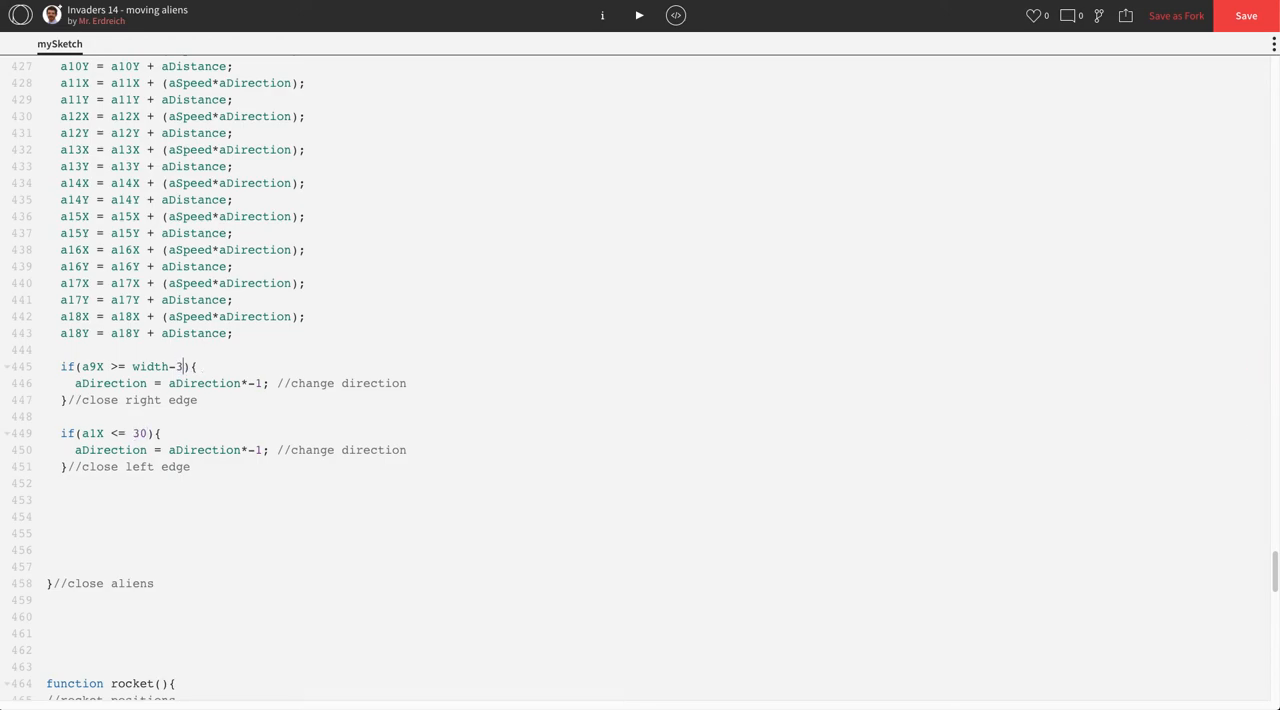
click(640, 16)
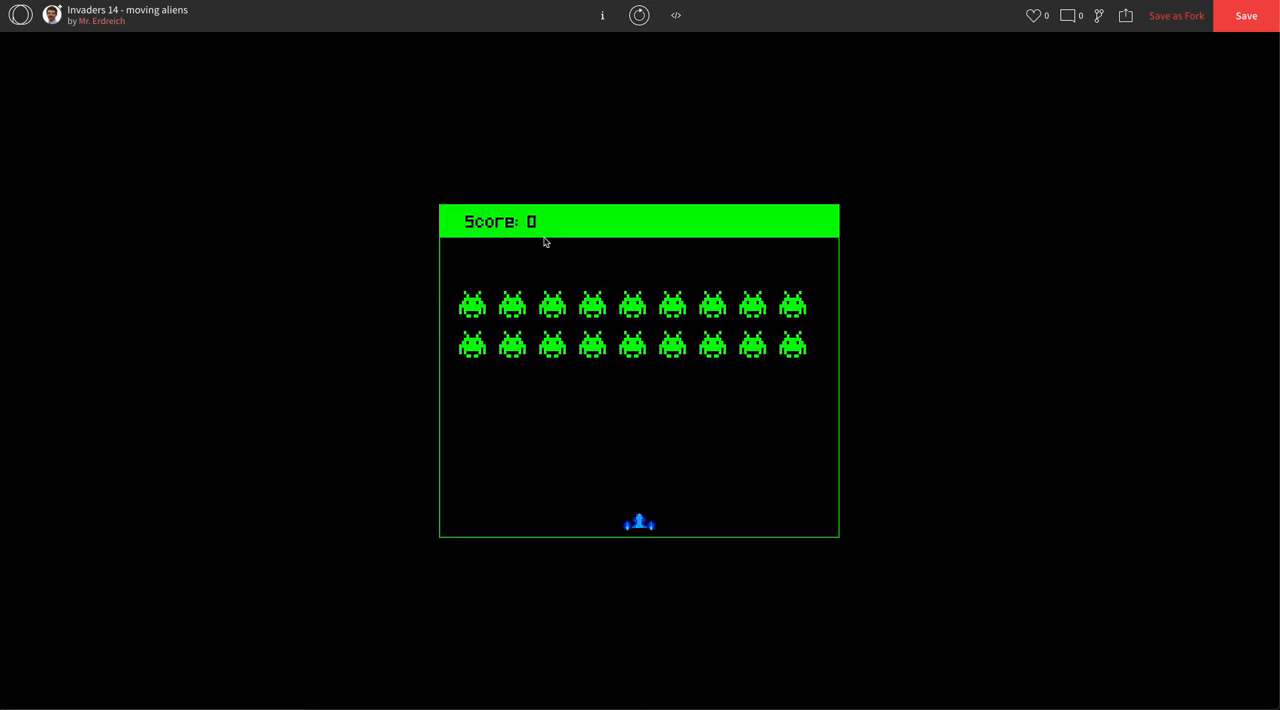
mouse_move(688, 190)
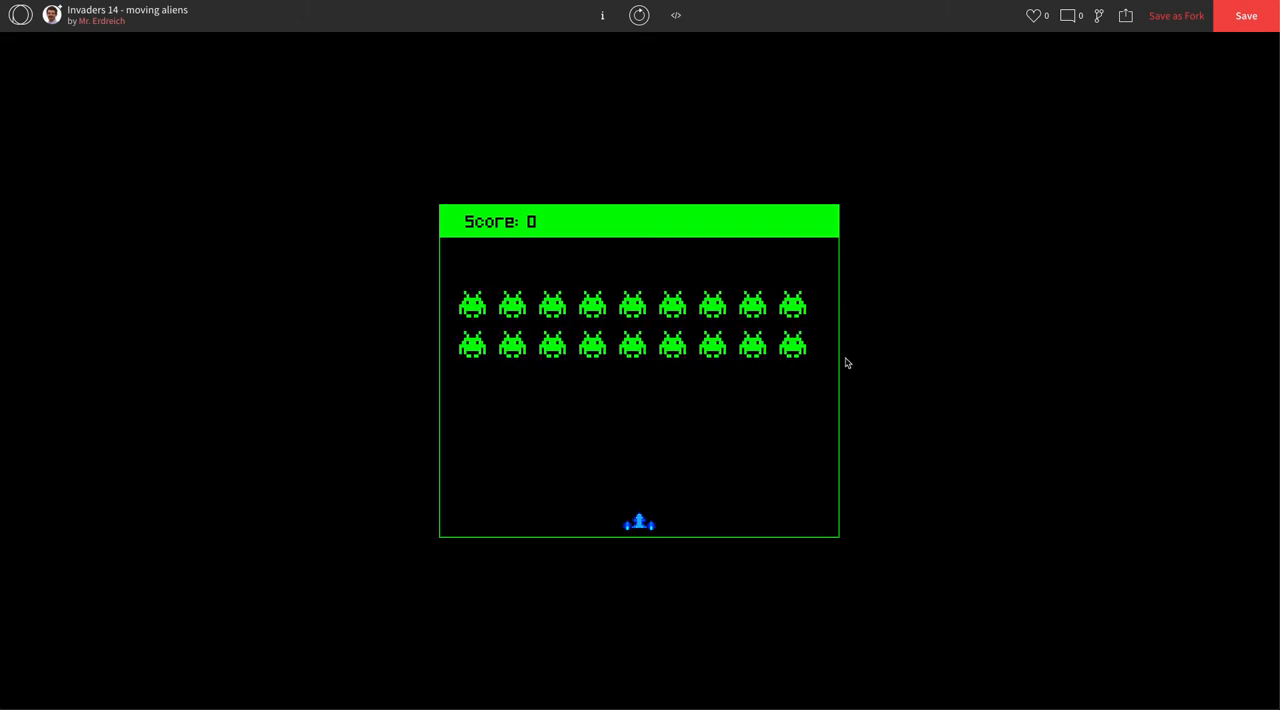
click(676, 16)
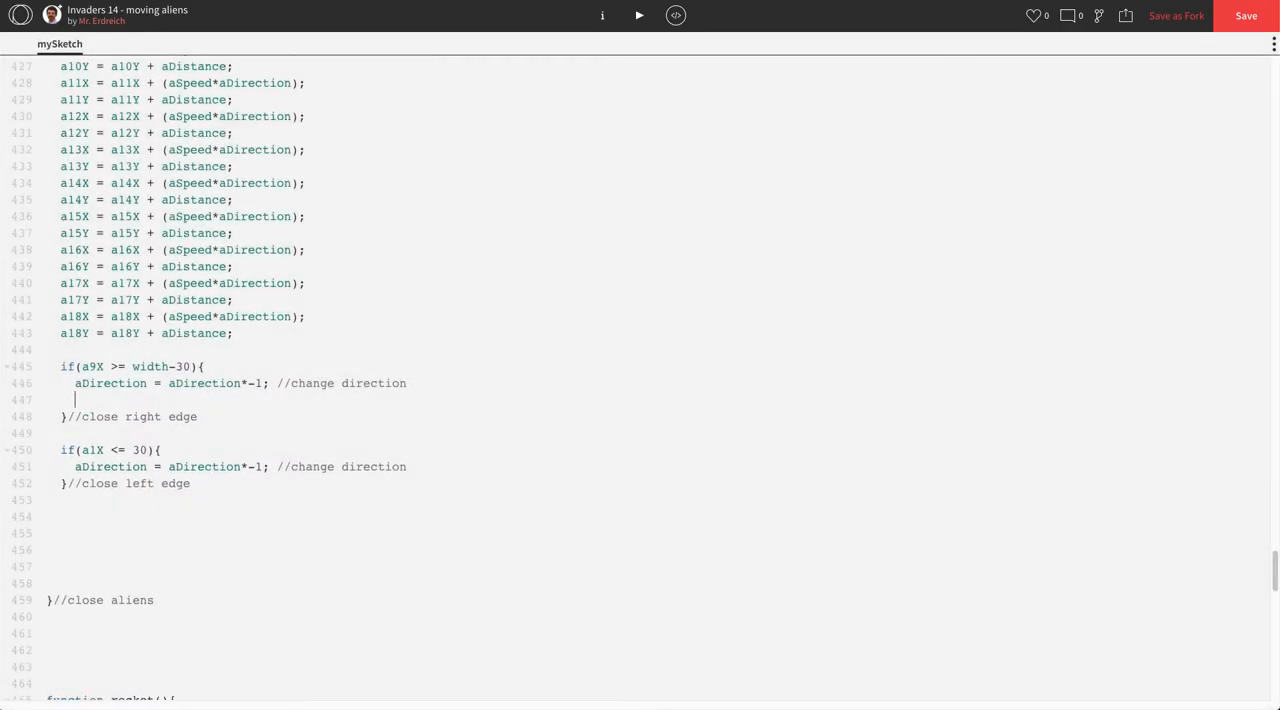
Write row = row+1; //go down row in both the right-edge and left-edge bounce blocks.
text(row = ro)
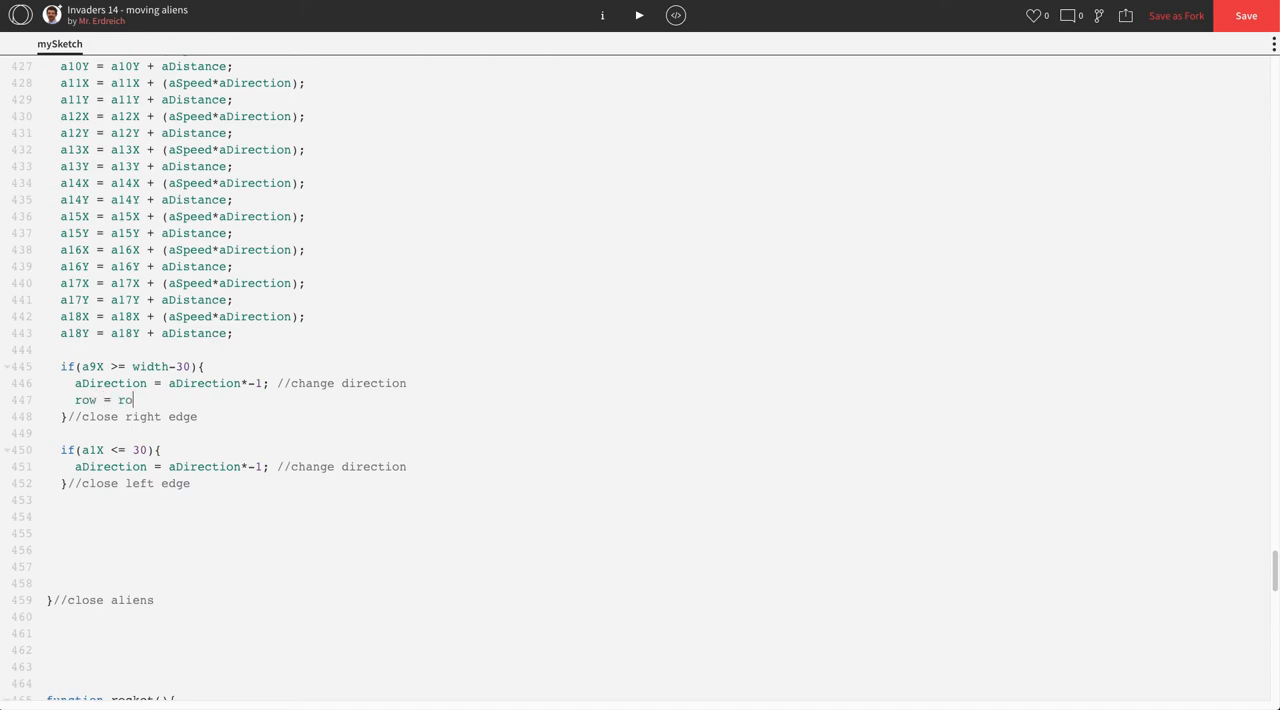
text(w+1; //)
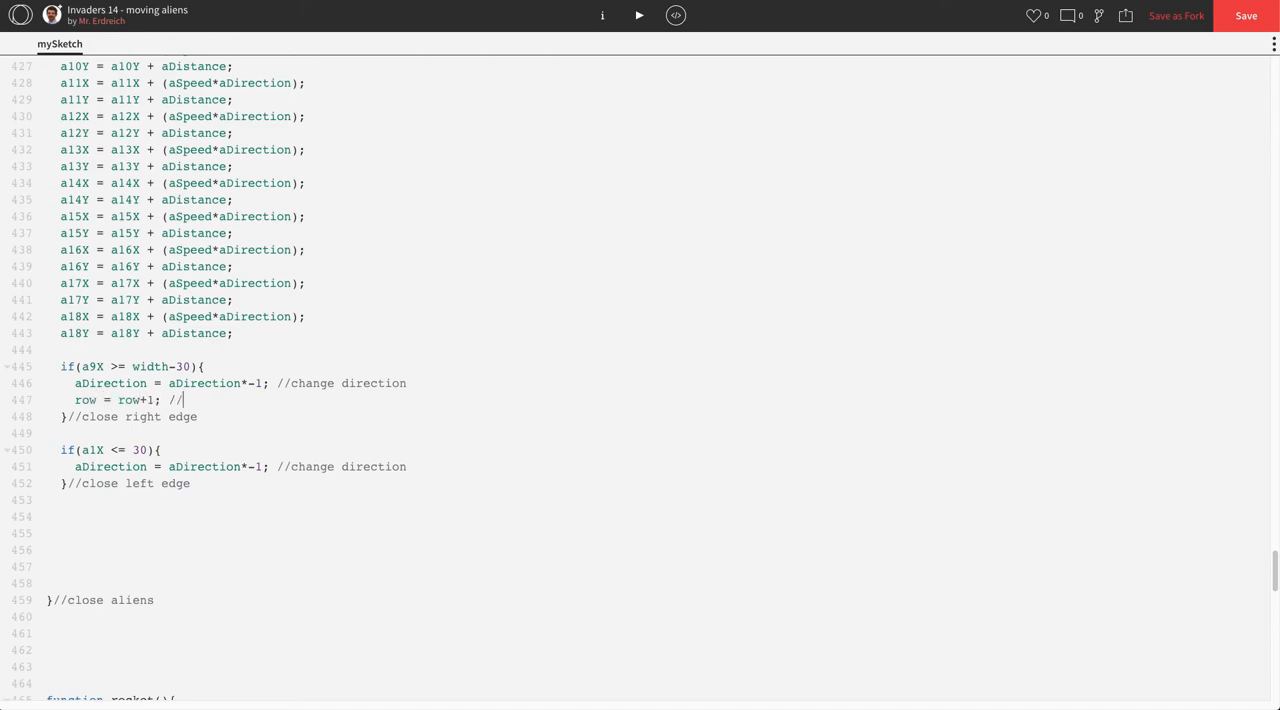
text(go down row)
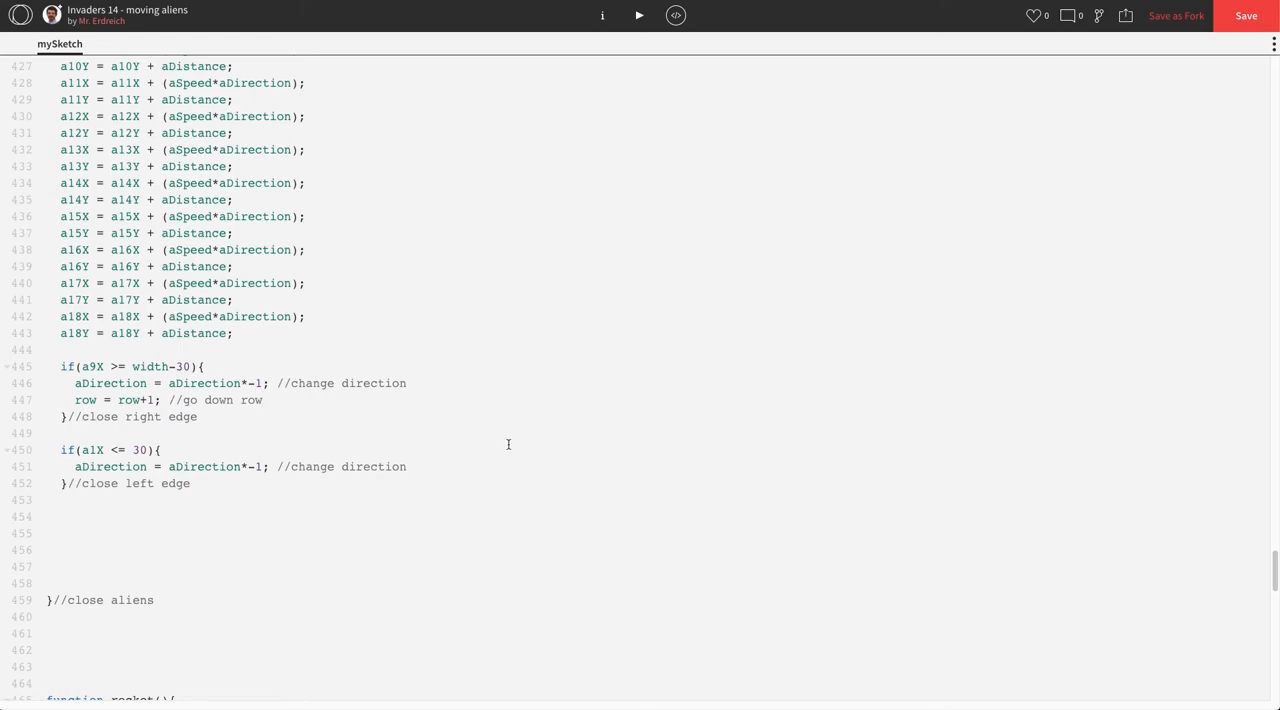
text(ropw)
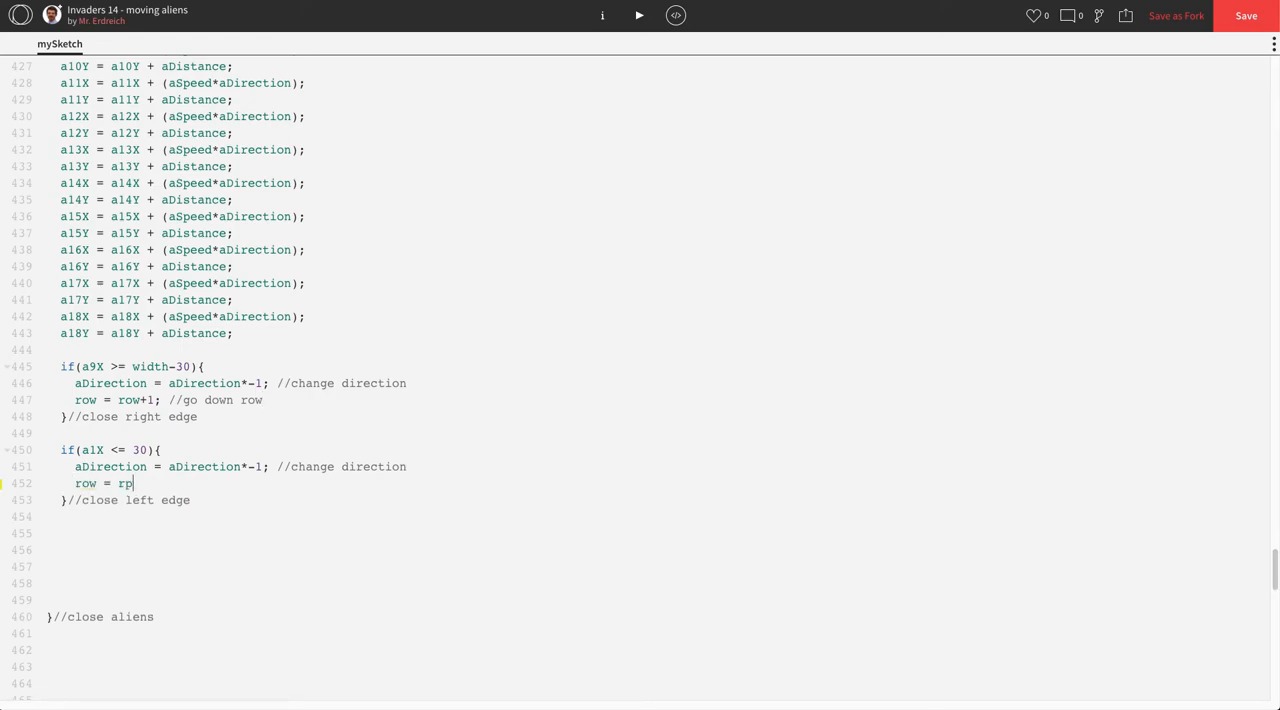
text(ow+1)
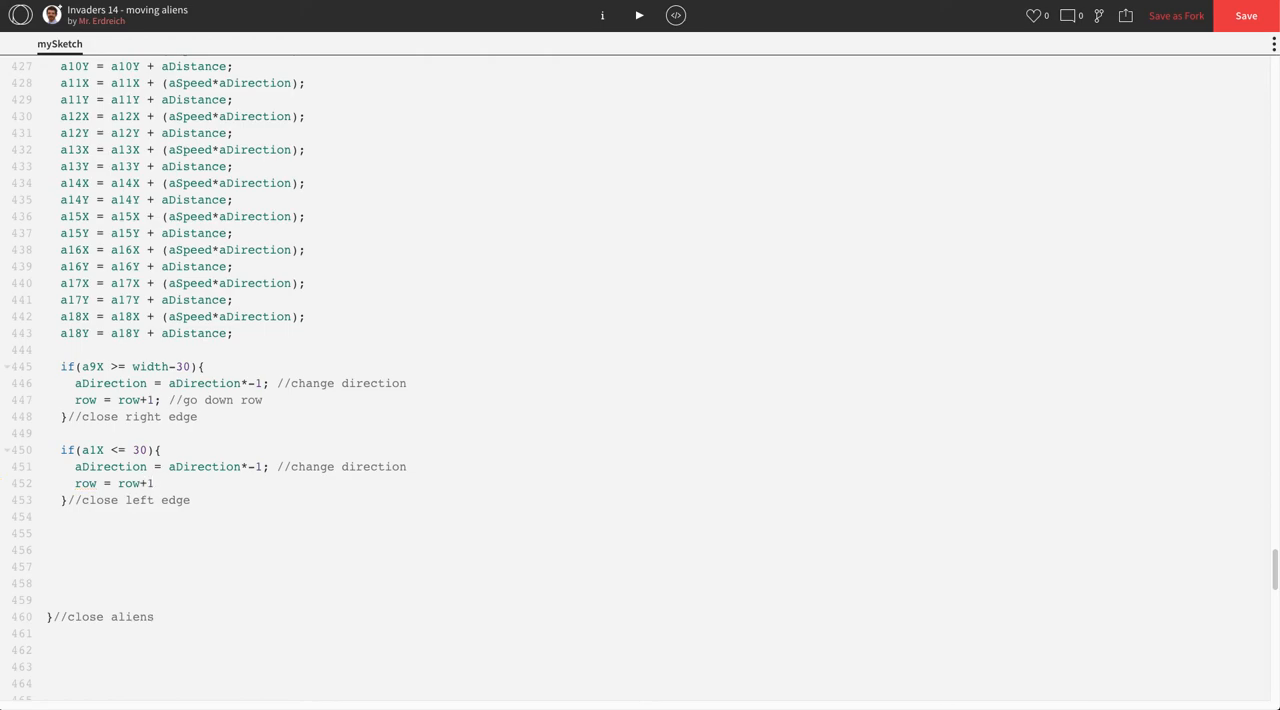
text(//go)
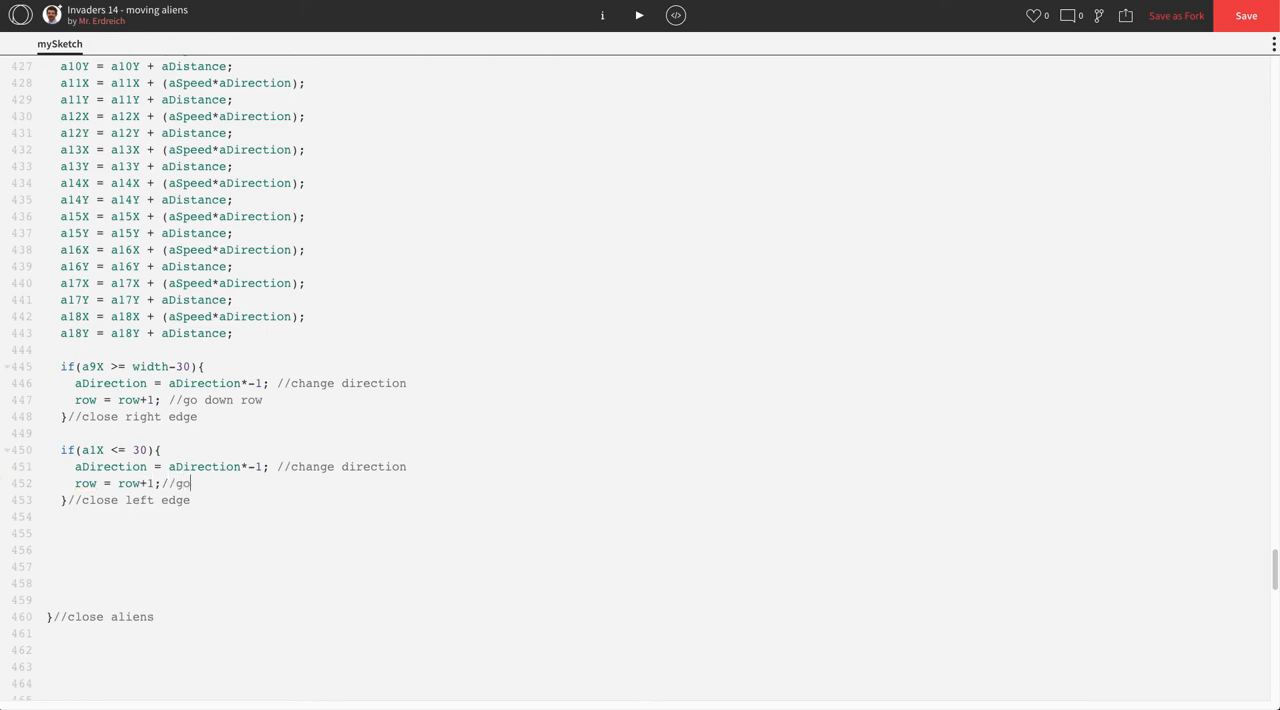
text(down row)
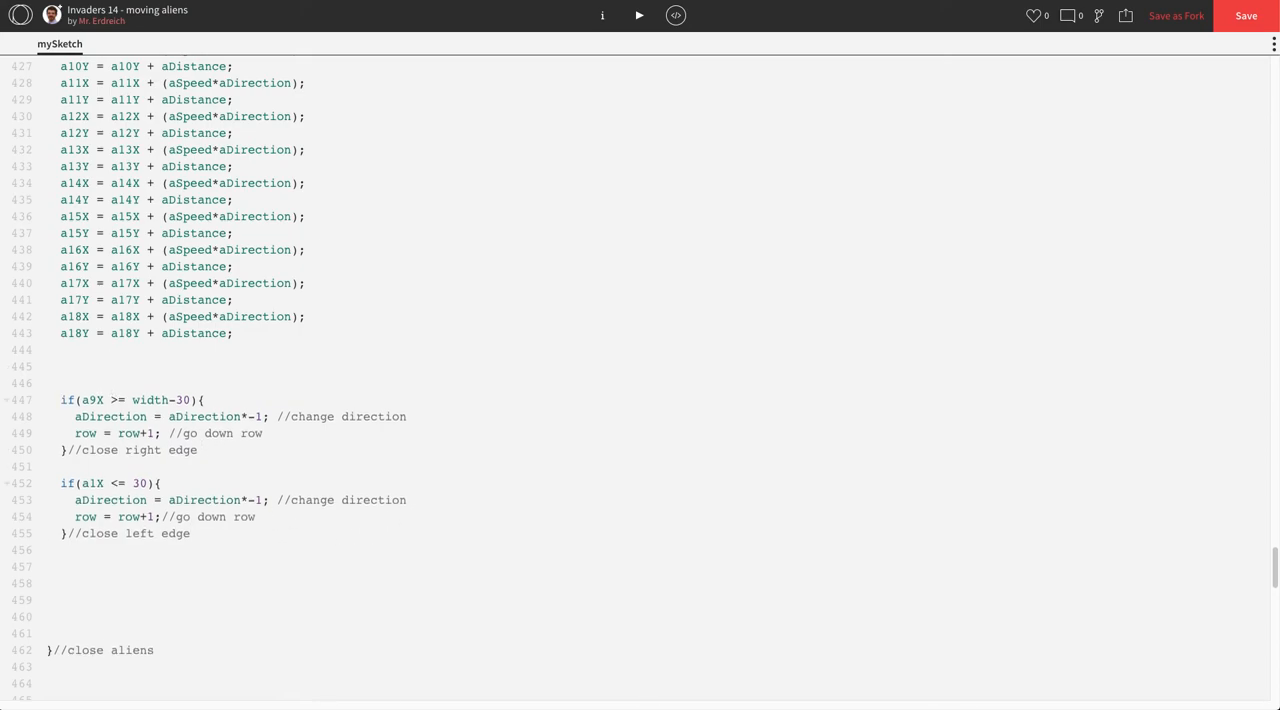
Label the movement code with //logic horizontal and //vertical comments.
text(///logic)
text(//h)
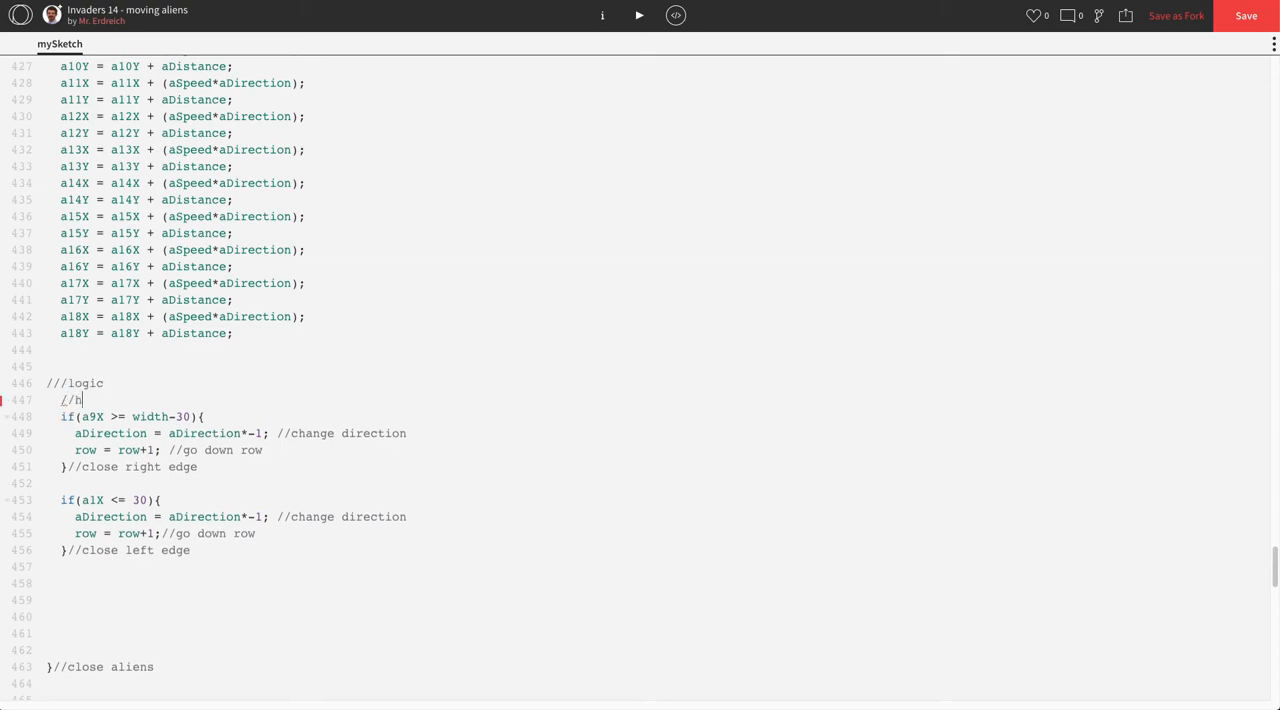
text(orizontal)
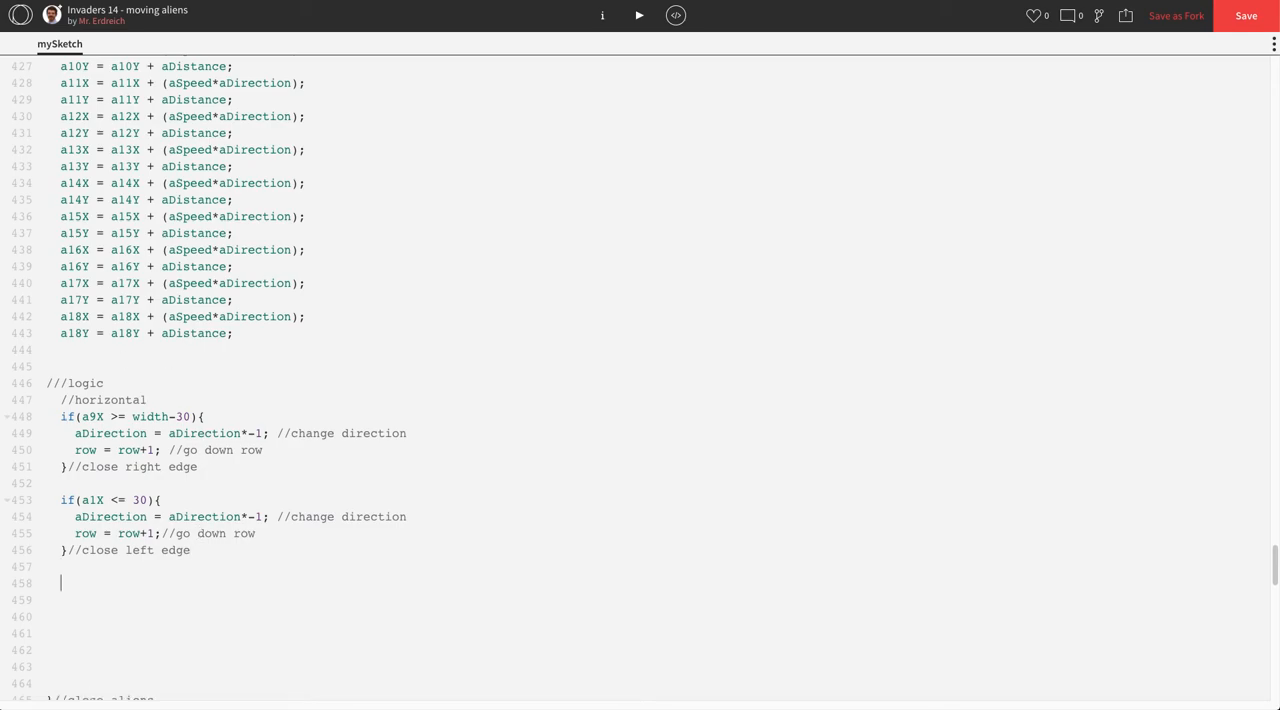
text(//vertical)
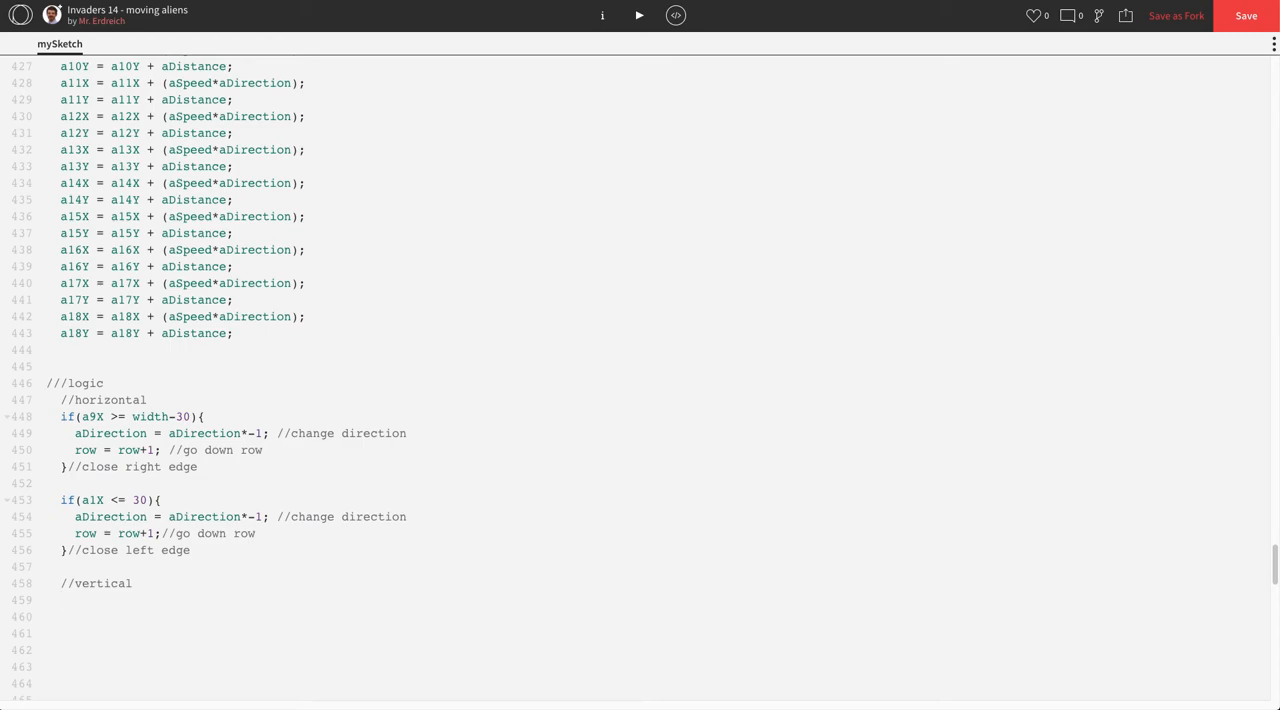
click(62, 600)
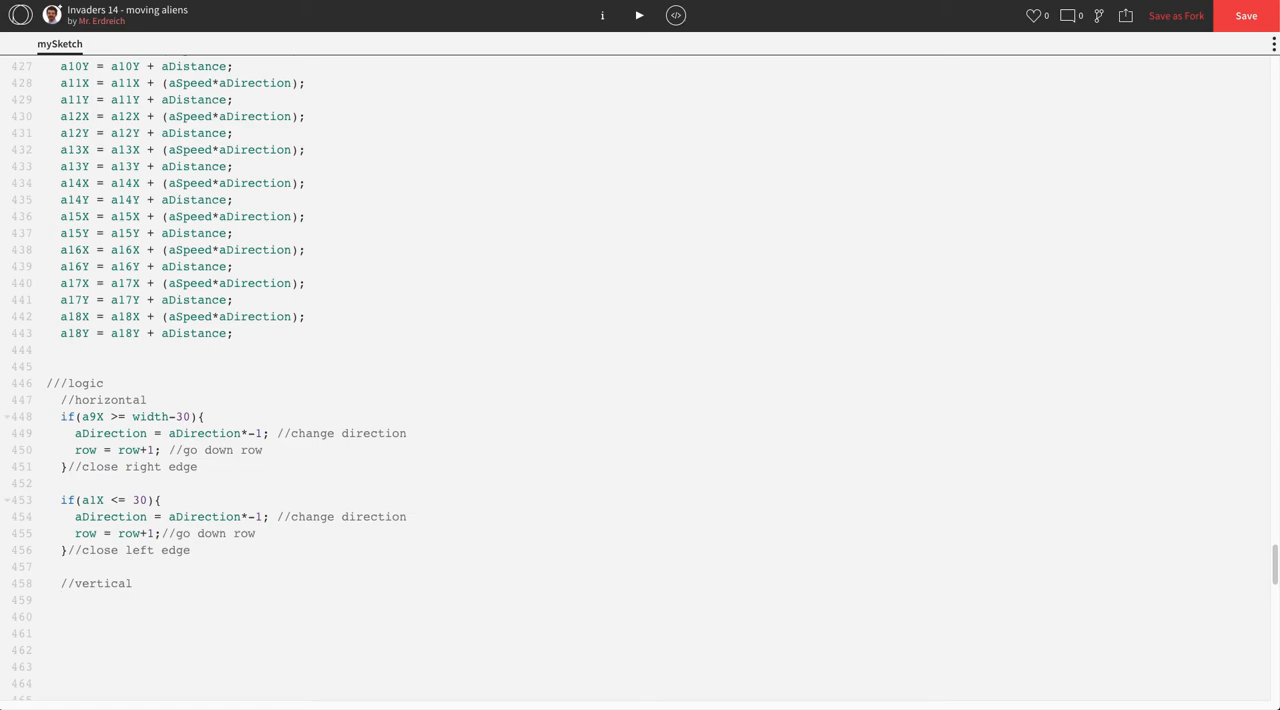
Add if(row > currentRow) setting aDistance = setDistance; //move down a row.
text(if)
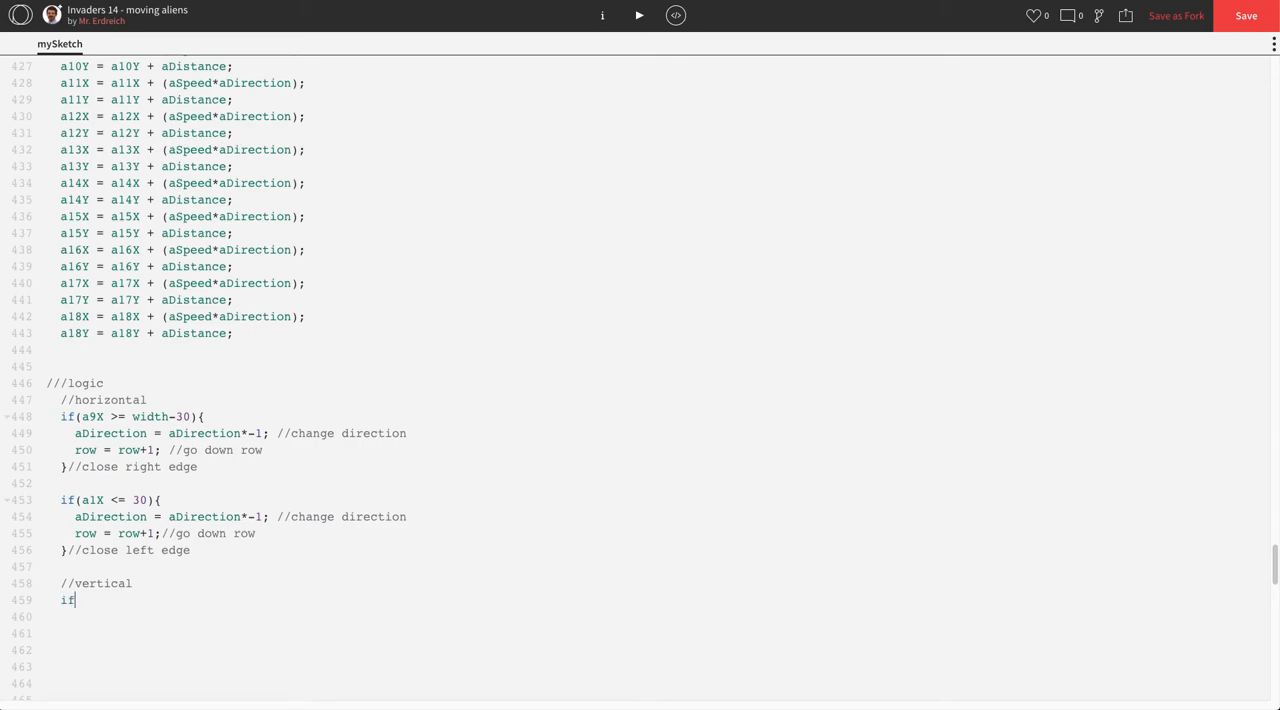
text((row)
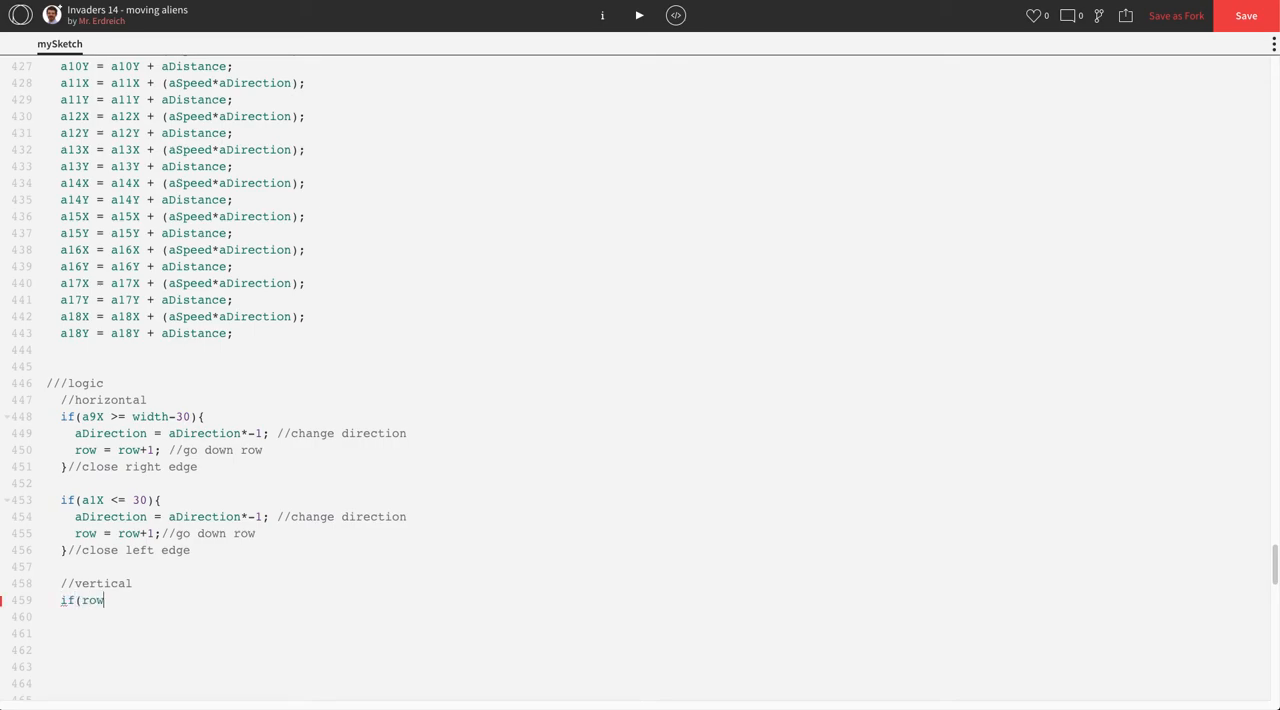
text(> cur)
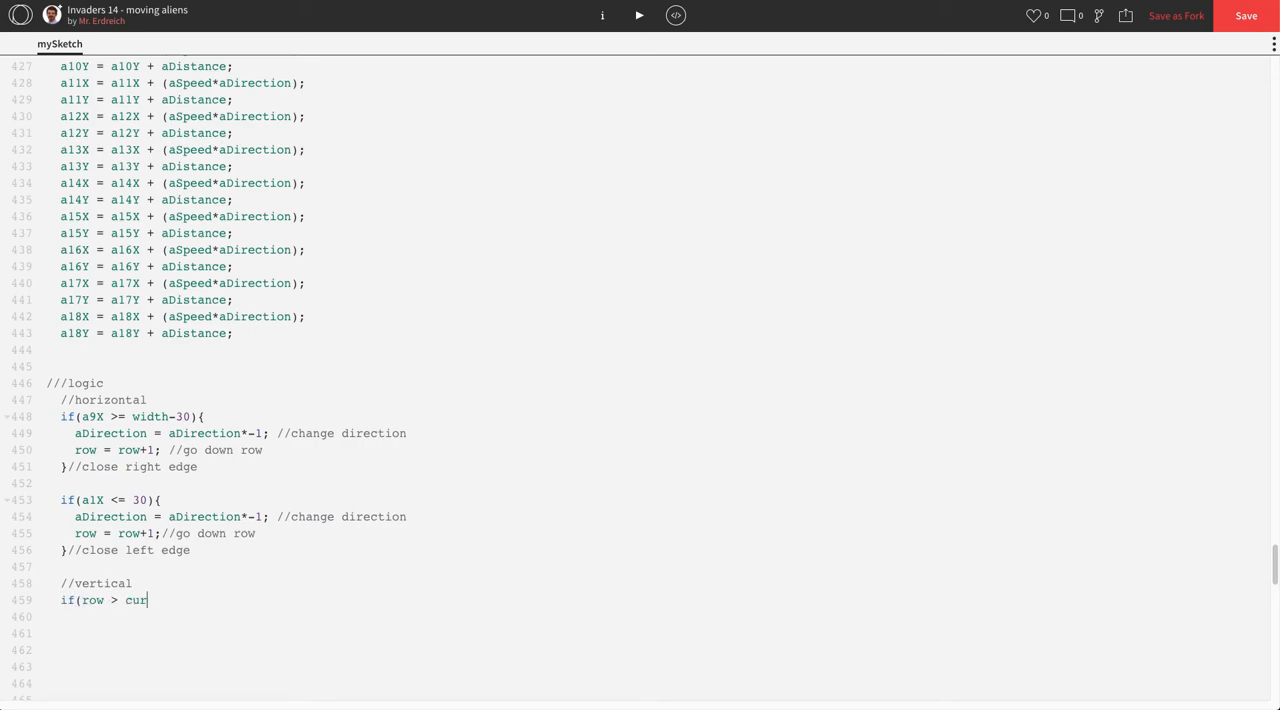
text(rentRow){)
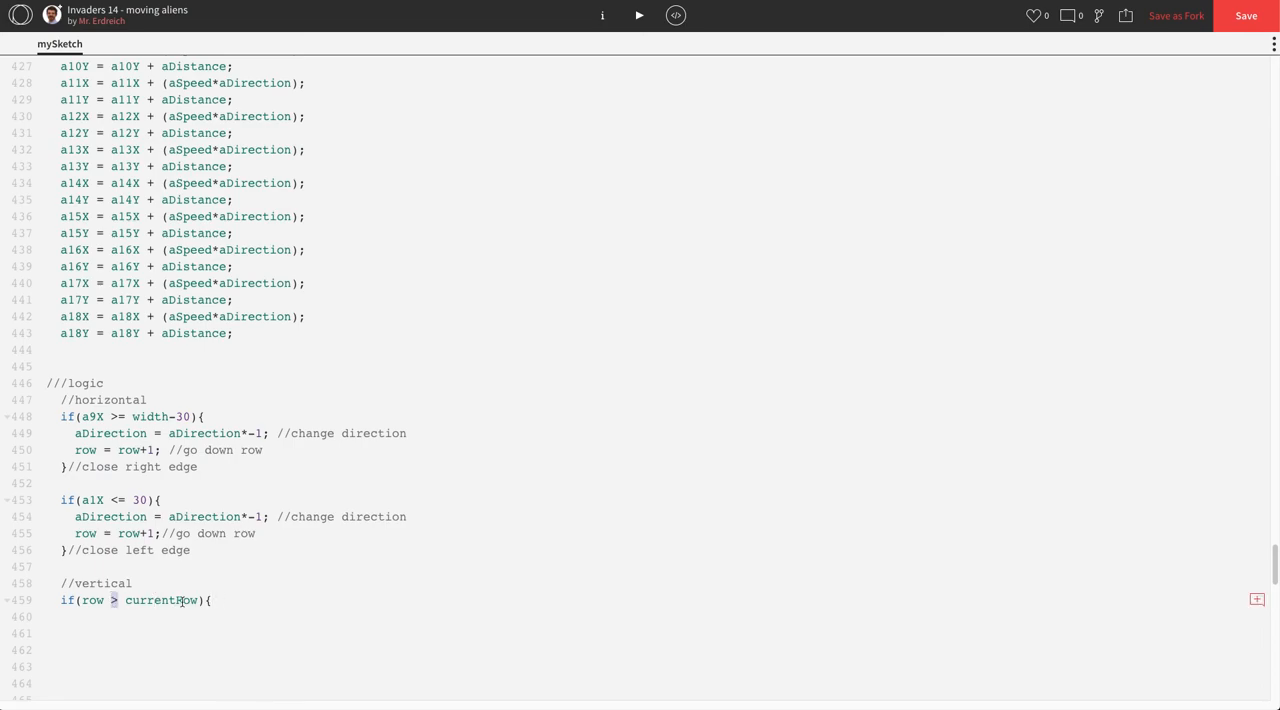
key(enter)
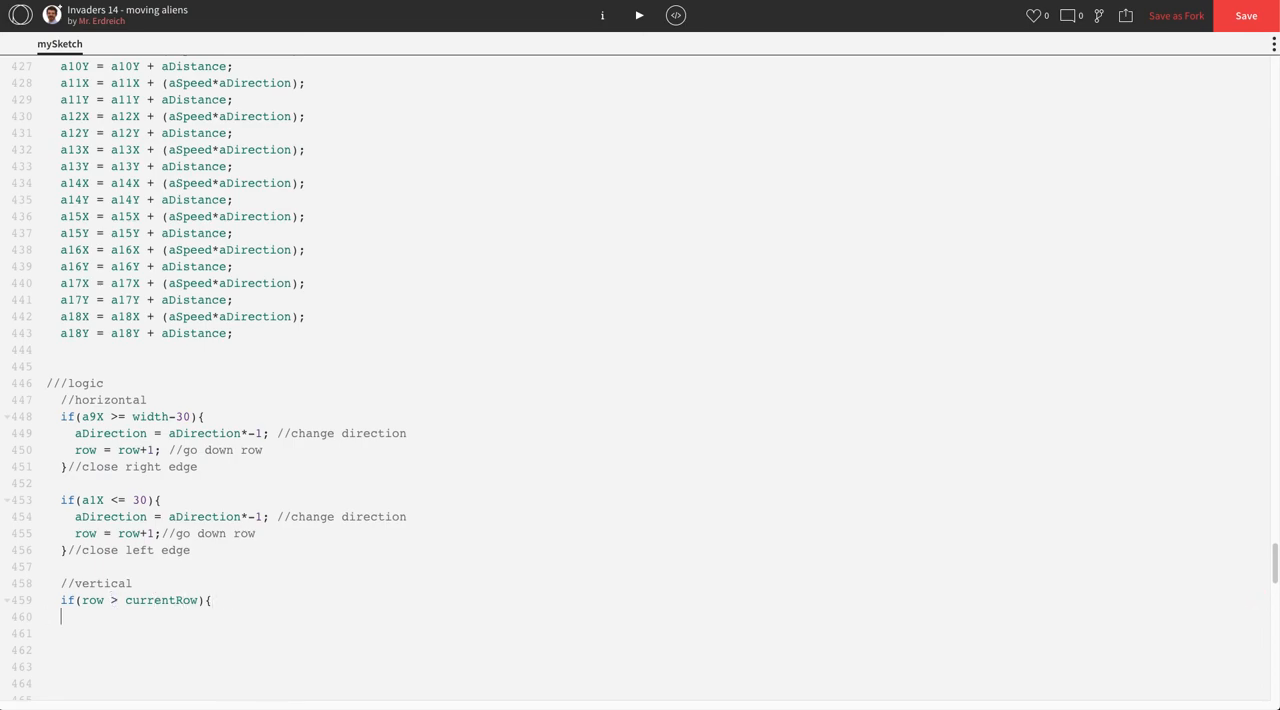
text(aDista)
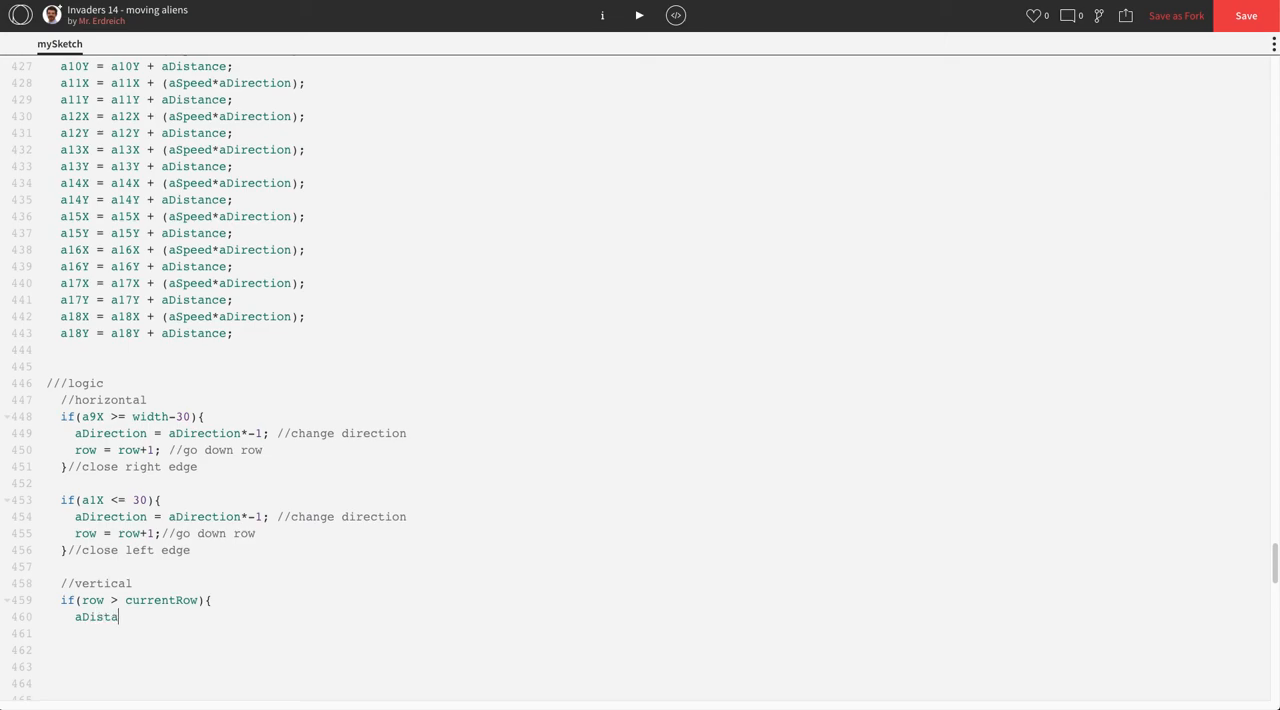
text(nce =)
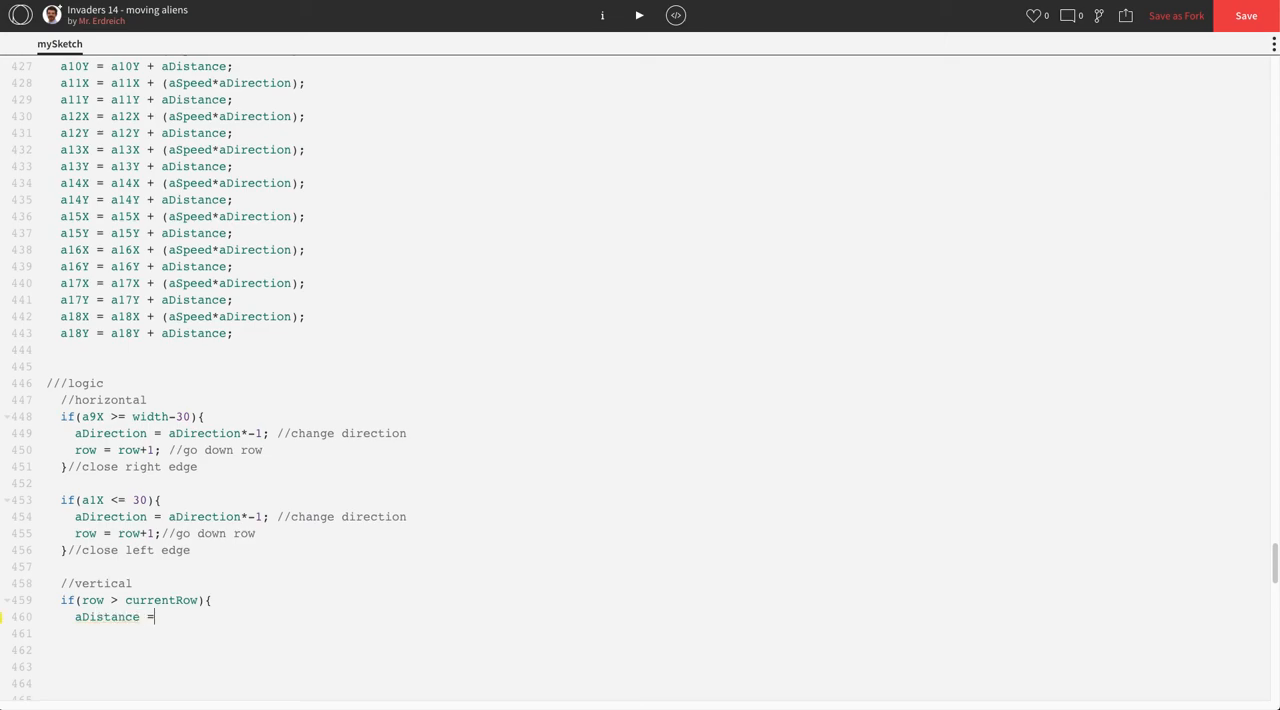
text(setDis)
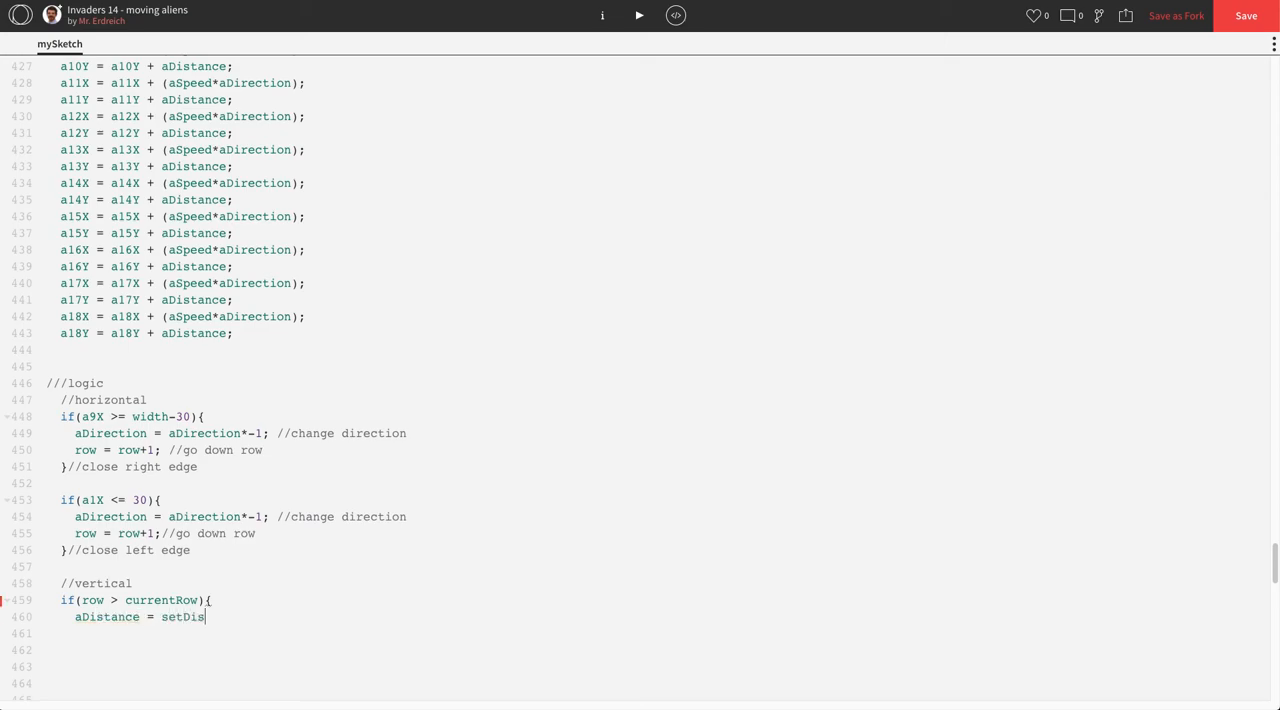
text(tance; //)
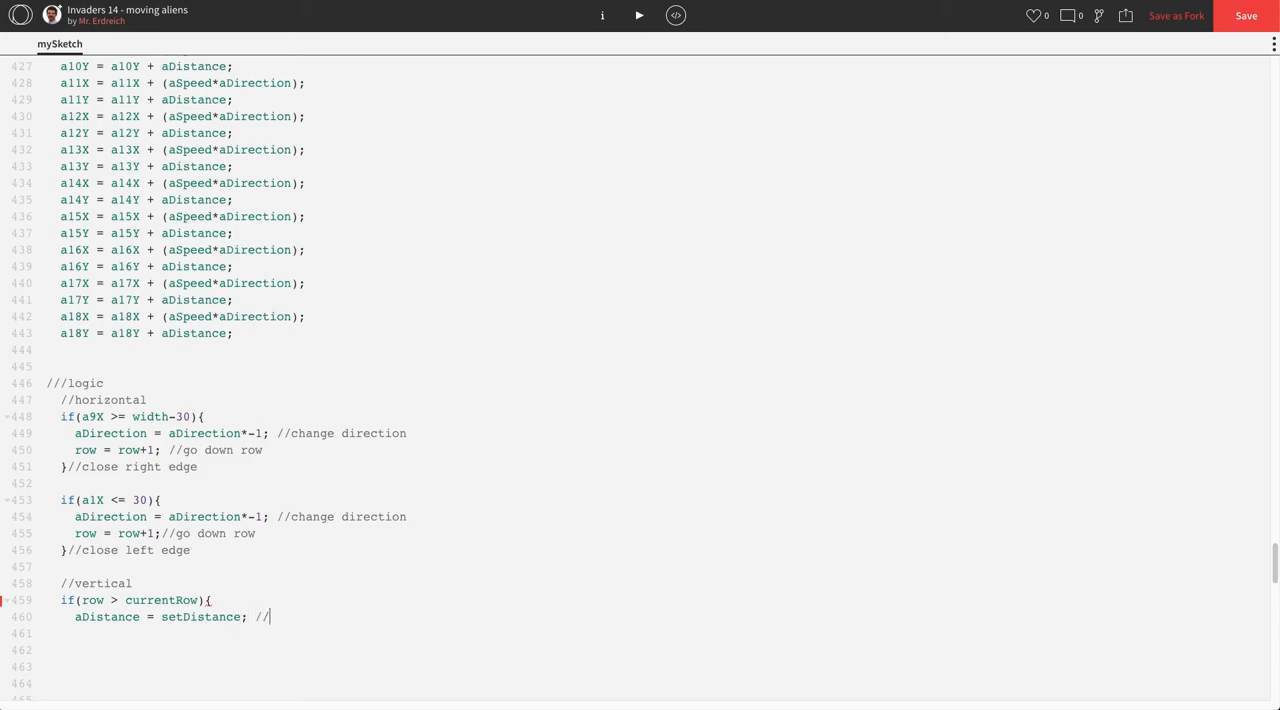
text(move down)
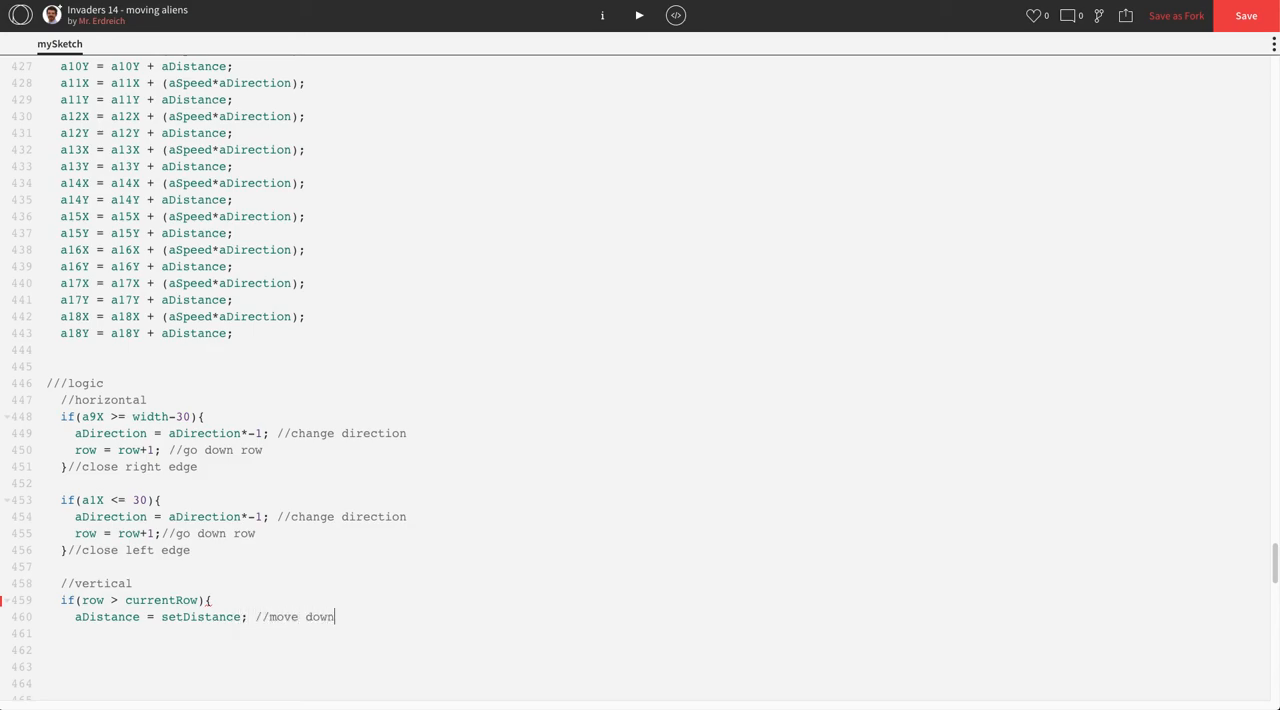
text(a row)
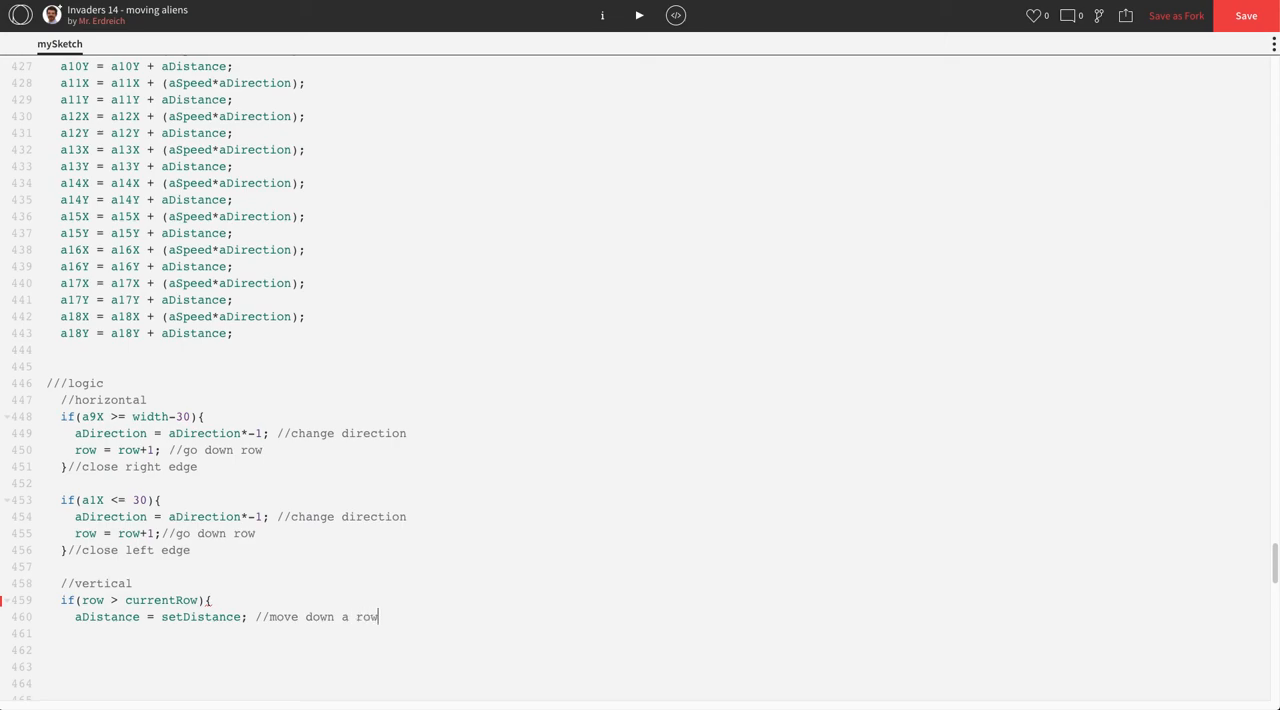
Reset currentRow = row inside the block and close it with //close change row.
text(curr)
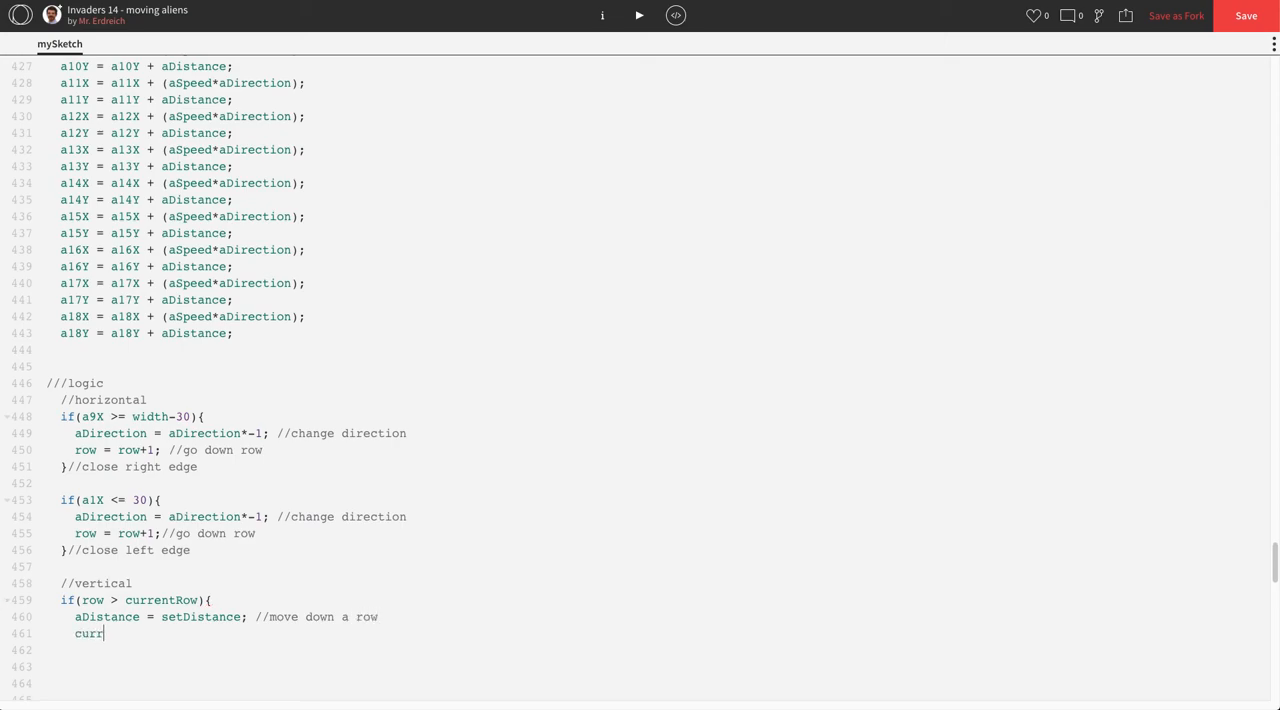
text(entRow)
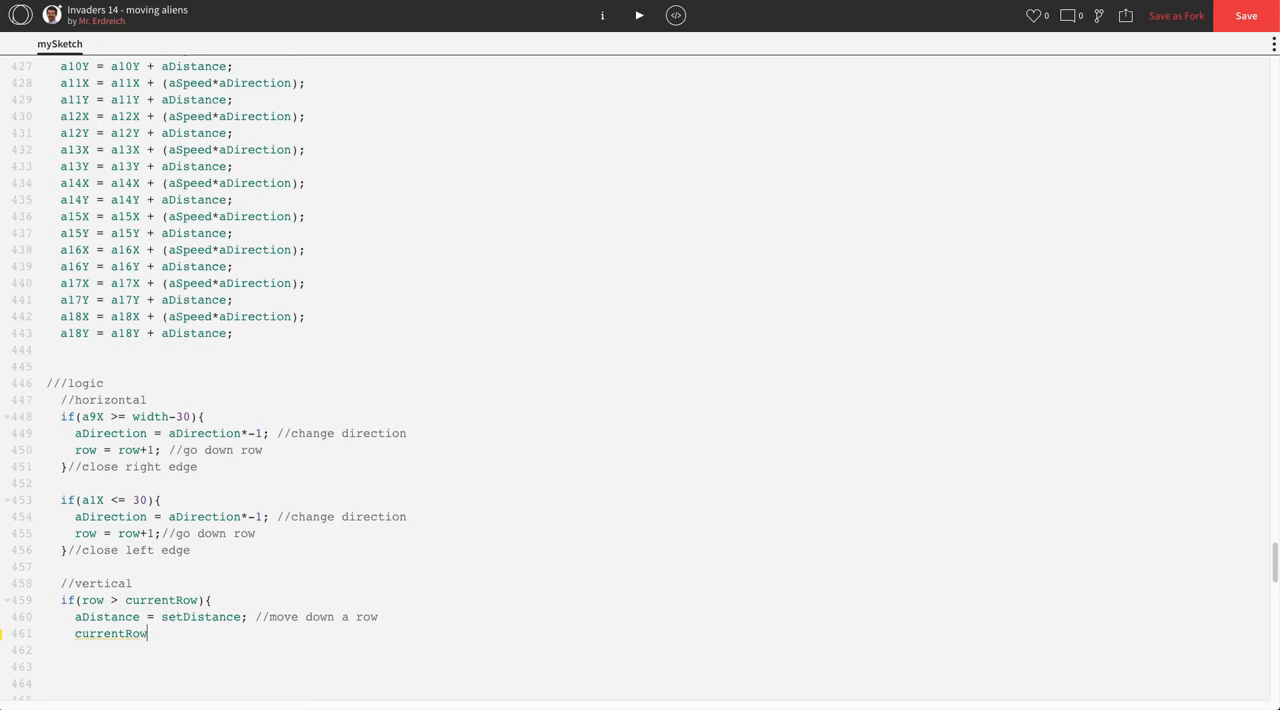
text(= rpw)
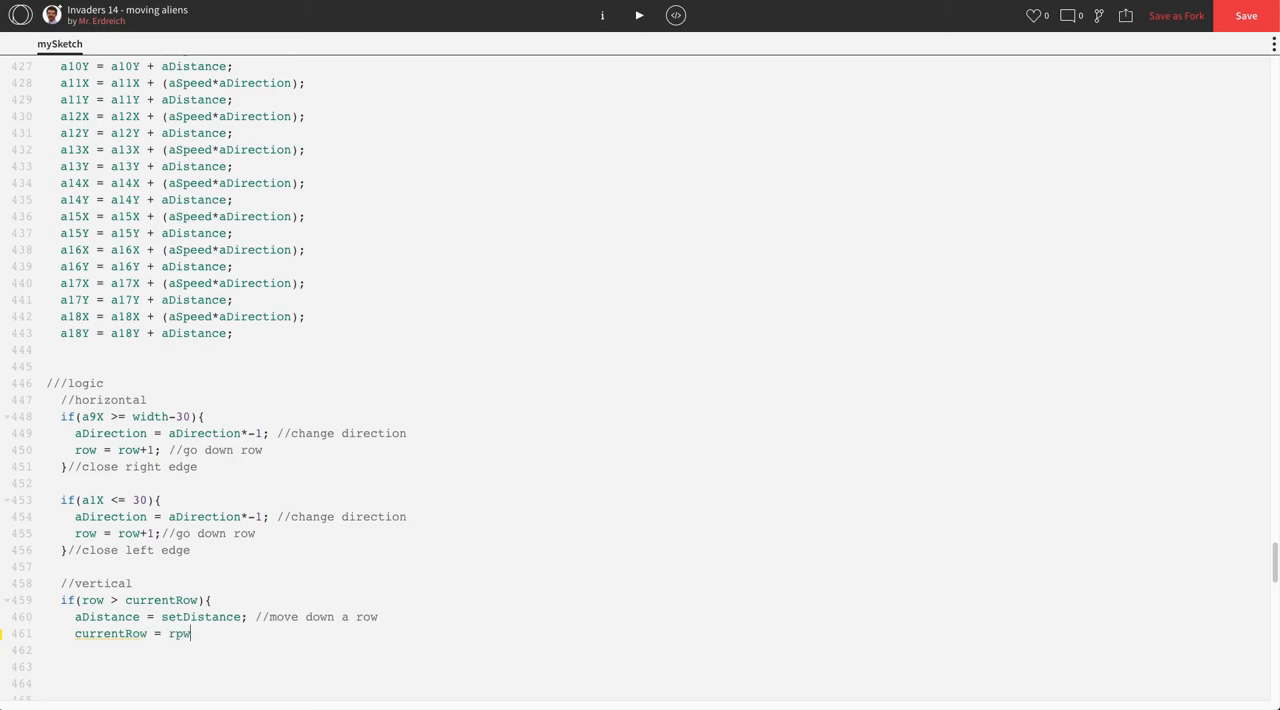
text(ow //rese)
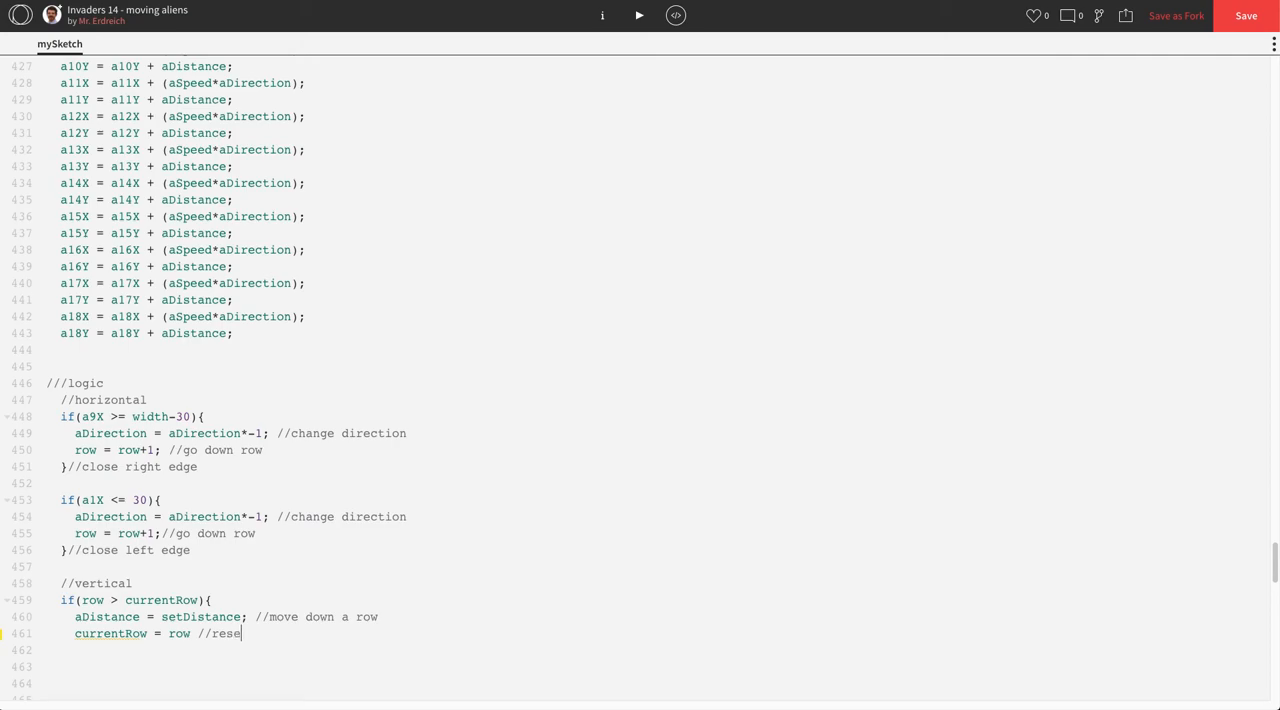
text(t)
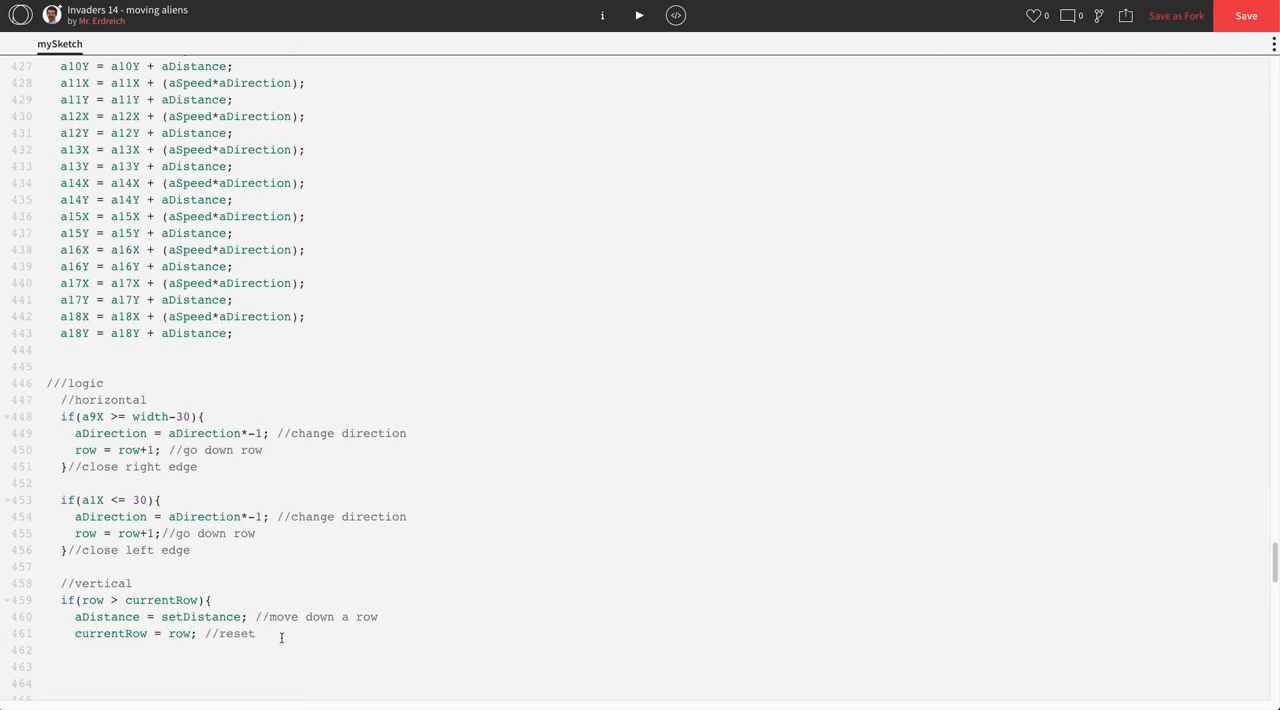
text(})
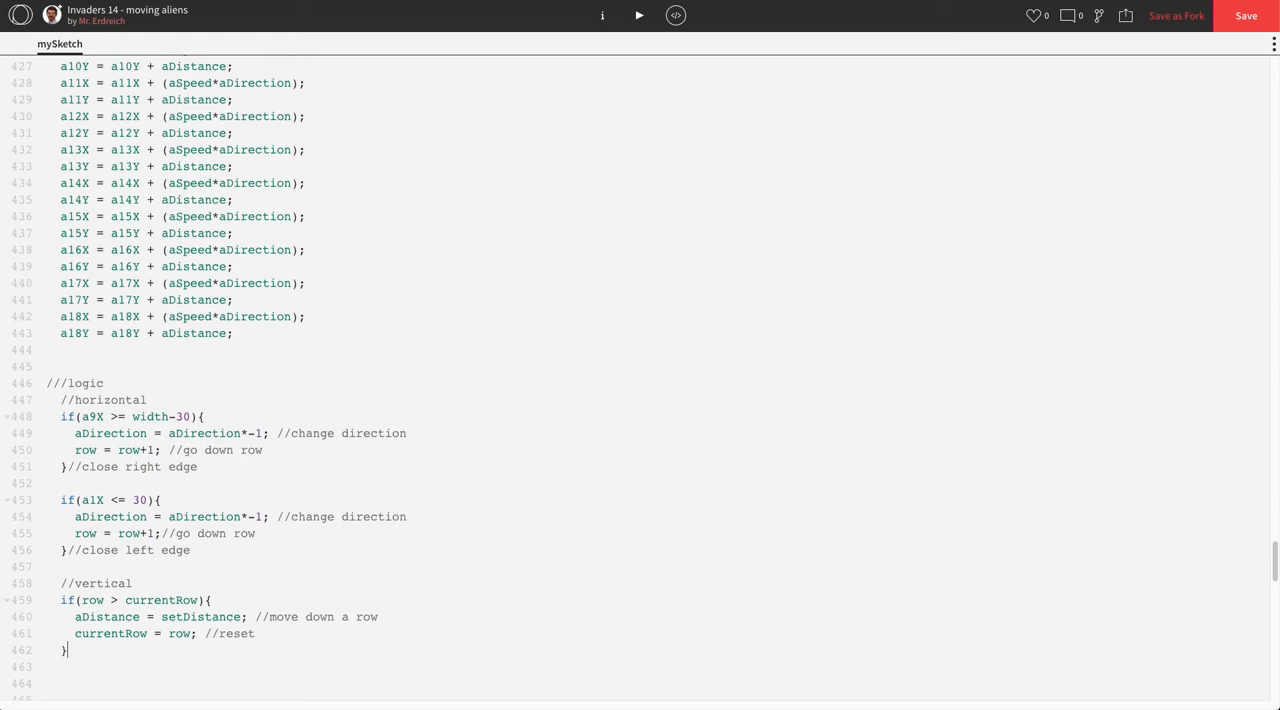
text(//close c)
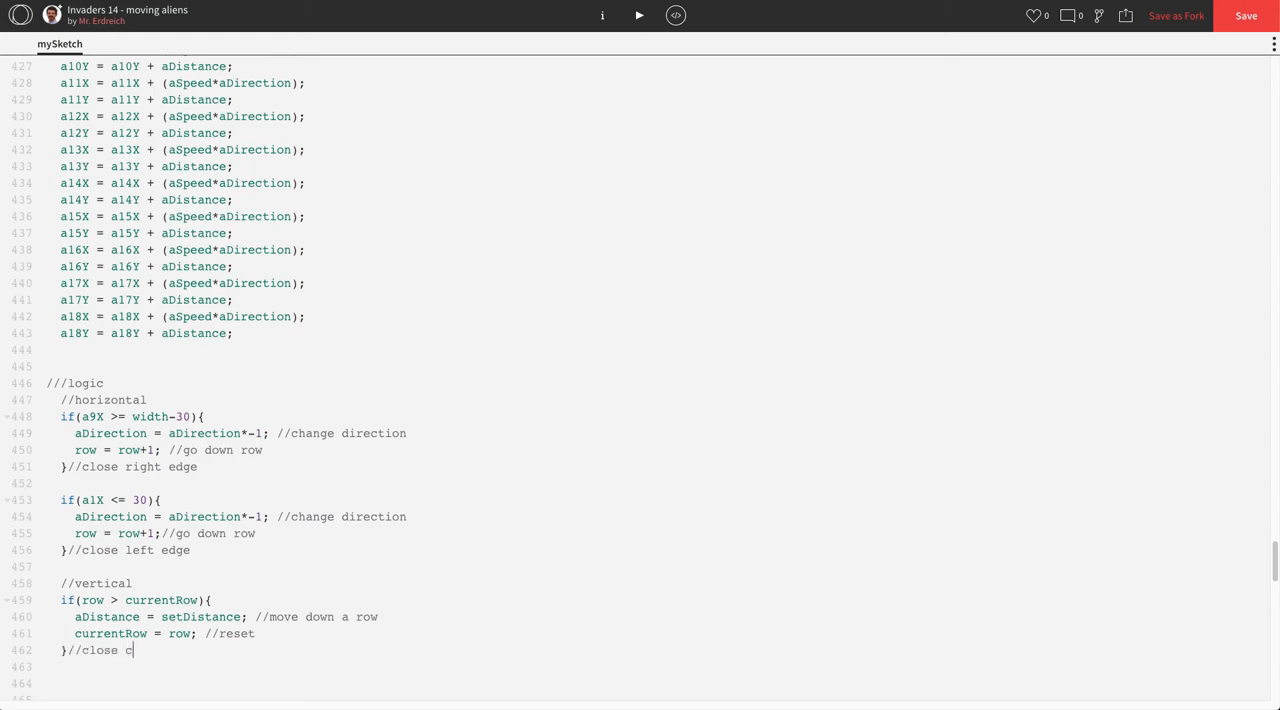
text(hange row)
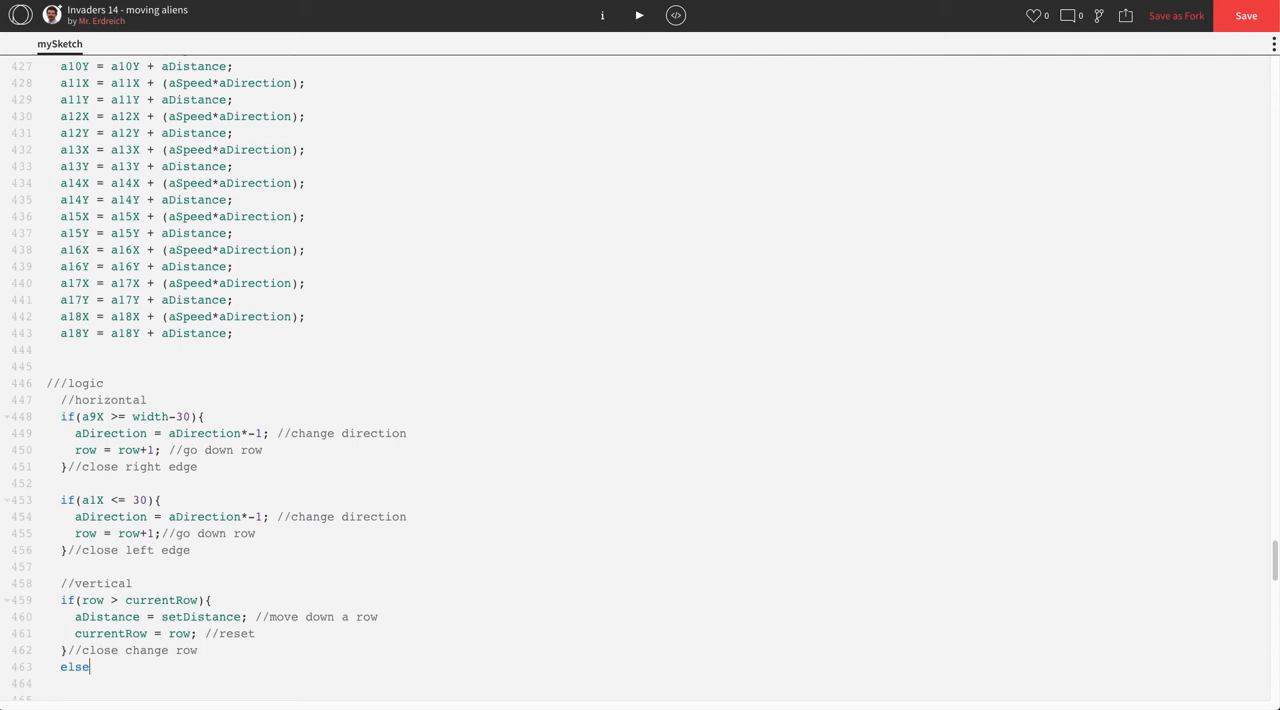
Add the else branch setting aDistance = 0; //dont move vertically and close it.
text({)
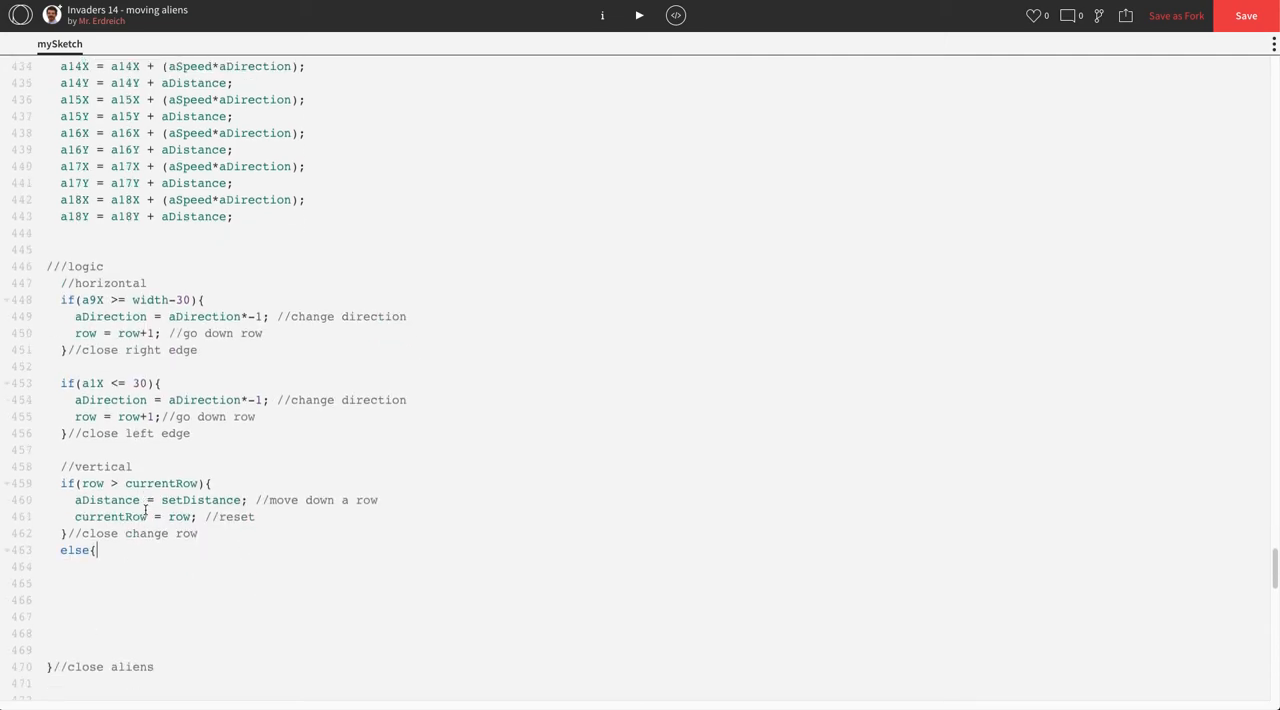
text(aDistan)
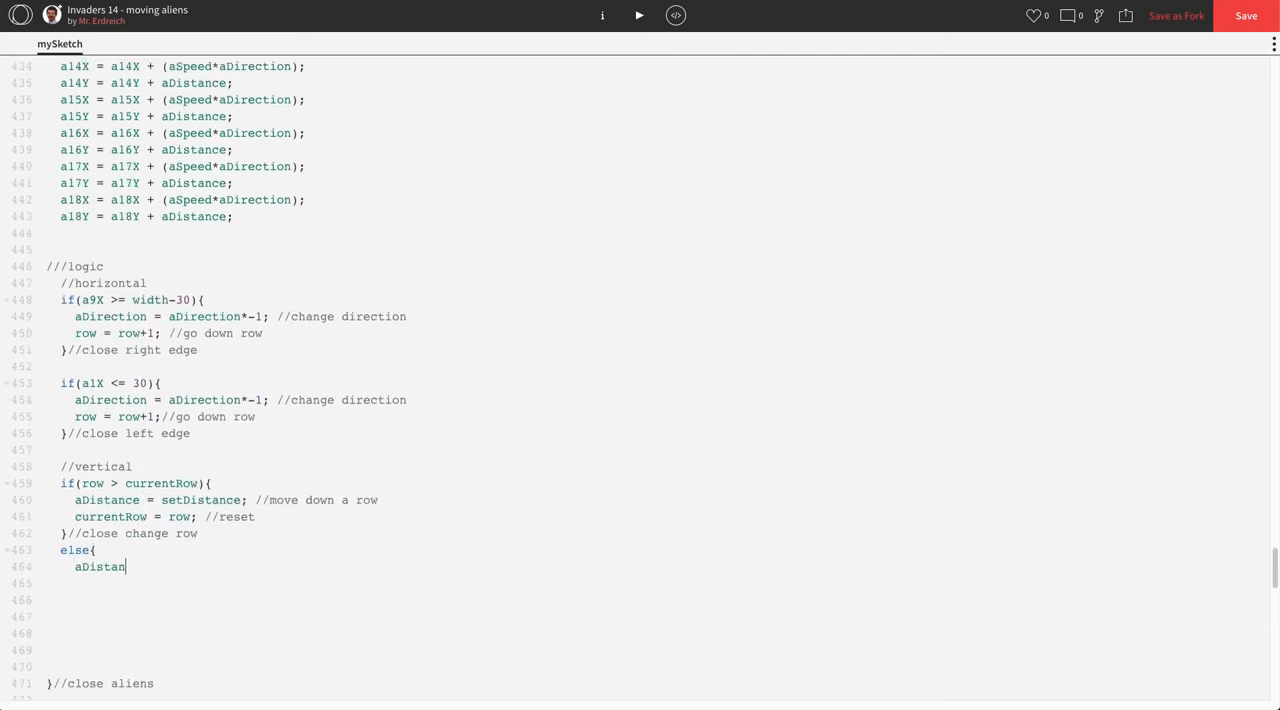
text(ce = 0;)
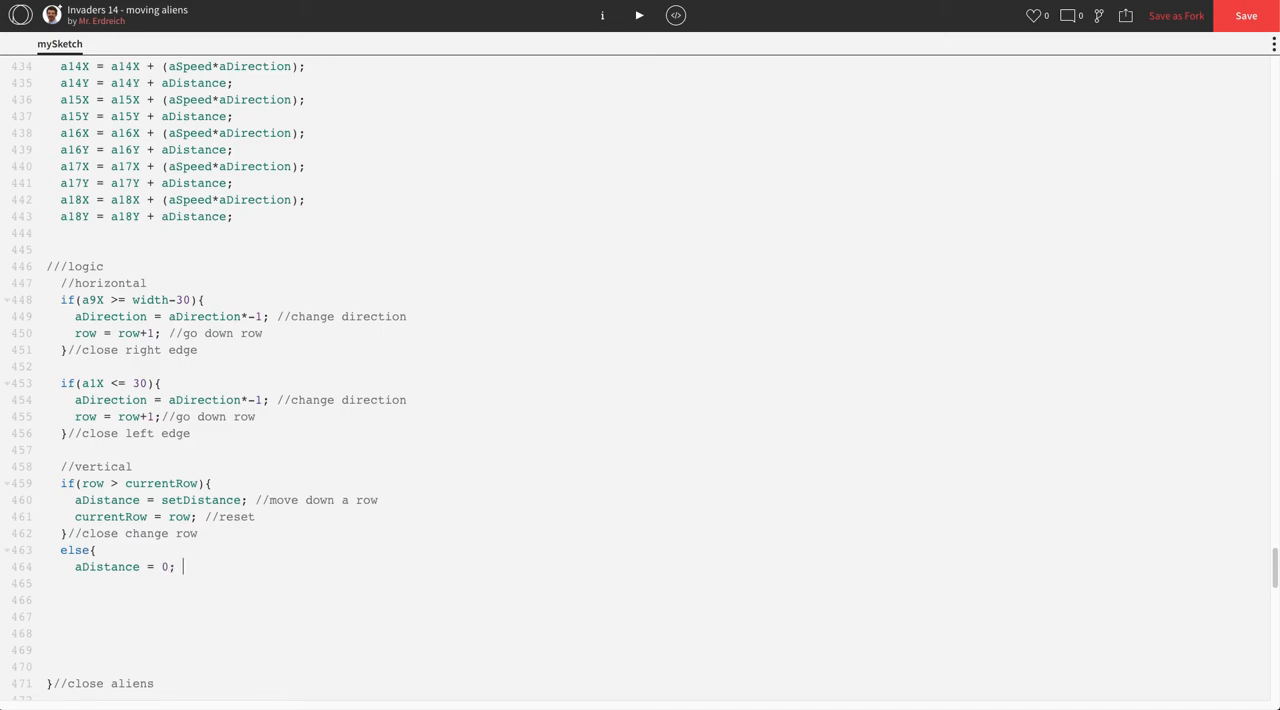
text(//don)
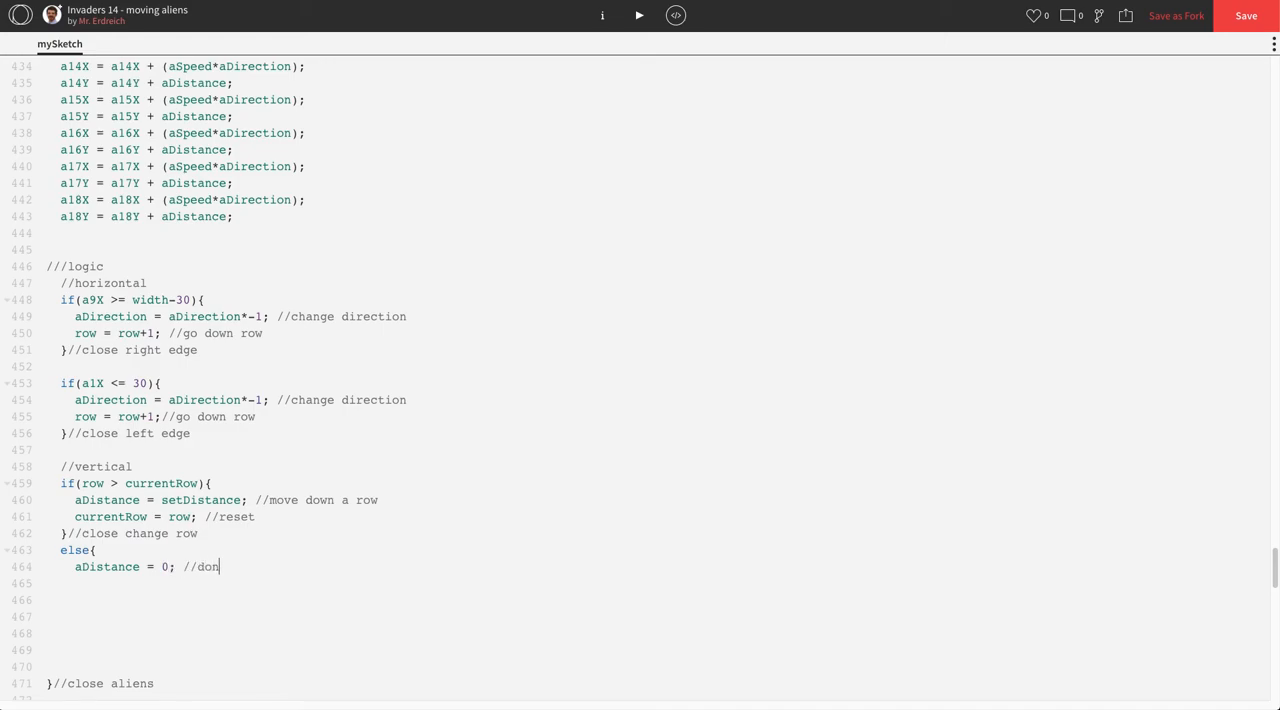
text(t move verticall)
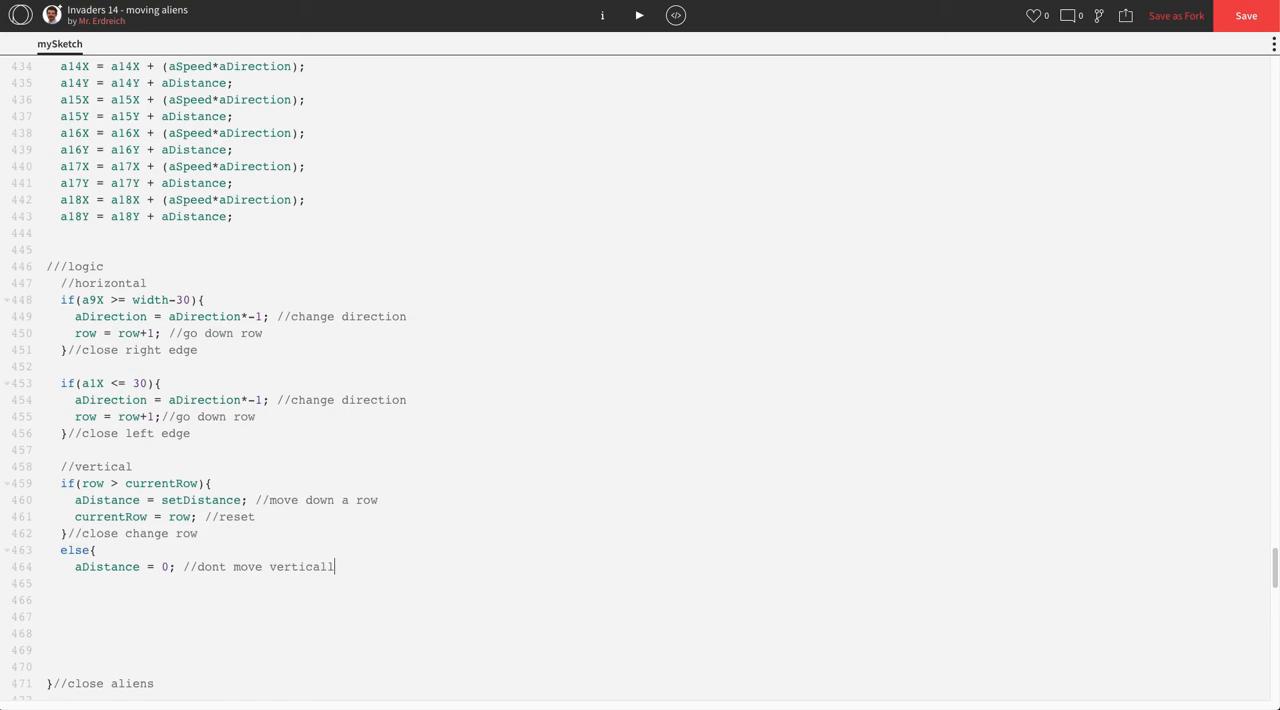
text(y)
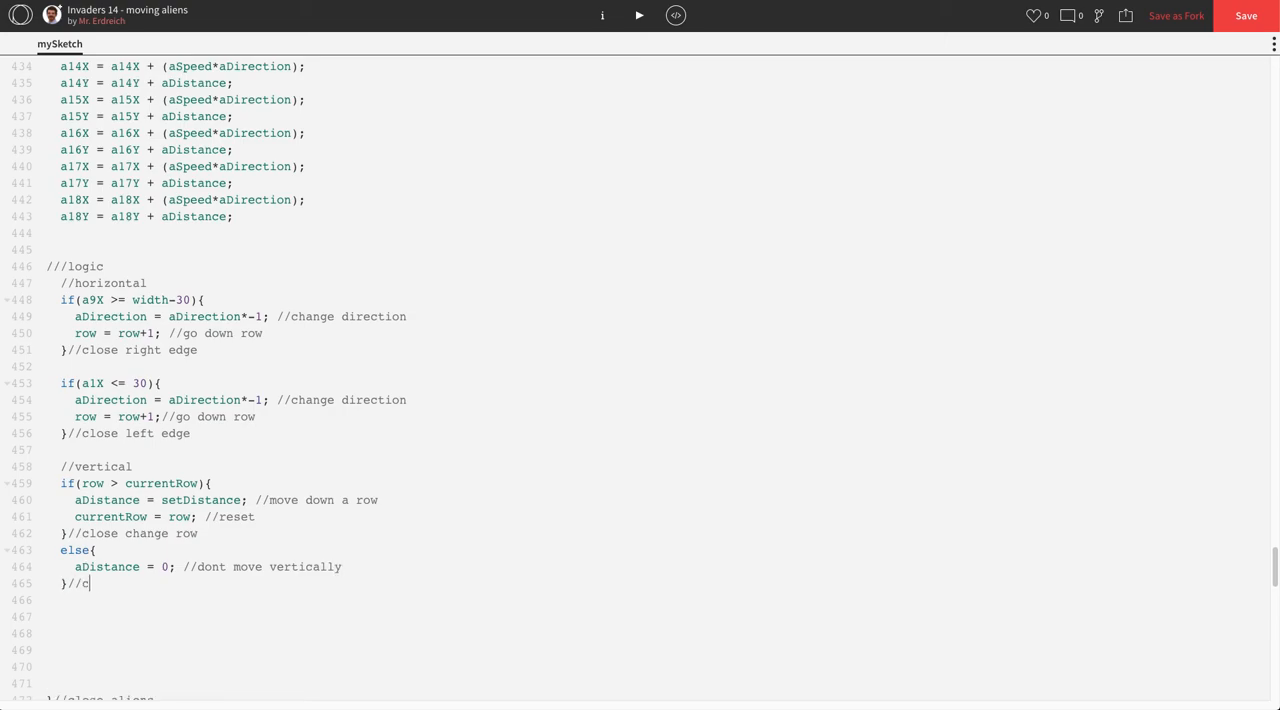
text(lose else)
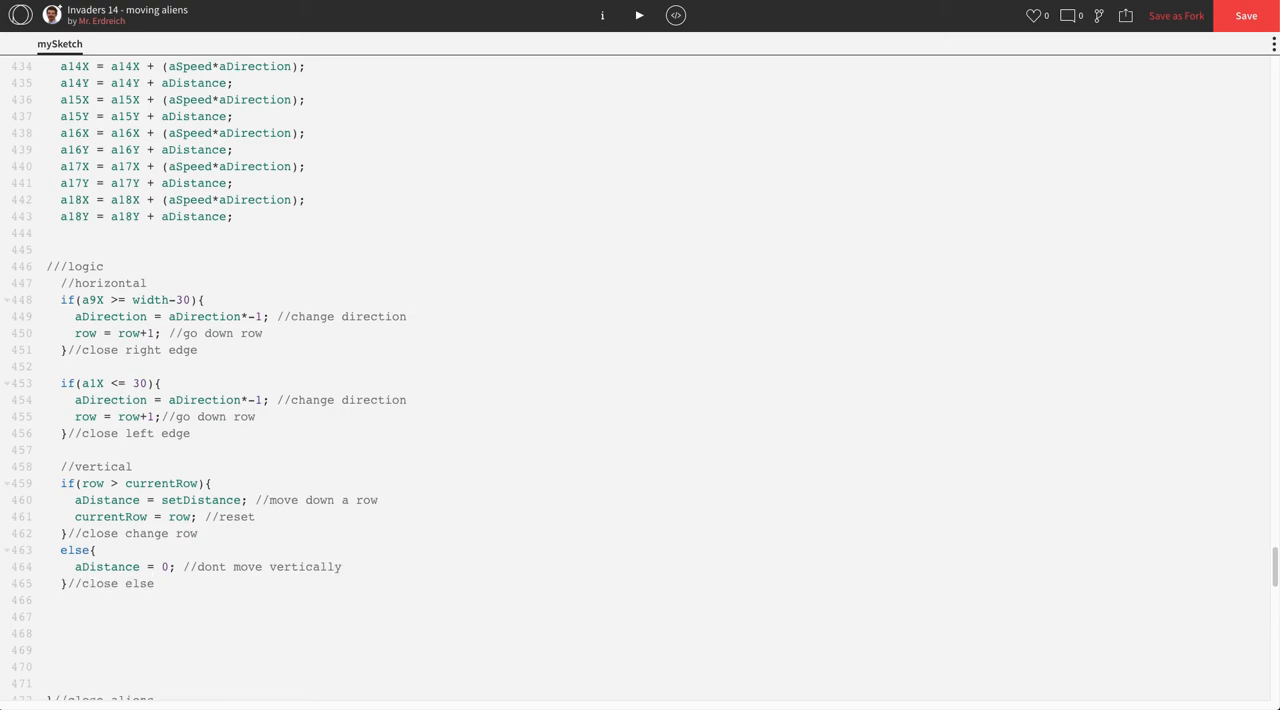
mouse_move(640, 18)
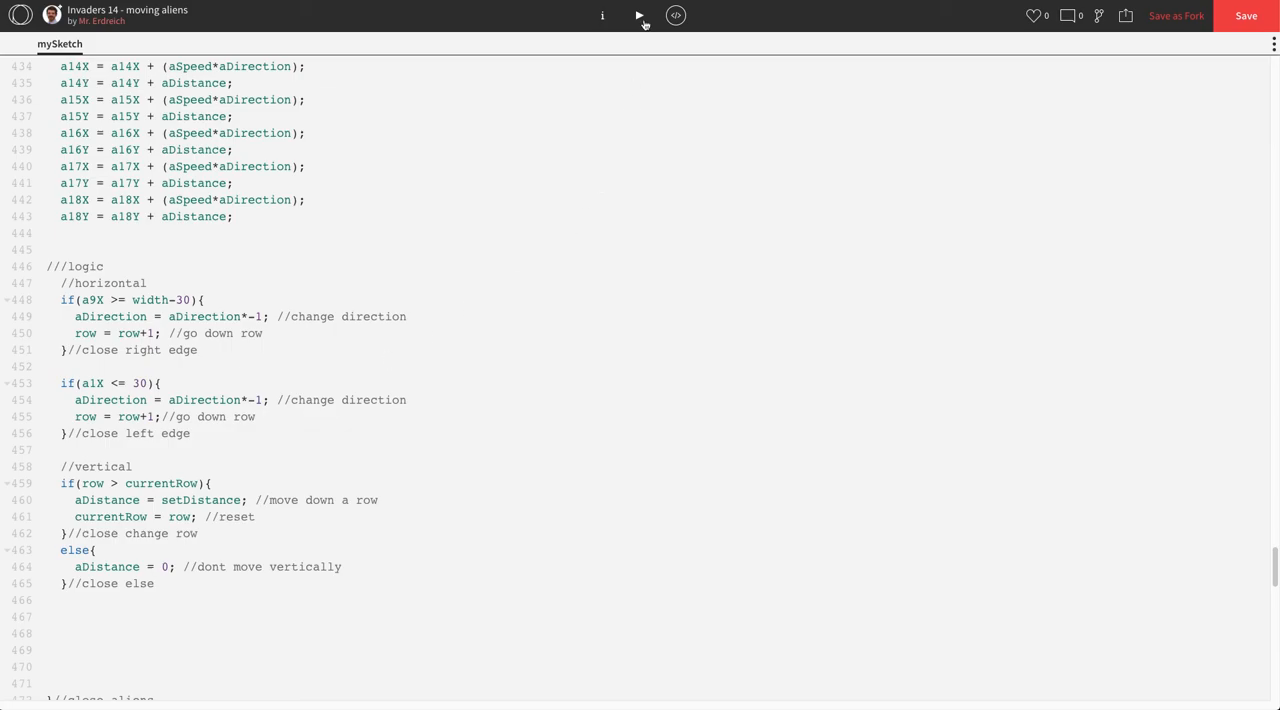
click(638, 16)
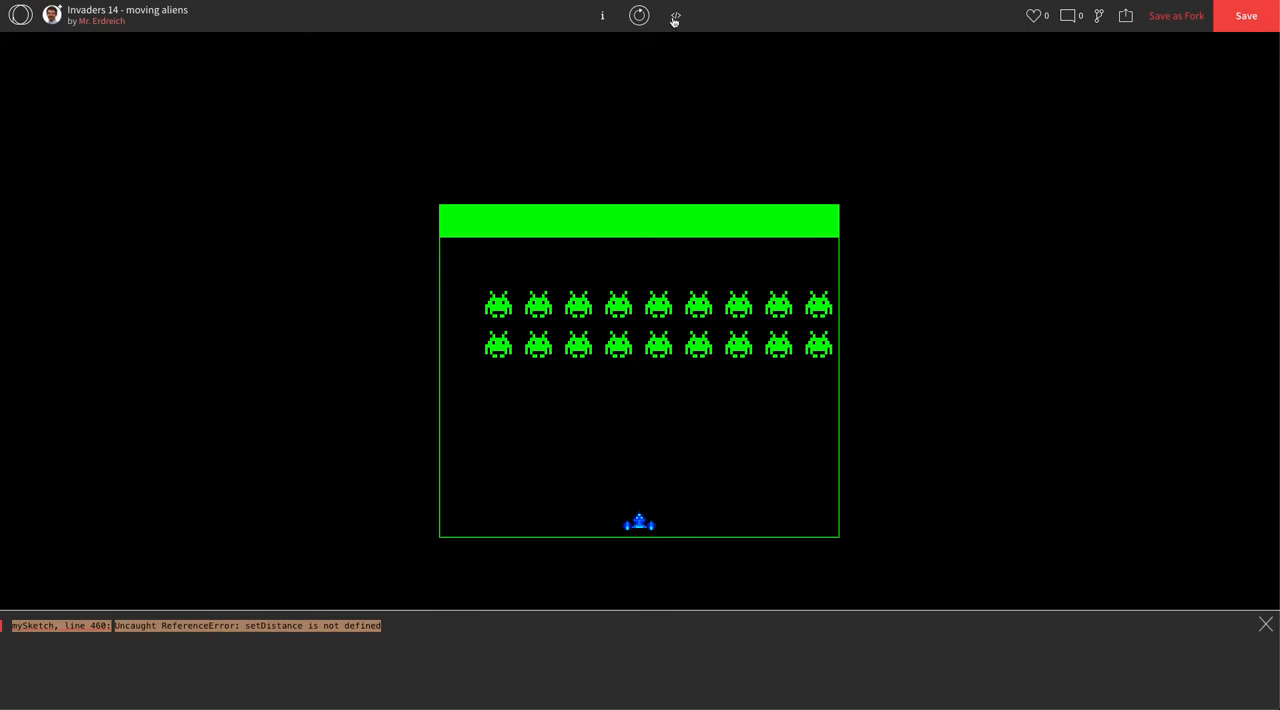
click(676, 16)
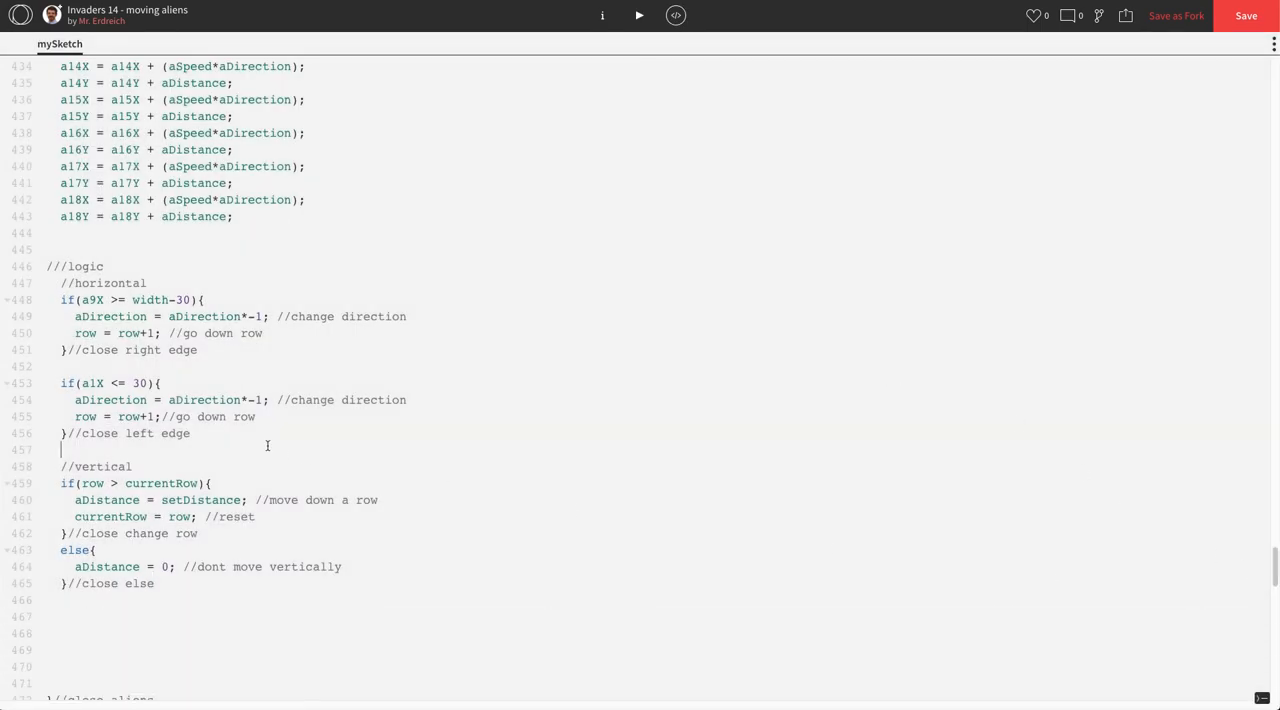
Check the variables, swap setDistance for rowDistance in the vertical step, and rerun the sketch.
scroll(up, 3)
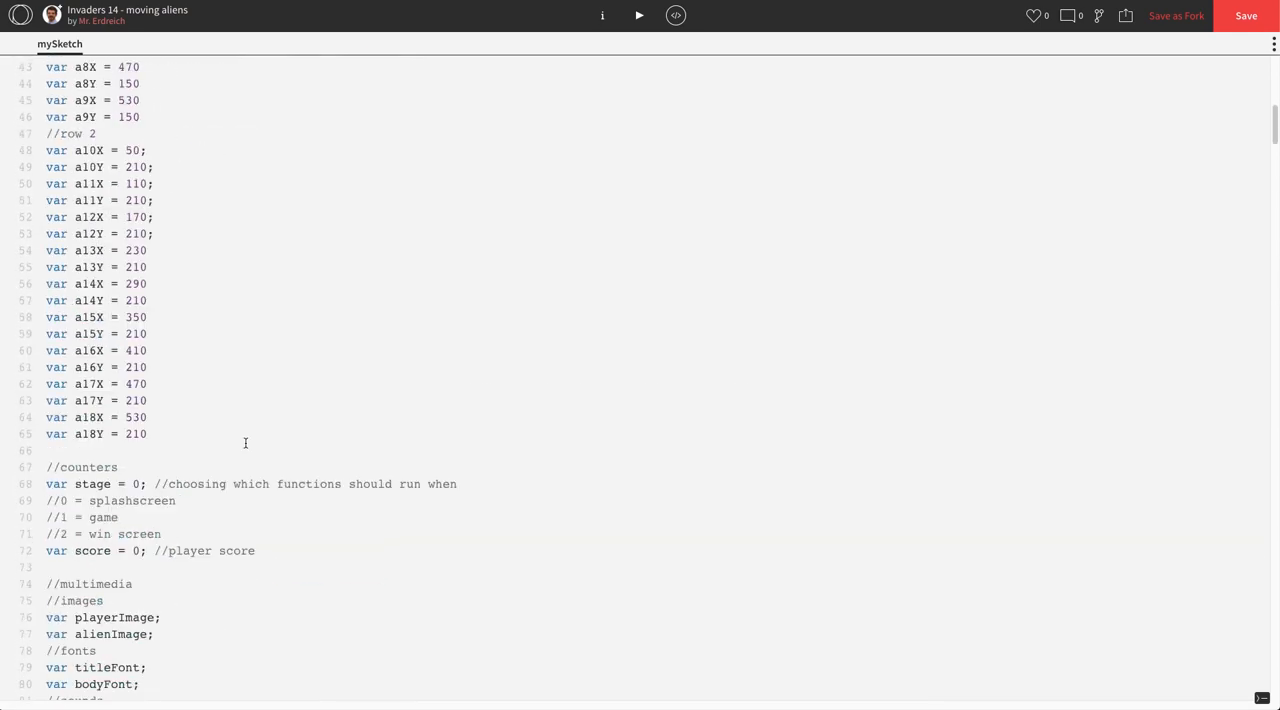
scroll(up, 3)
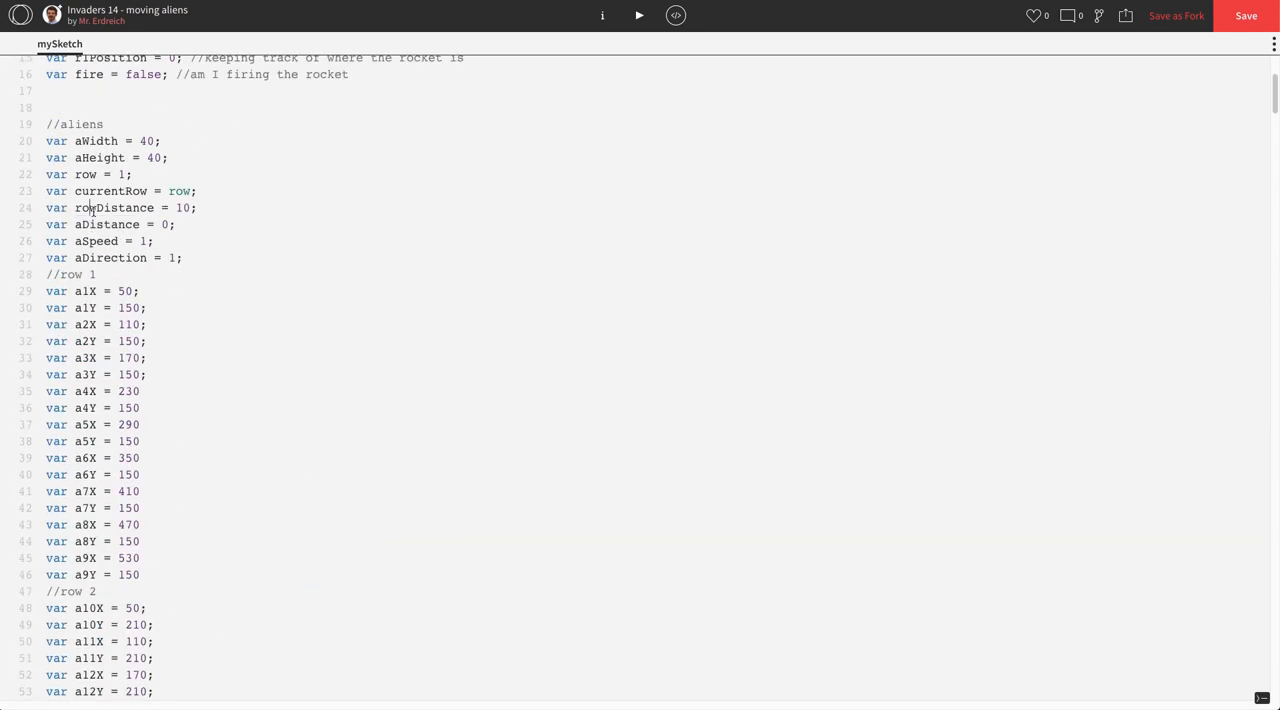
scroll(down, 3)
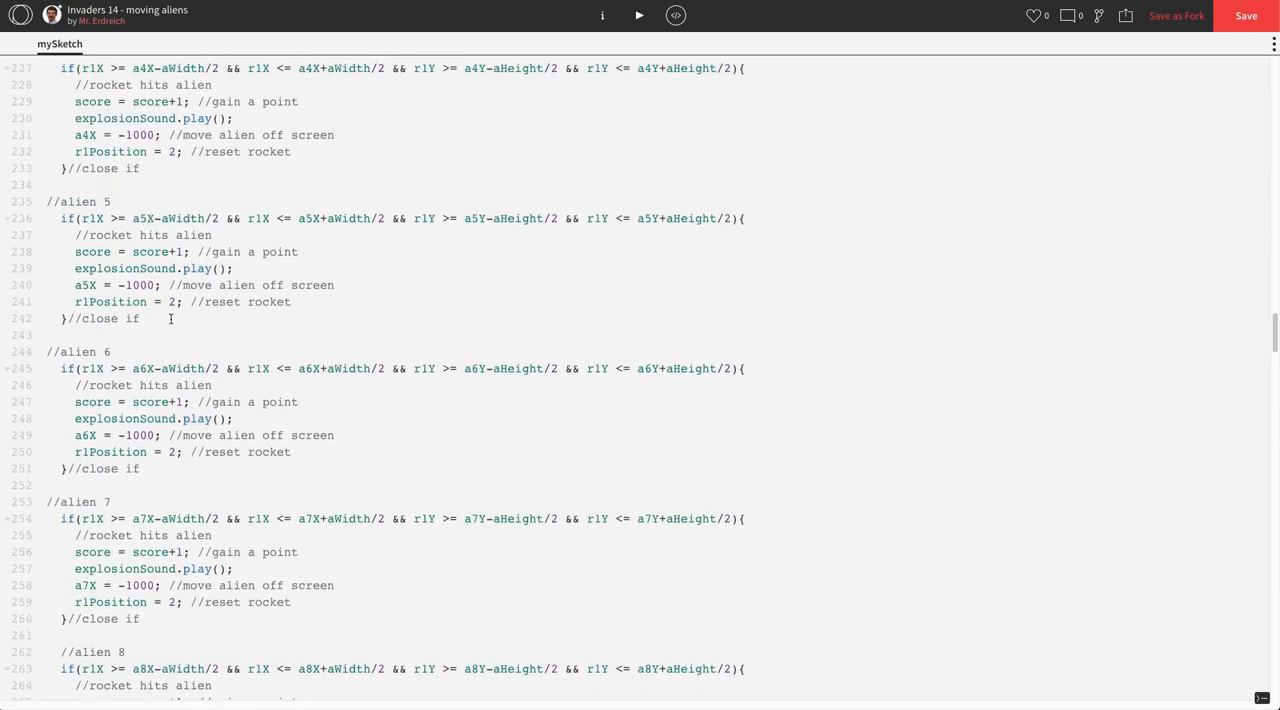
scroll(down, 3)
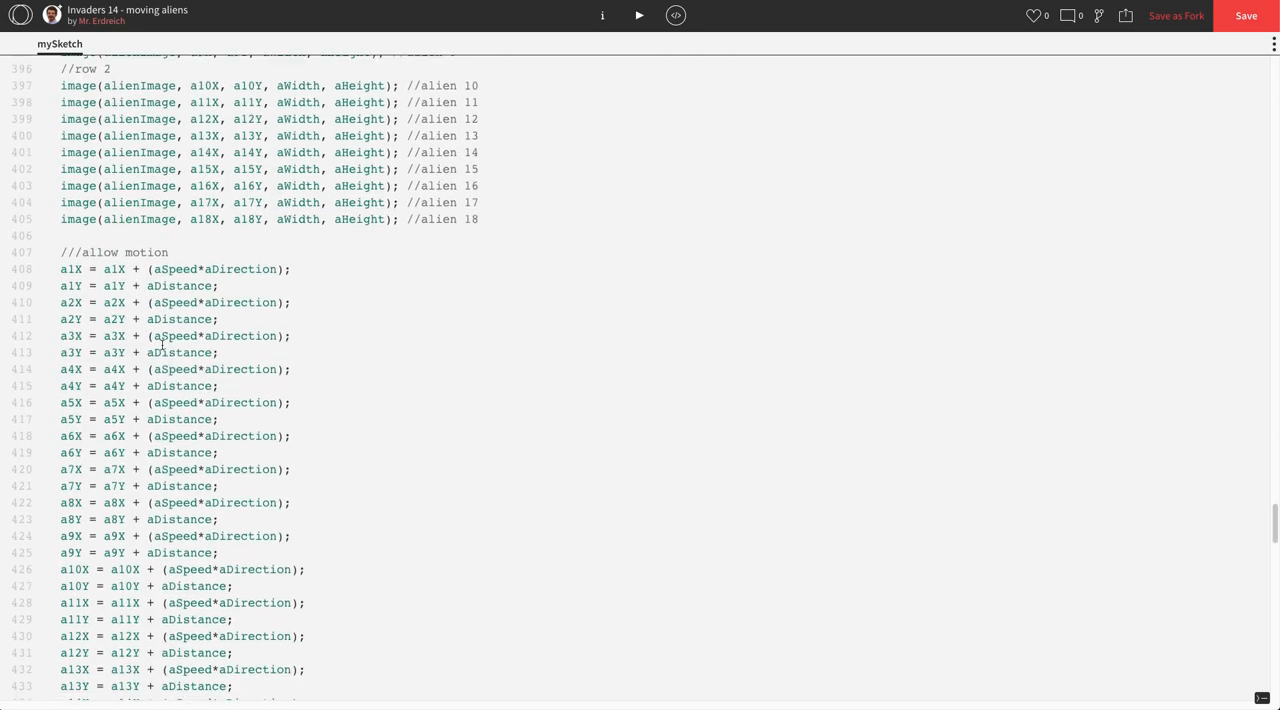
scroll(down, 3)
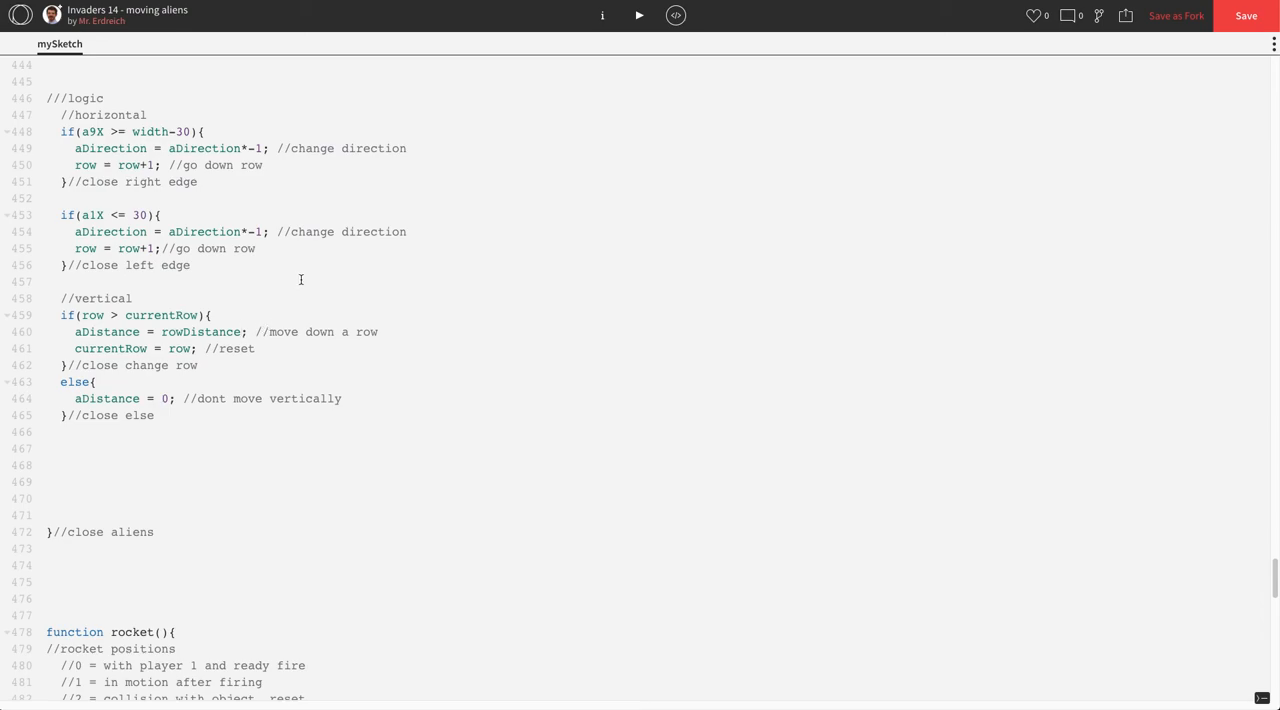
click(640, 14)
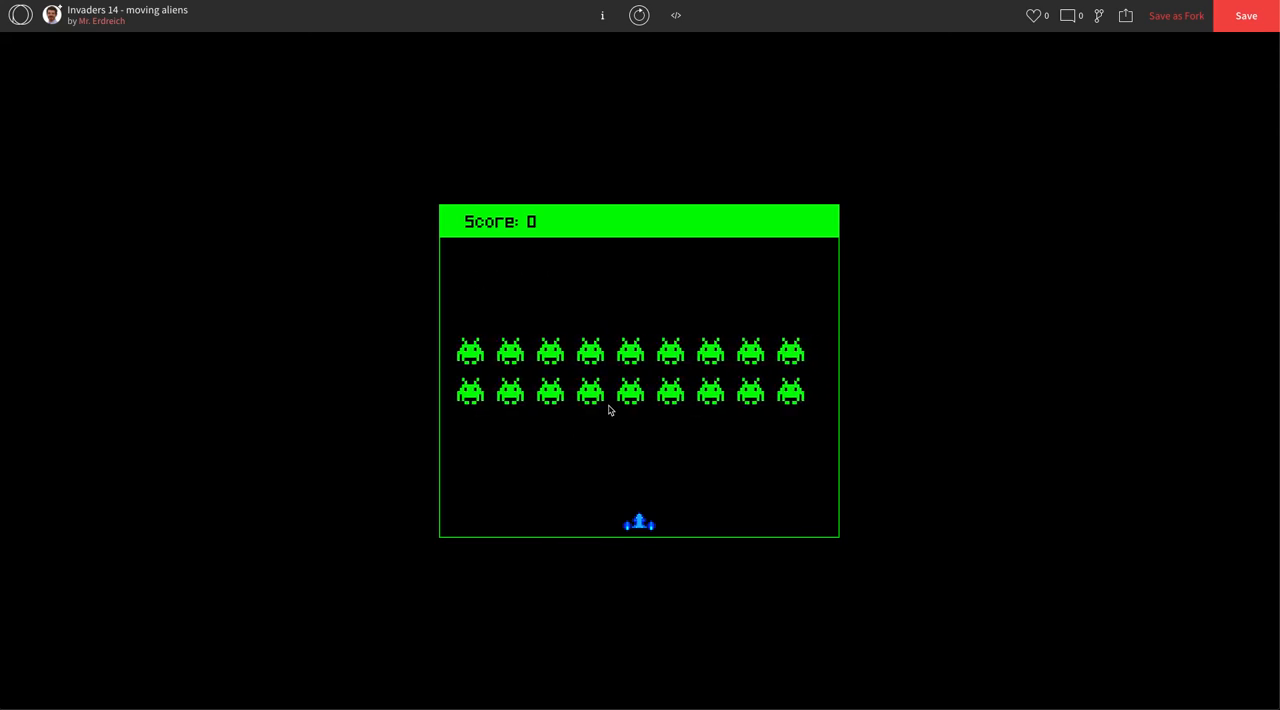
click(638, 16)
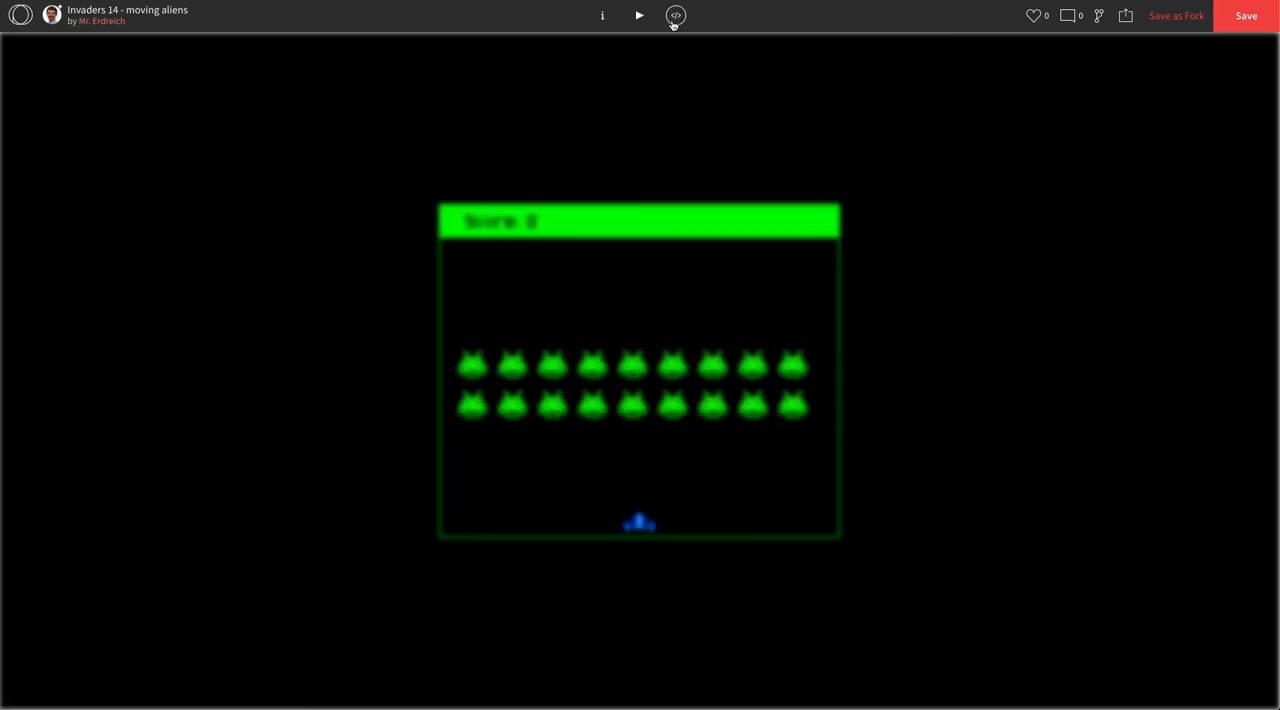
click(676, 16)
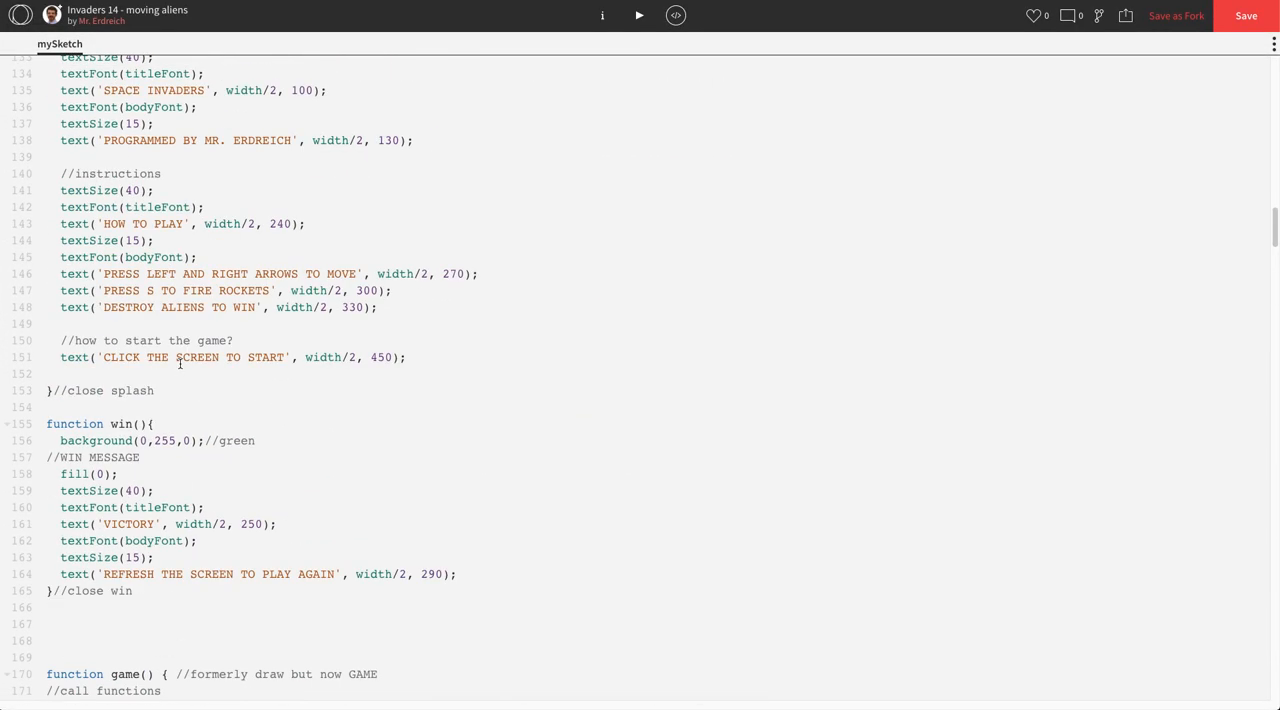
scroll(up, 3)
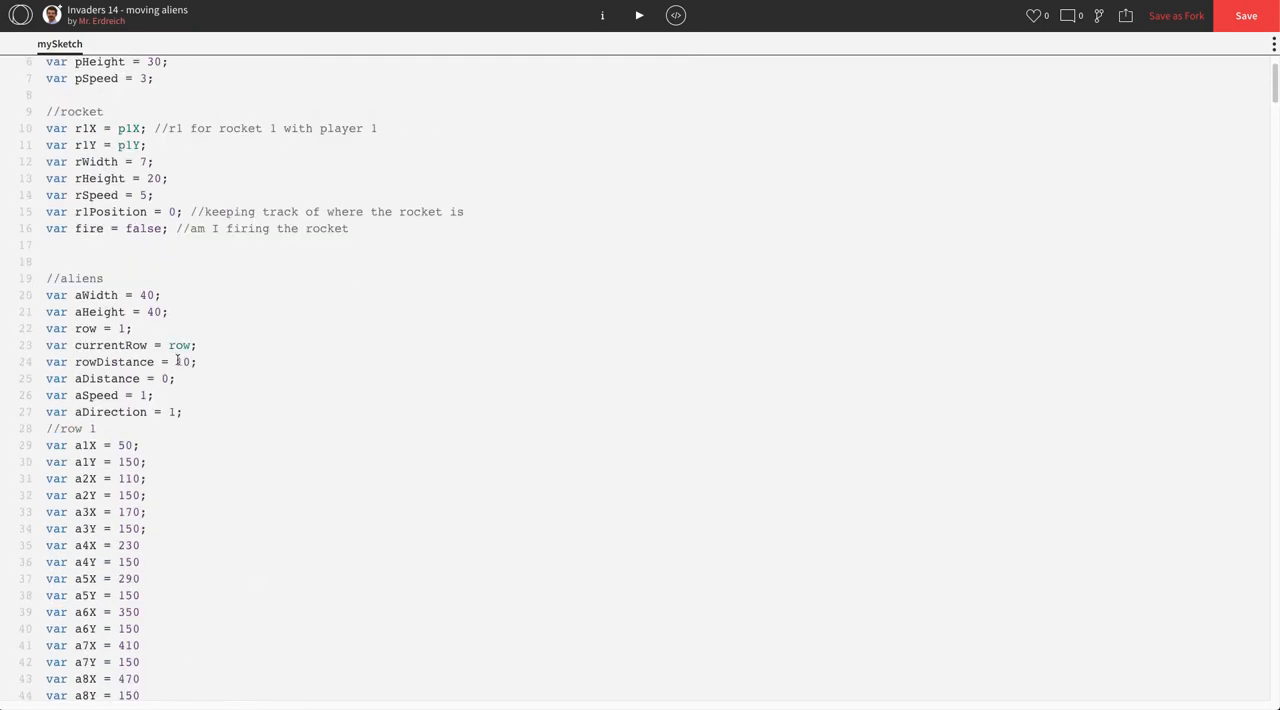
double_click(182, 360)
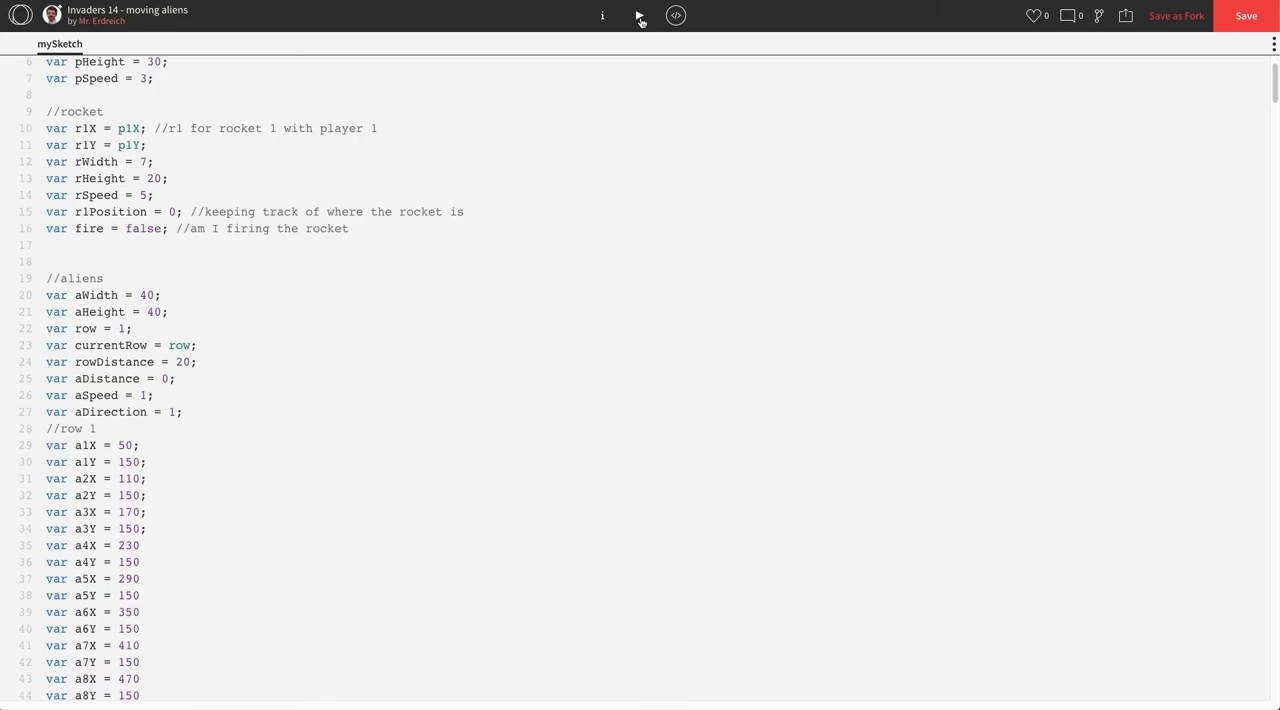
click(638, 16)
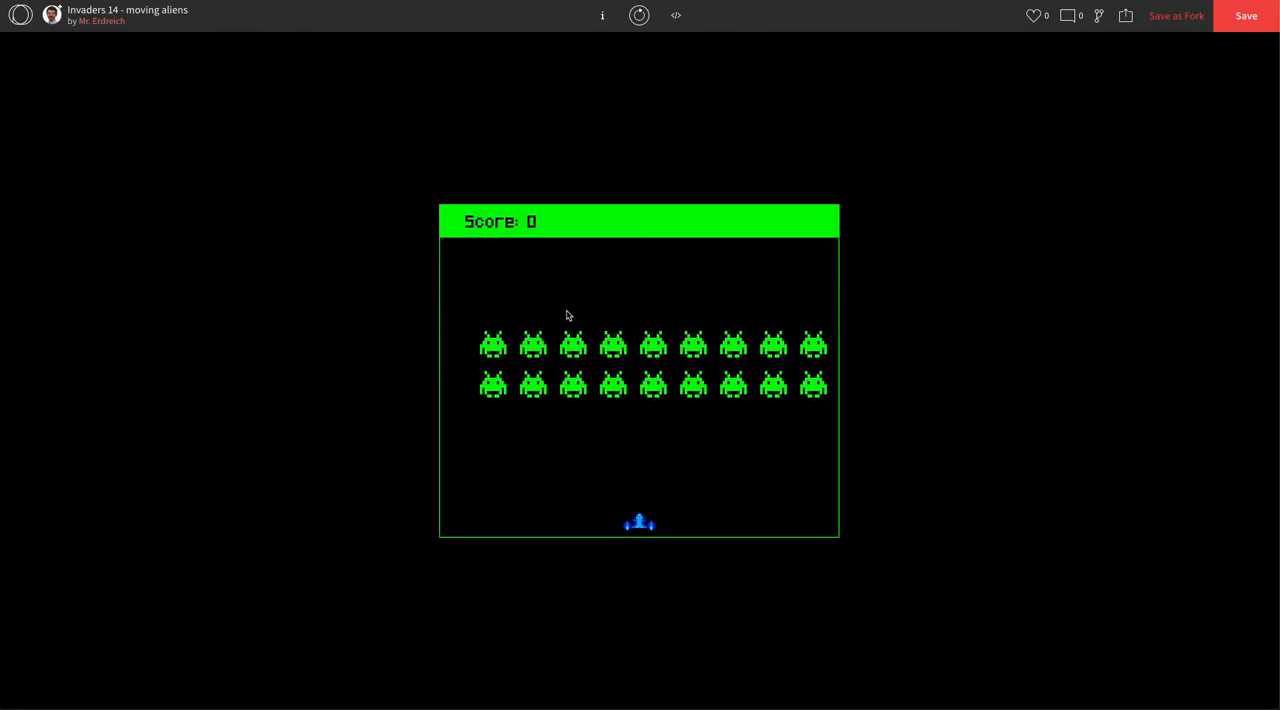
click(676, 16)
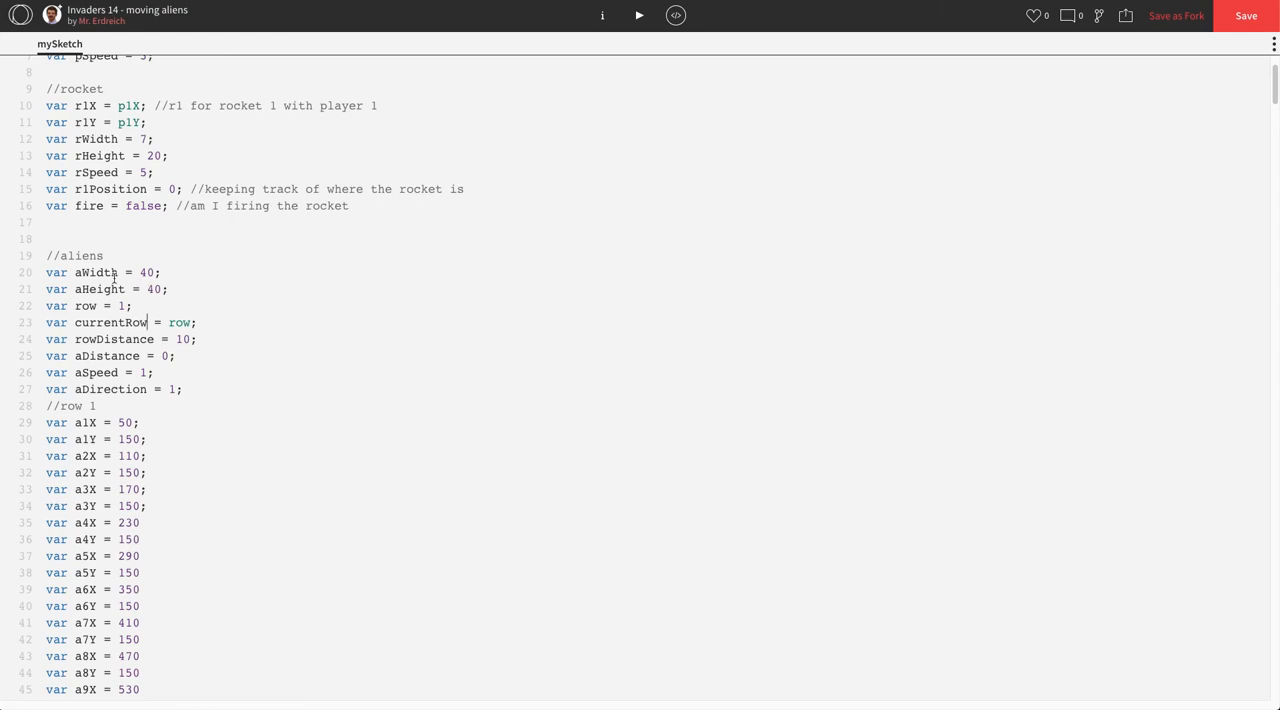
scroll(down, 3)
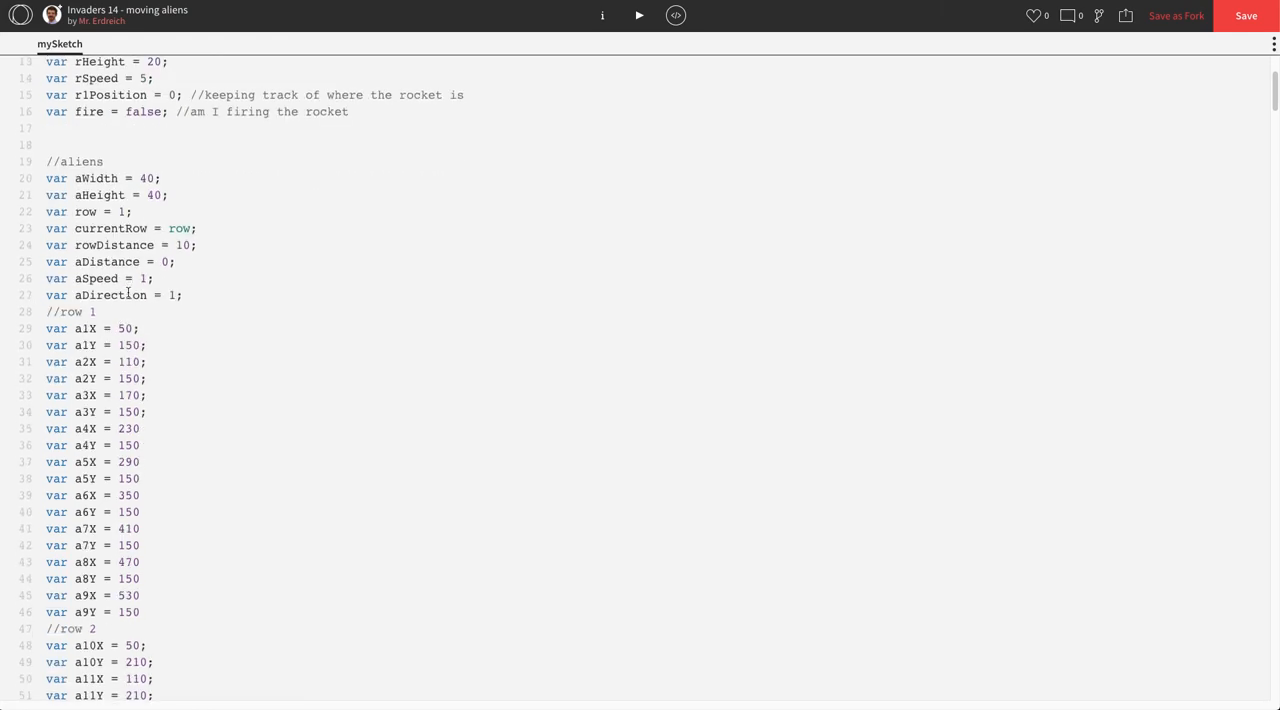
Add the //3 = lose screen stage comment and move down to draw() for the stage 3 check.
scroll(down, 3)
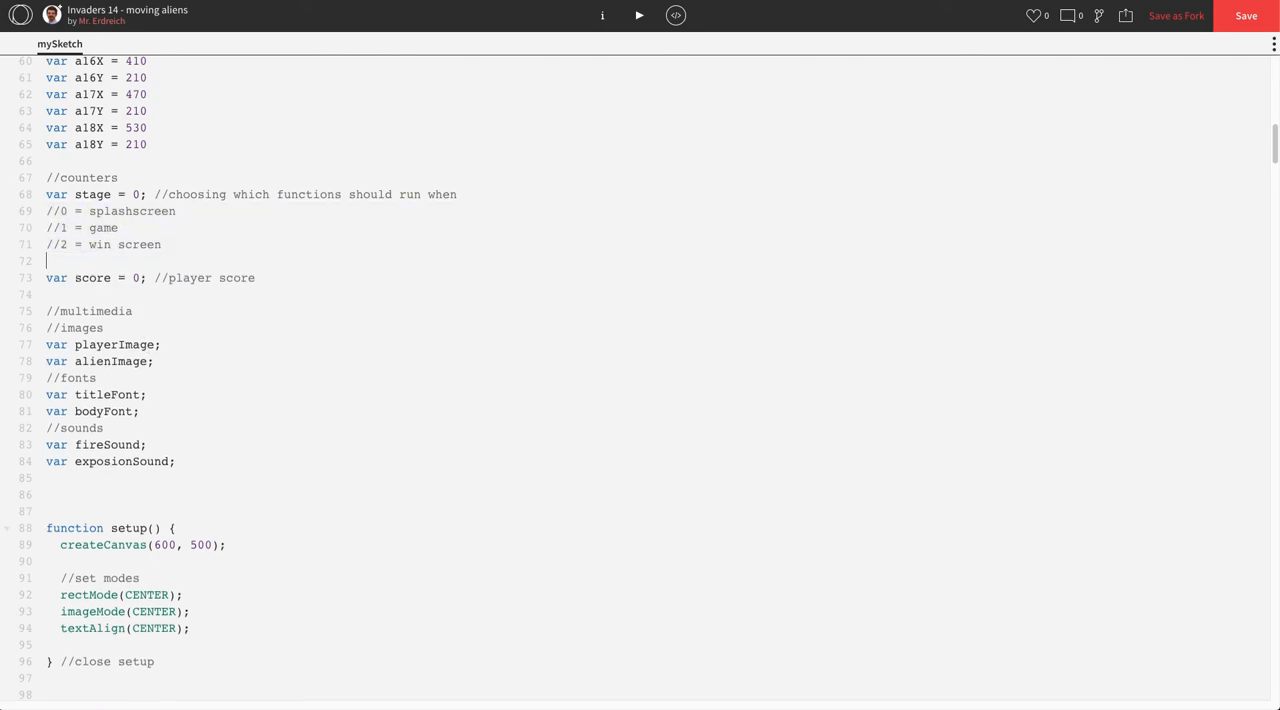
text(//3 = ;)
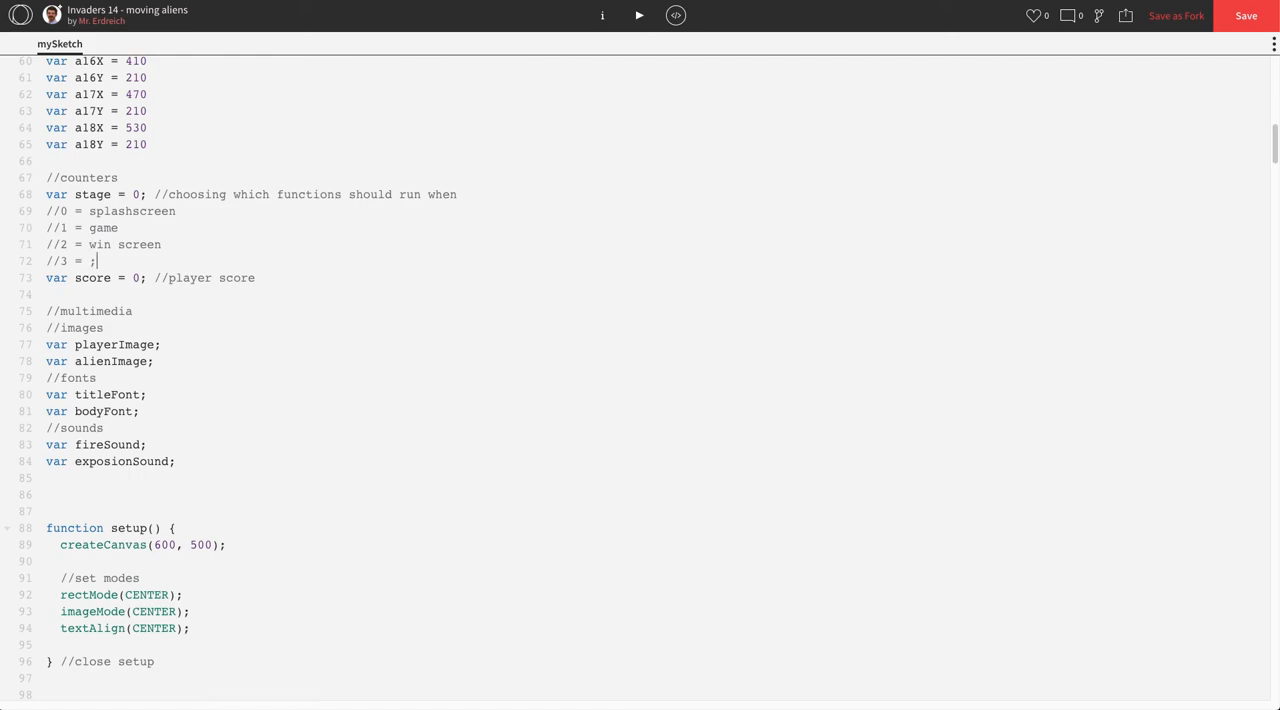
text(lose scree)
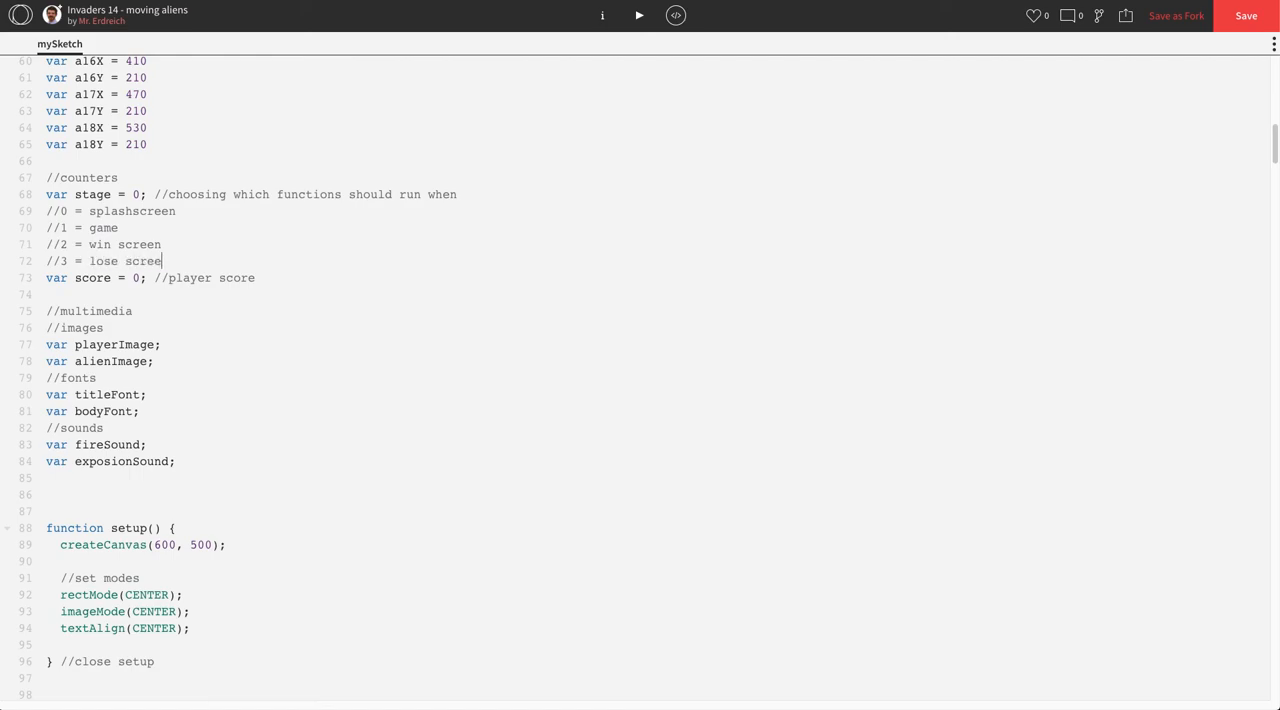
scroll(down, 3)
text(}//close 3)
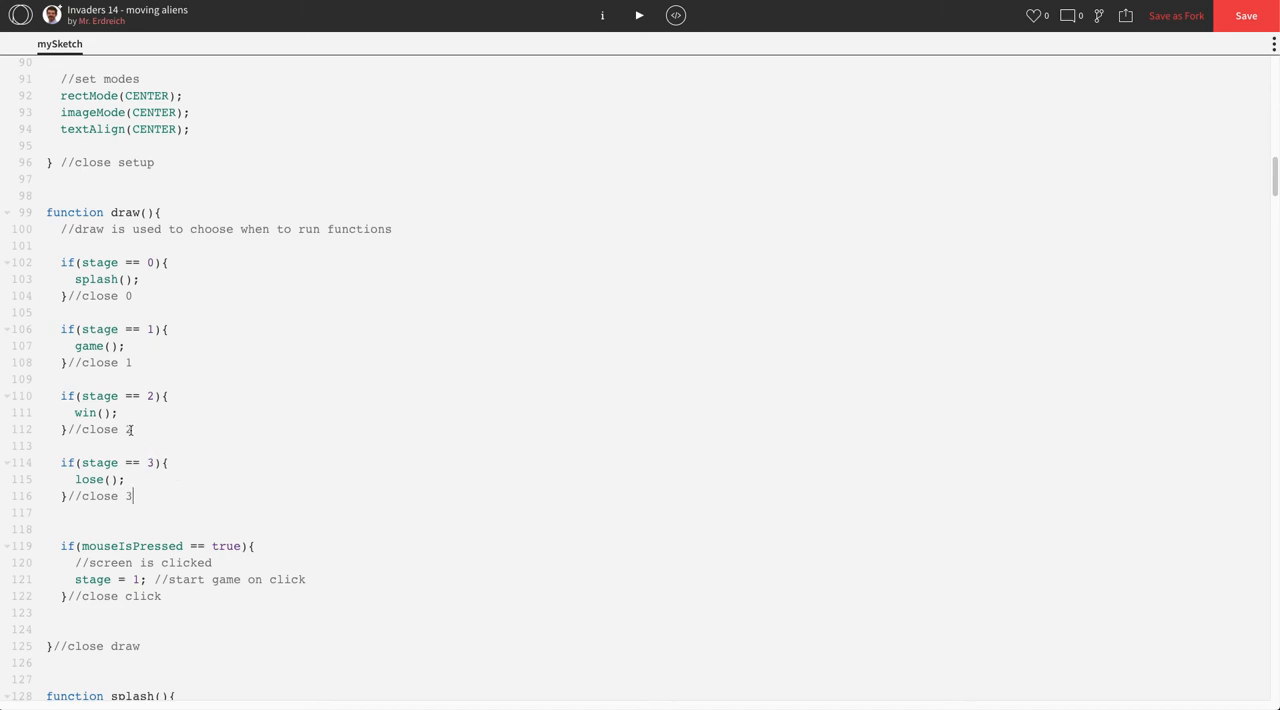
scroll(down, 3)
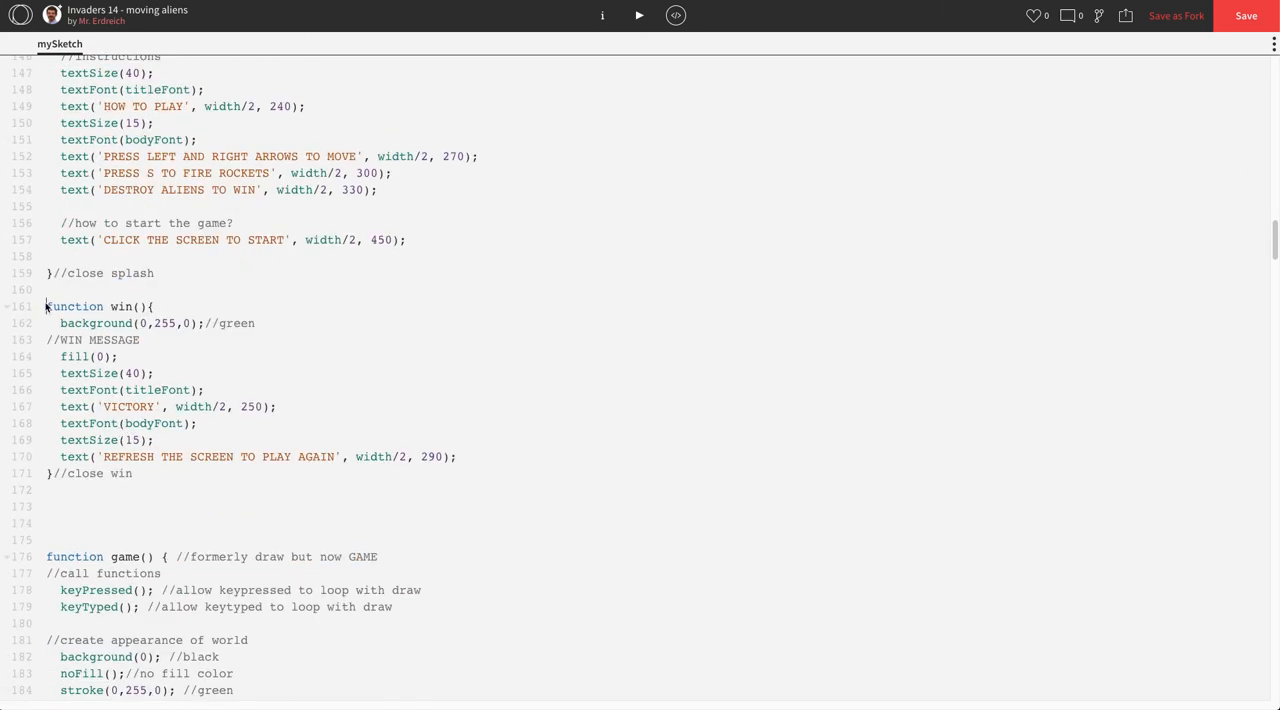
drag(46, 306, 132, 472)
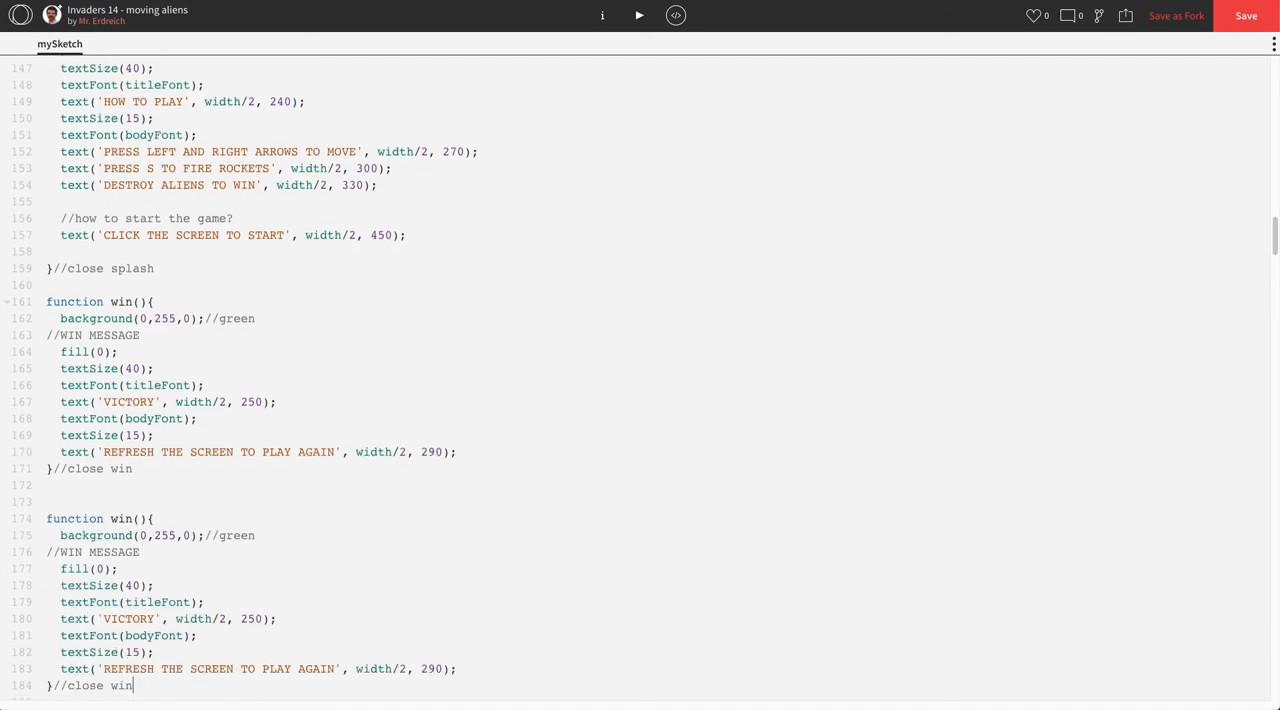
scroll(down, 3)
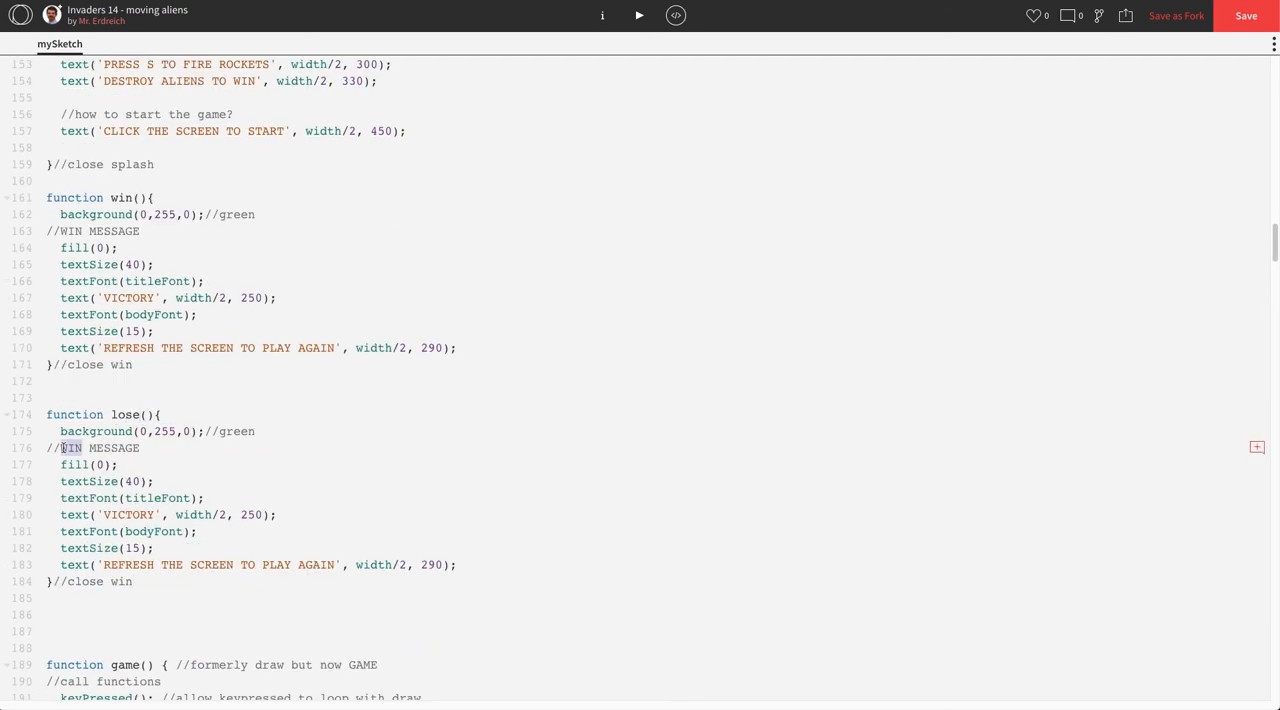
text(lose)
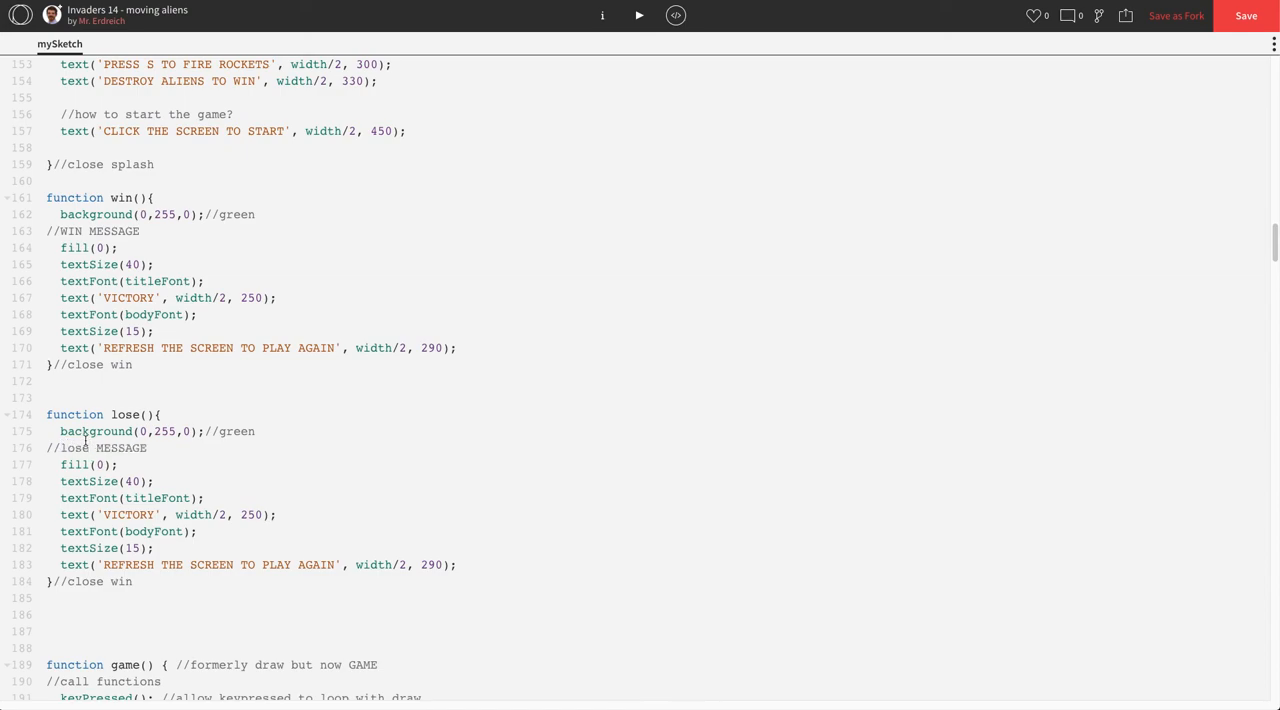
double_click(164, 432)
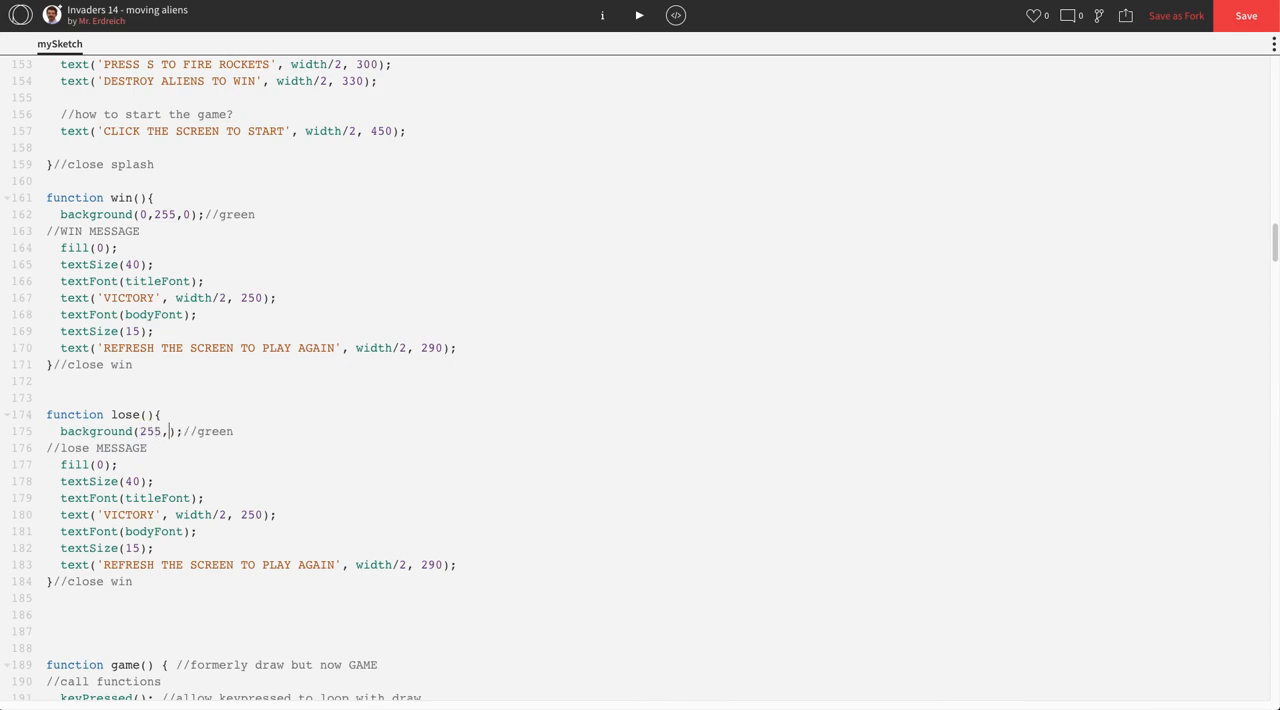
text(0,0)
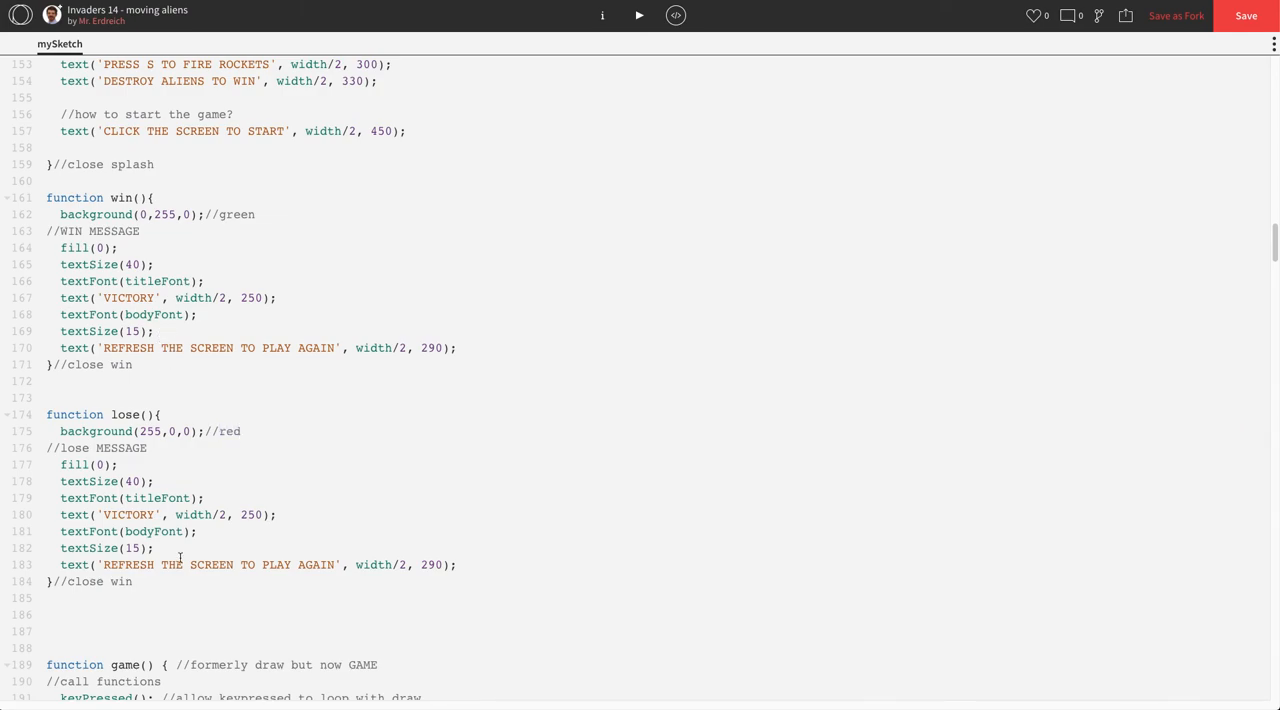
text(GAME OVE)
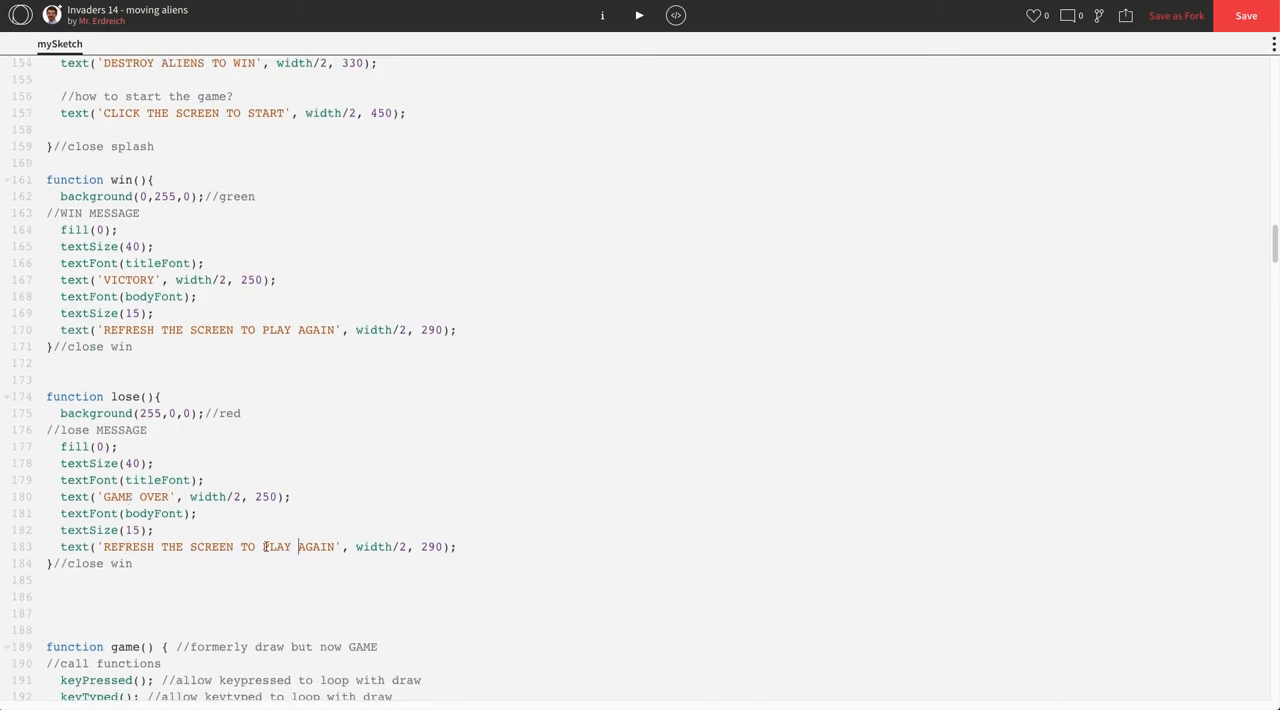
text(TR)
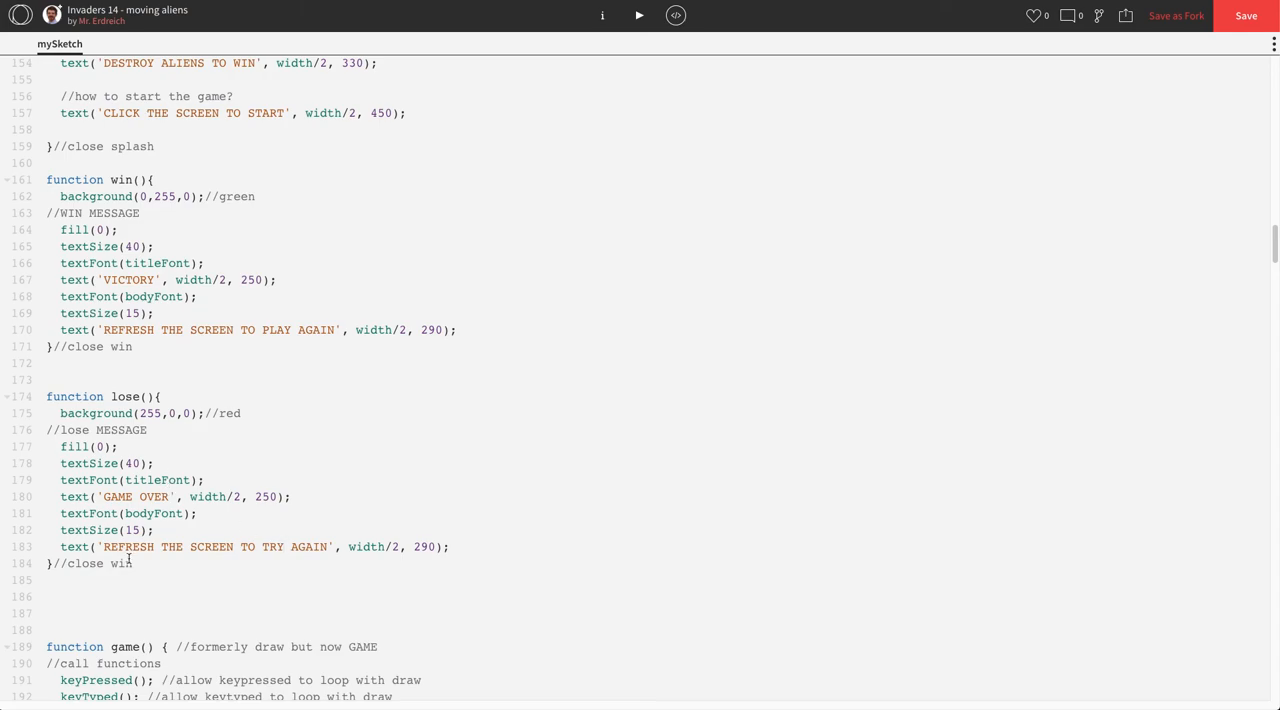
text(lose)
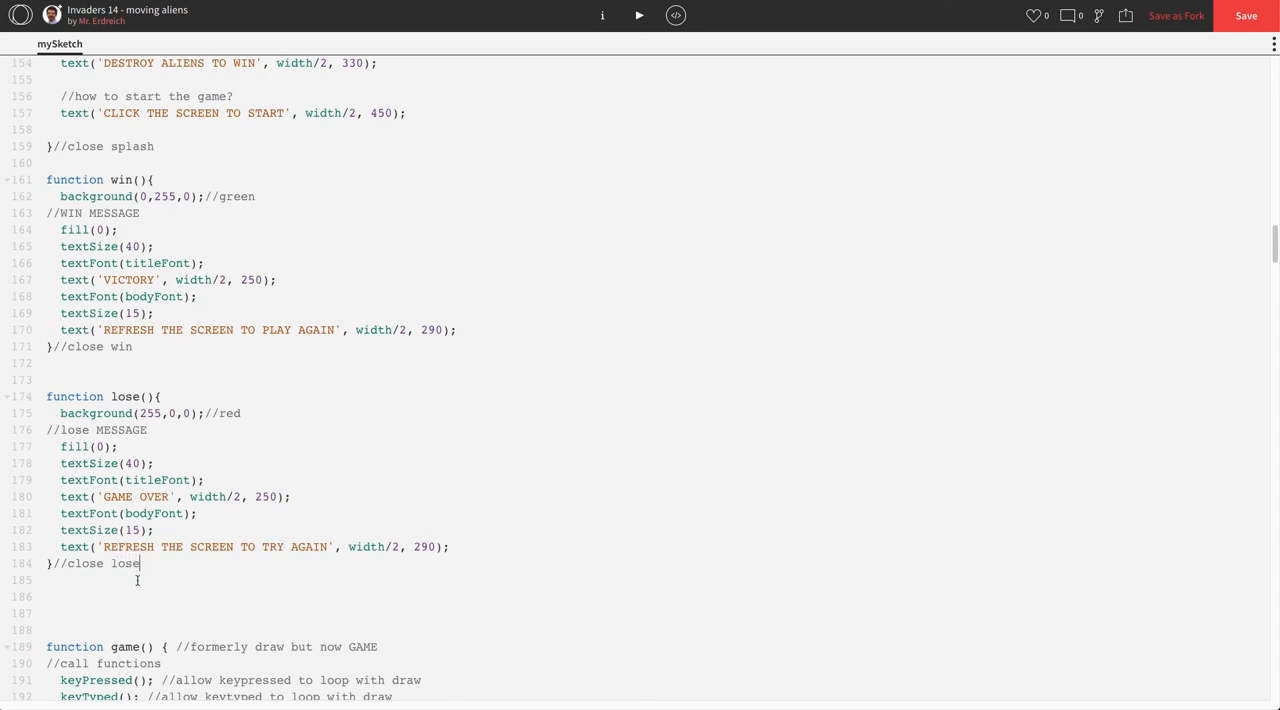
click(118, 448)
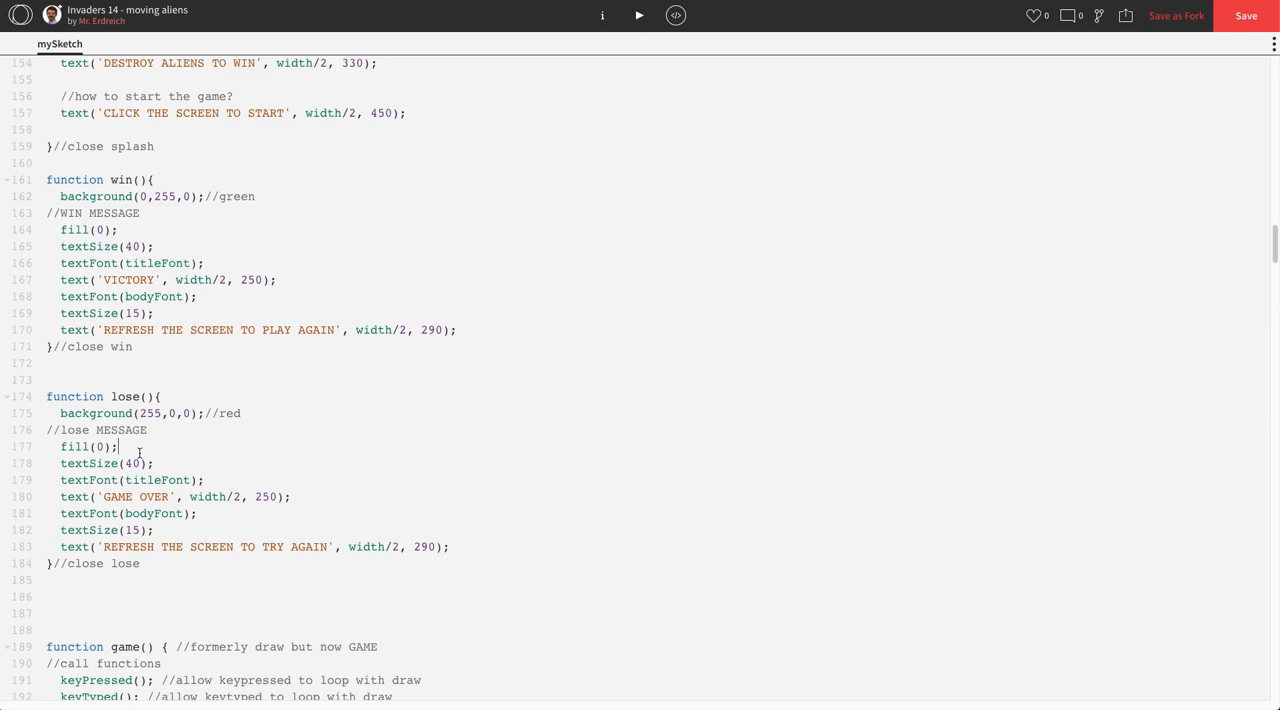
click(130, 396)
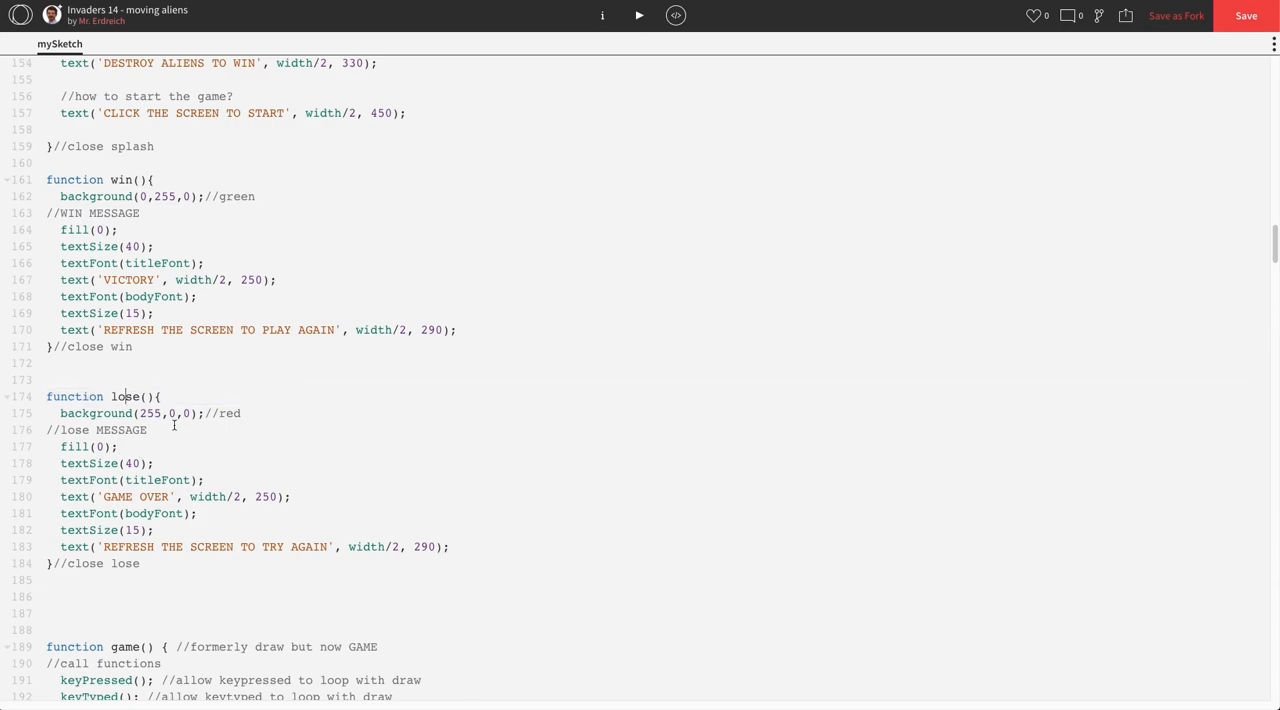
scroll(up, 3)
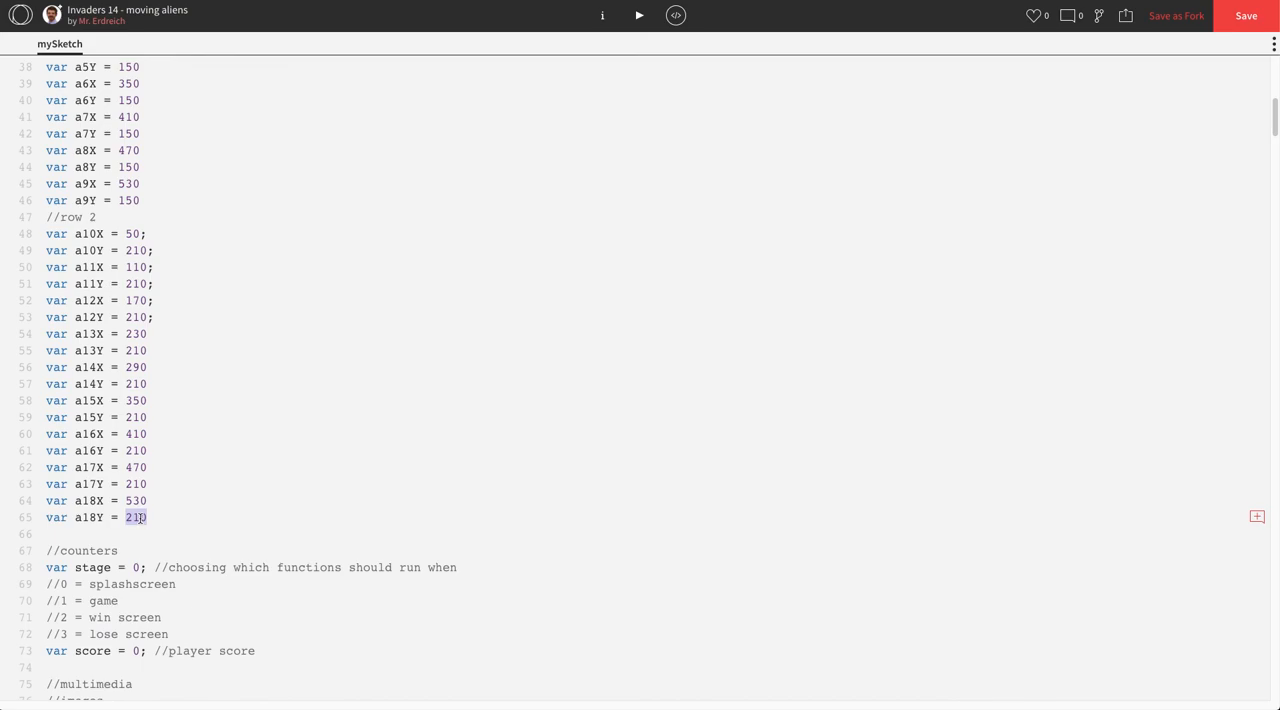
scroll(up, 3)
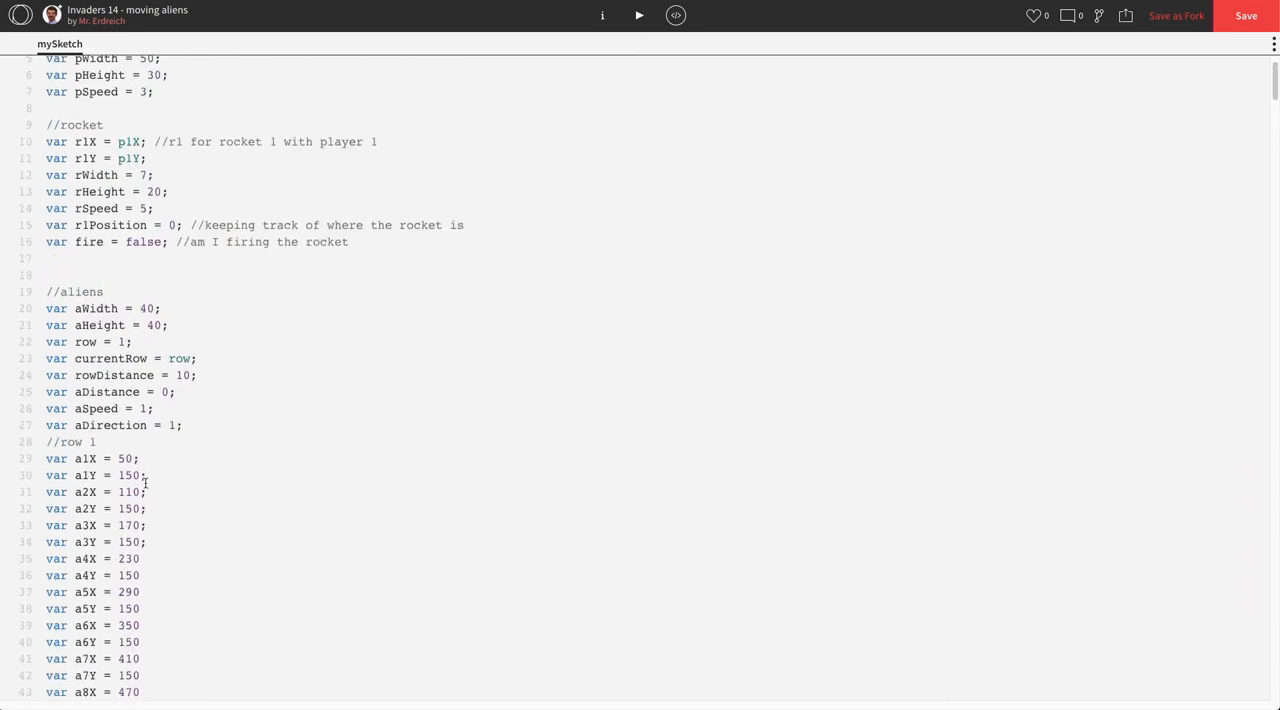
scroll(up, 3)
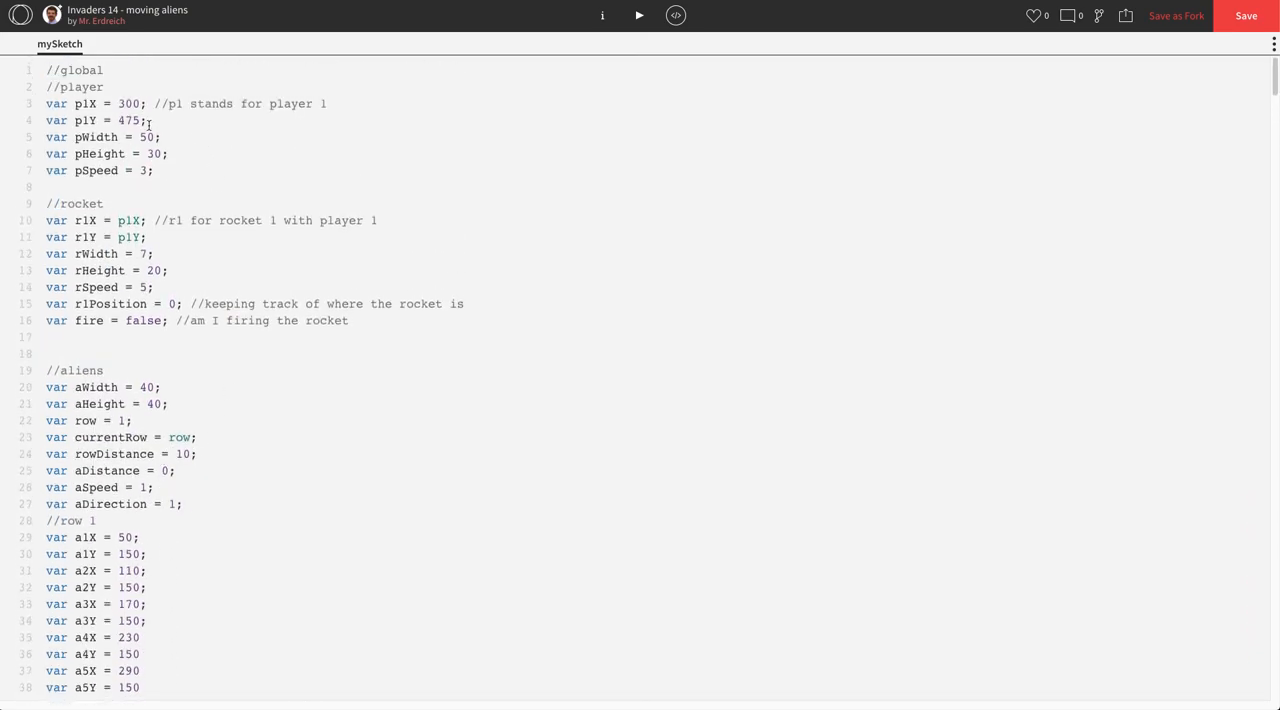
double_click(128, 120)
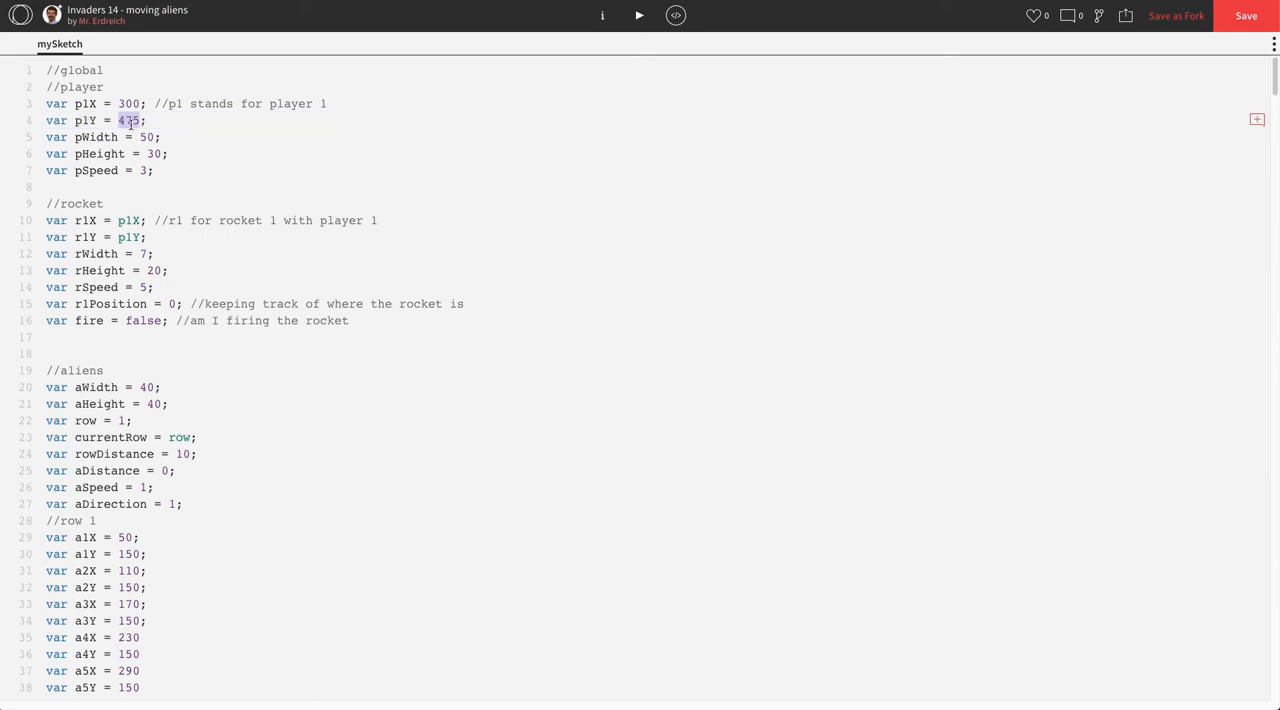
scroll(down, 3)
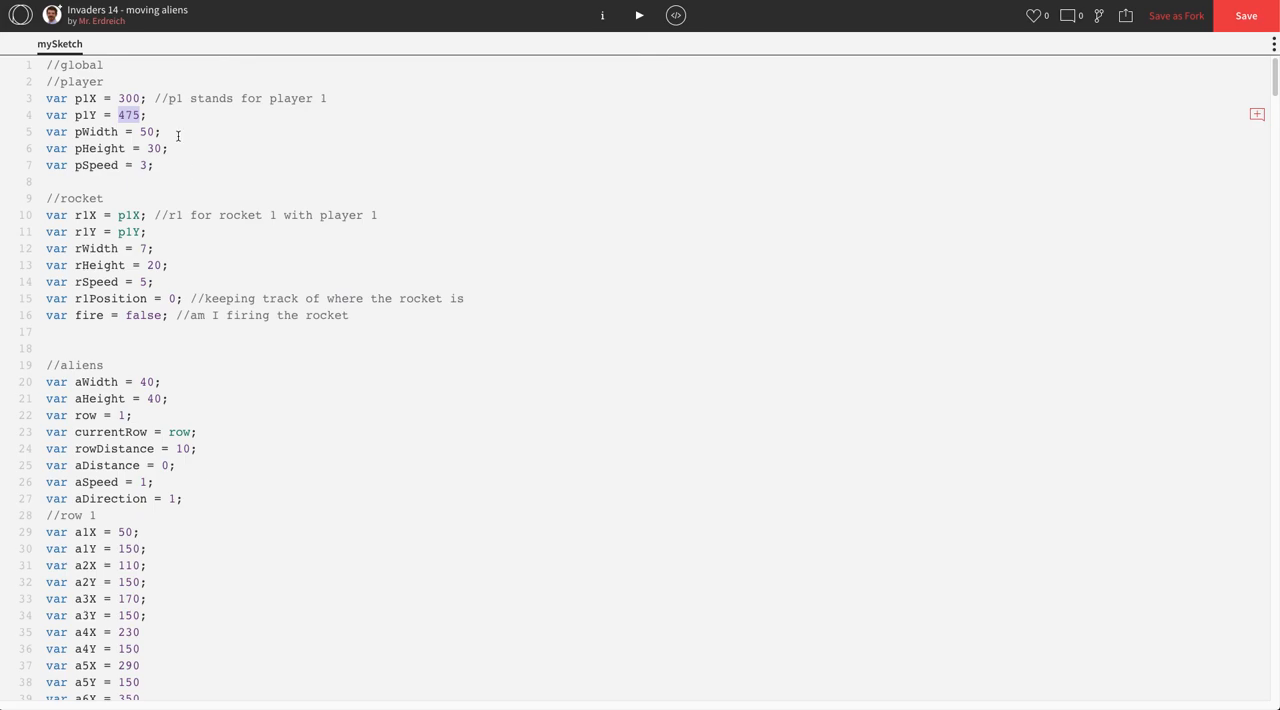
scroll(down, 3)
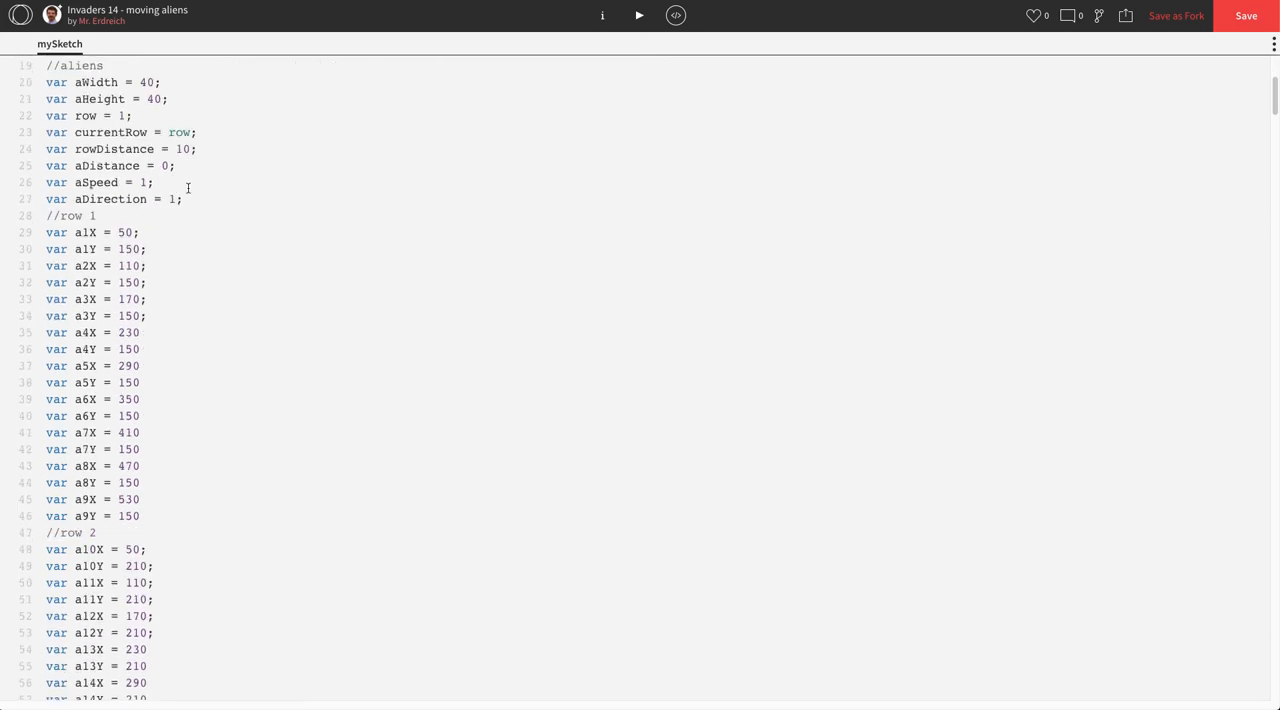
scroll(up, 3)
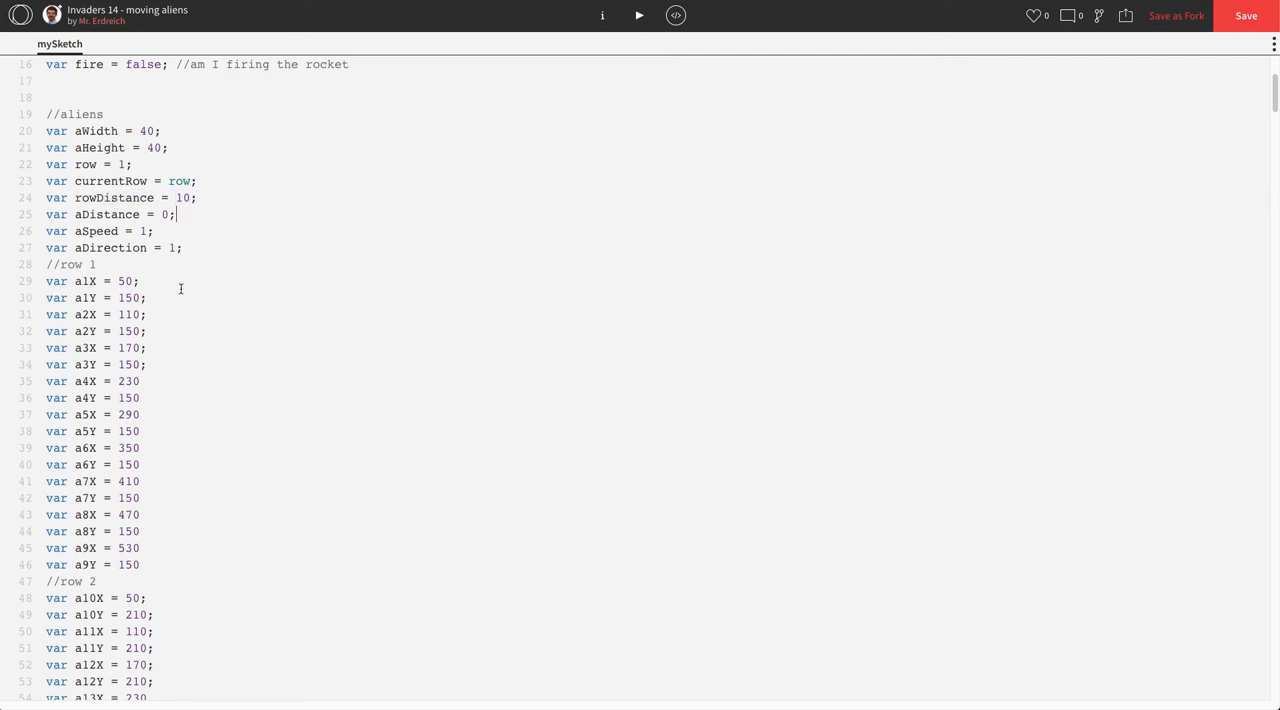
scroll(down, 3)
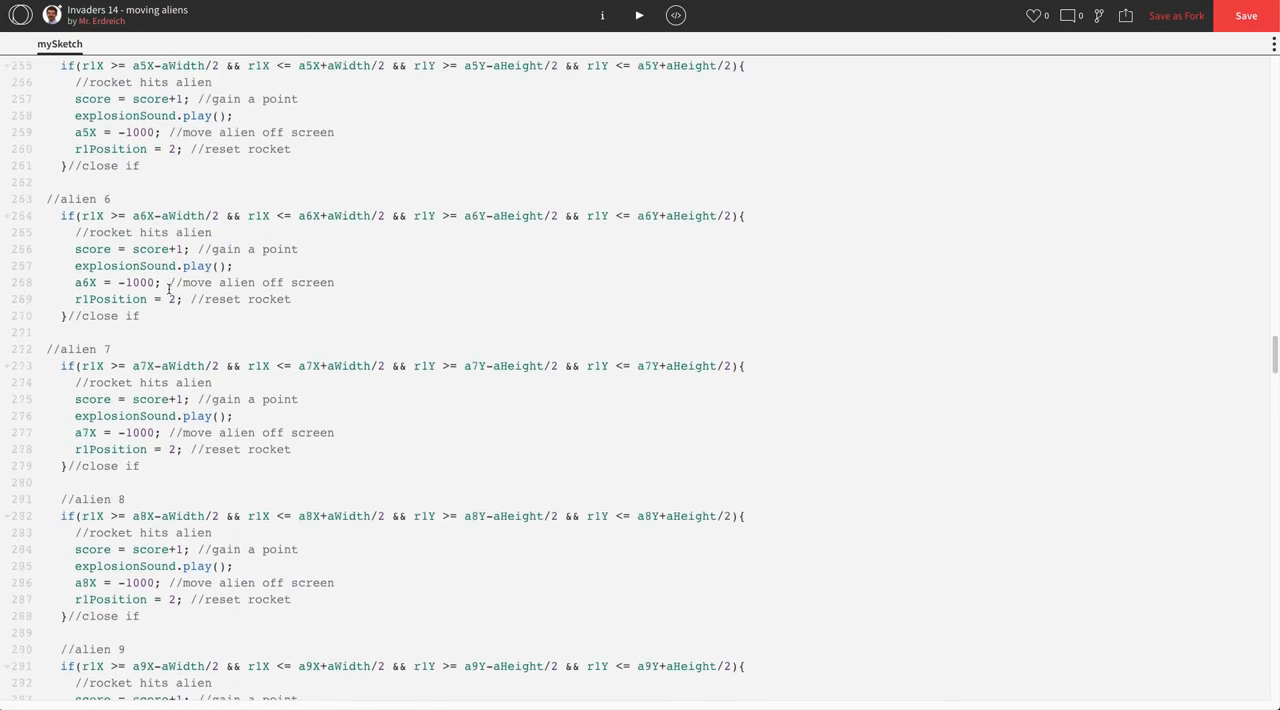
Add a ///game over when at bottom comment in the aliens() function.
scroll(down, 3)
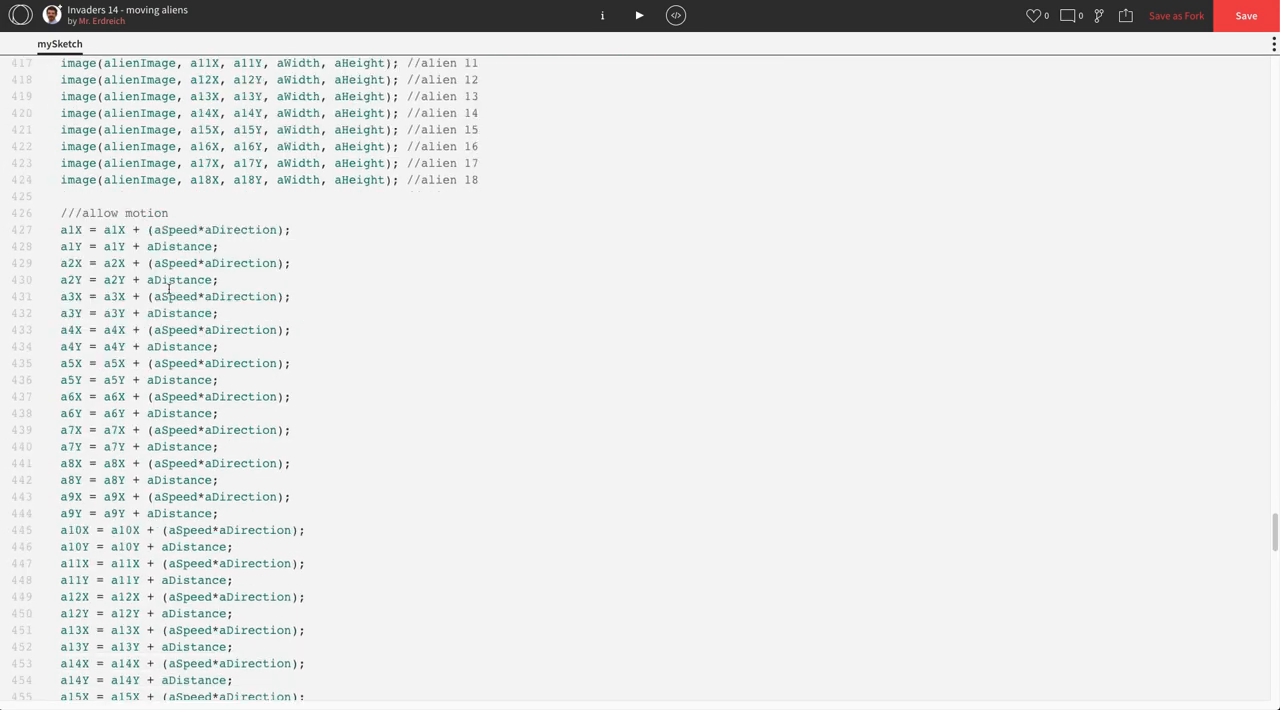
scroll(down, 3)
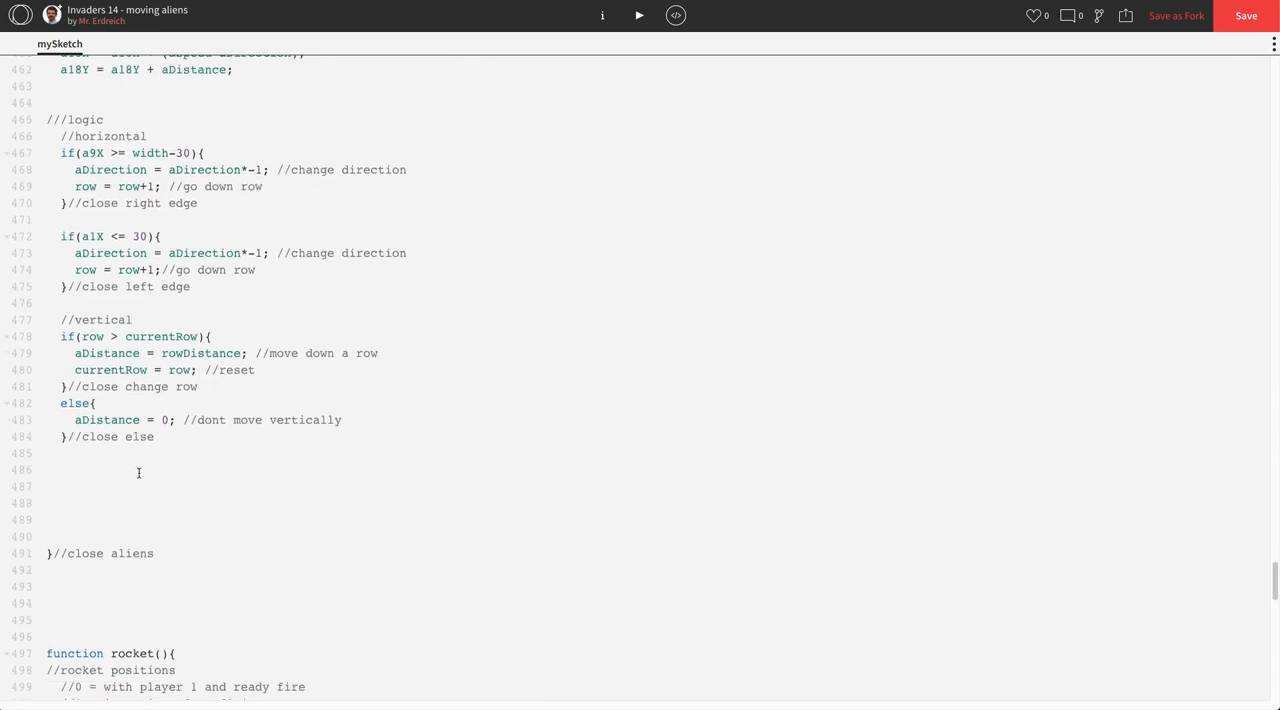
text(///)
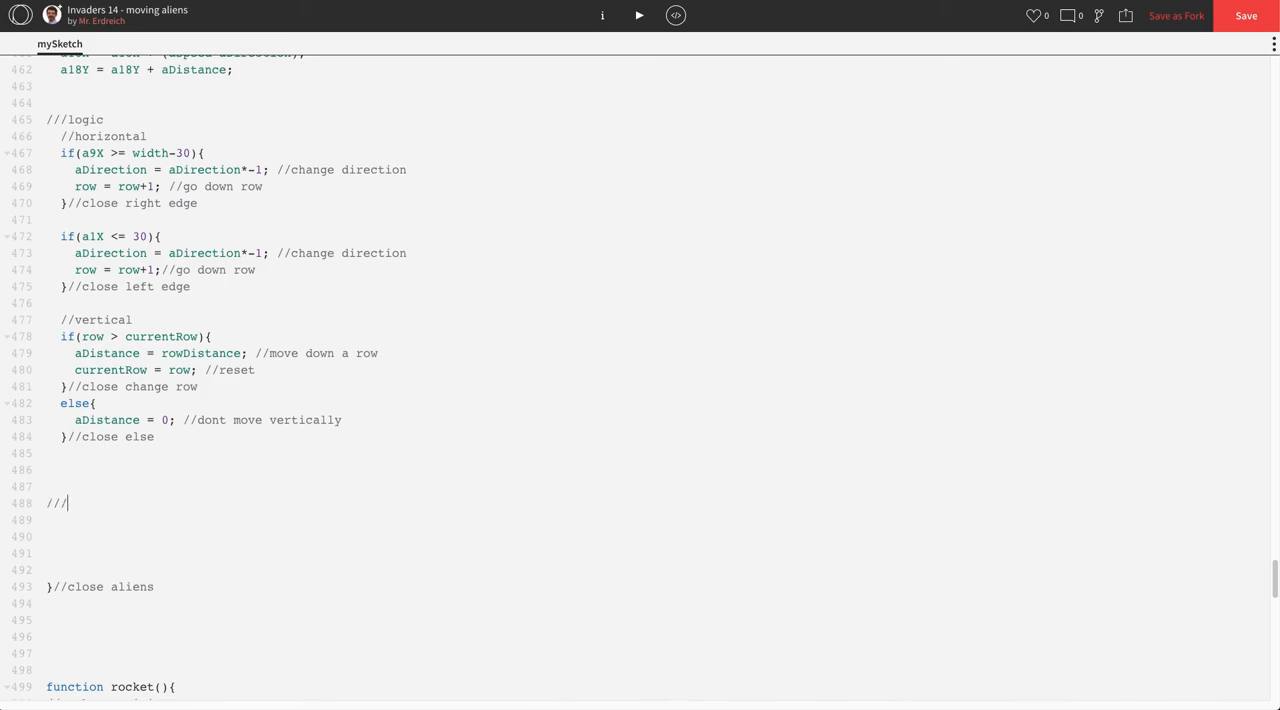
text(game over whe)
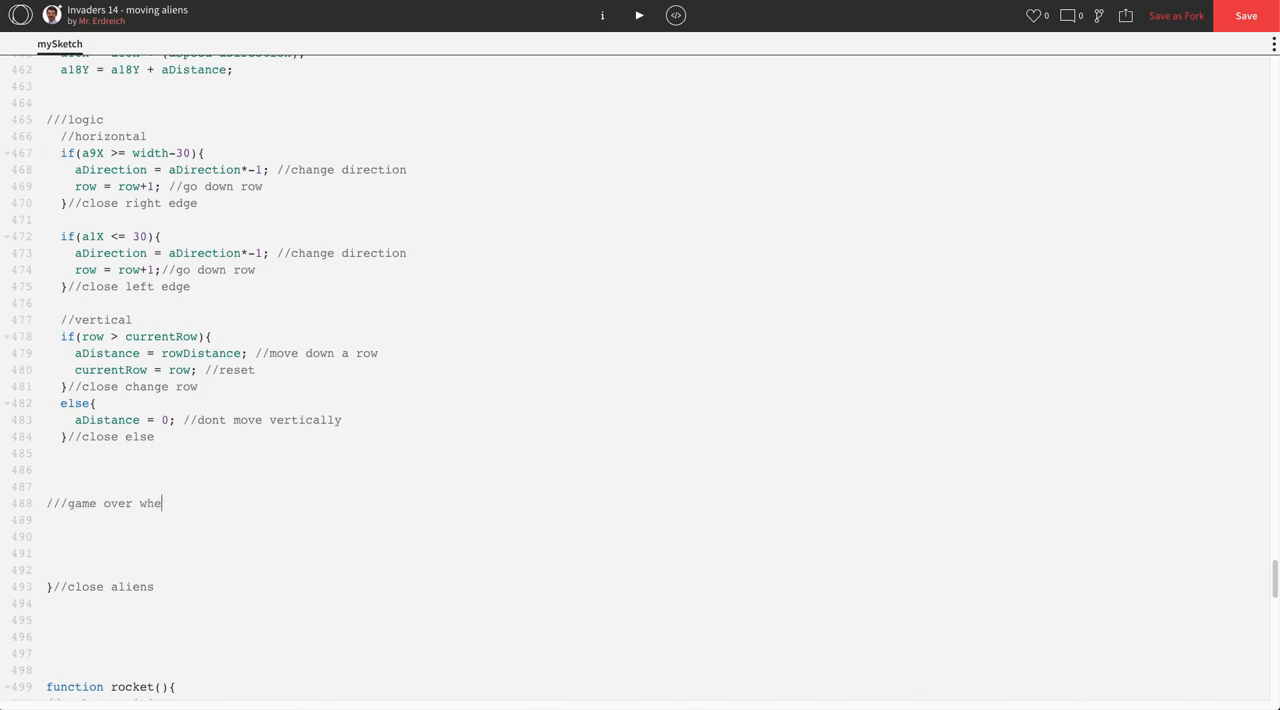
text(n at bottom)
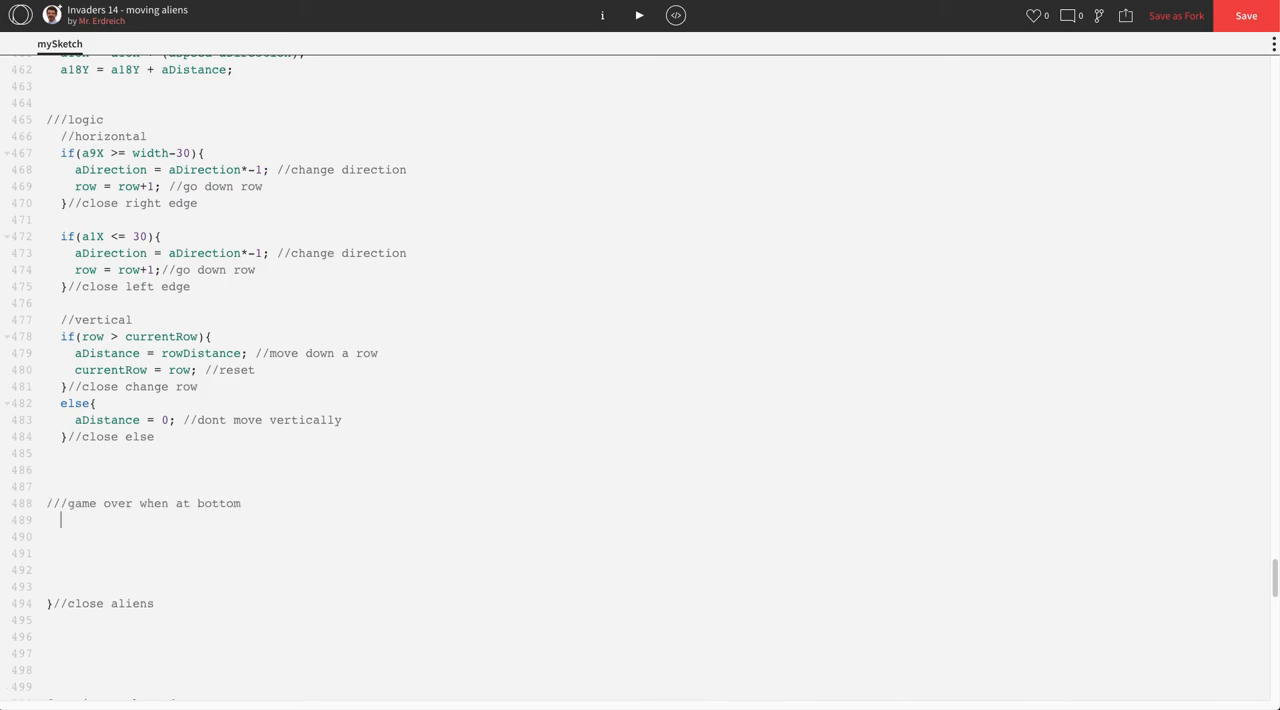
Add if(row >= 24){ stage = 3; } with a game over comment and run the sketch.
text(if(row)
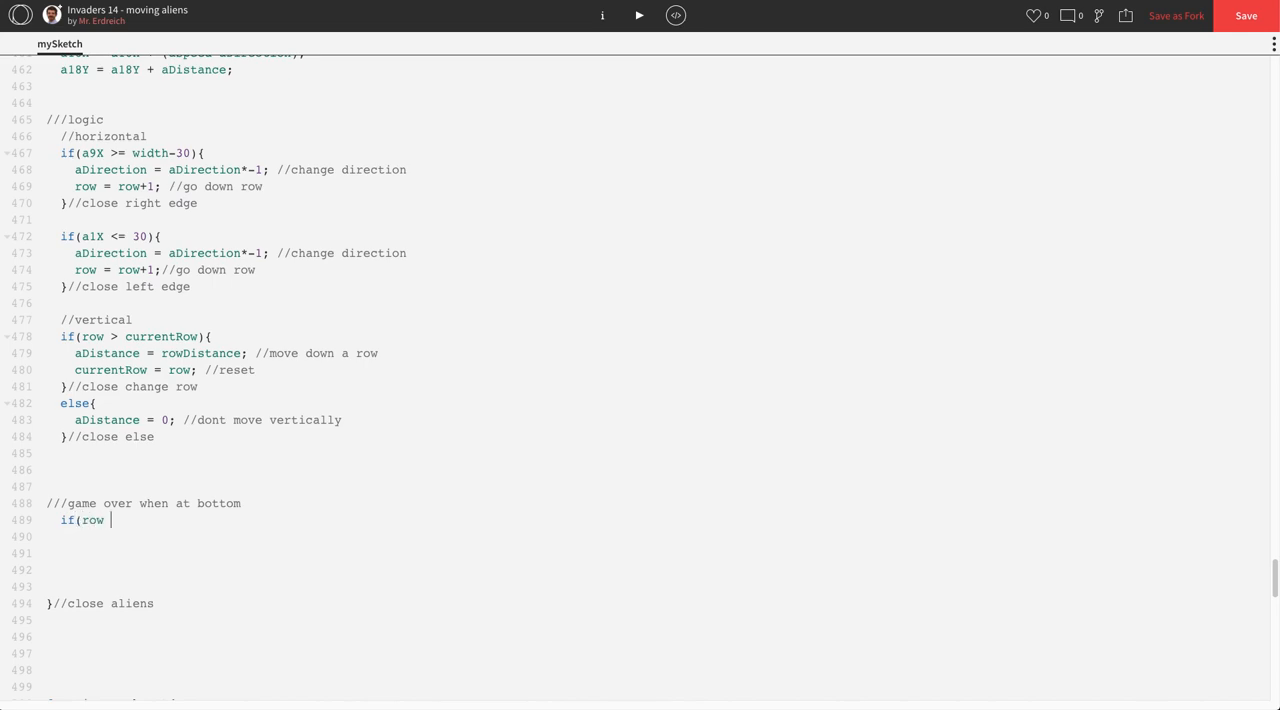
text(>= 24)
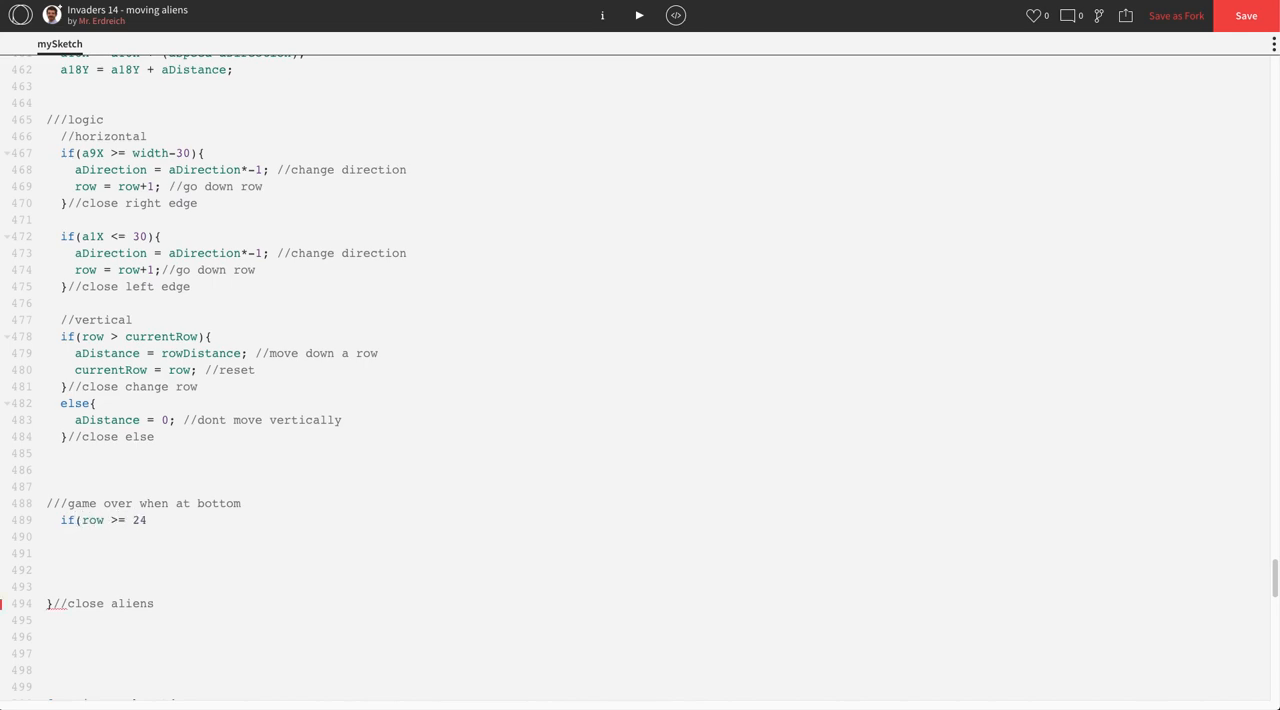
text({)
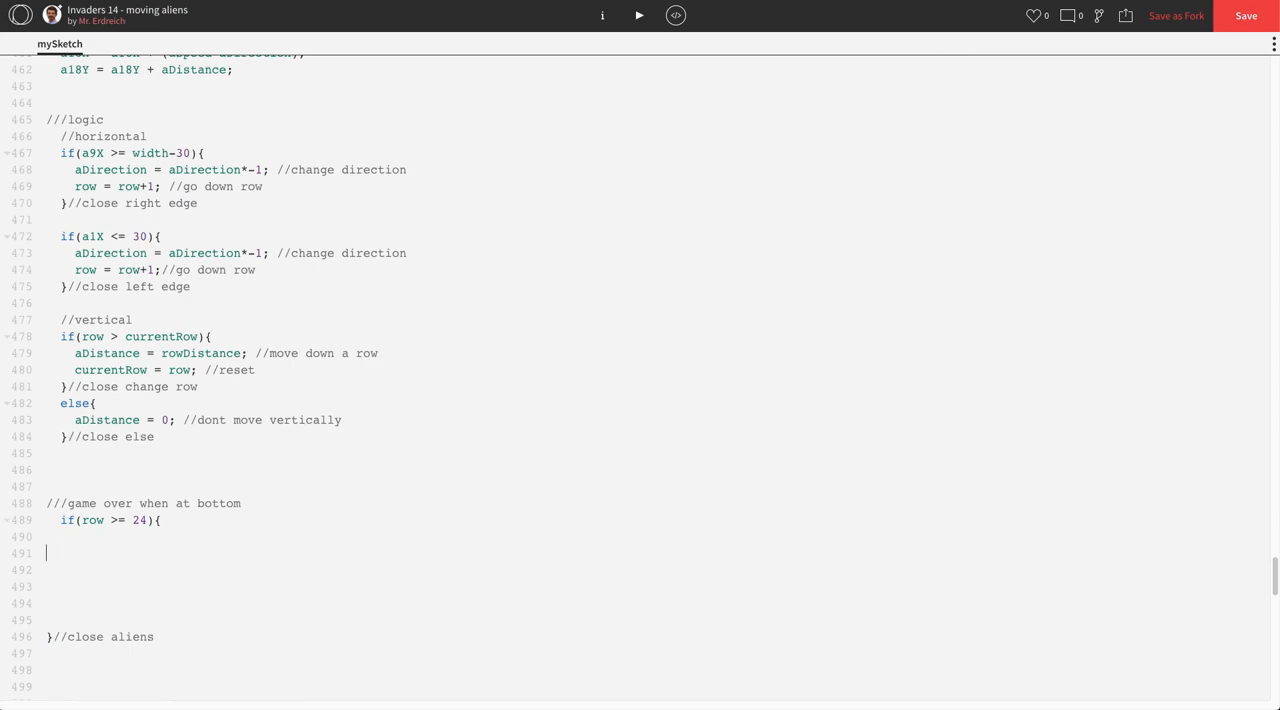
key(Backspace)
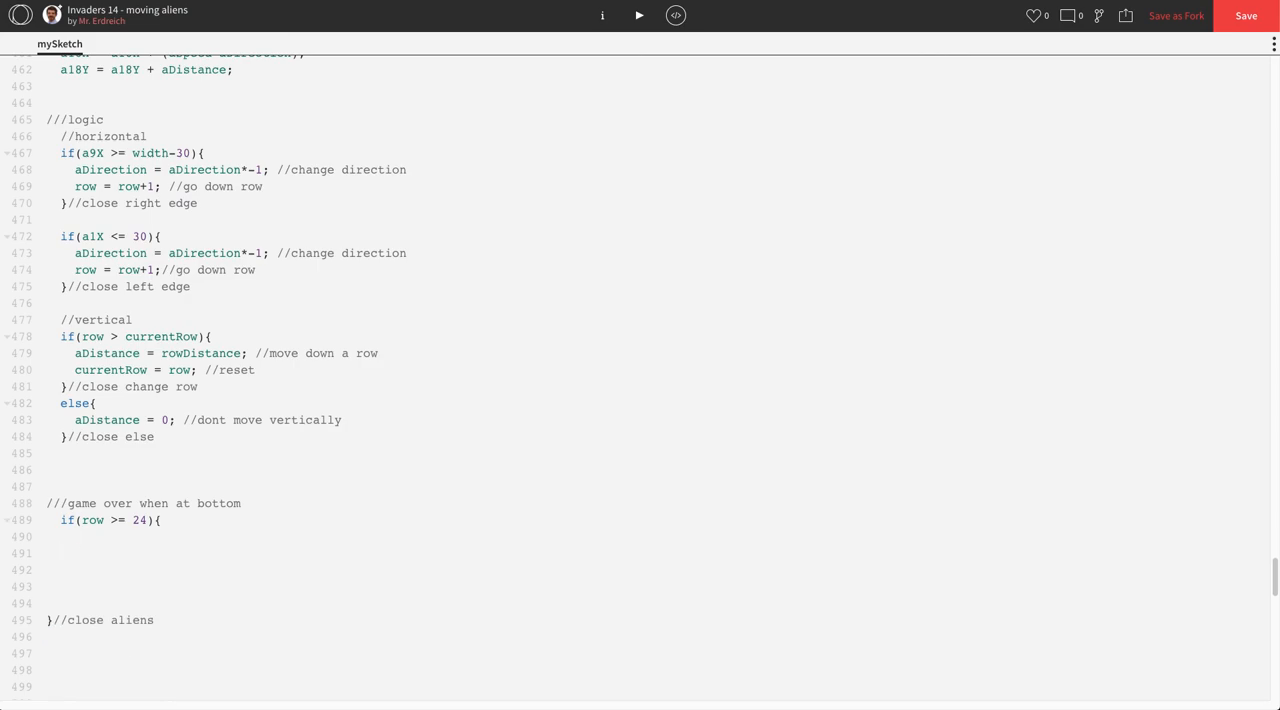
text(stage = 3; //run lose)
text(}//g)
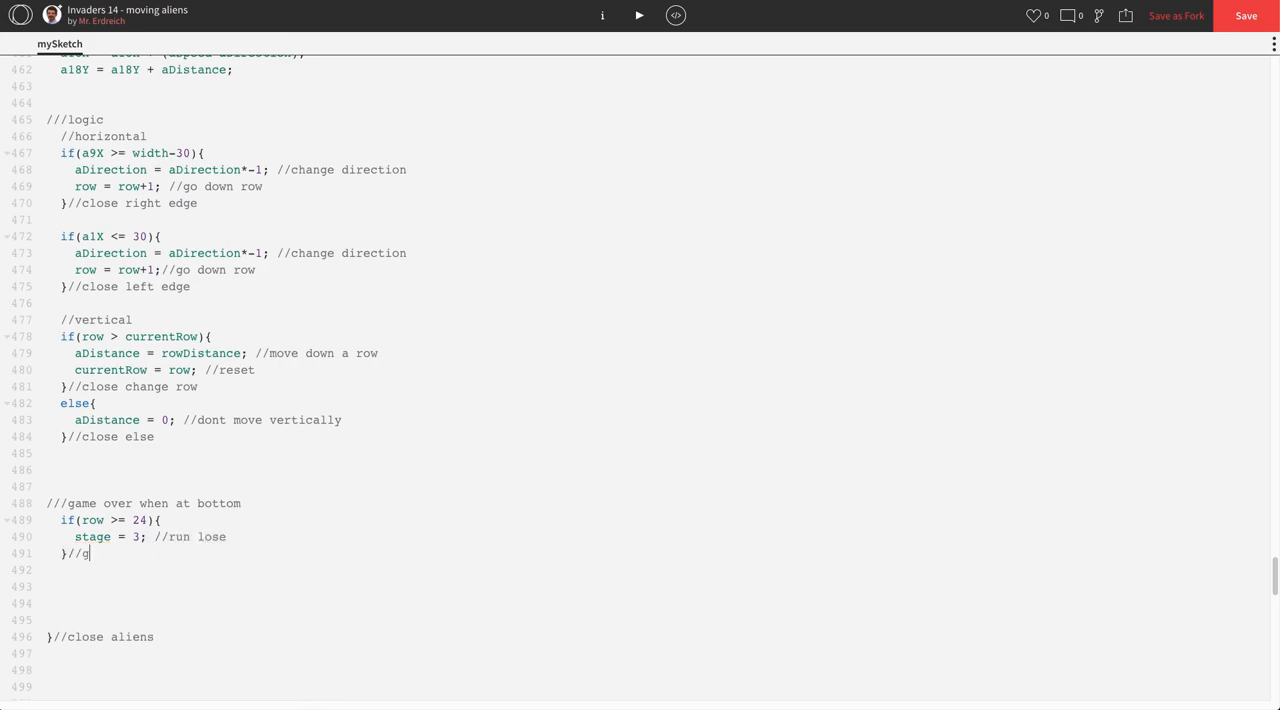
text(ame over)
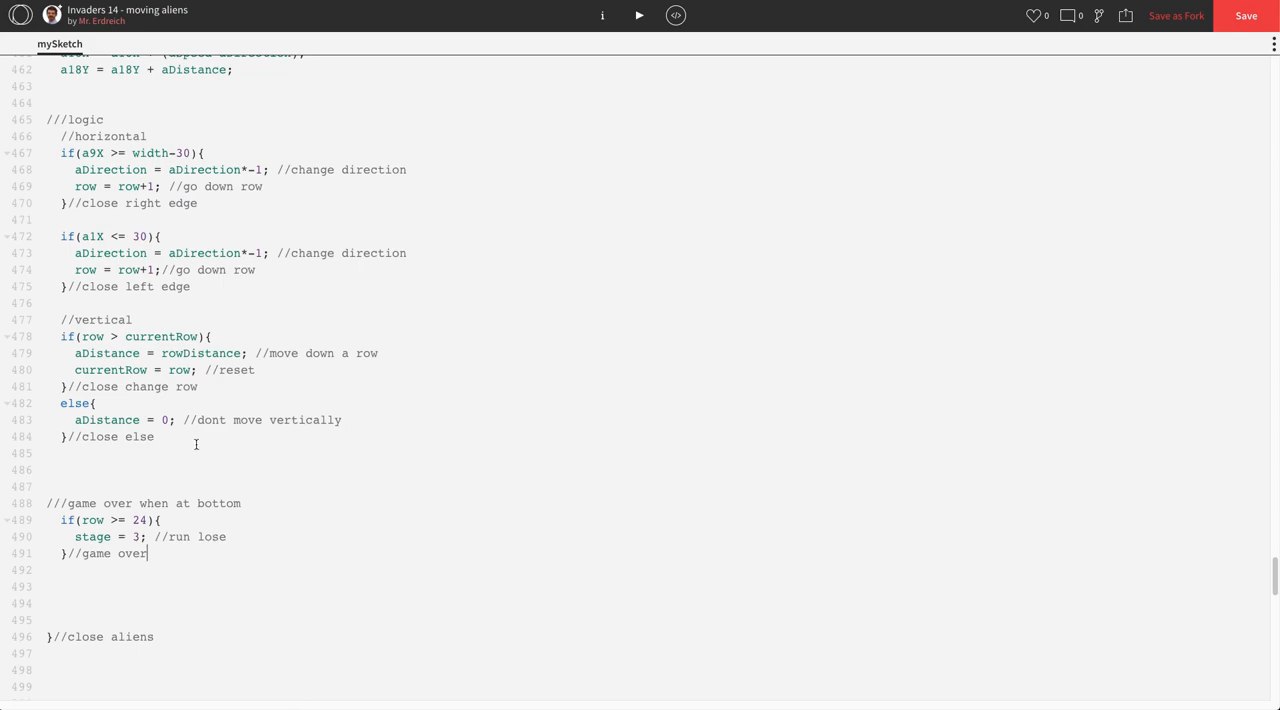
mouse_move(640, 16)
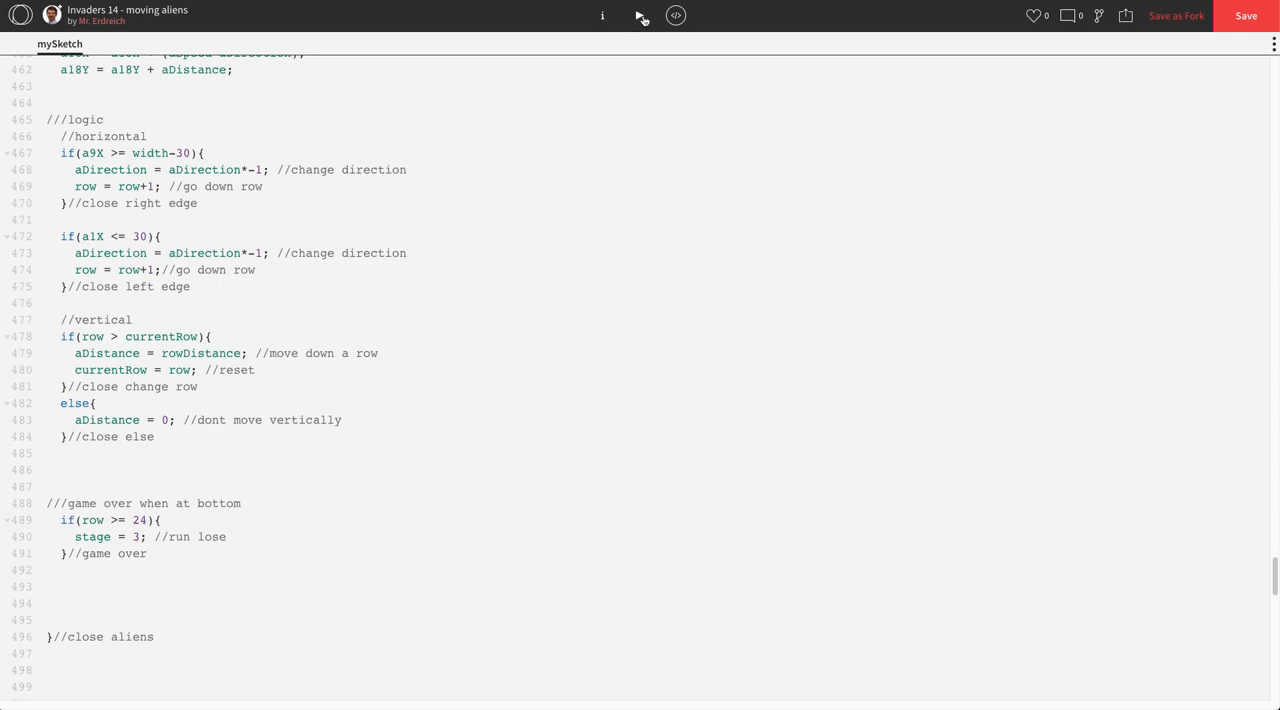
click(640, 16)
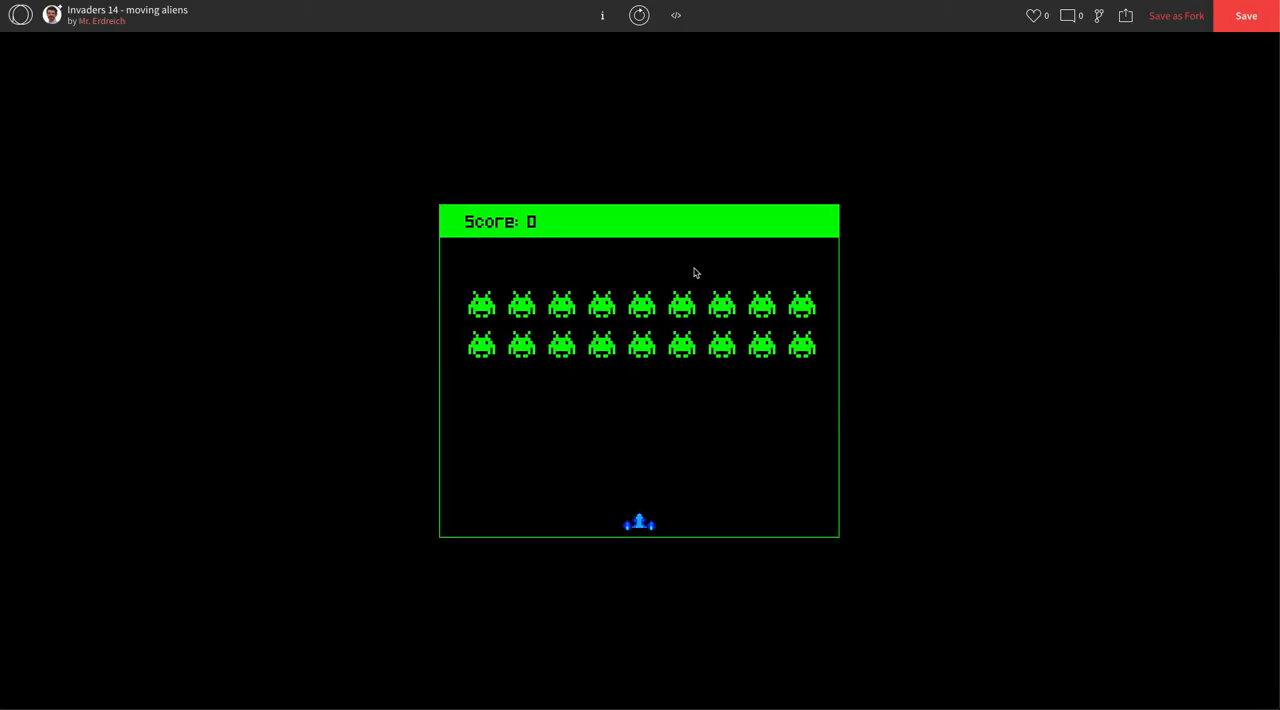